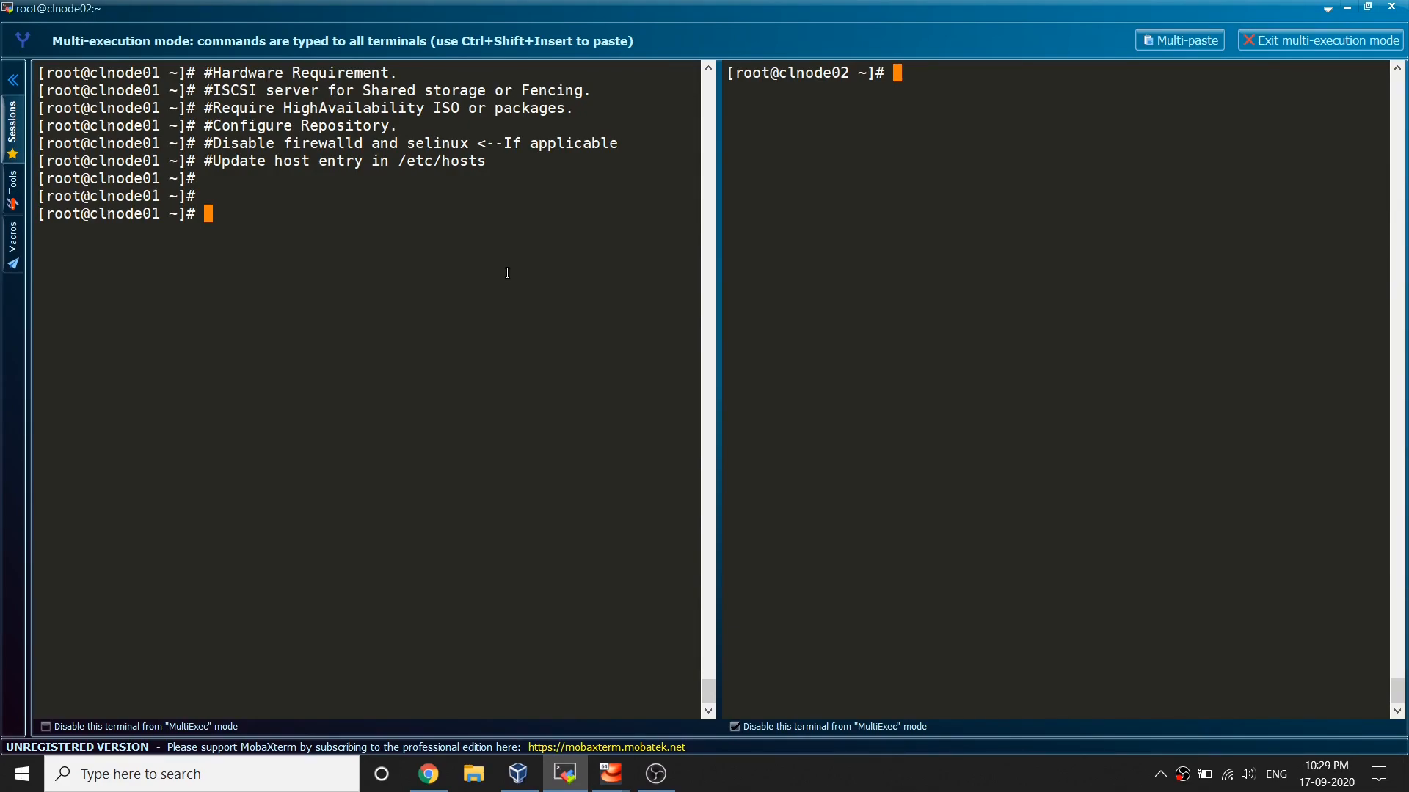
pyautogui.moveTo(427, 290)
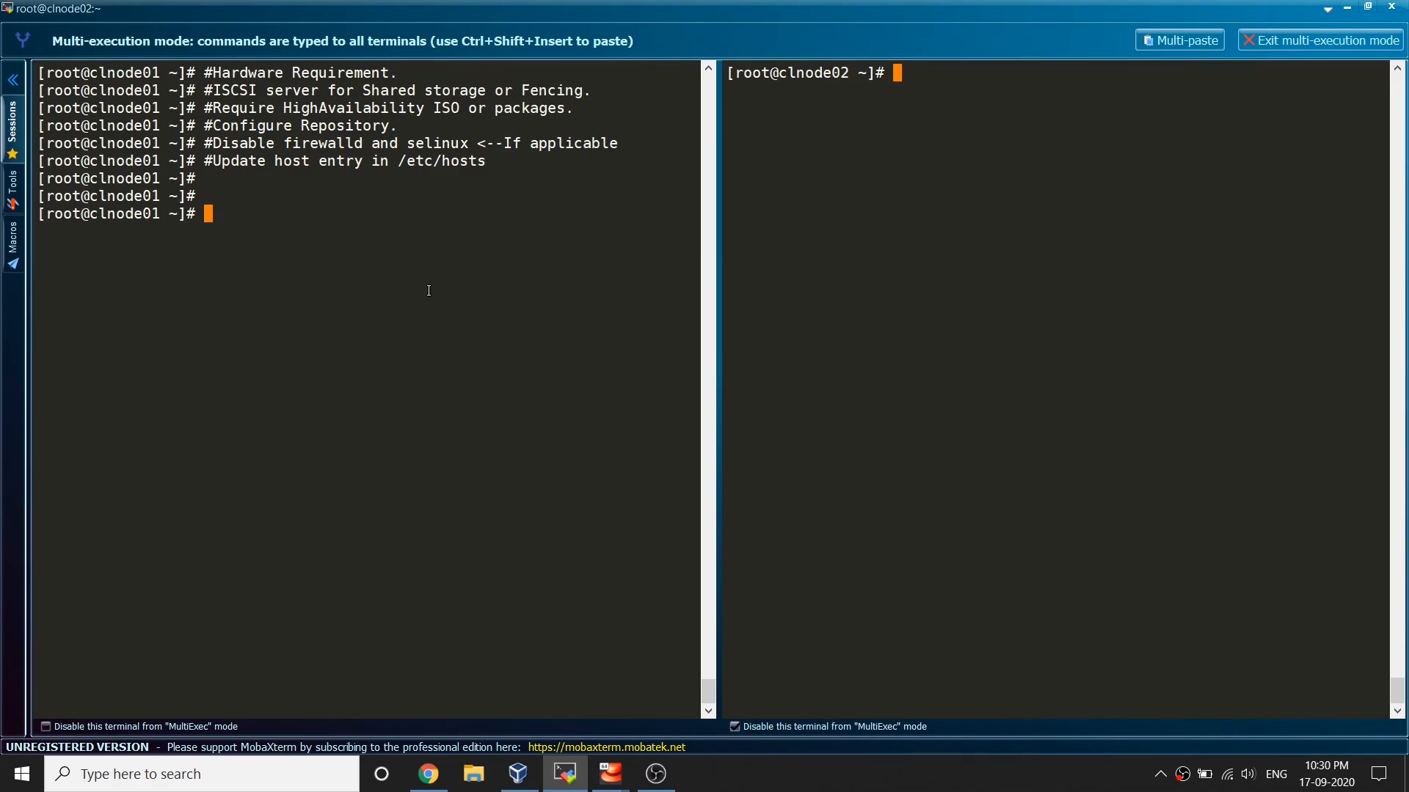
pyautogui.moveTo(527, 485)
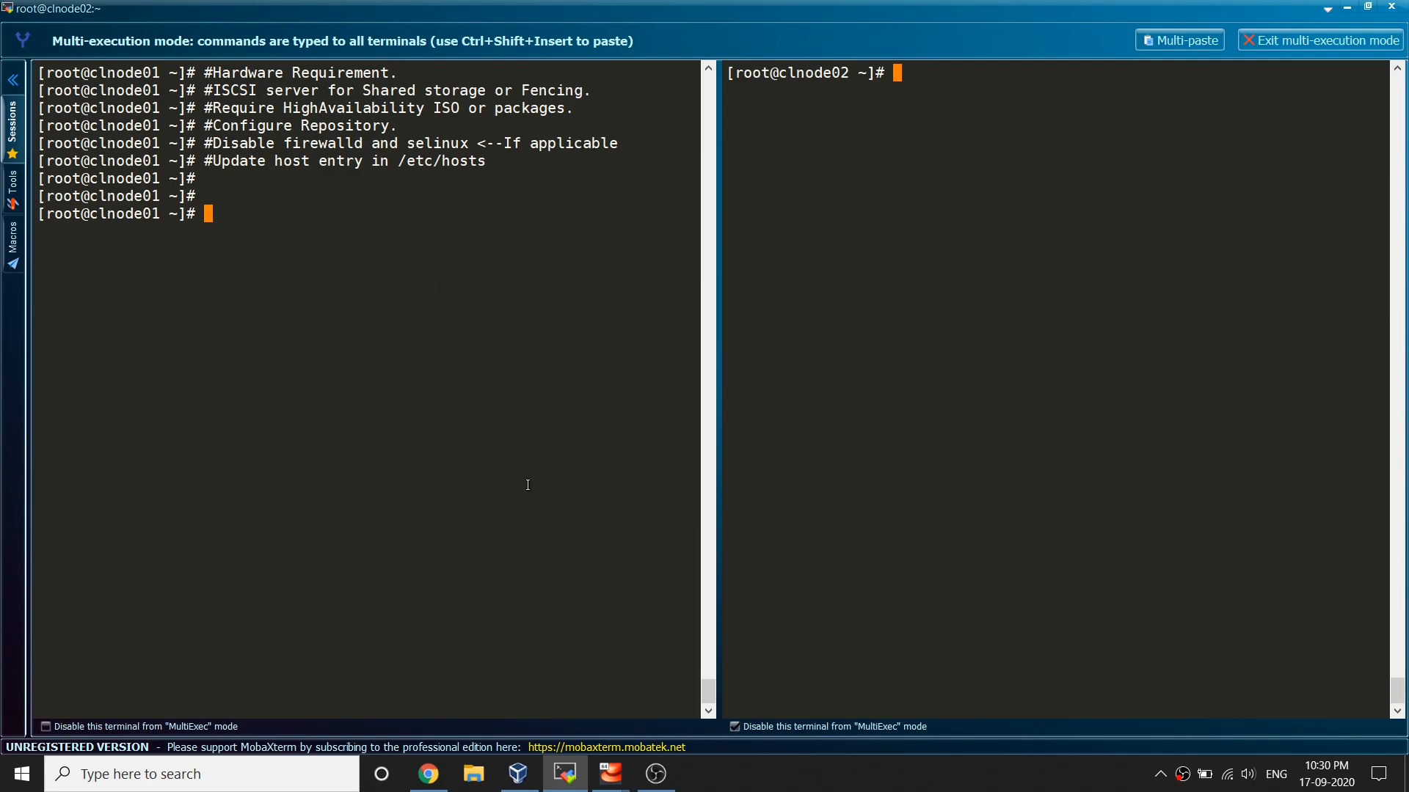
pyautogui.moveTo(518, 774)
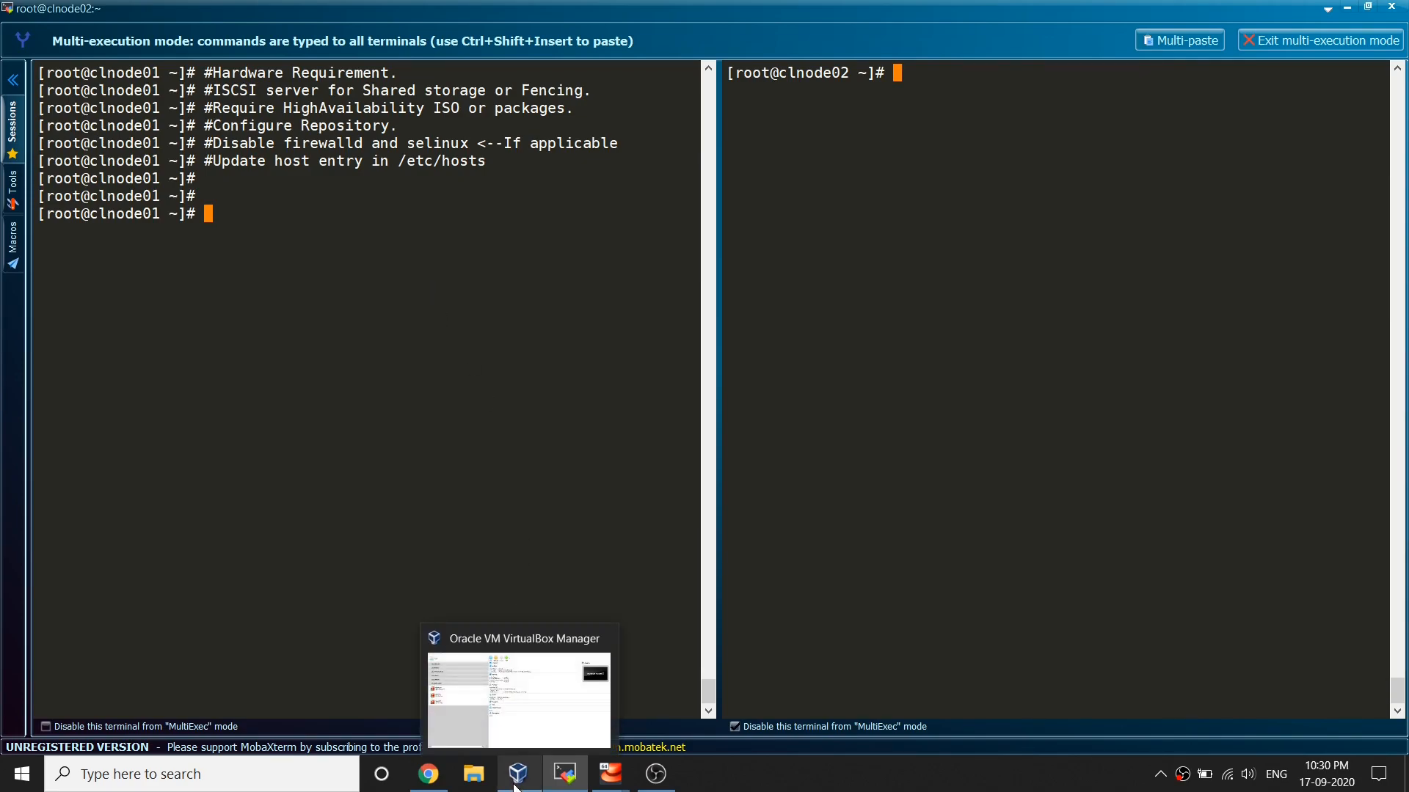
# - Switch to VirtualBox Manager and show the powered-off clstorage VM with its three attached disks
pyautogui.click(518, 685)
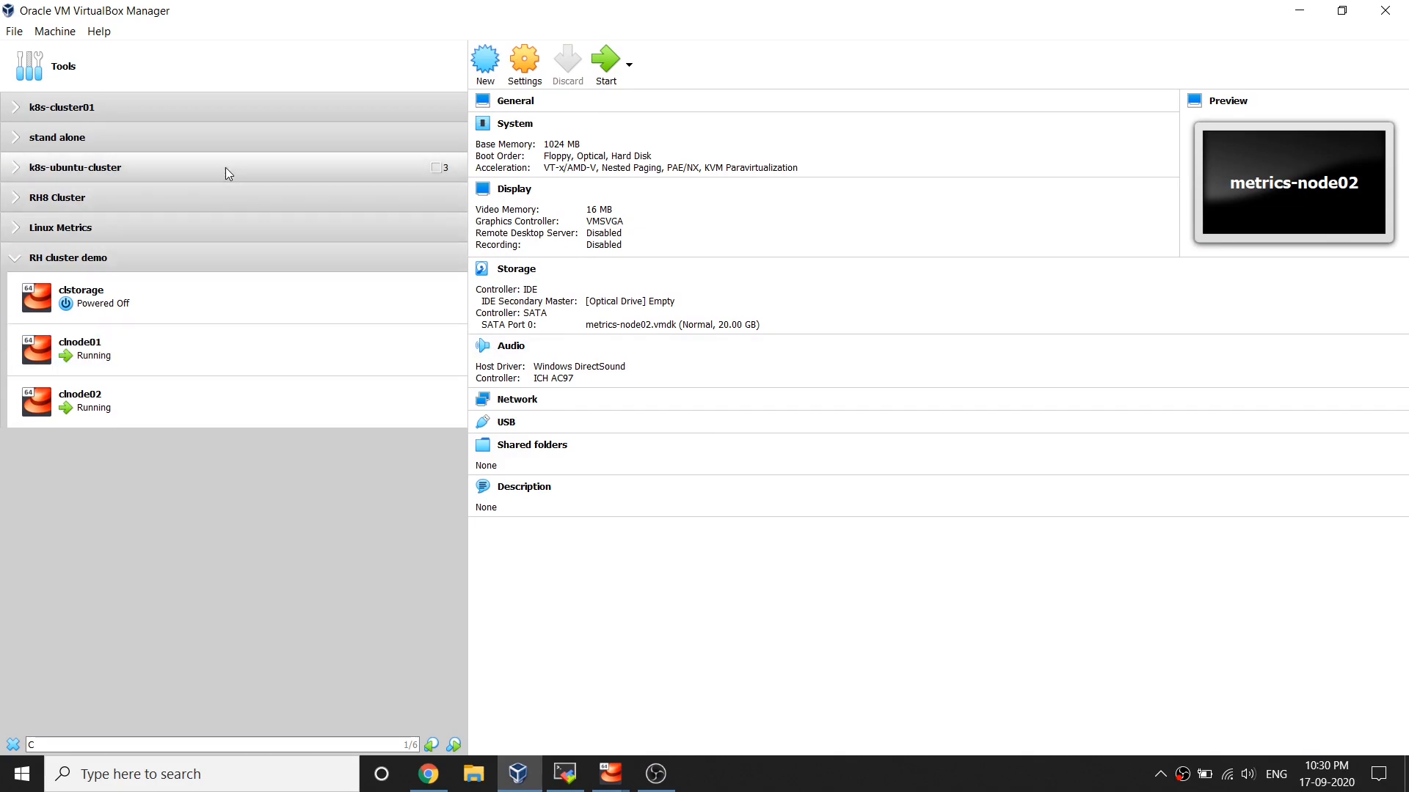
pyautogui.moveTo(170, 319)
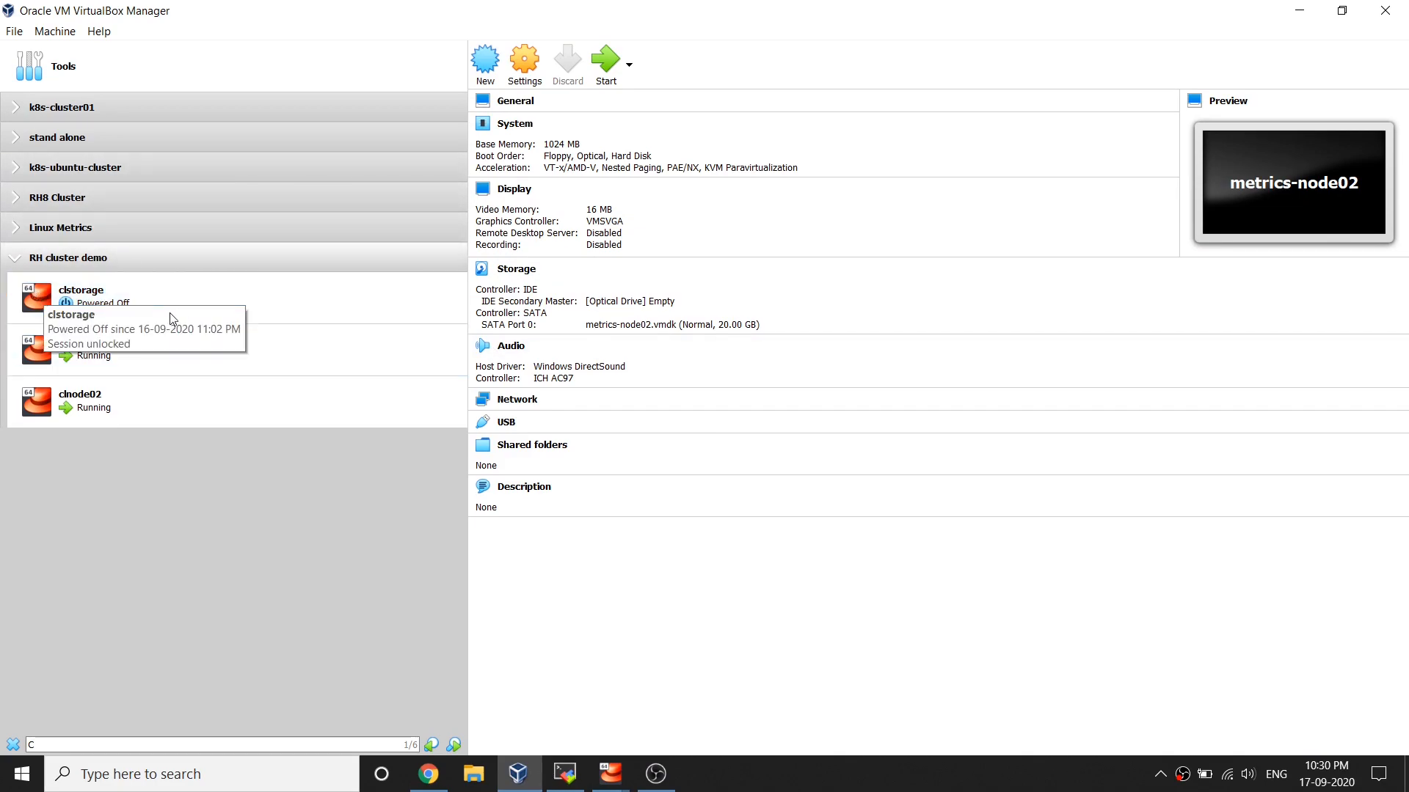
pyautogui.moveTo(89, 263)
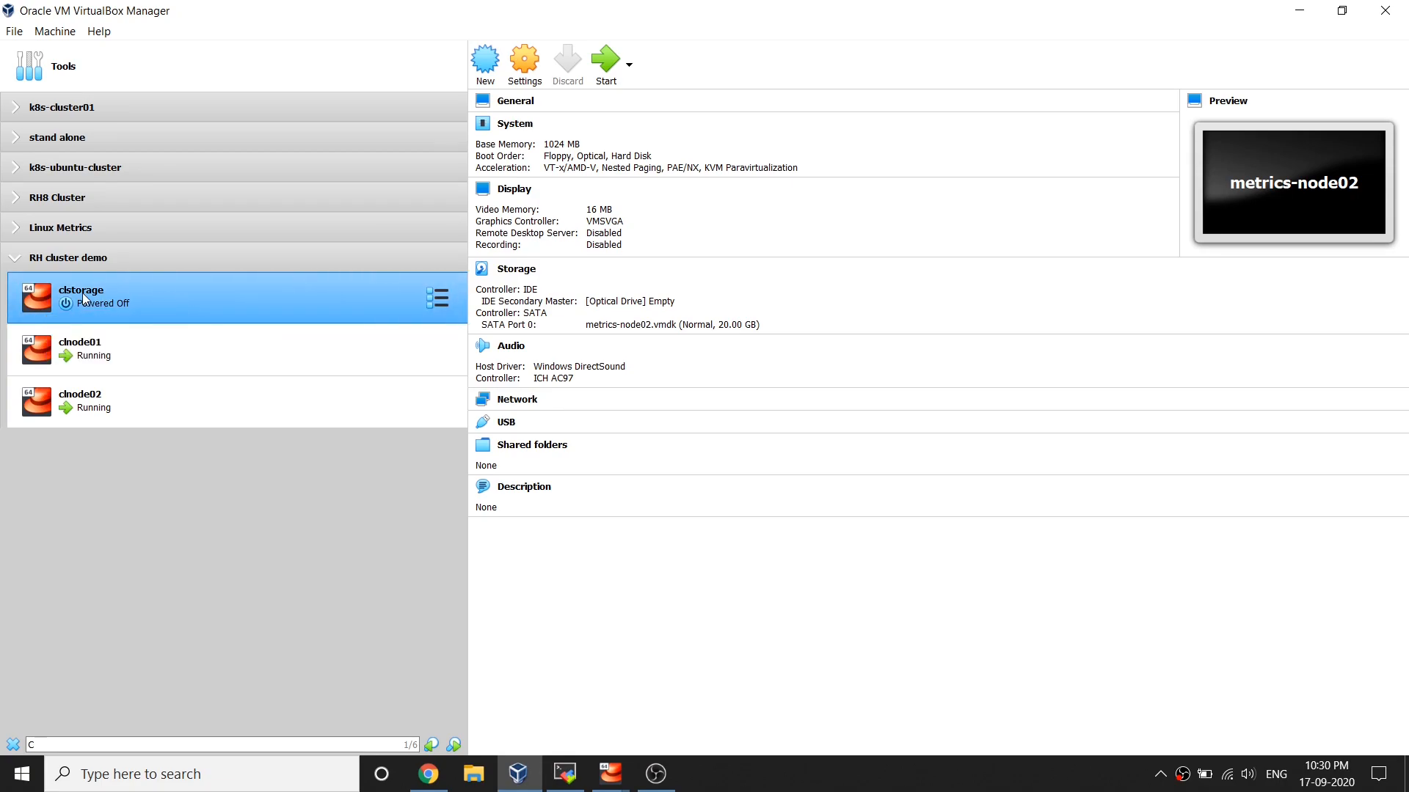
pyautogui.moveTo(211, 304)
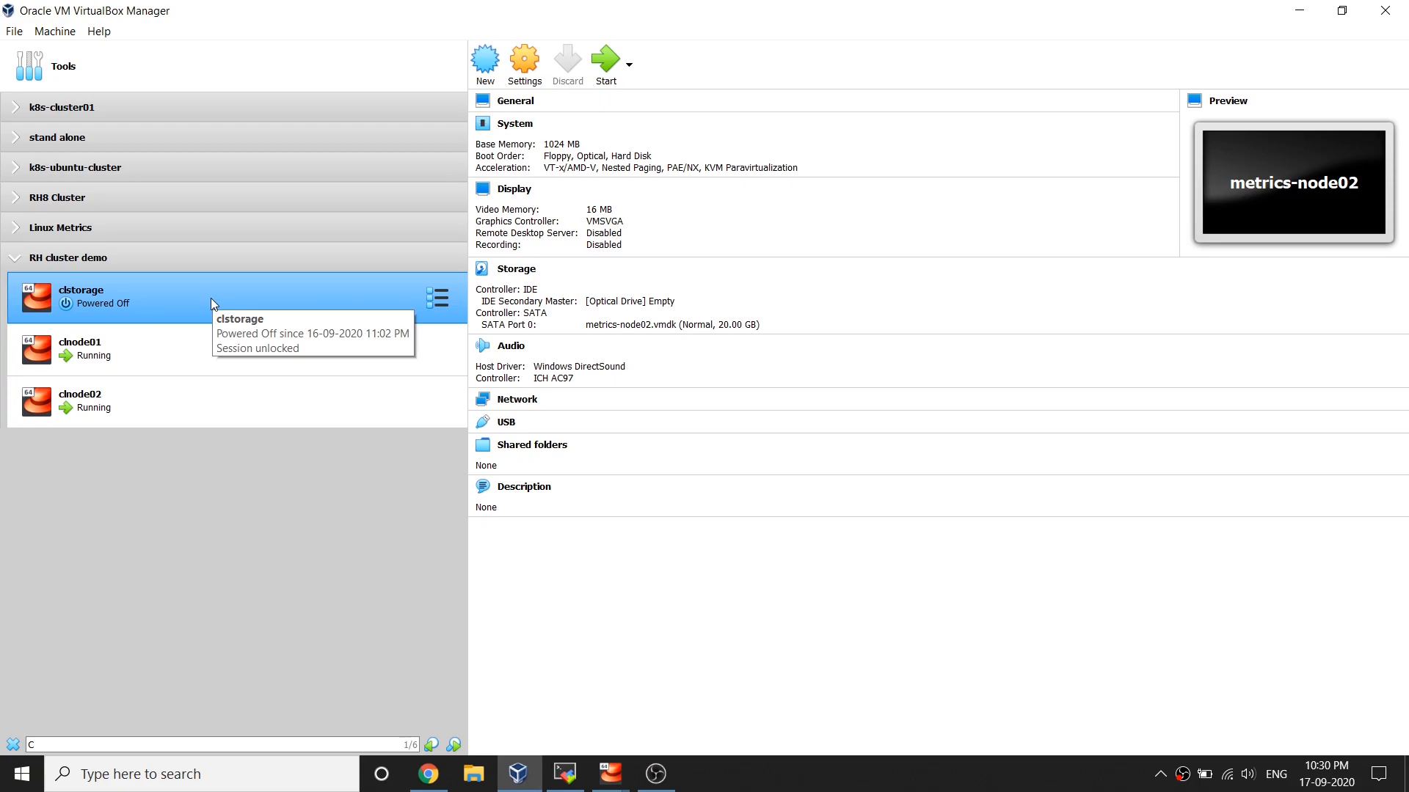
pyautogui.click(179, 402)
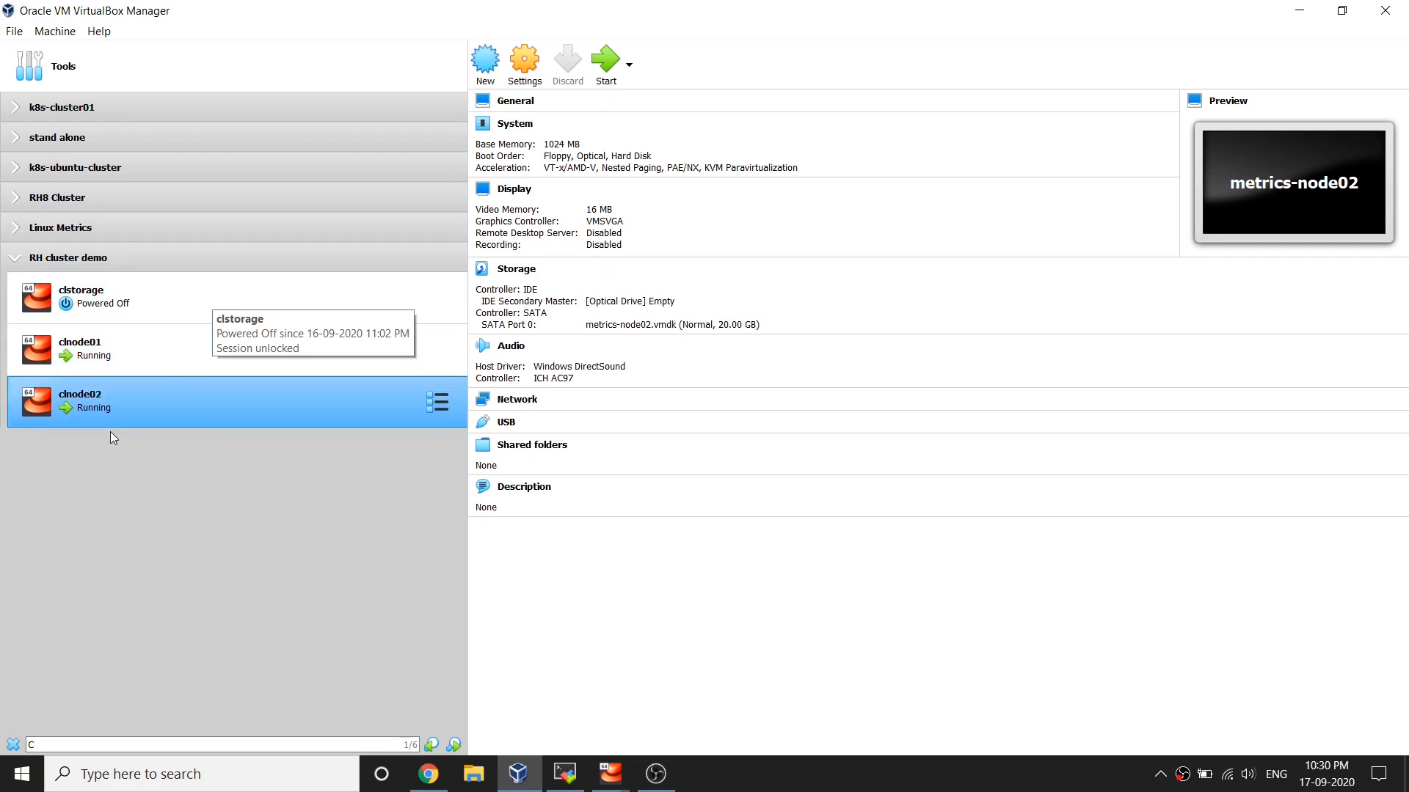
pyautogui.click(81, 297)
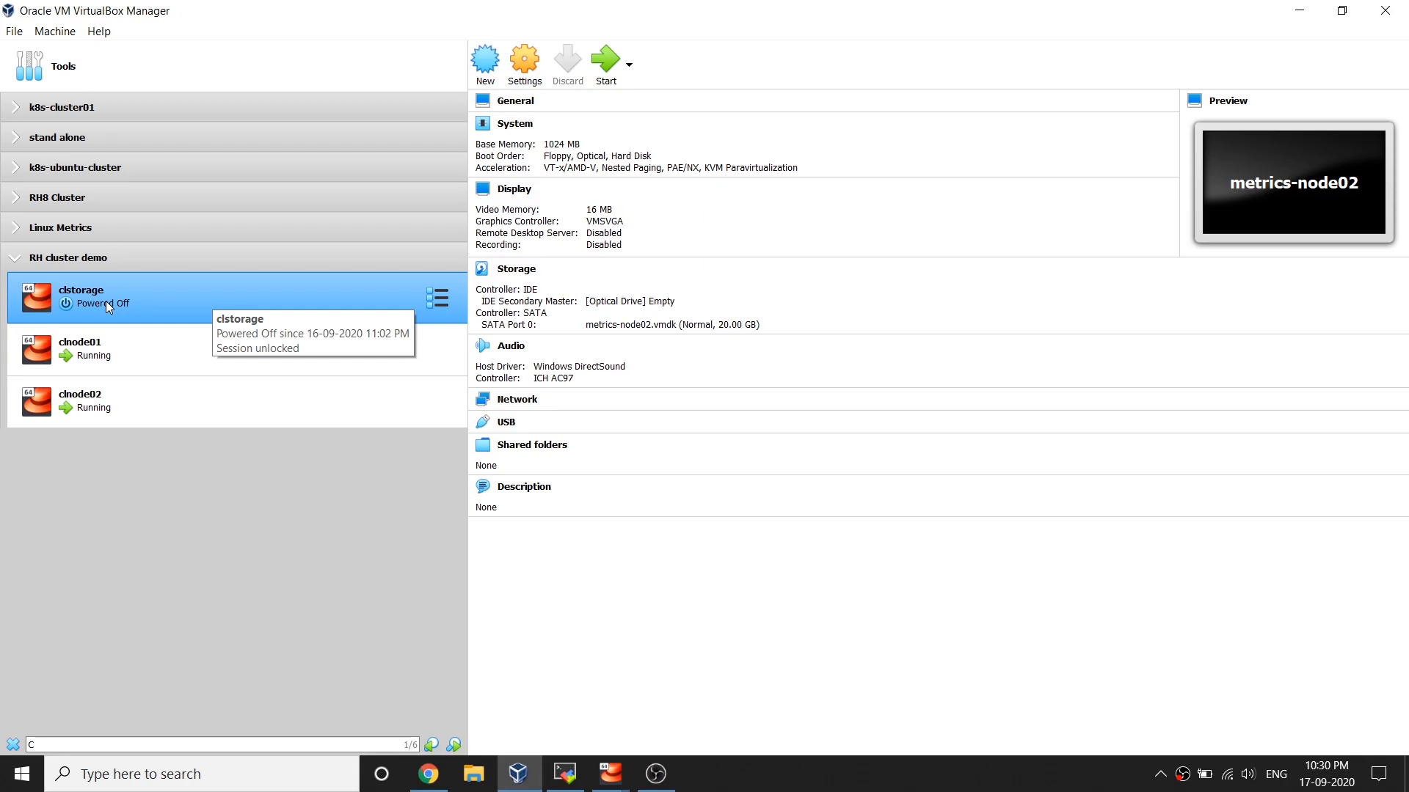
pyautogui.moveTo(185, 305)
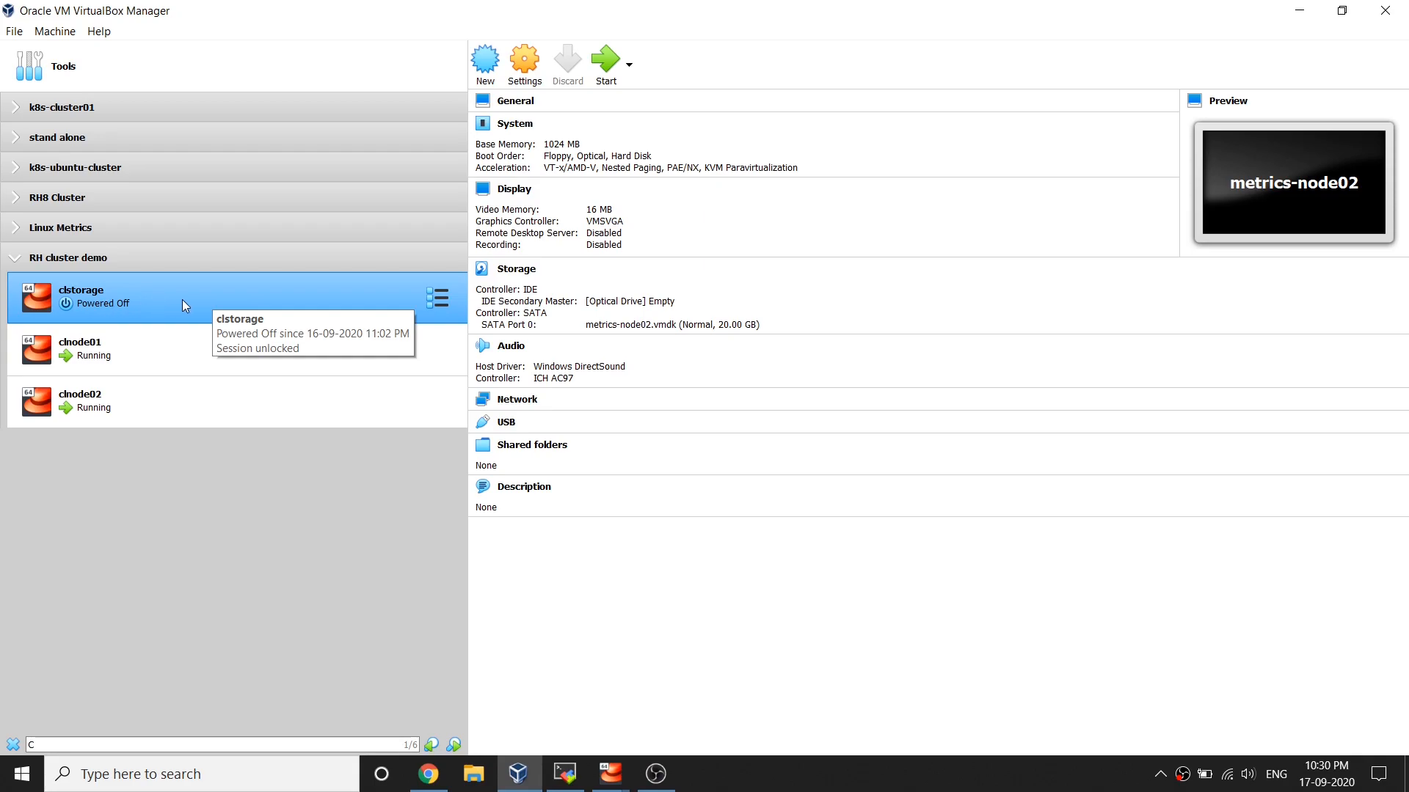
pyautogui.moveTo(218, 307)
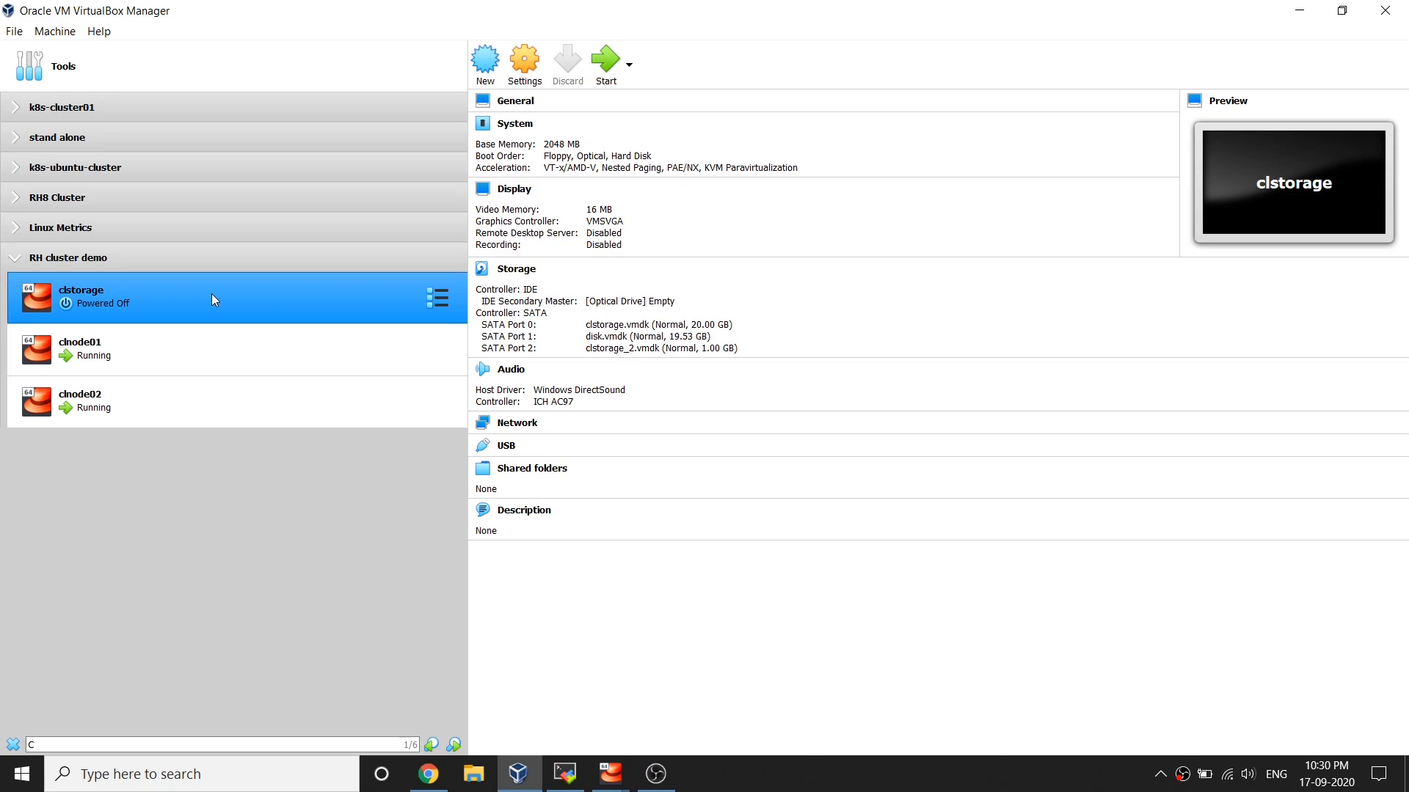
pyautogui.moveTo(140, 537)
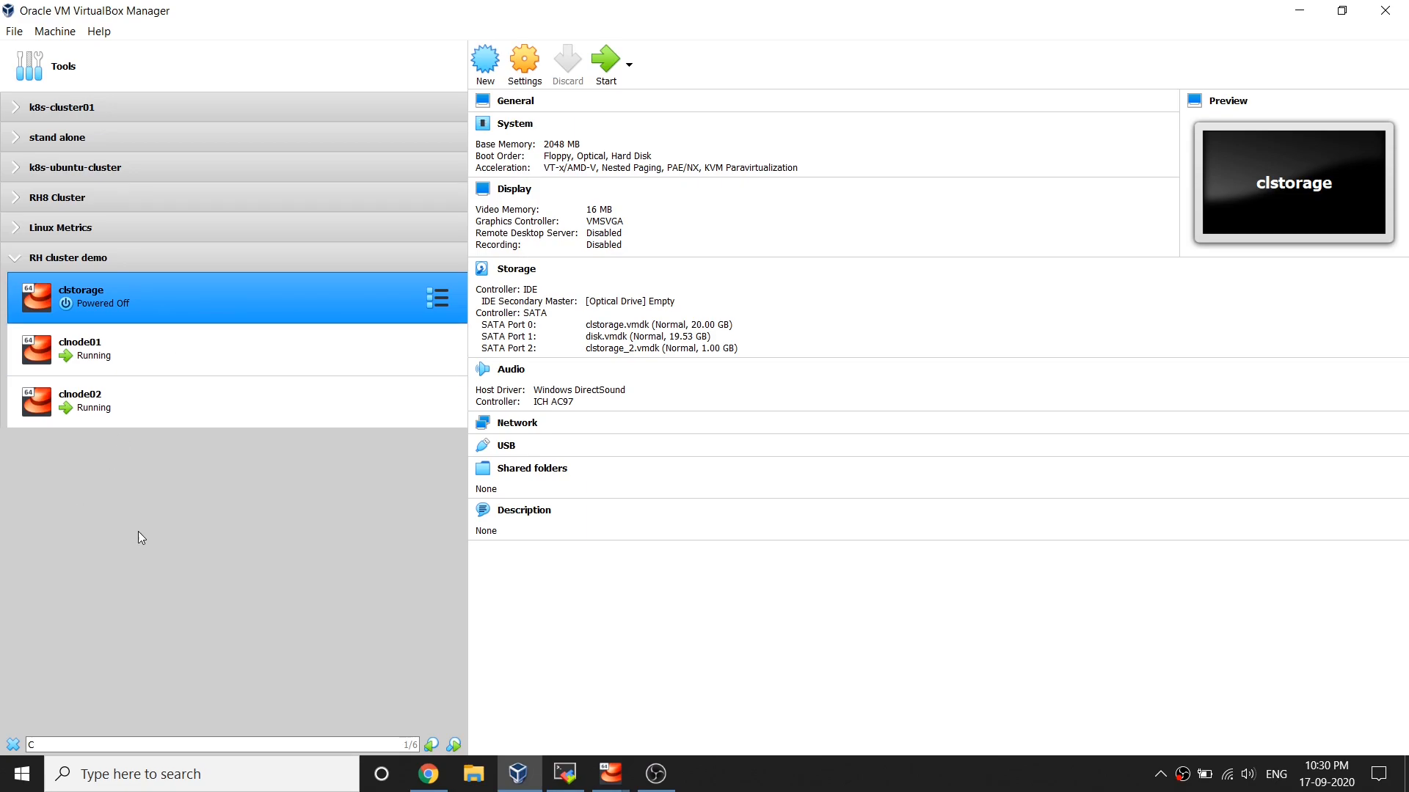
# - Show clnode01's details: 2048 MB memory, single 20 GB clnode01.vmdk disk, running
pyautogui.click(190, 349)
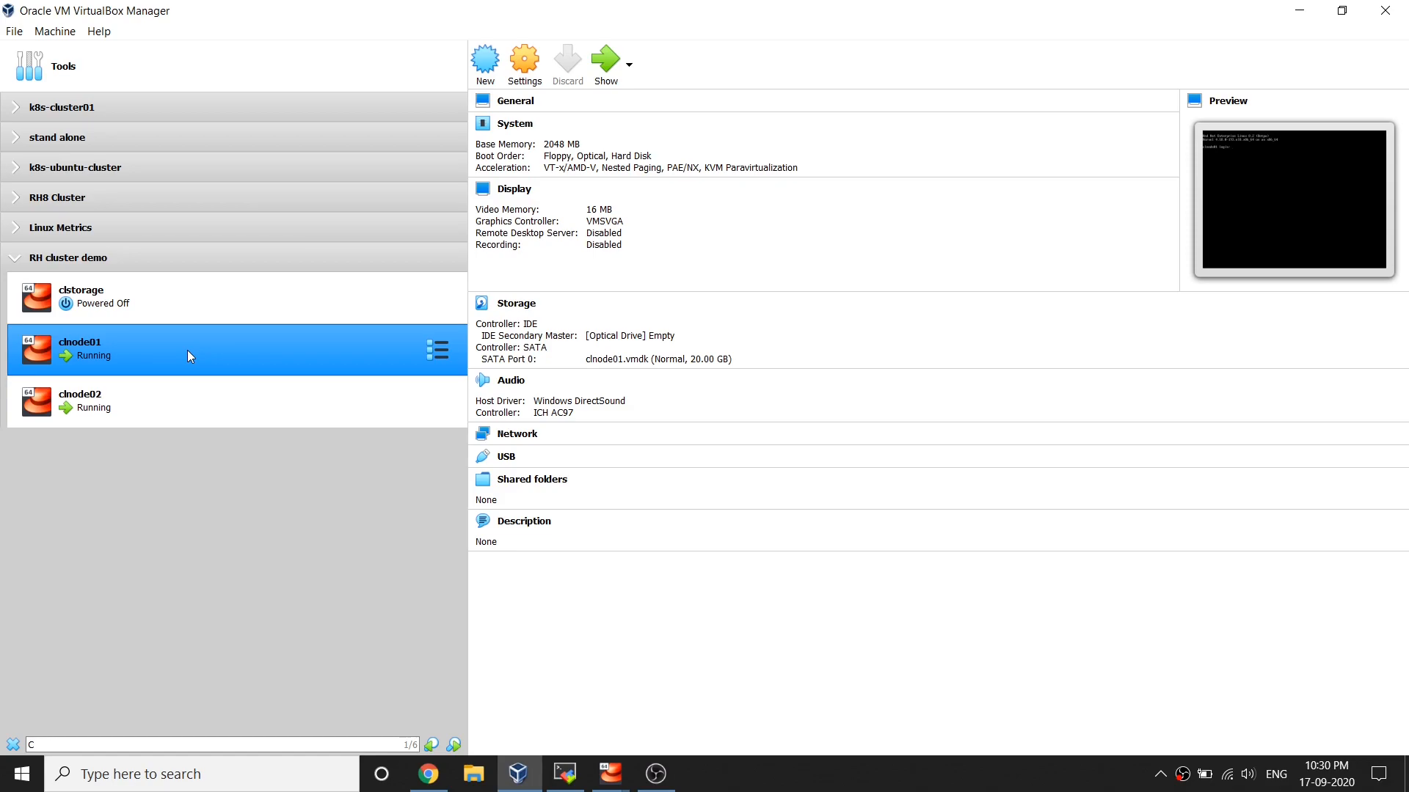
pyautogui.moveTo(279, 377)
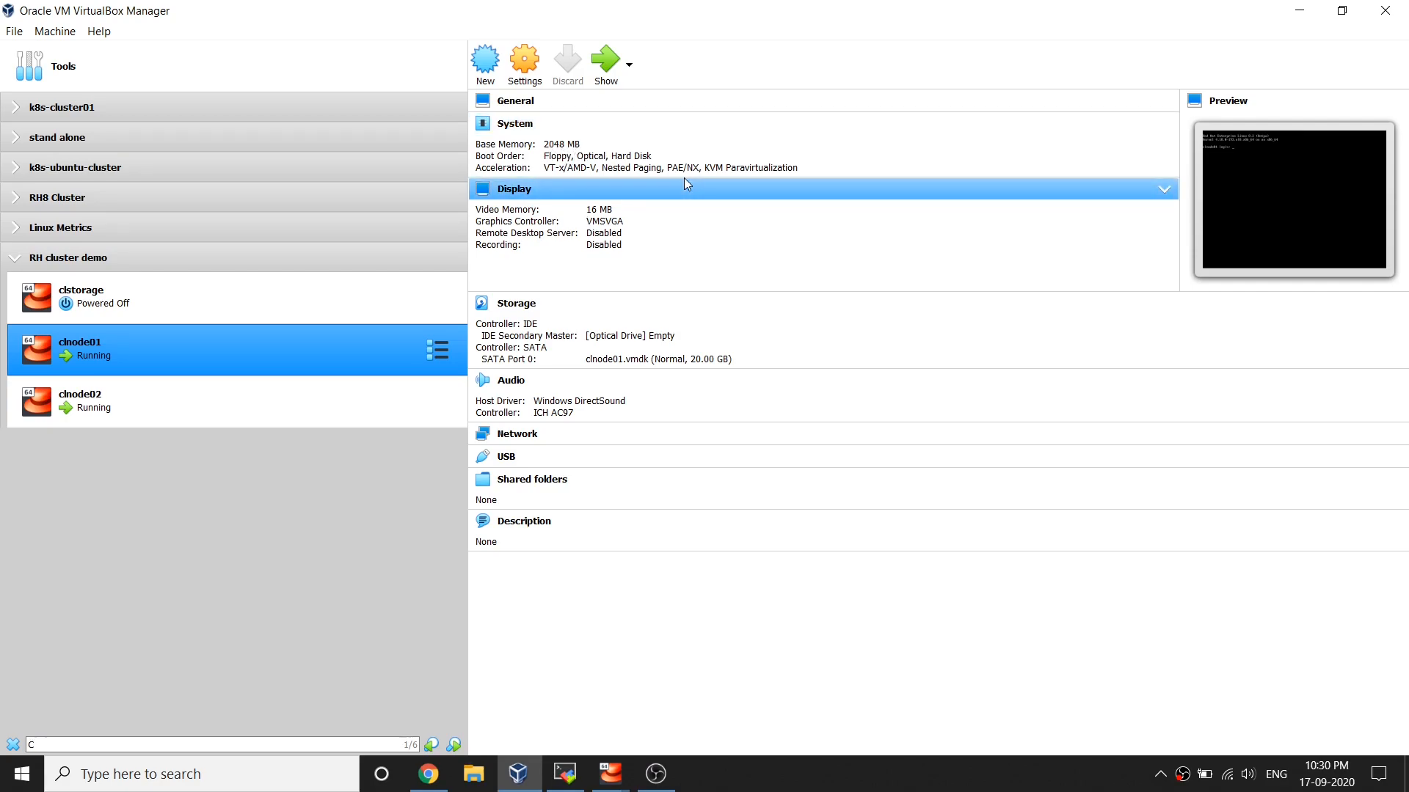
pyautogui.moveTo(641, 277)
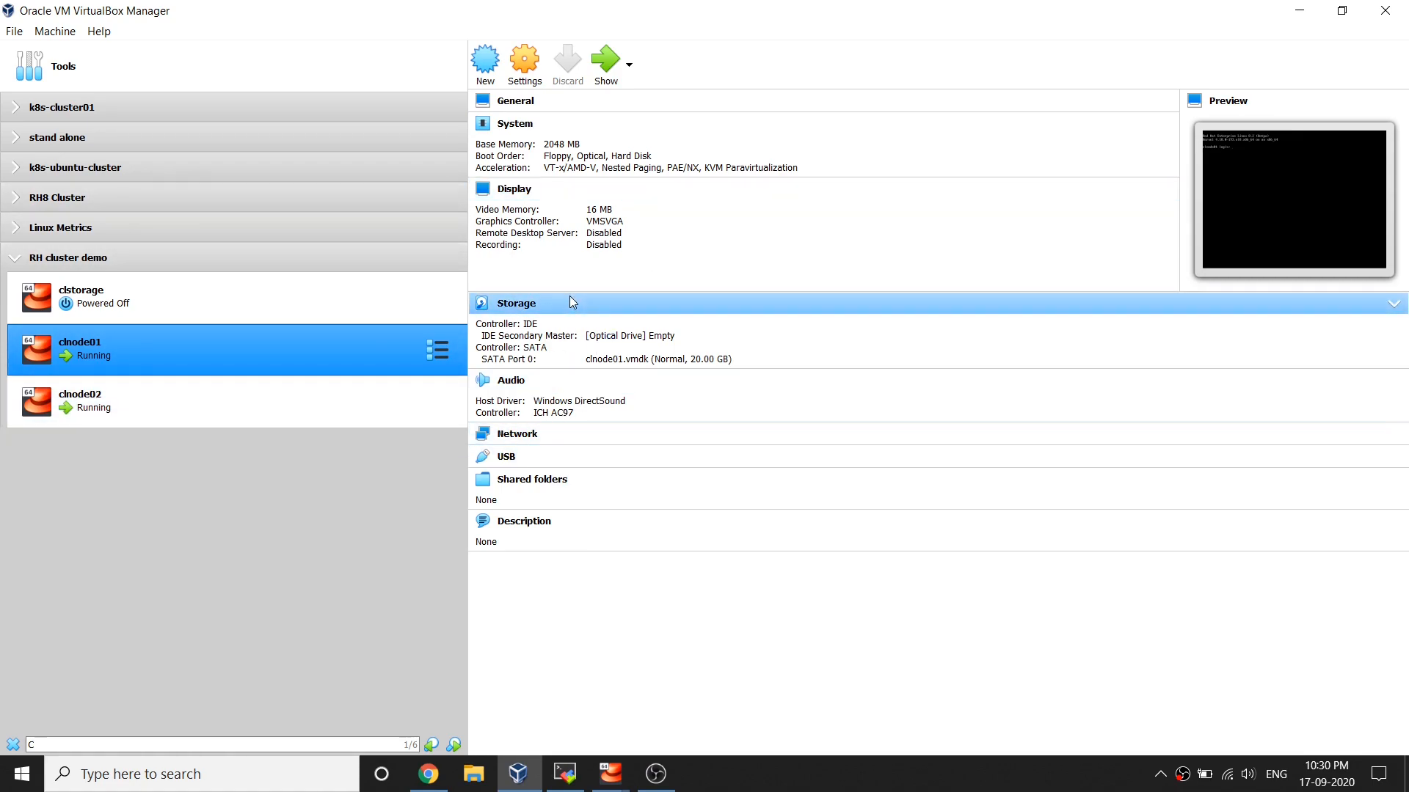
pyautogui.moveTo(716, 365)
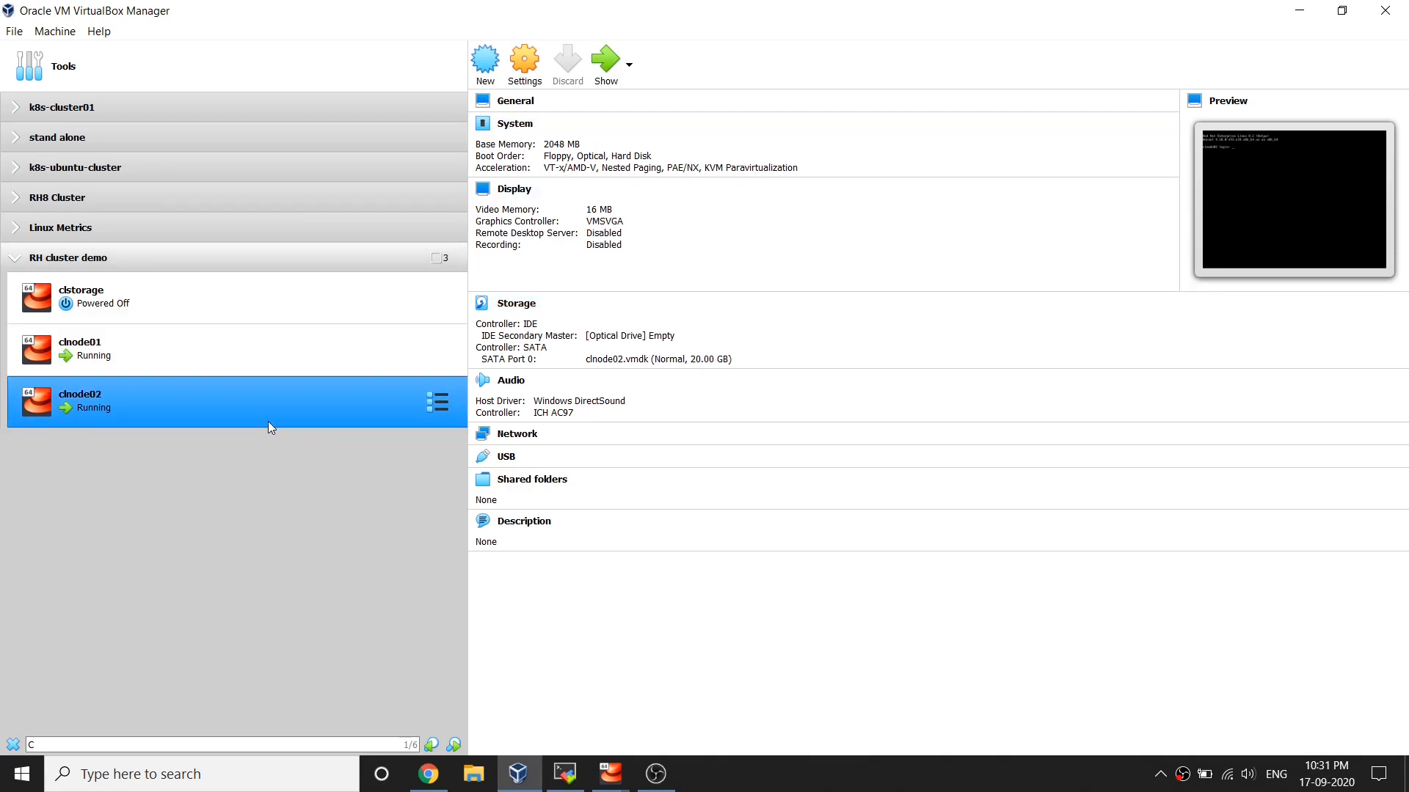
pyautogui.click(179, 349)
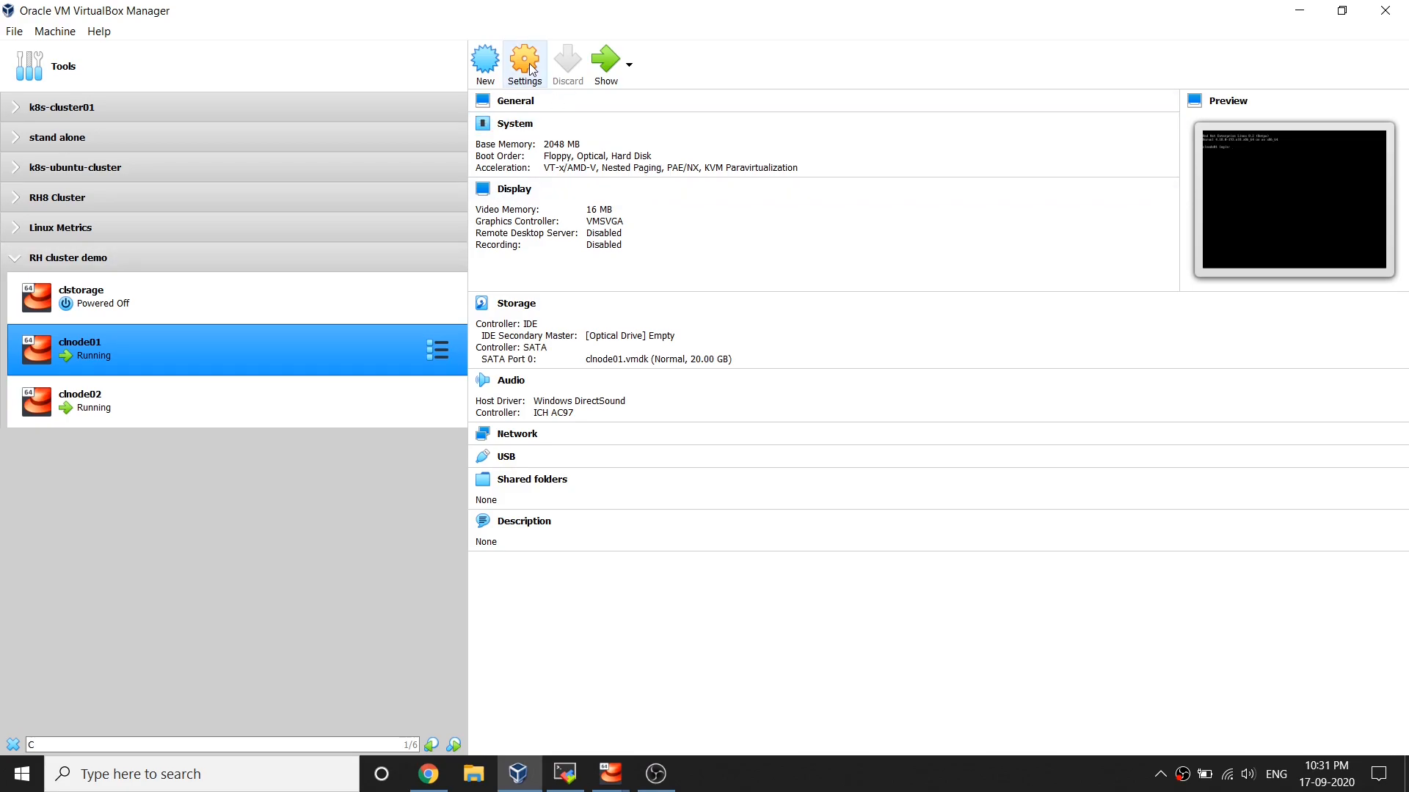
pyautogui.click(524, 64)
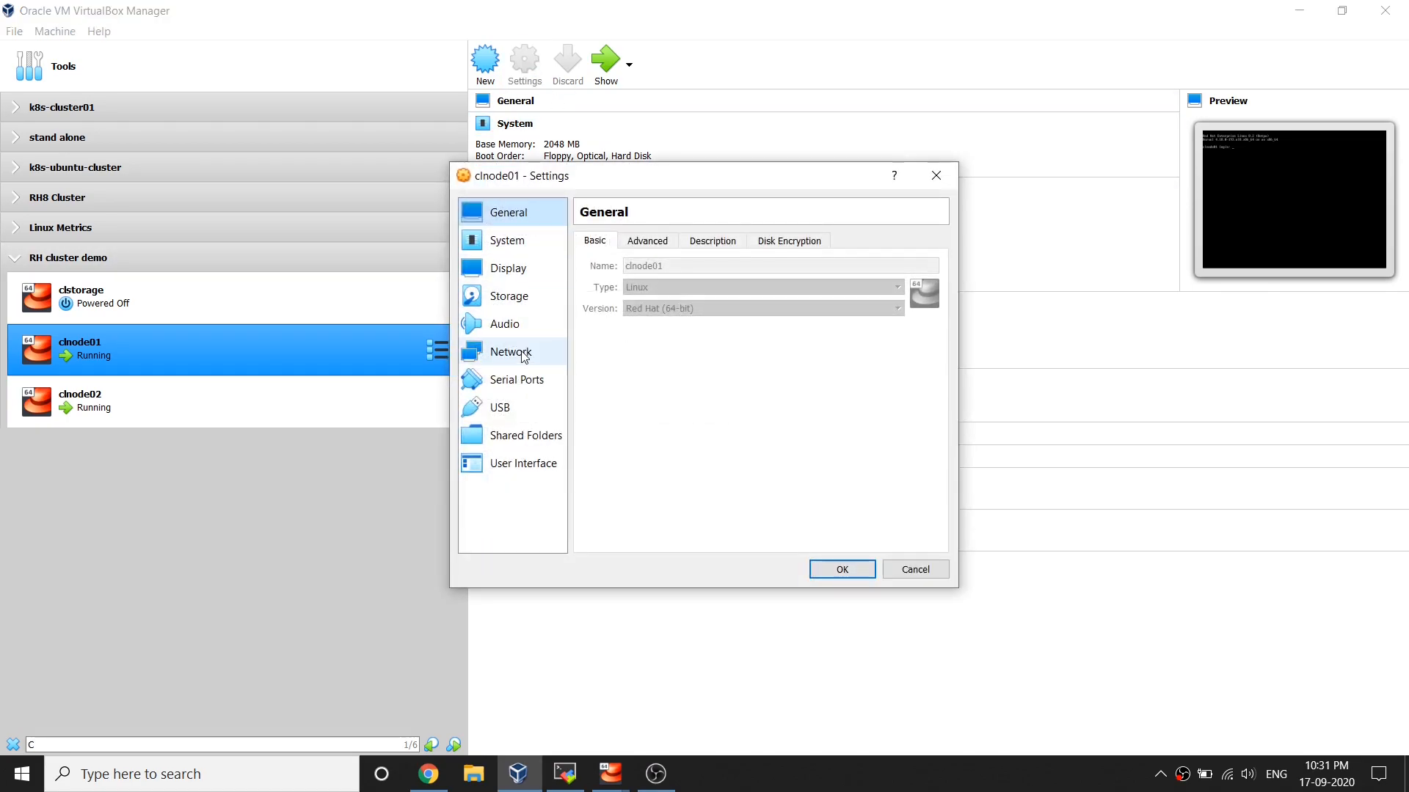
pyautogui.click(510, 350)
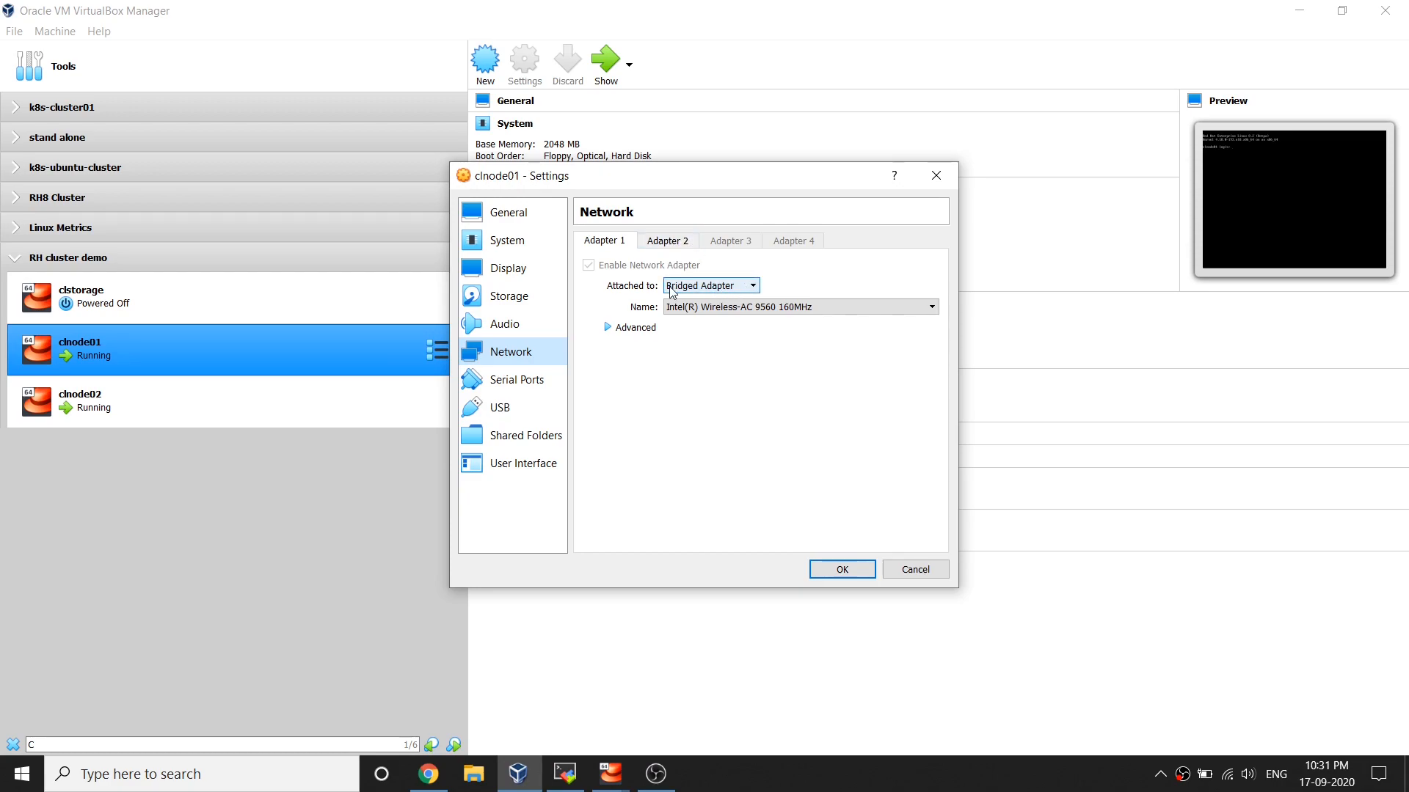
pyautogui.click(666, 240)
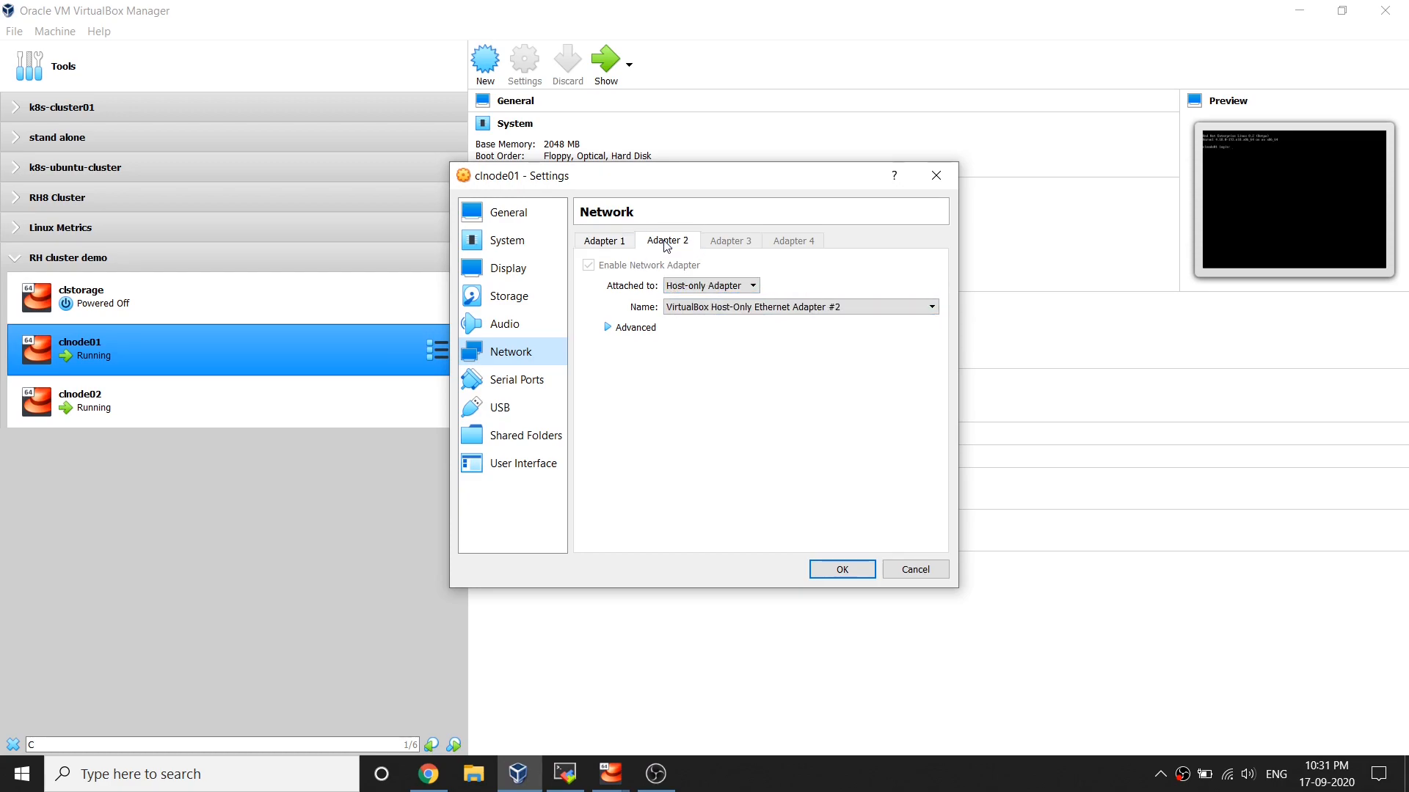
pyautogui.moveTo(663, 478)
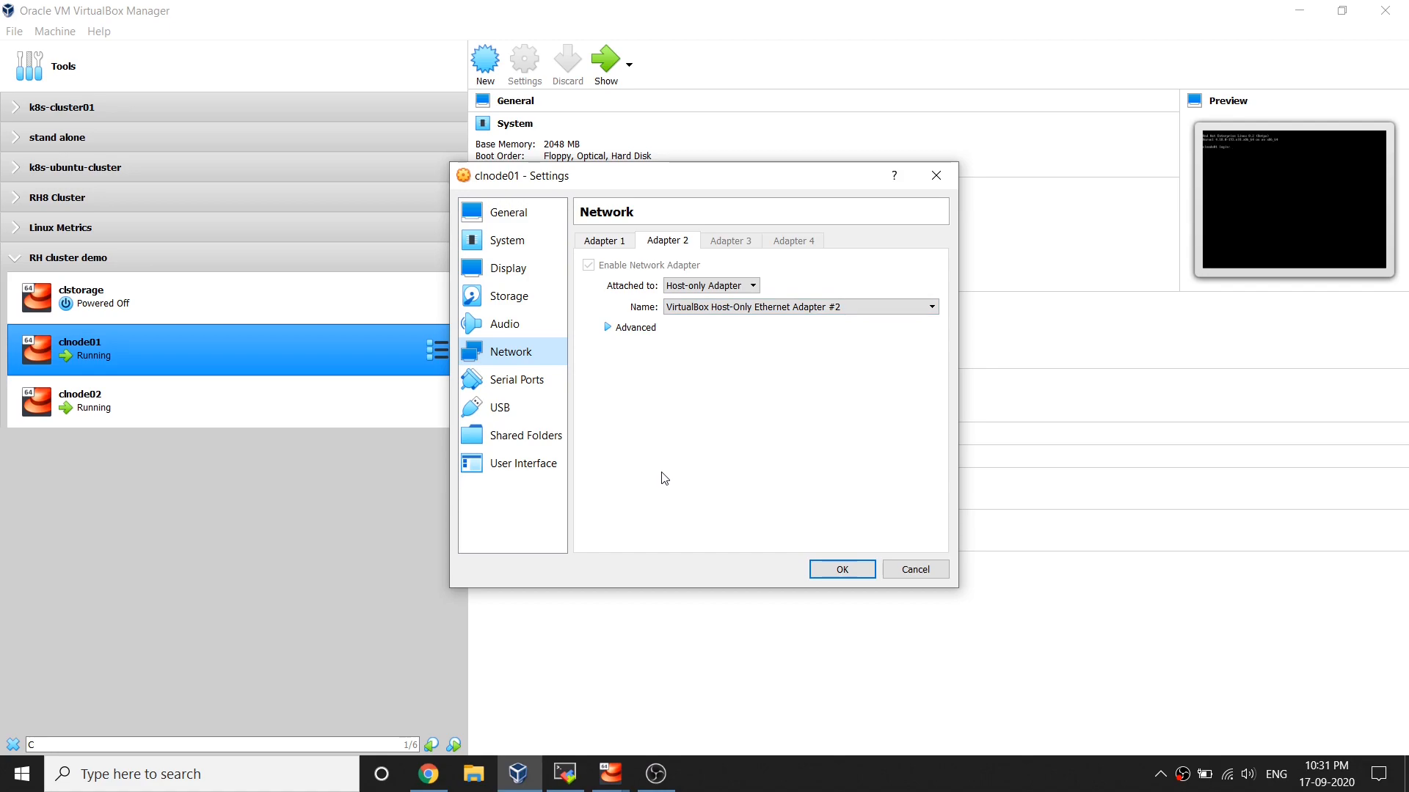
pyautogui.click(839, 569)
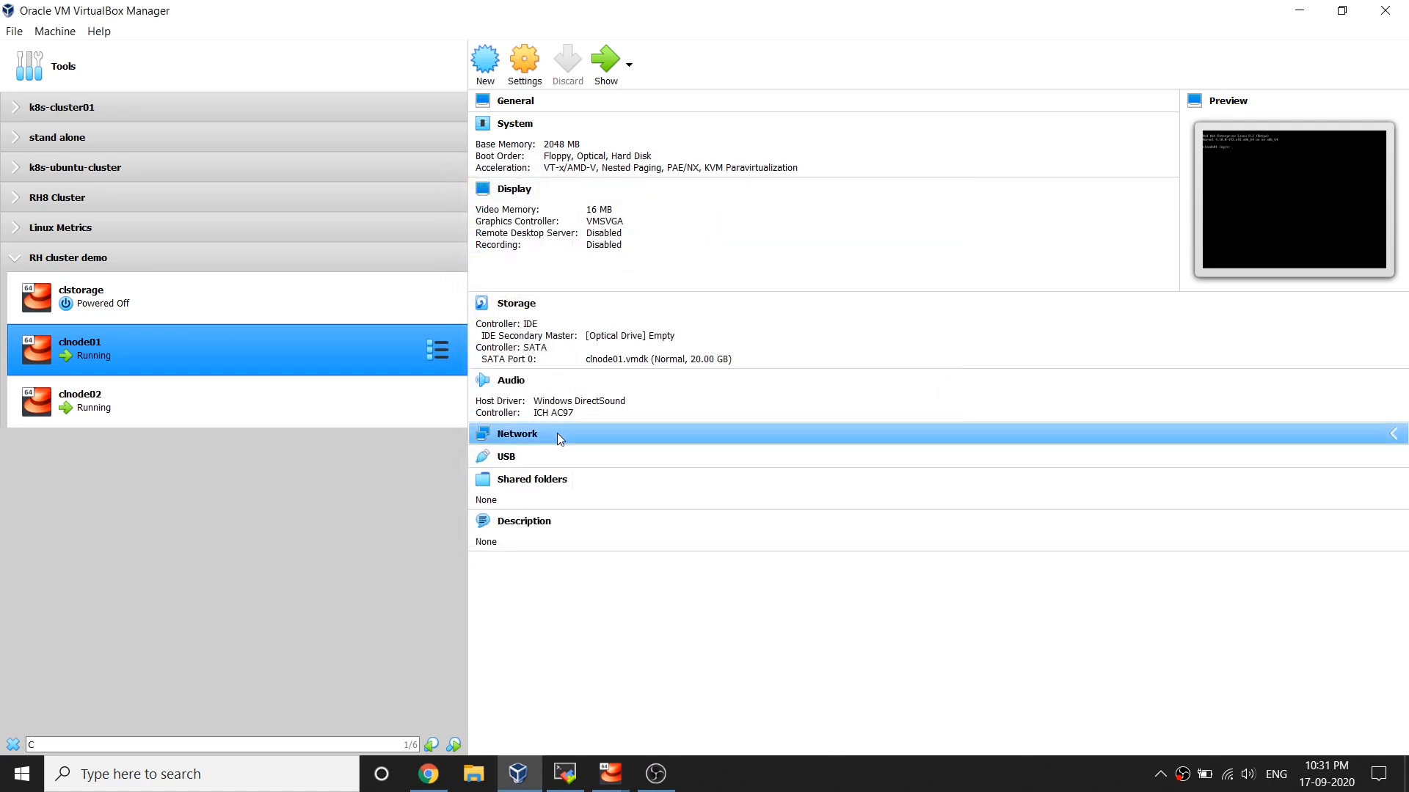
pyautogui.moveTo(564, 773)
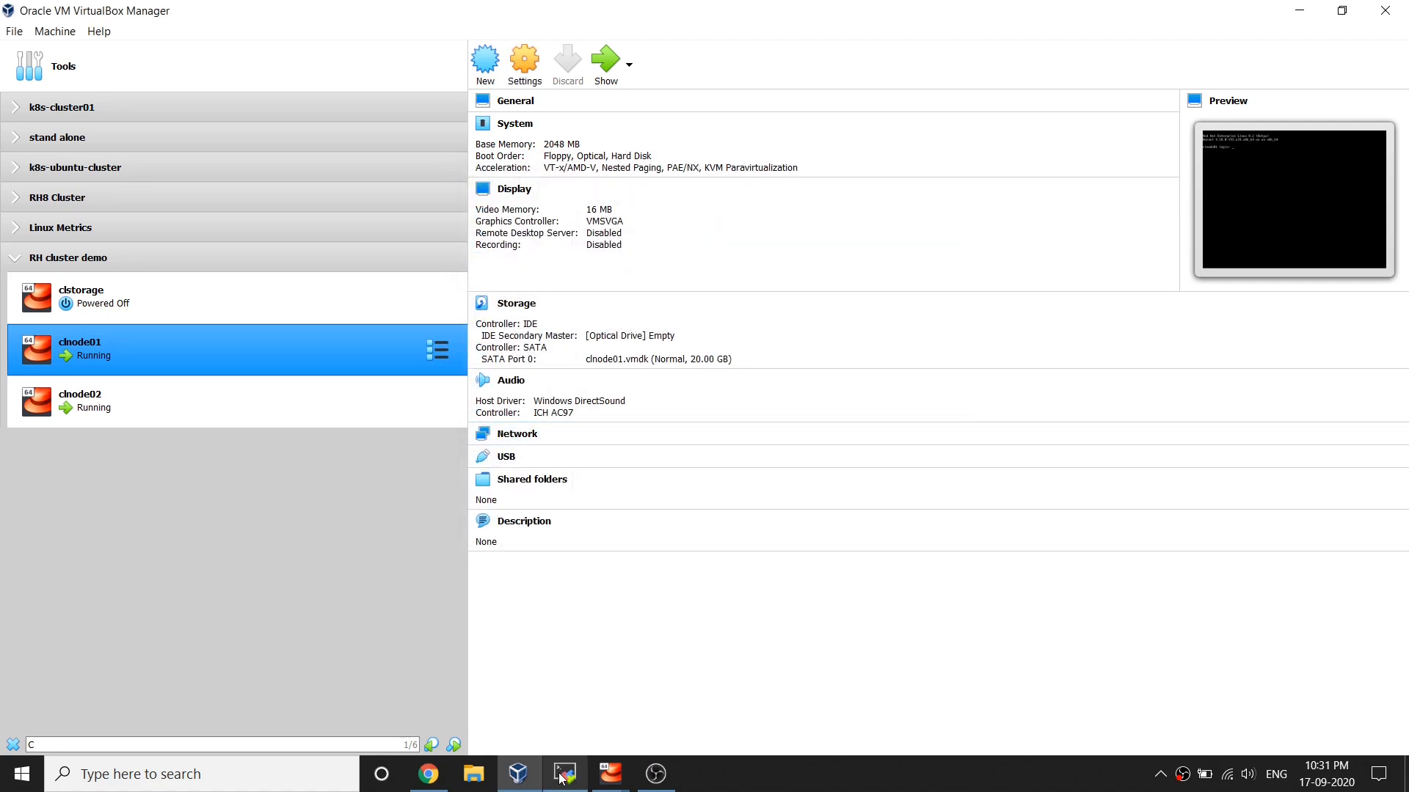
# - Return to the node terminals and highlight the HighAvailability ISO requirement in the checklist
pyautogui.click(565, 773)
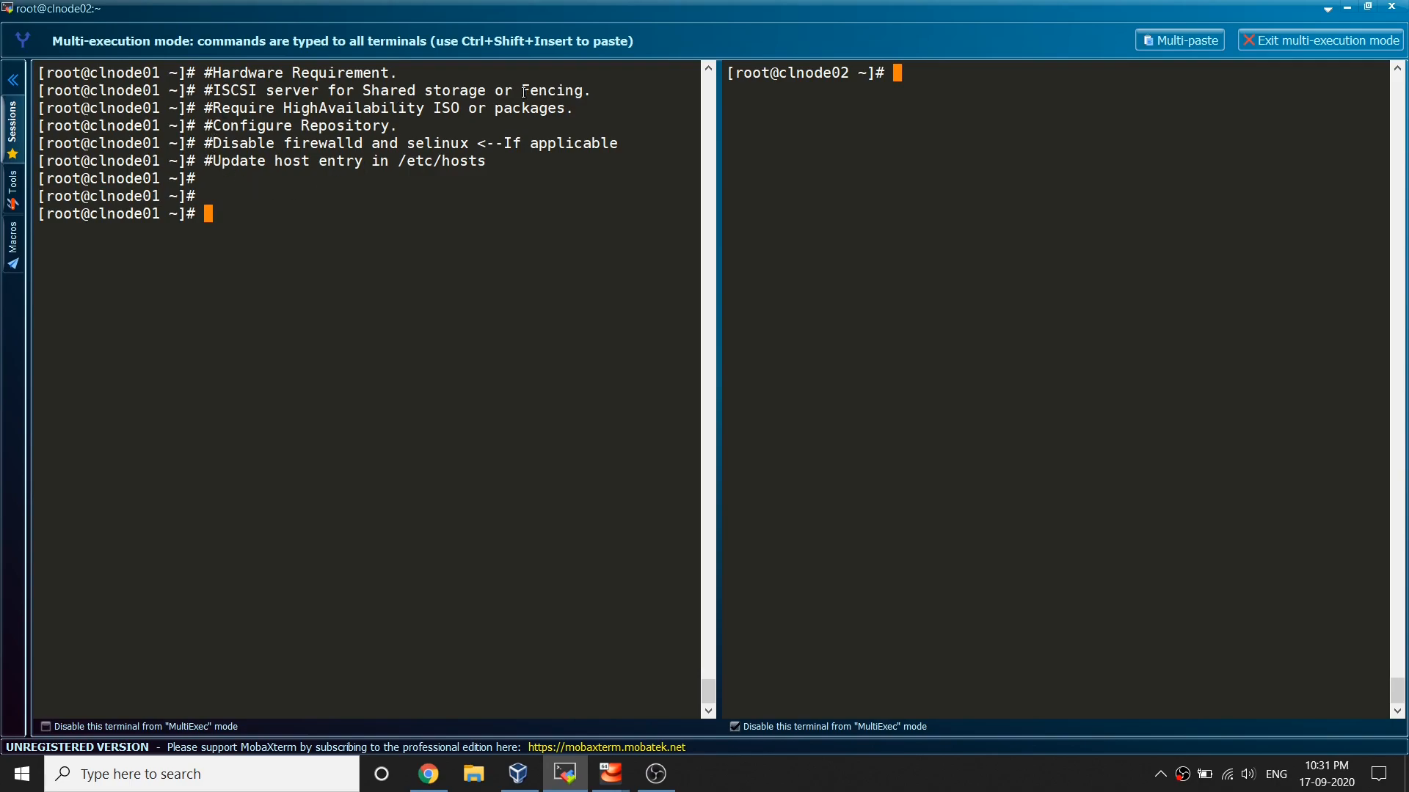
pyautogui.doubleClick(555, 89)
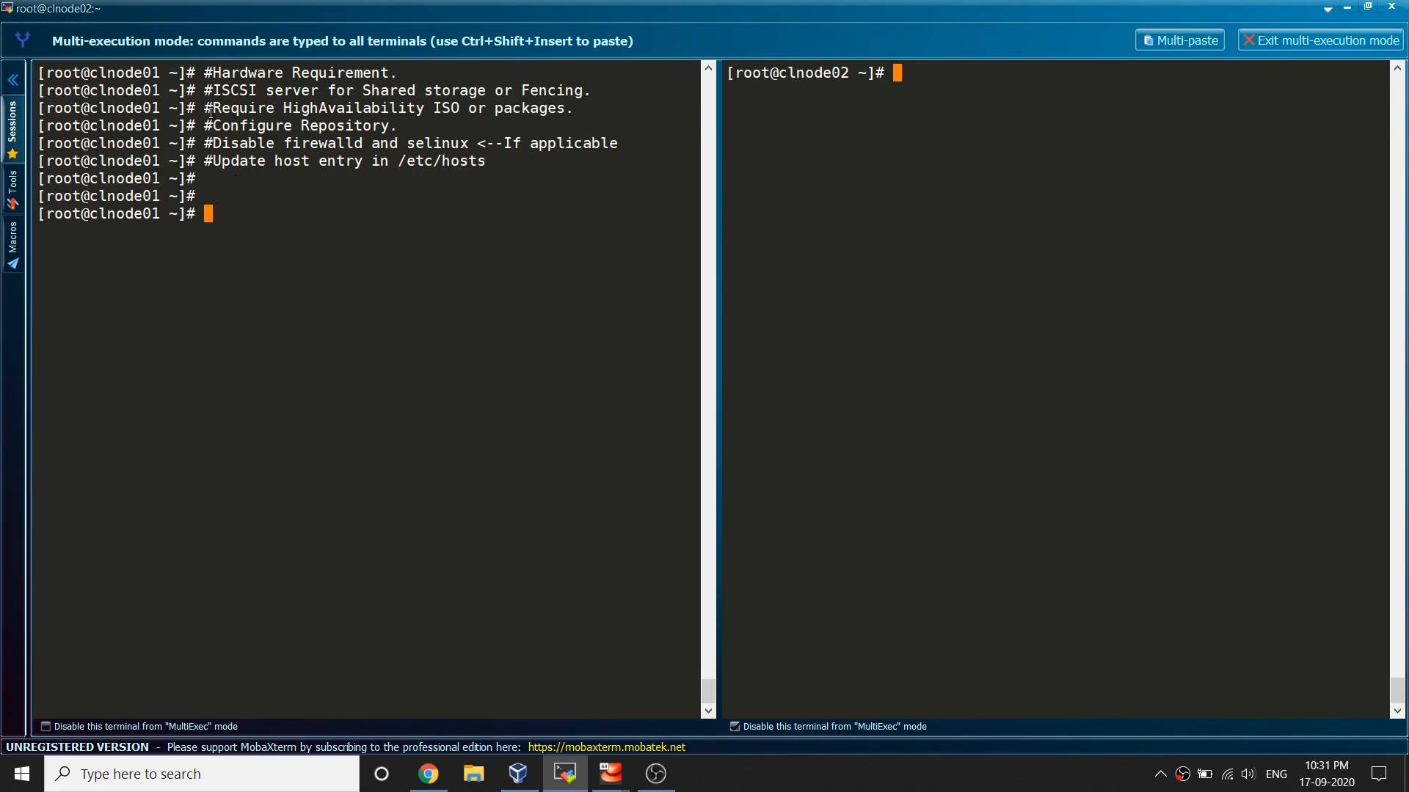
pyautogui.moveTo(456, 119)
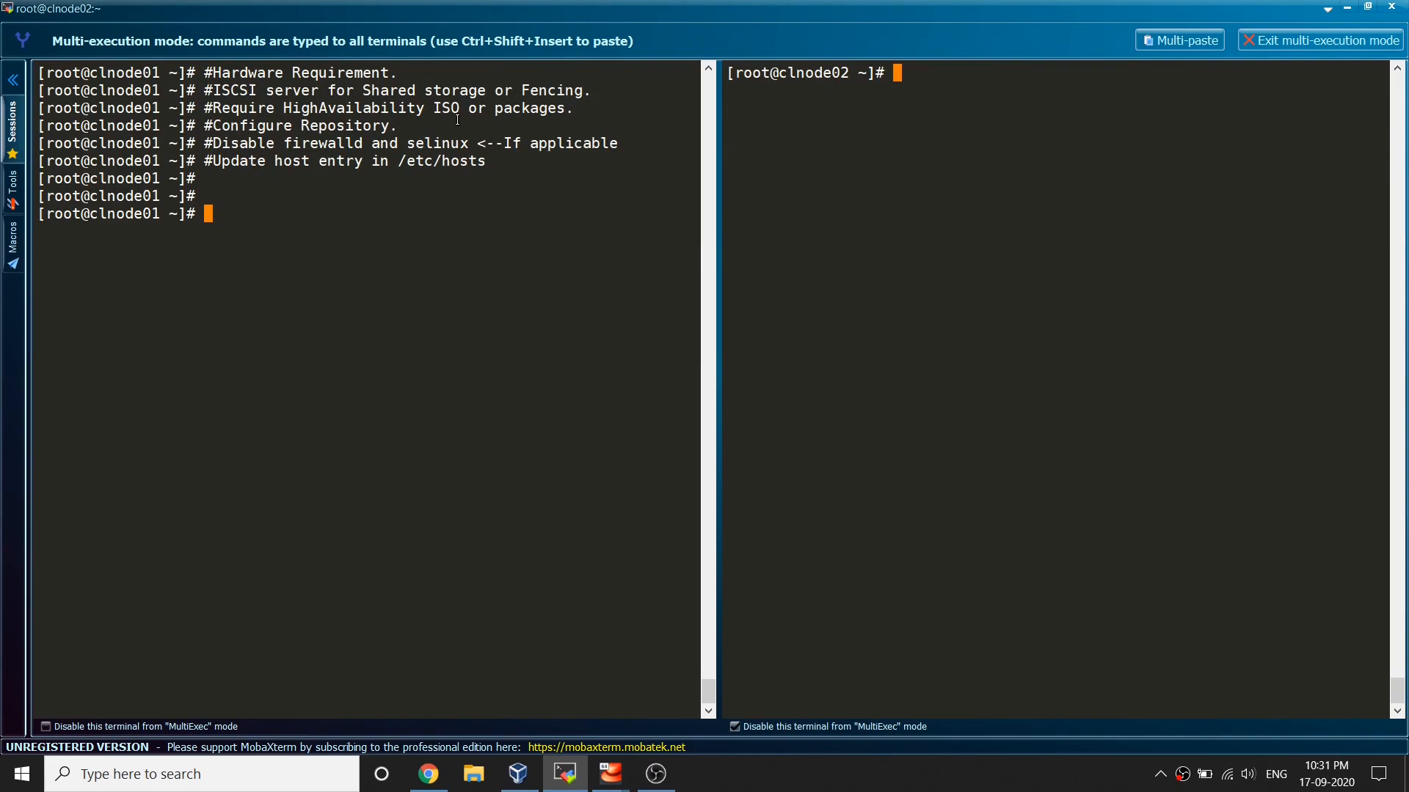
pyautogui.moveTo(213, 119)
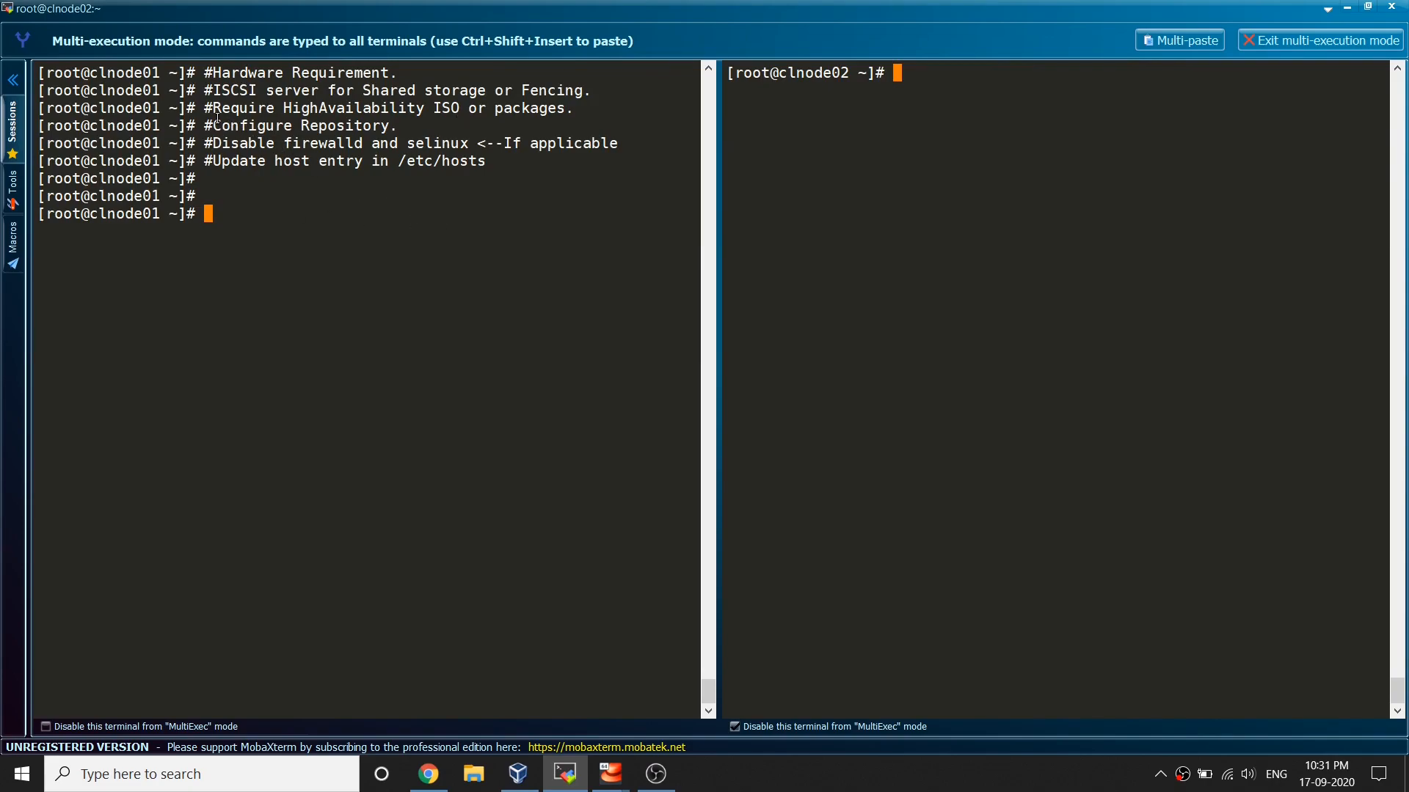
pyautogui.doubleClick(385, 107)
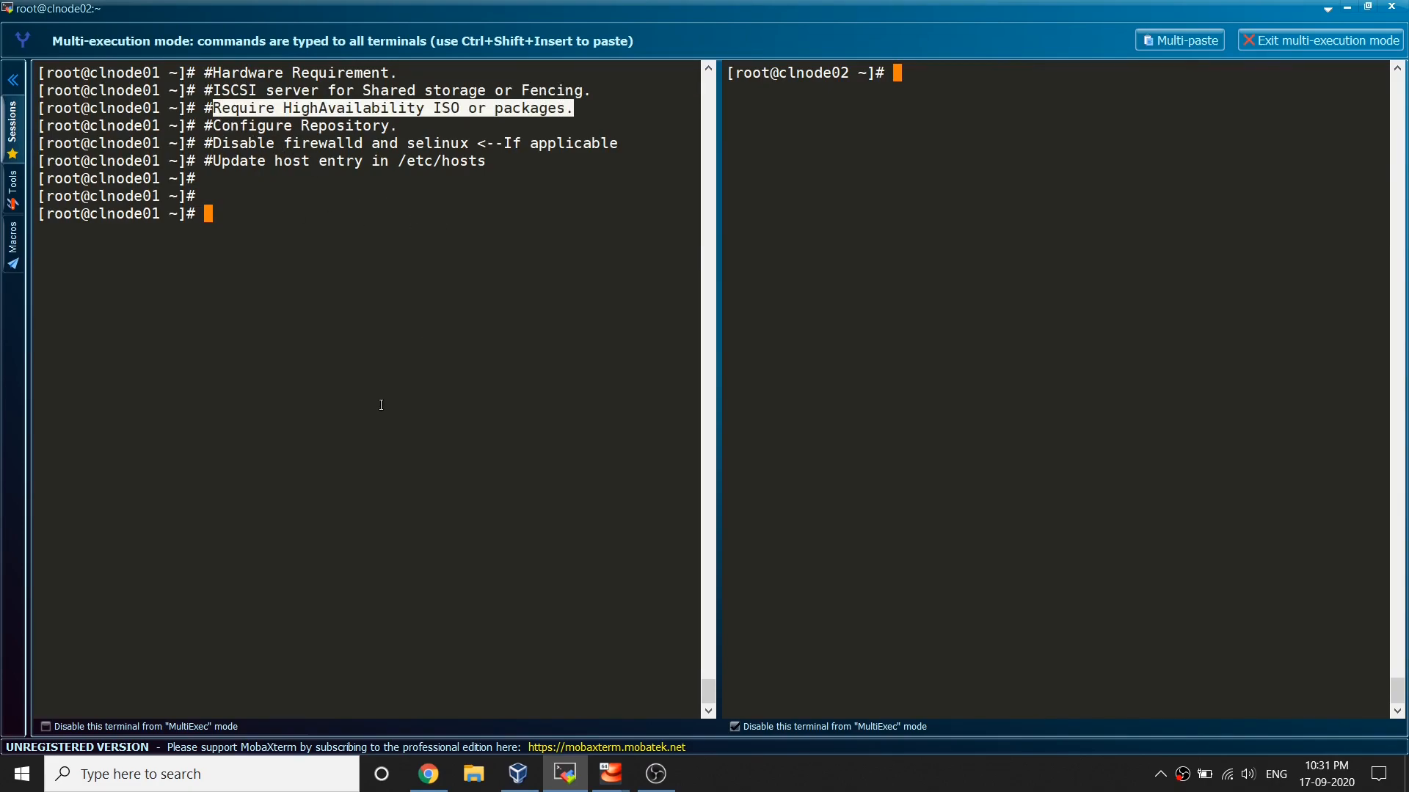
pyautogui.moveTo(478, 253)
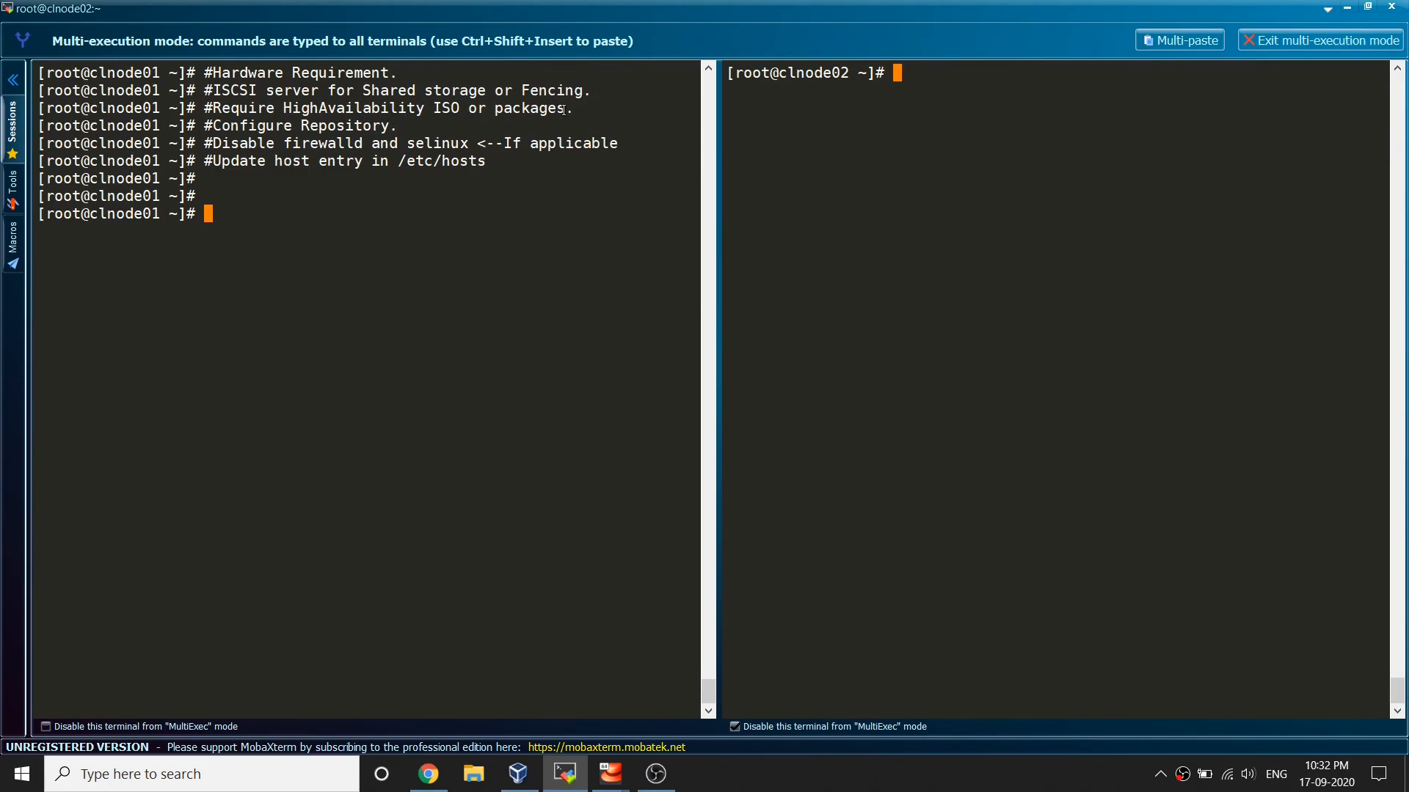
pyautogui.moveTo(477, 201)
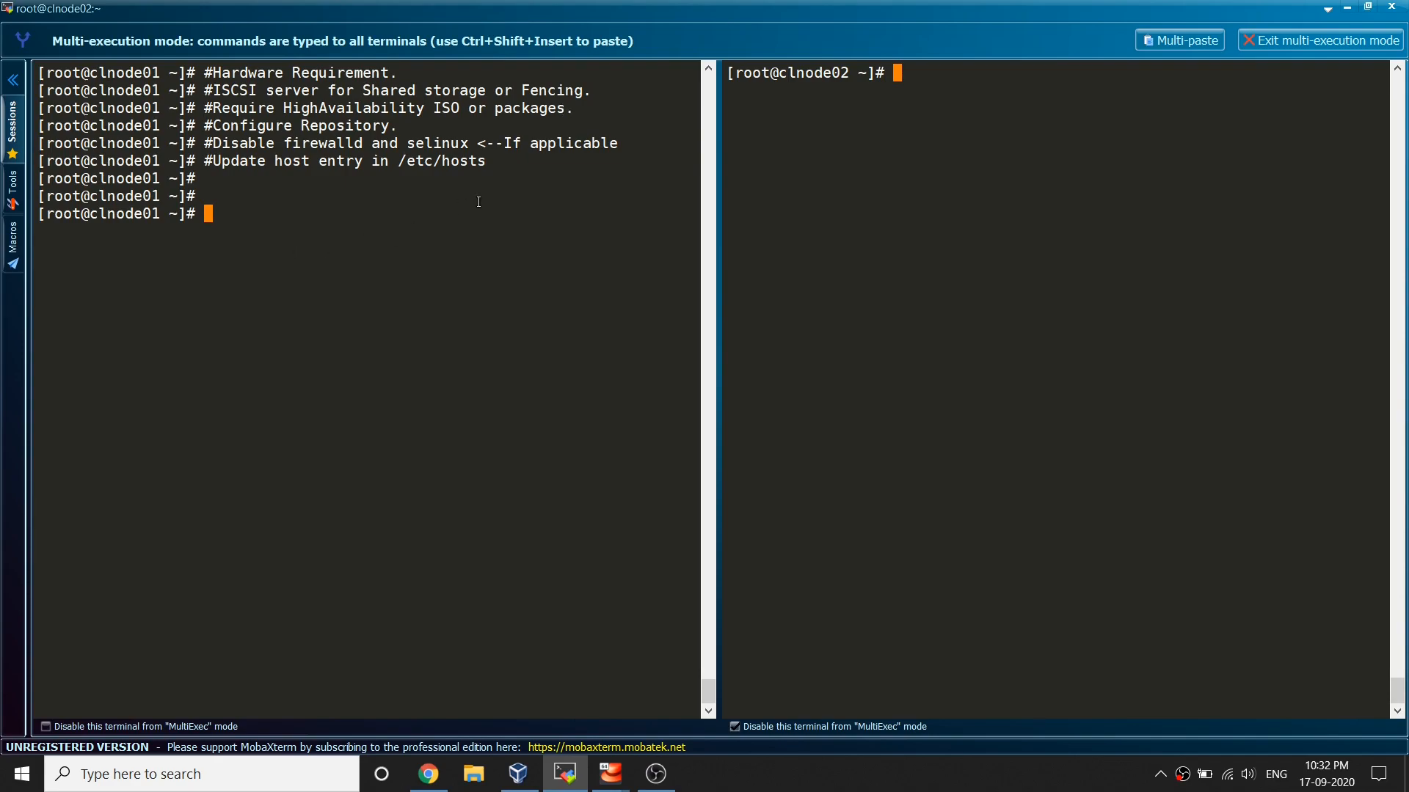
pyautogui.moveTo(321, 256)
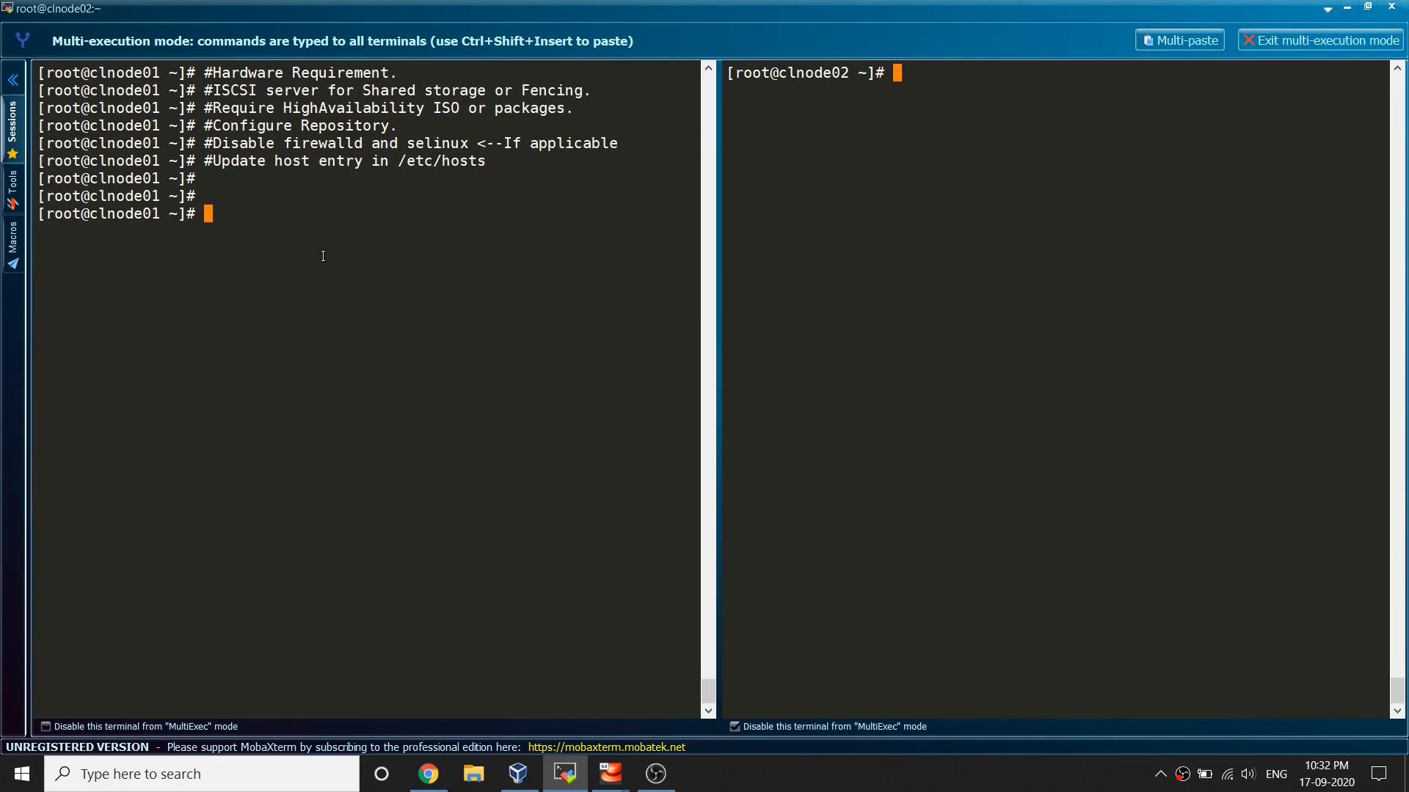
pyautogui.moveTo(370, 264)
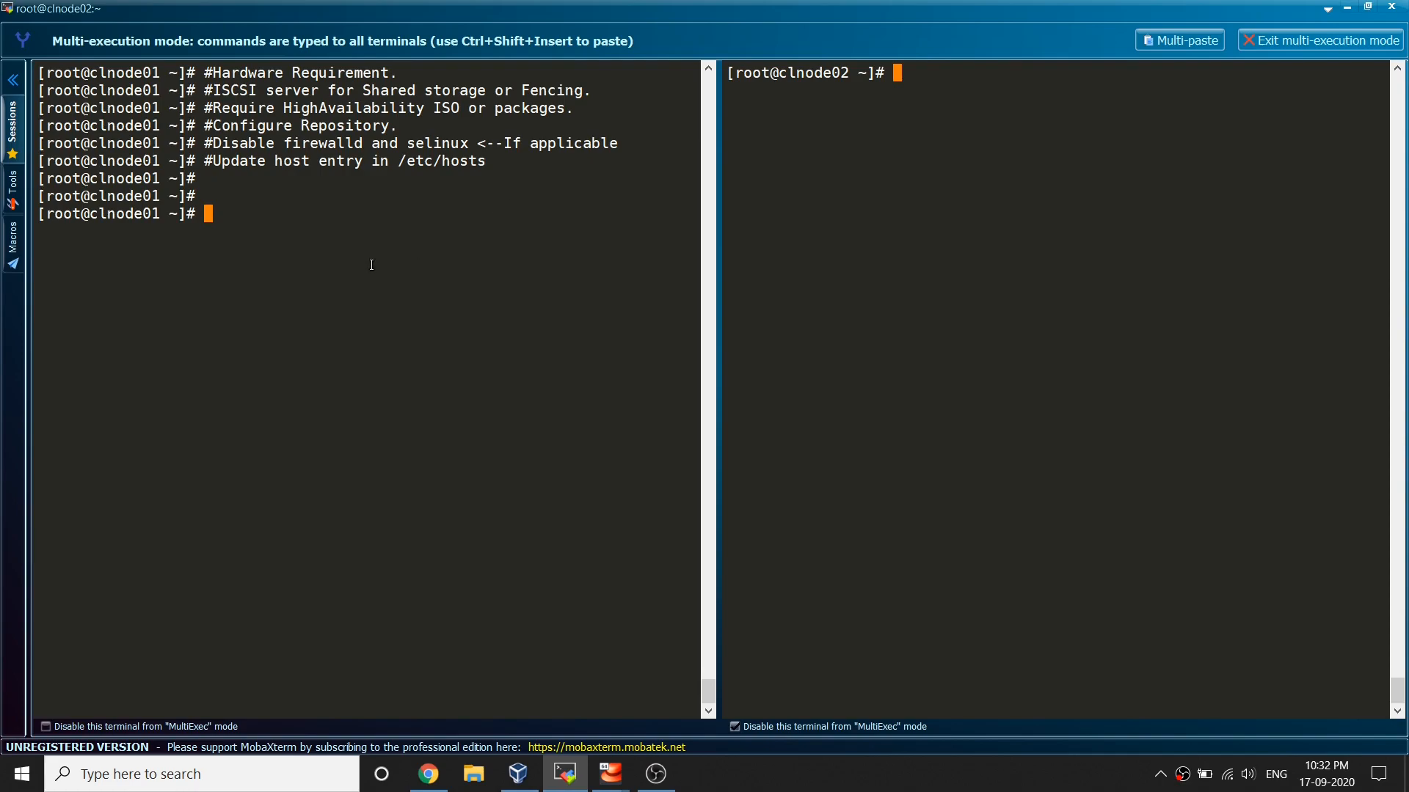
pyautogui.moveTo(502, 226)
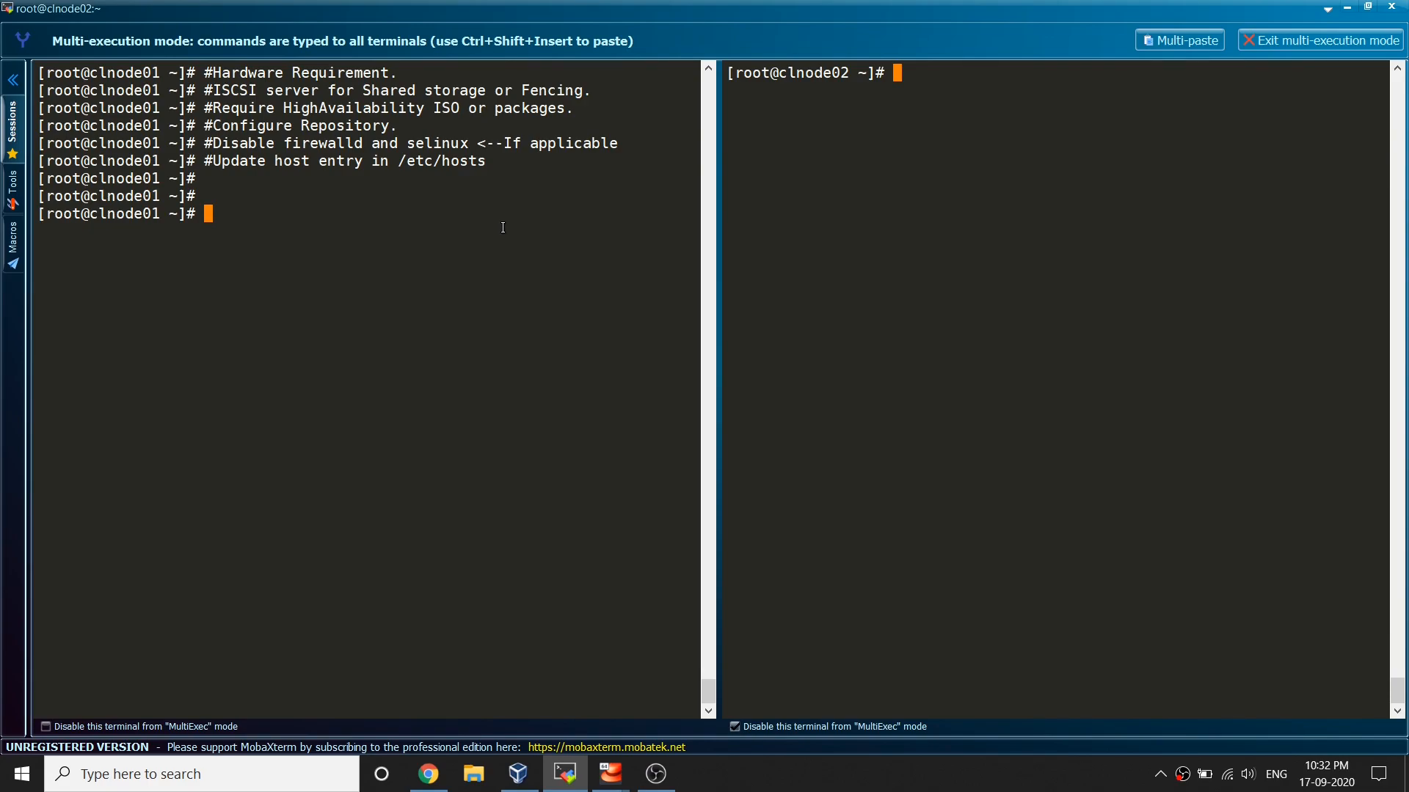
pyautogui.moveTo(361, 282)
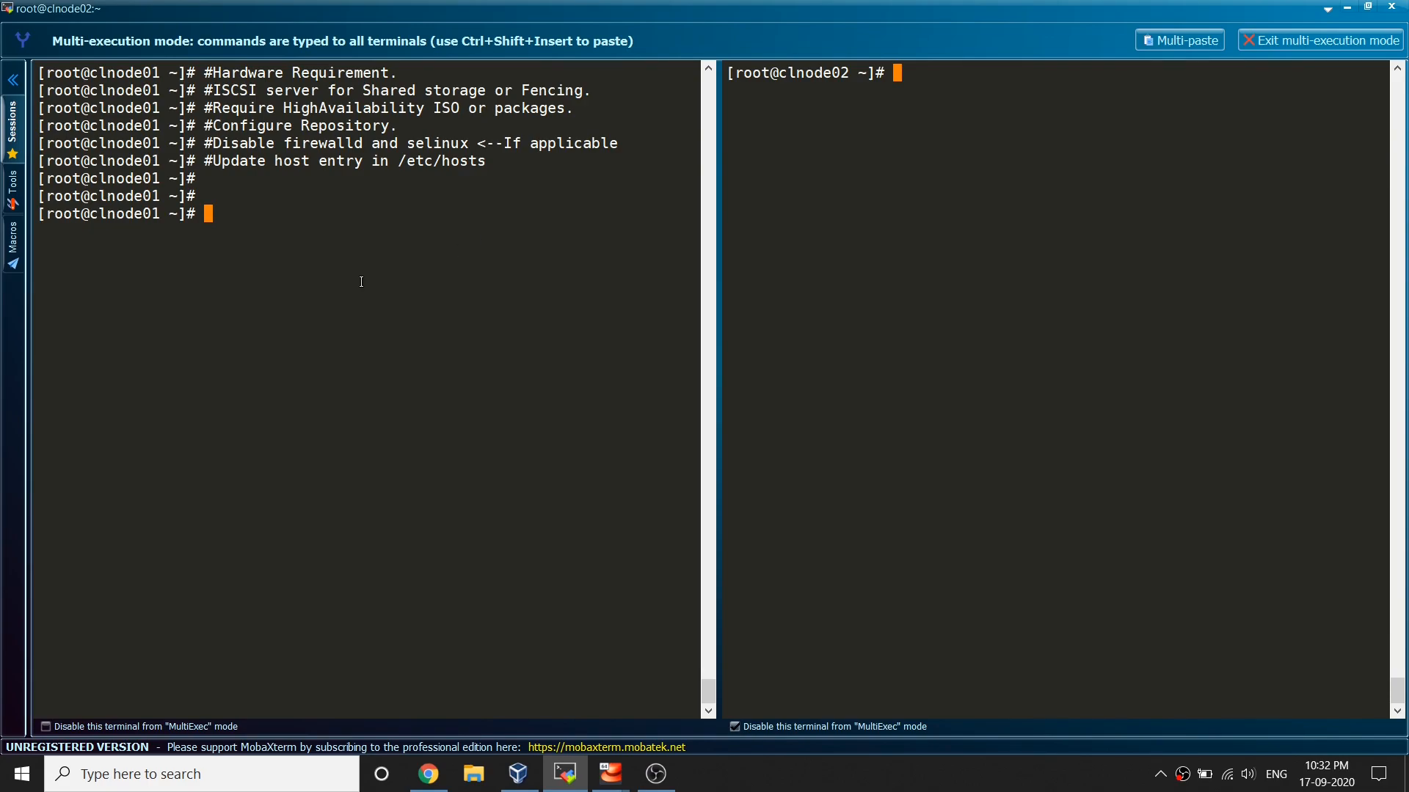
pyautogui.moveTo(490, 222)
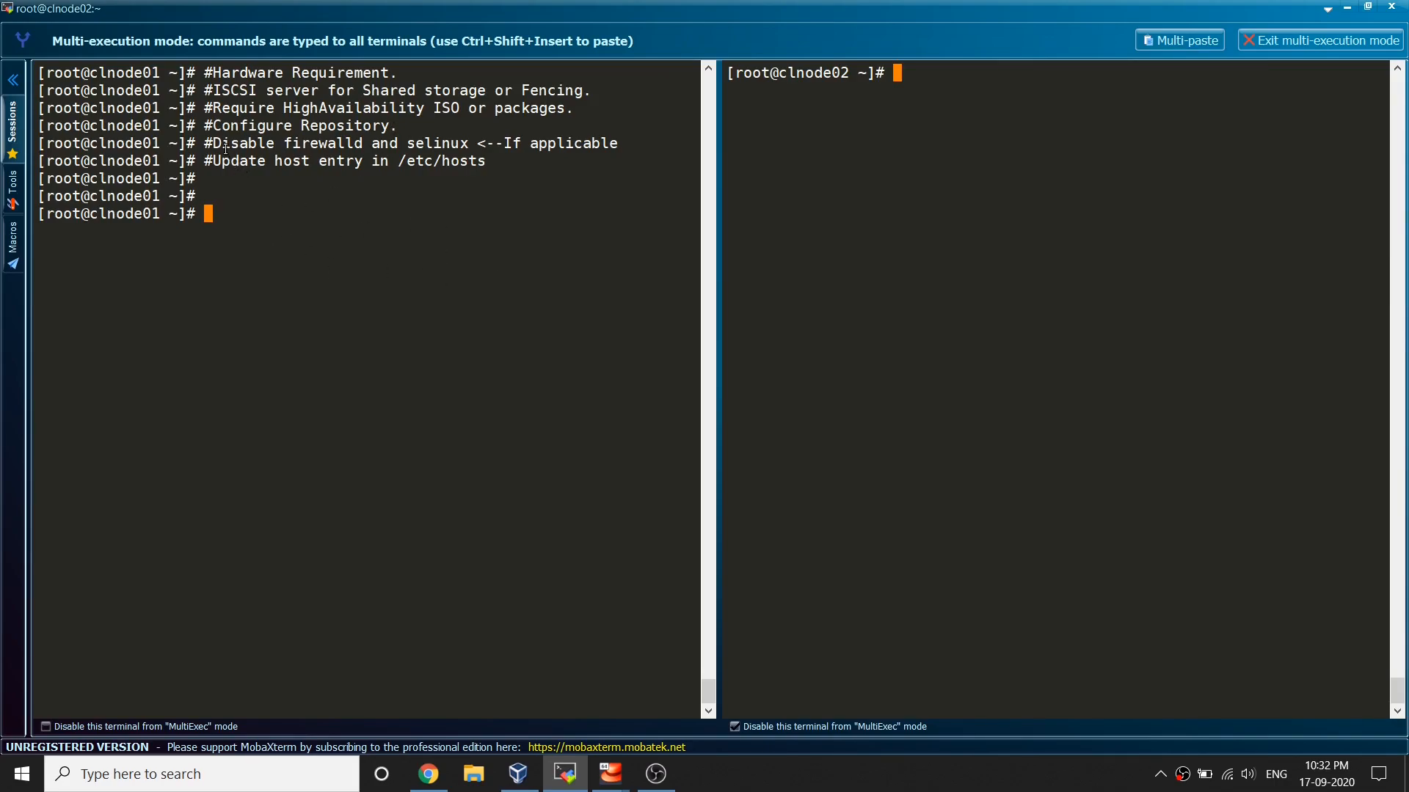
pyautogui.moveTo(331, 125)
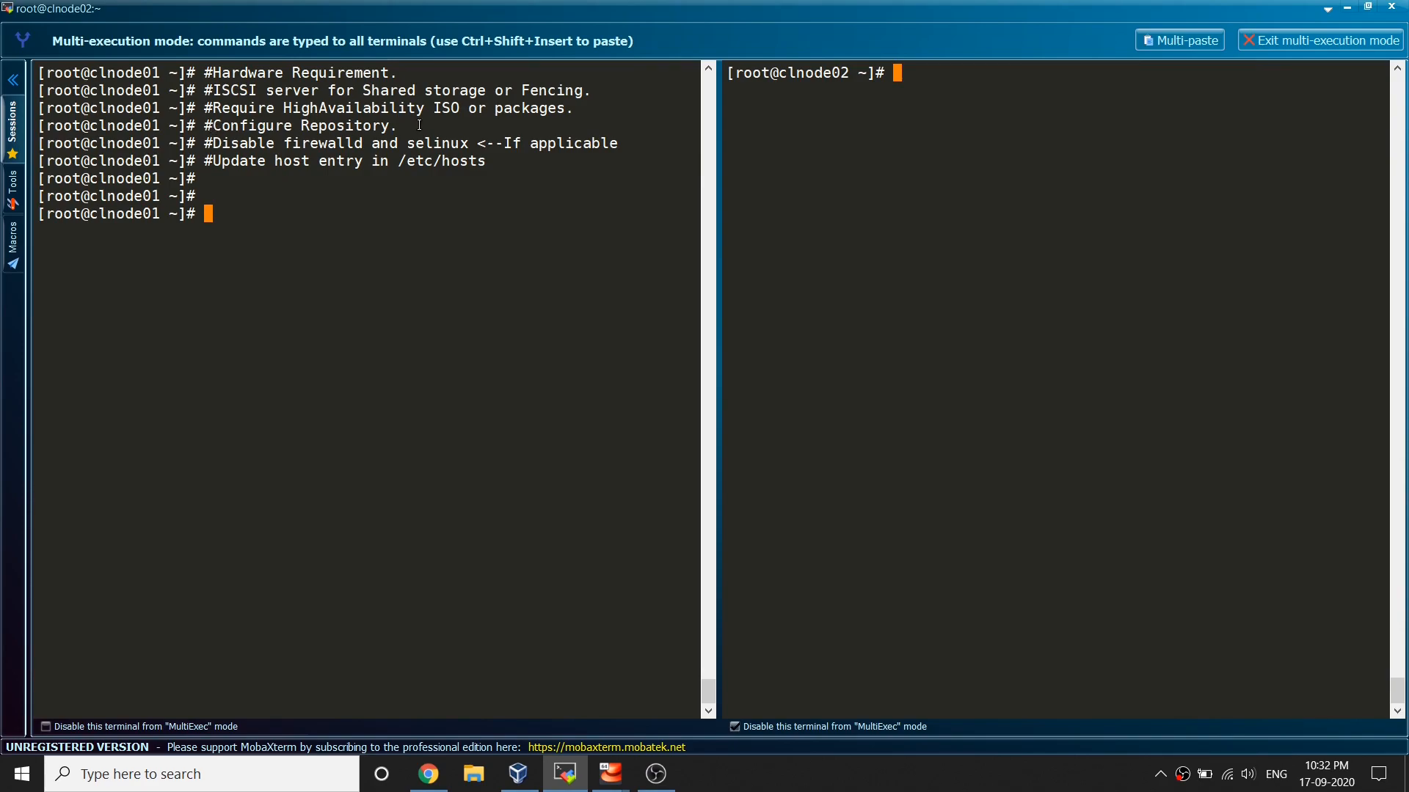
pyautogui.moveTo(600, 349)
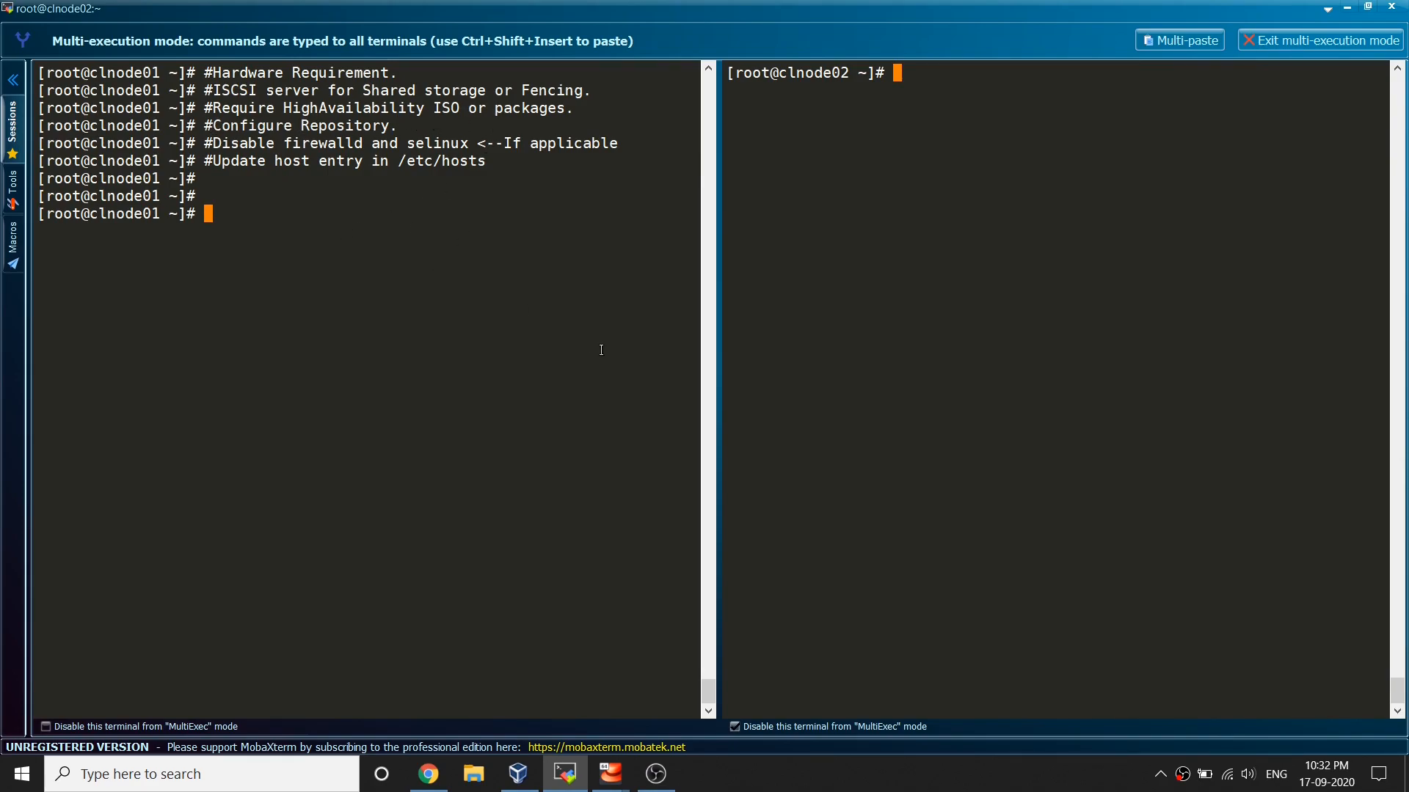
# - Run yum repolist on clnode01, then change into /osiso to list the mounted ISO contents
pyautogui.write('yum')
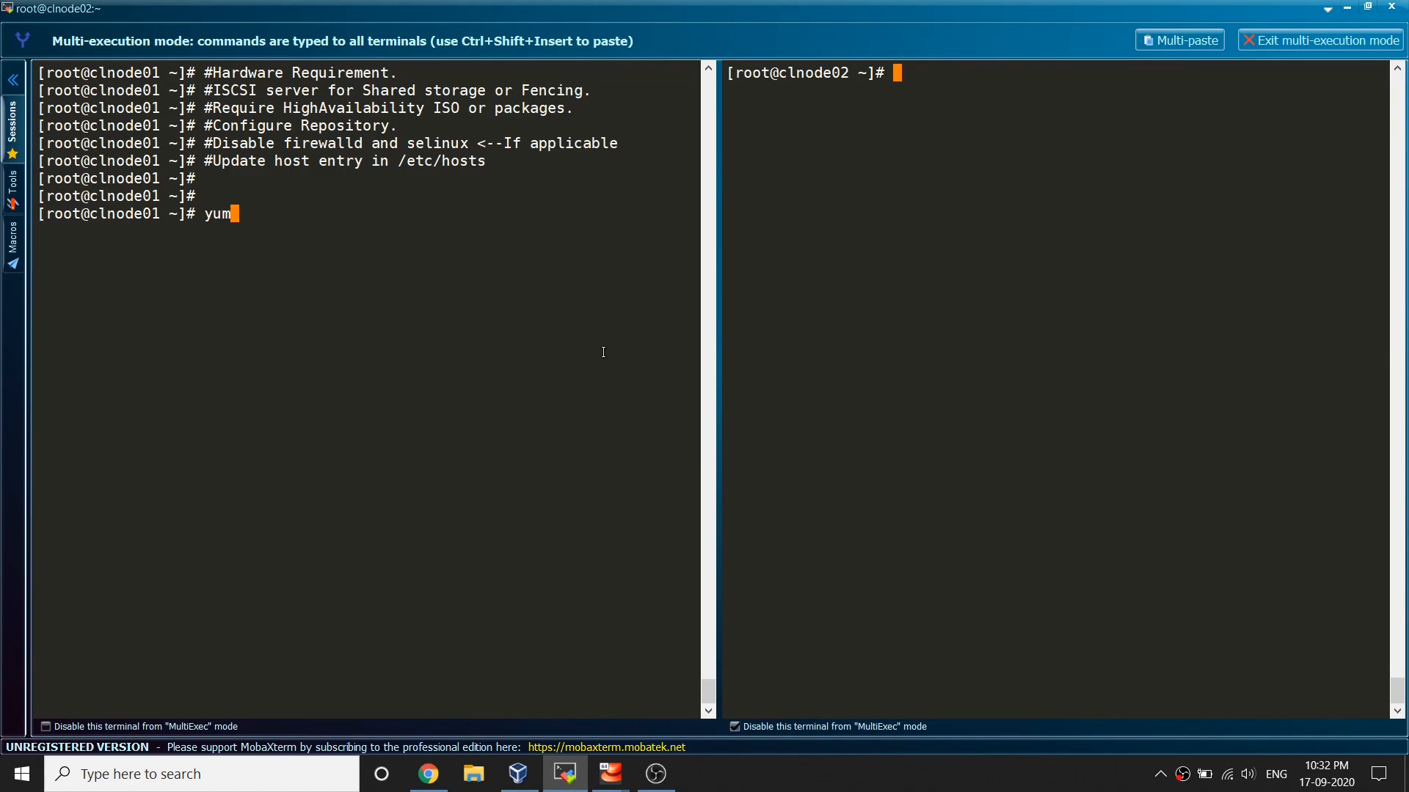
pyautogui.write('repolist')
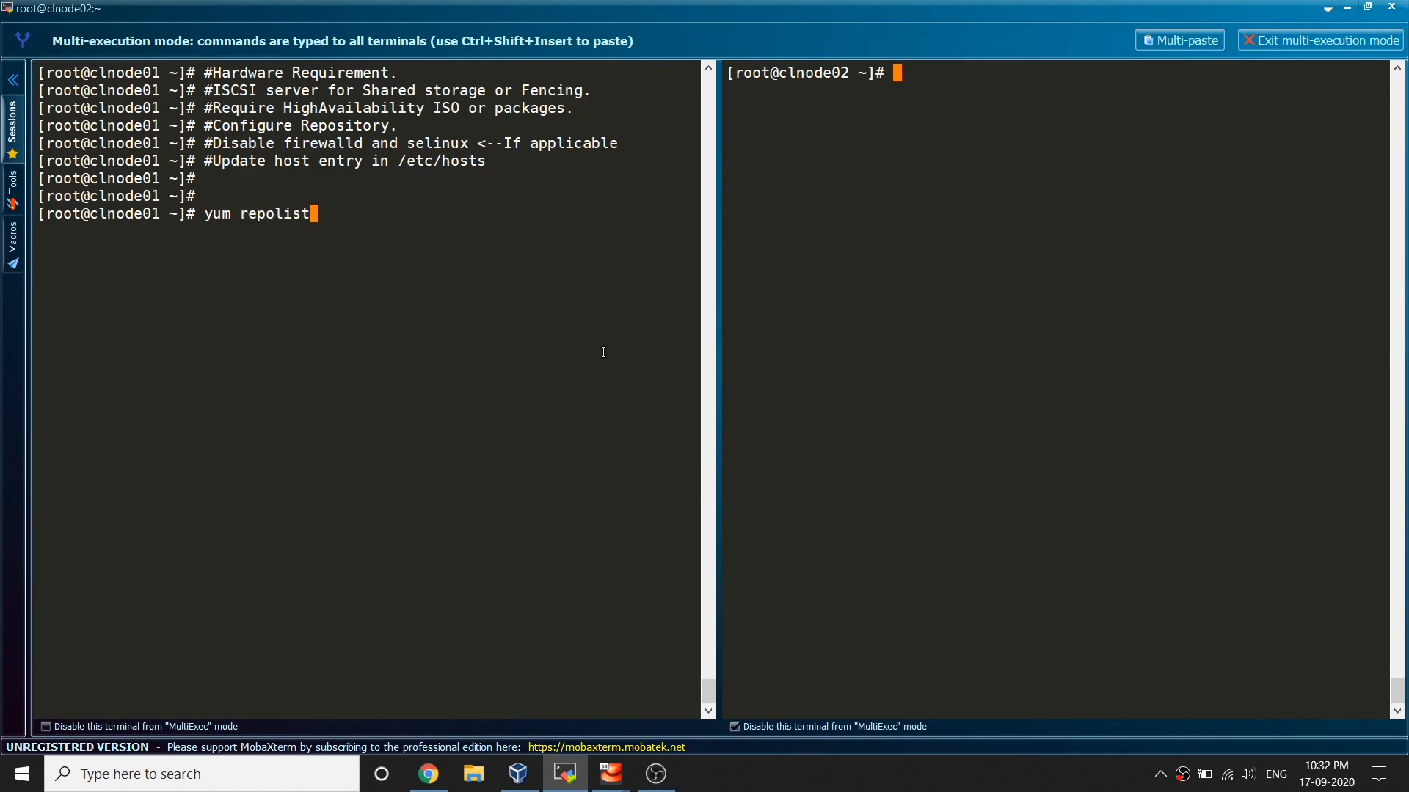
pyautogui.press('Return')
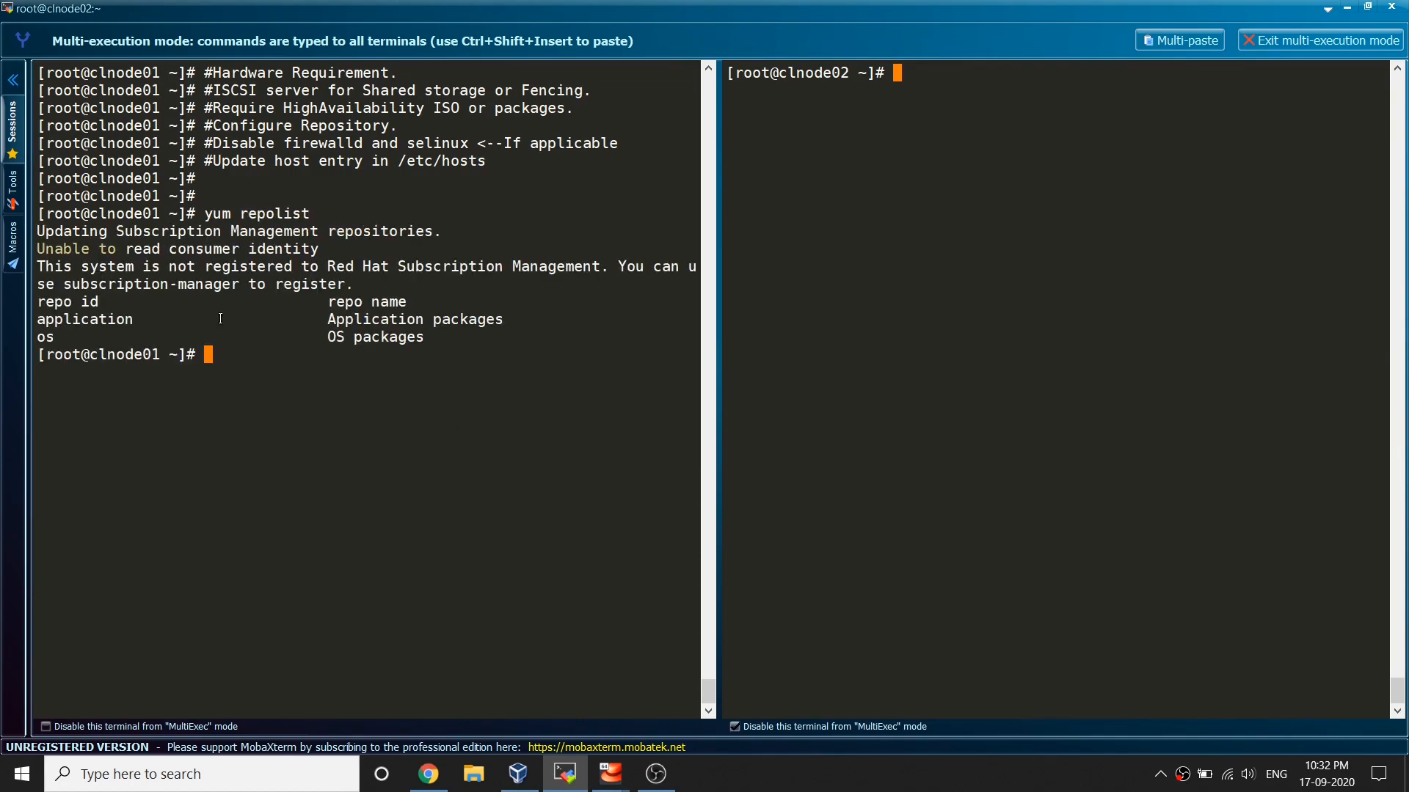
pyautogui.moveTo(406, 289)
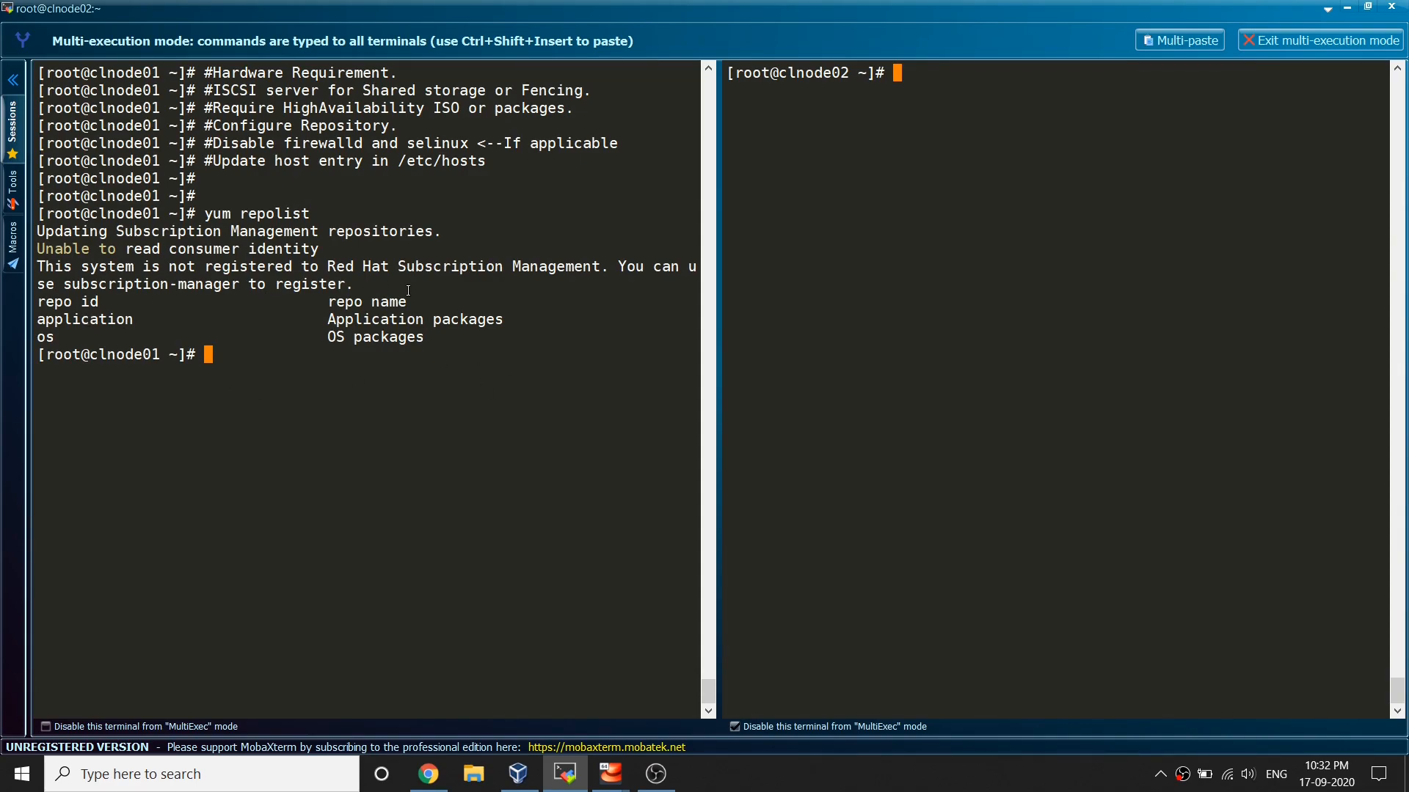
pyautogui.moveTo(157, 303)
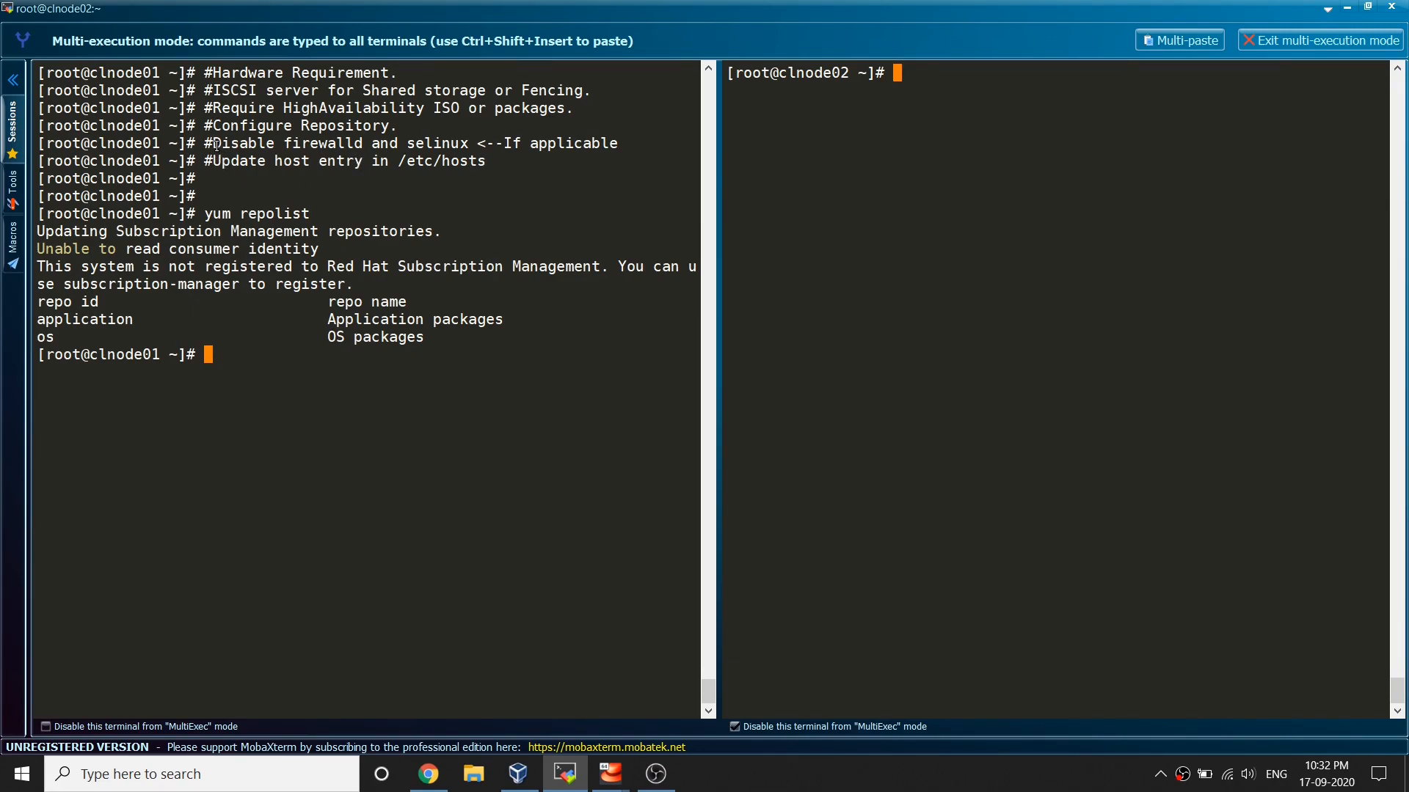
pyautogui.write('c')
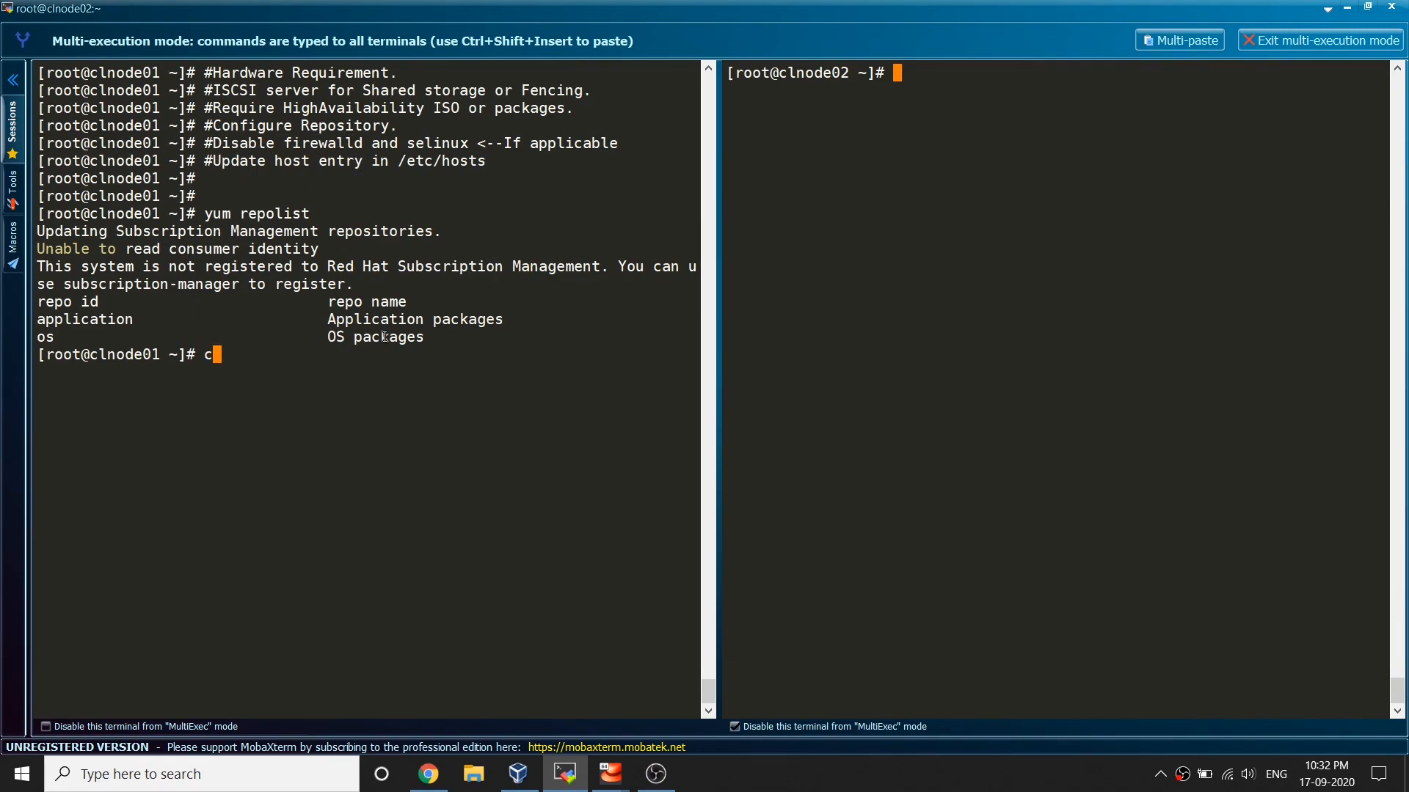
pyautogui.write('d /osiso/')
pyautogui.write('ls')
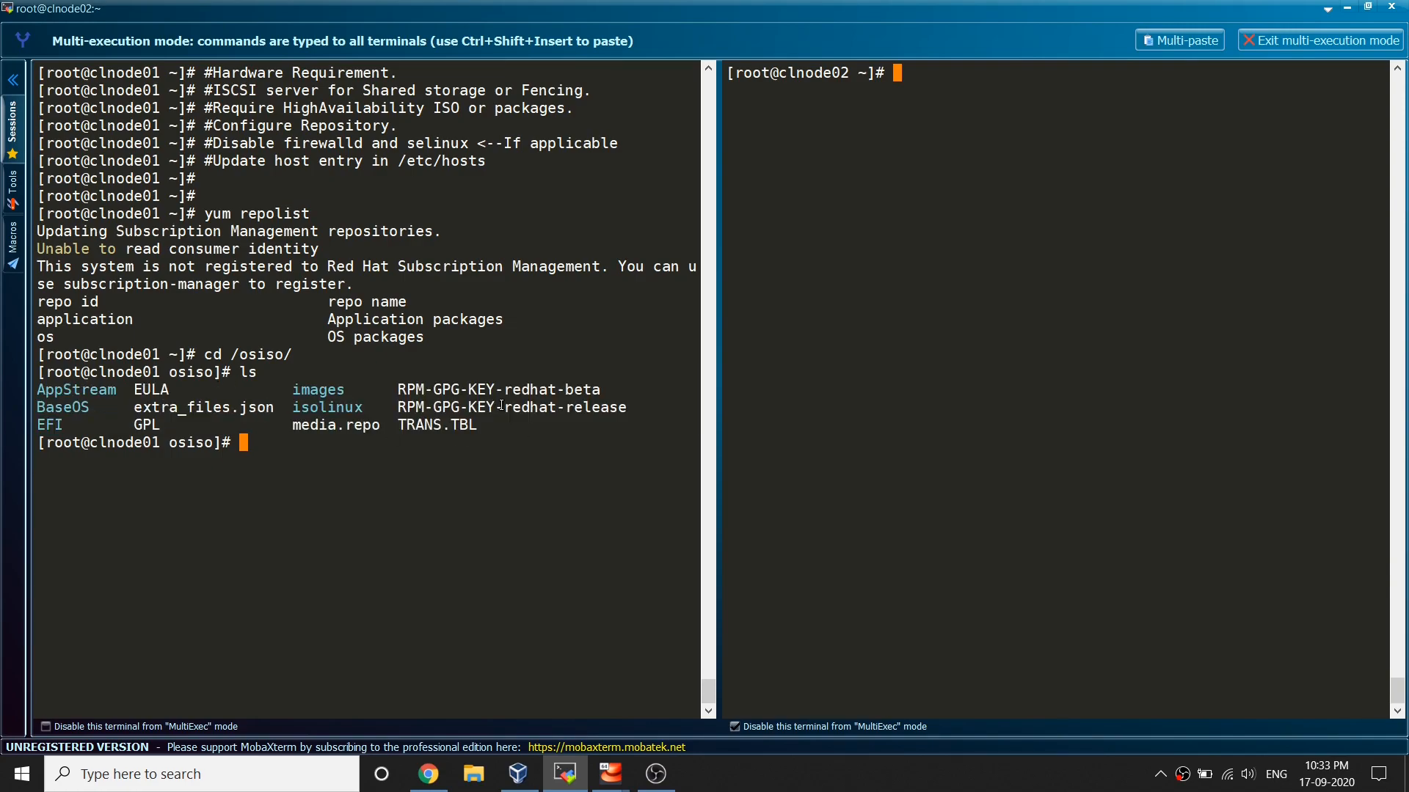
pyautogui.moveTo(521, 449)
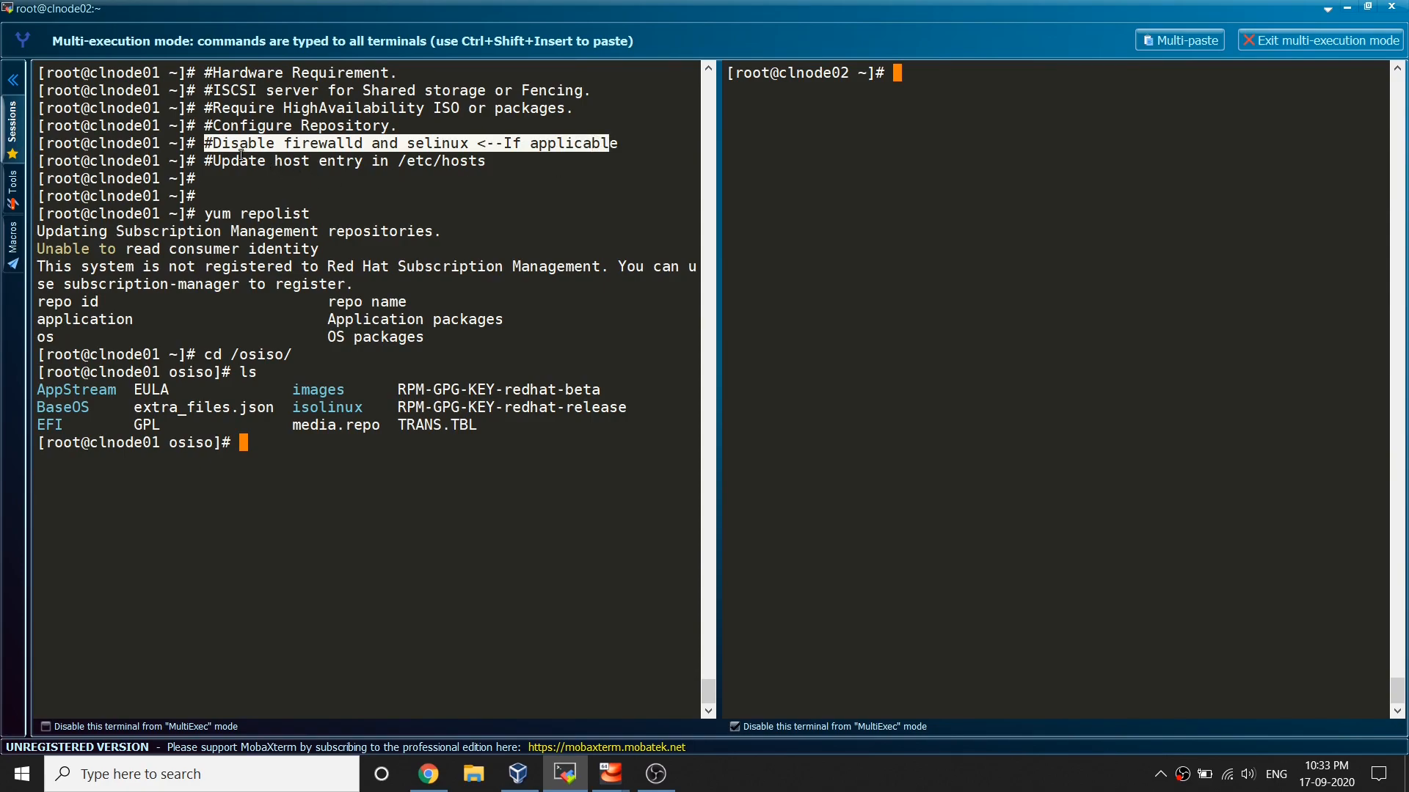
pyautogui.moveTo(440, 174)
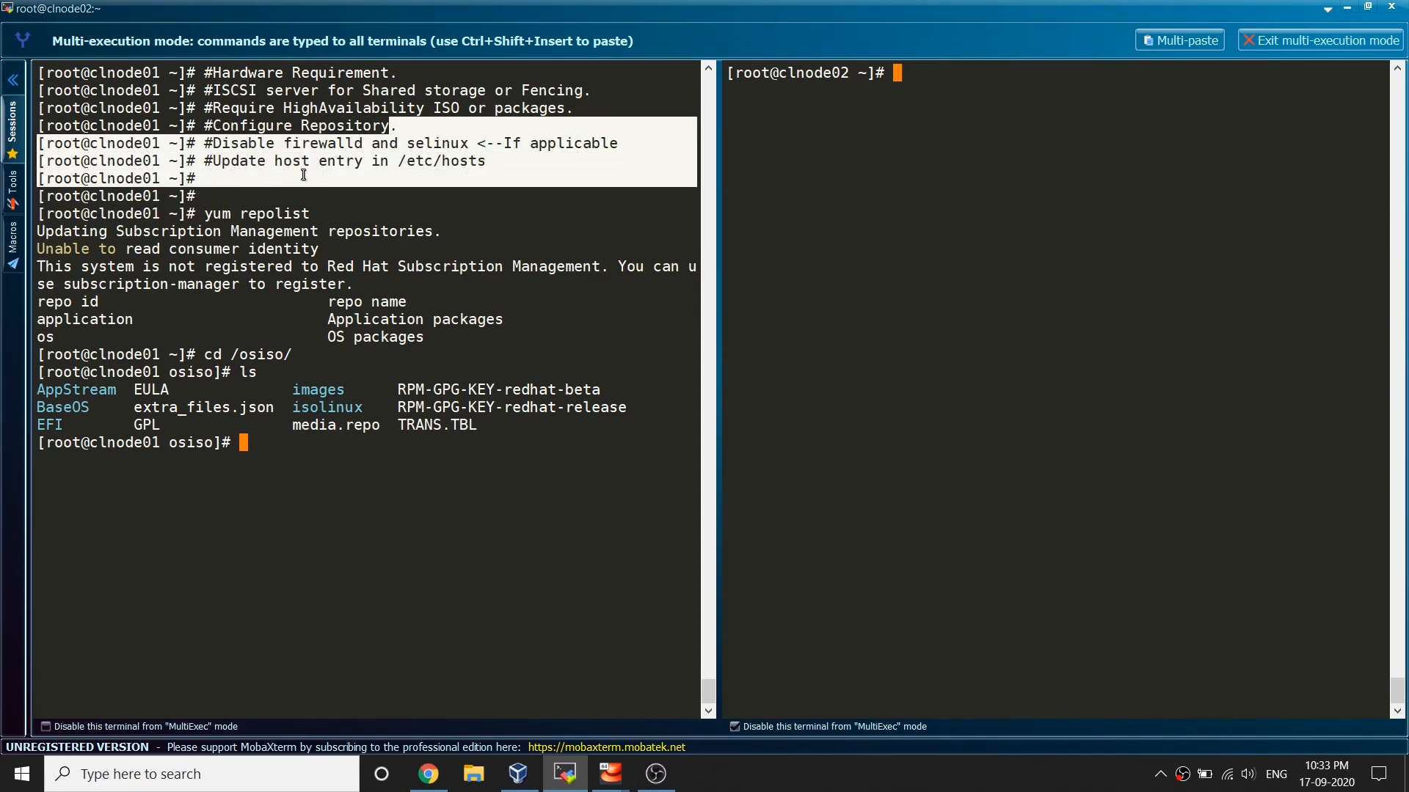
# - Highlight checklist words including /etc/hosts, then clear clnode01's terminal
pyautogui.doubleClick(322, 142)
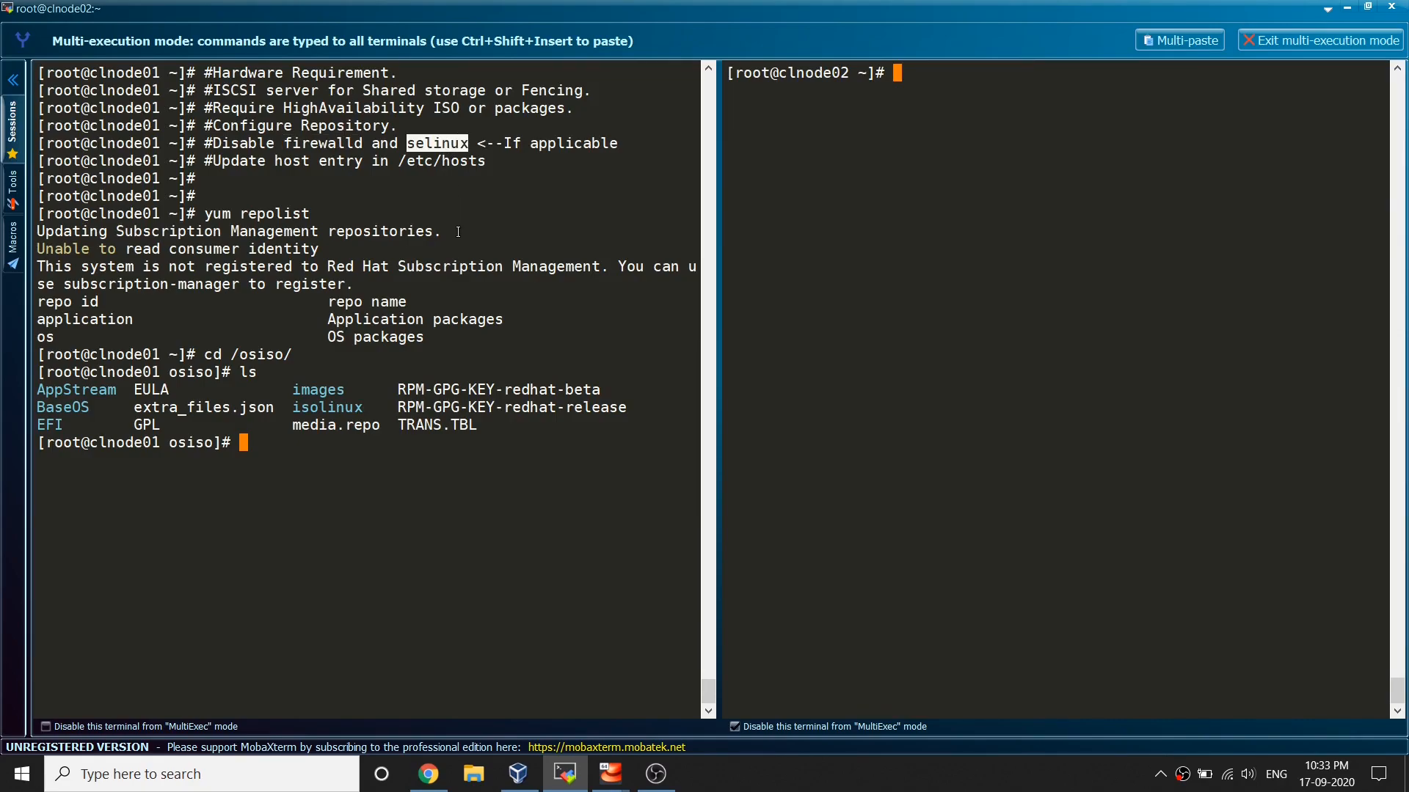
pyautogui.moveTo(466, 299)
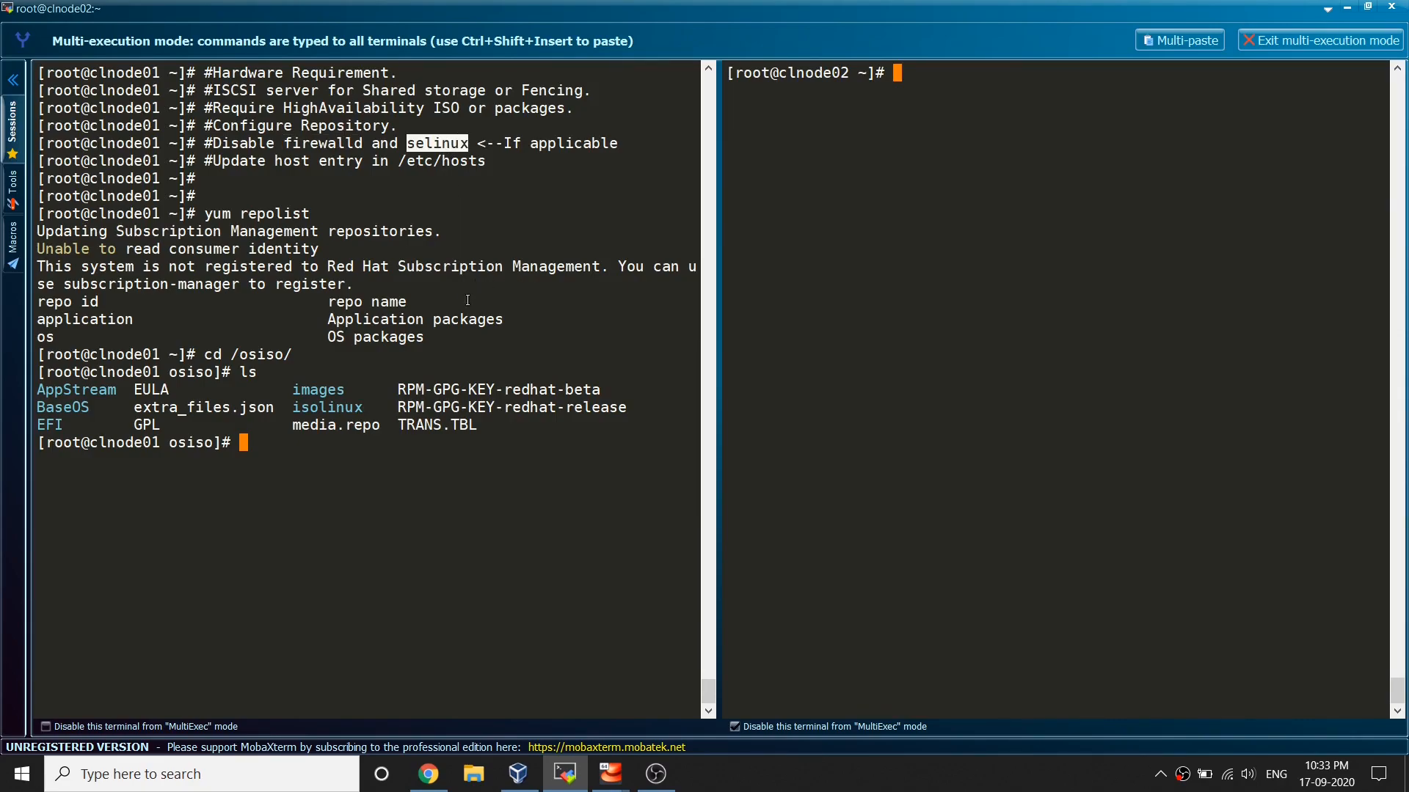
pyautogui.moveTo(530, 236)
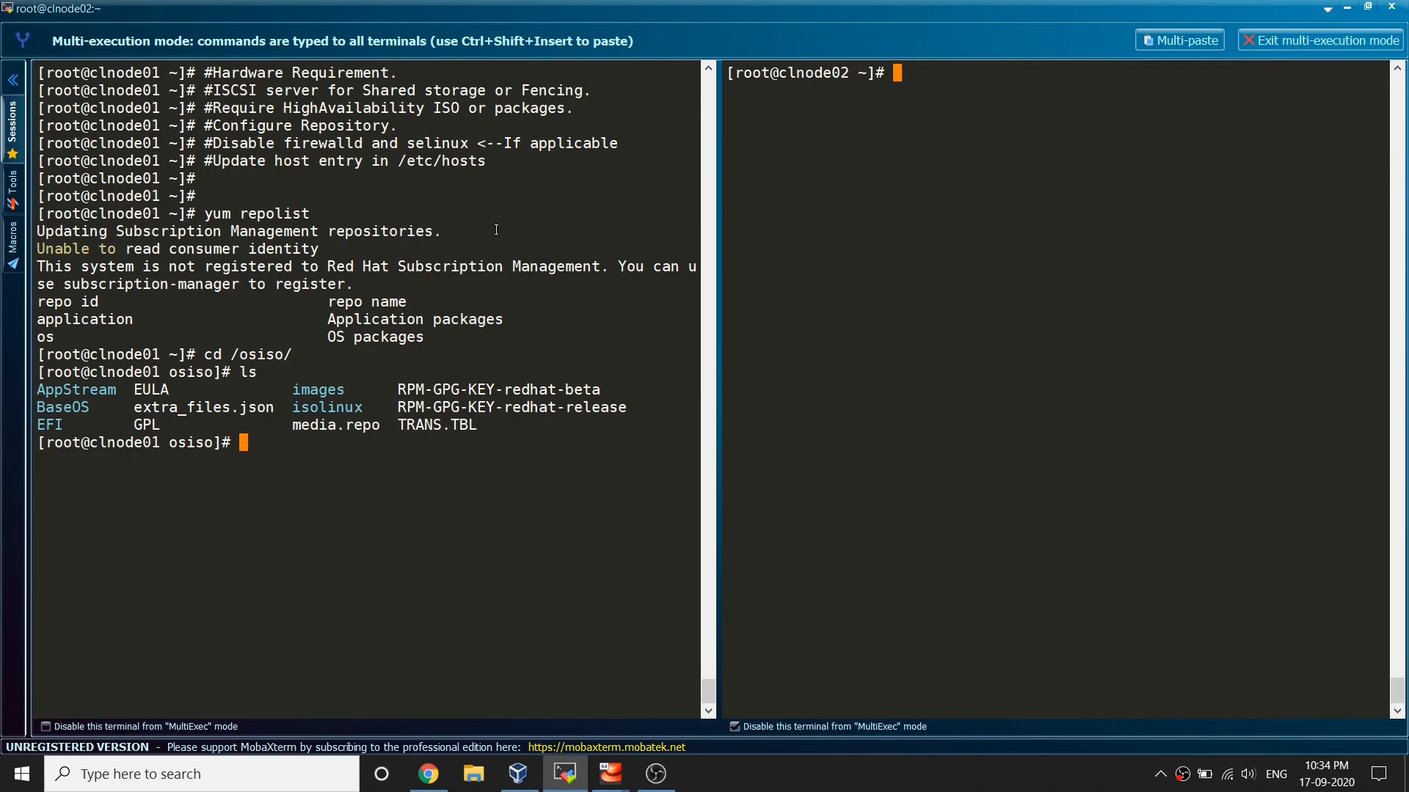
pyautogui.moveTo(435, 203)
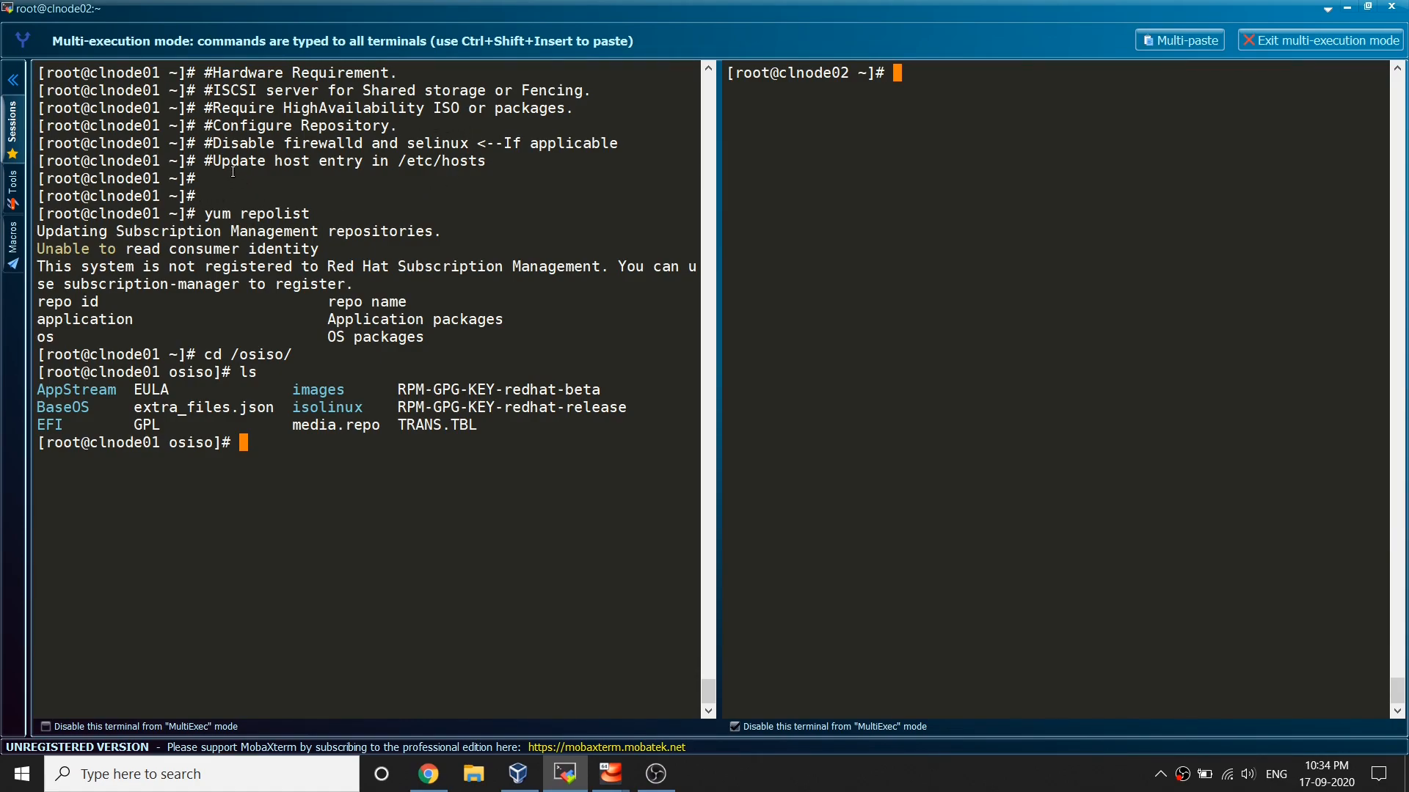
pyautogui.moveTo(410, 161)
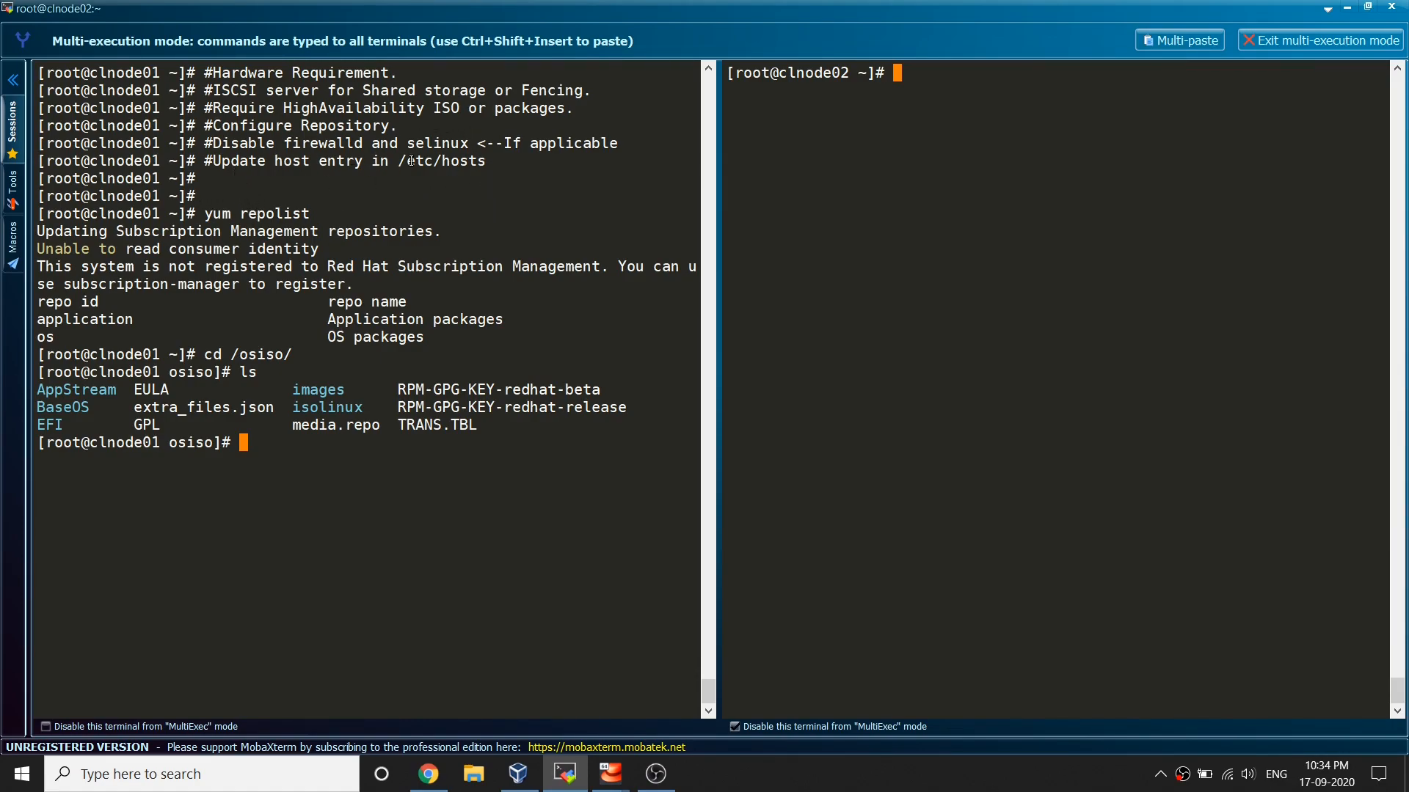
pyautogui.doubleClick(442, 162)
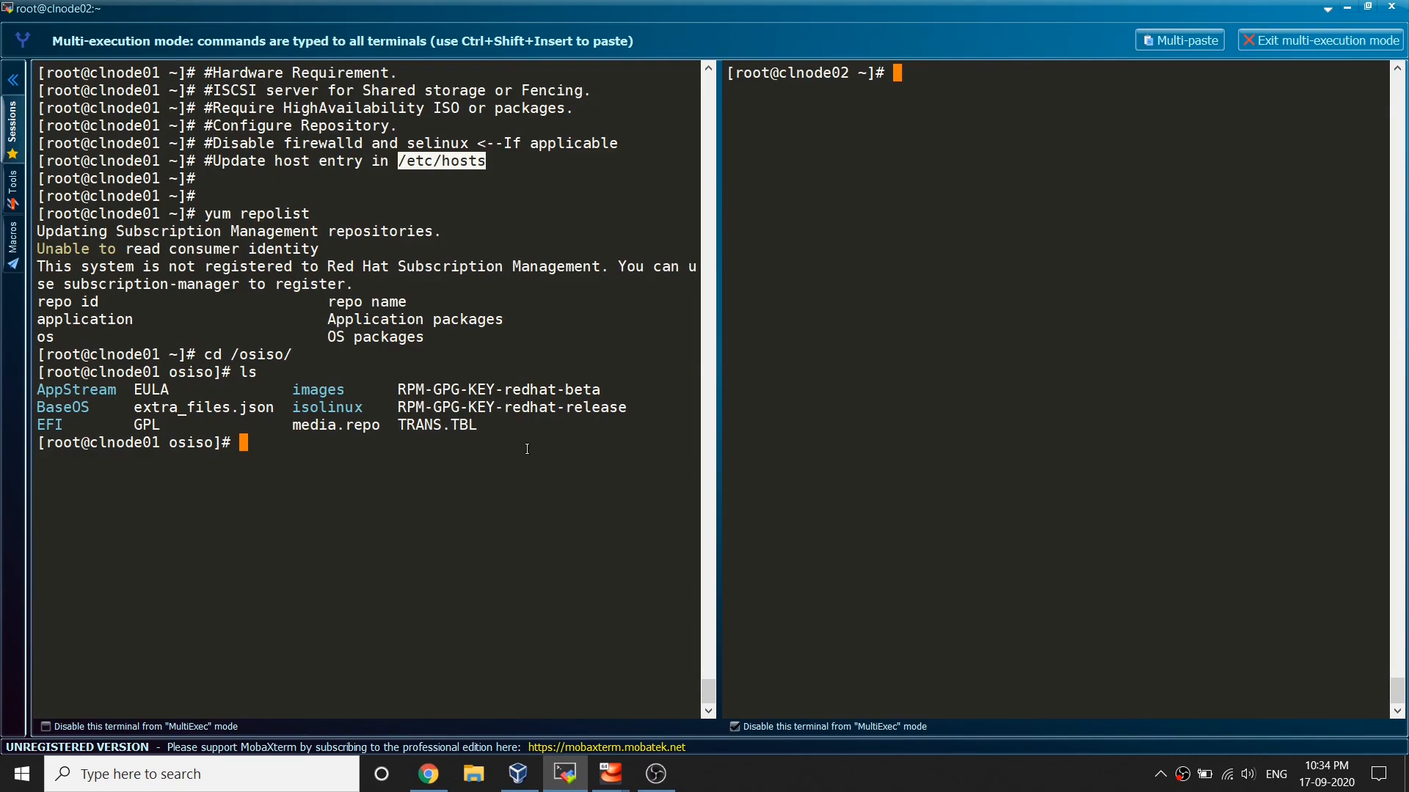
pyautogui.write('cat')
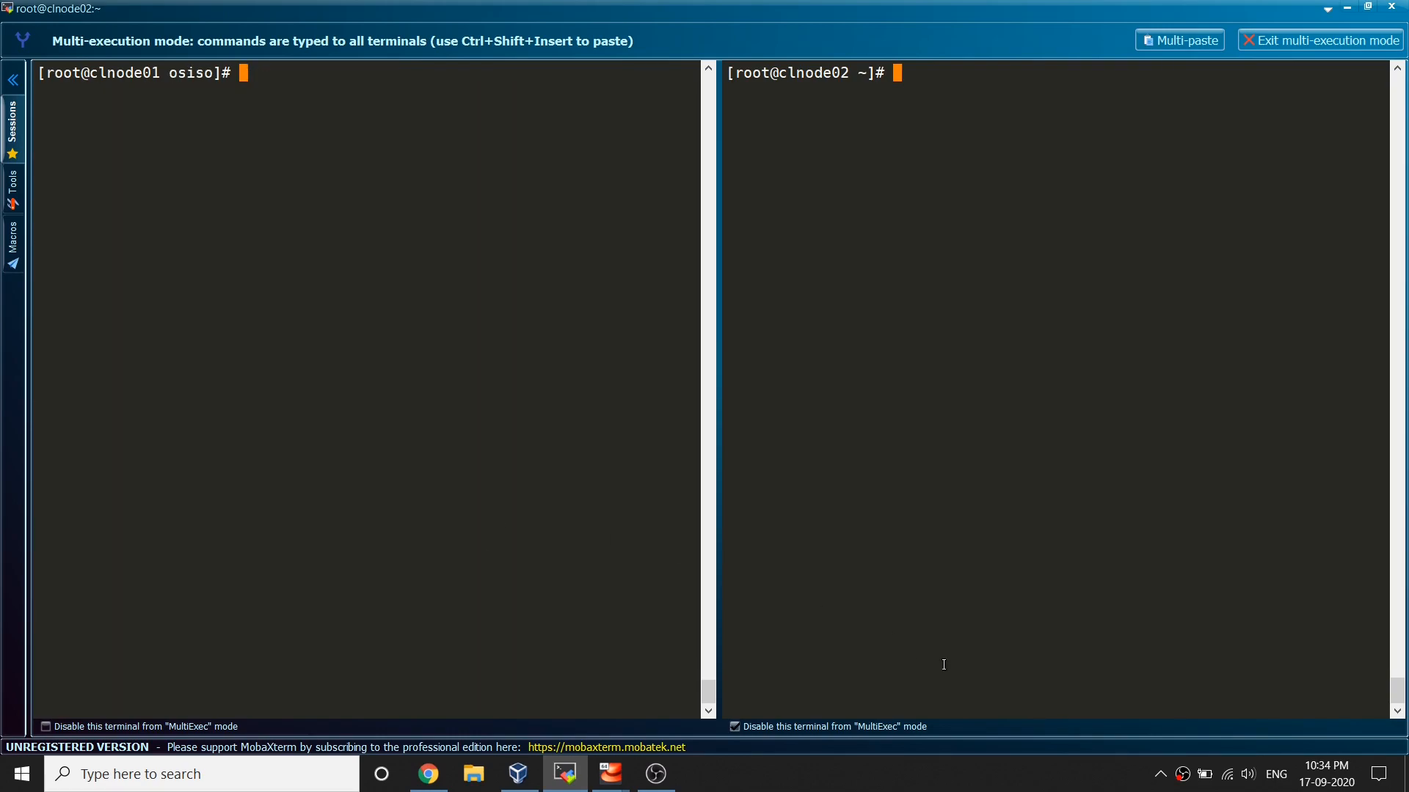
pyautogui.moveTo(734, 742)
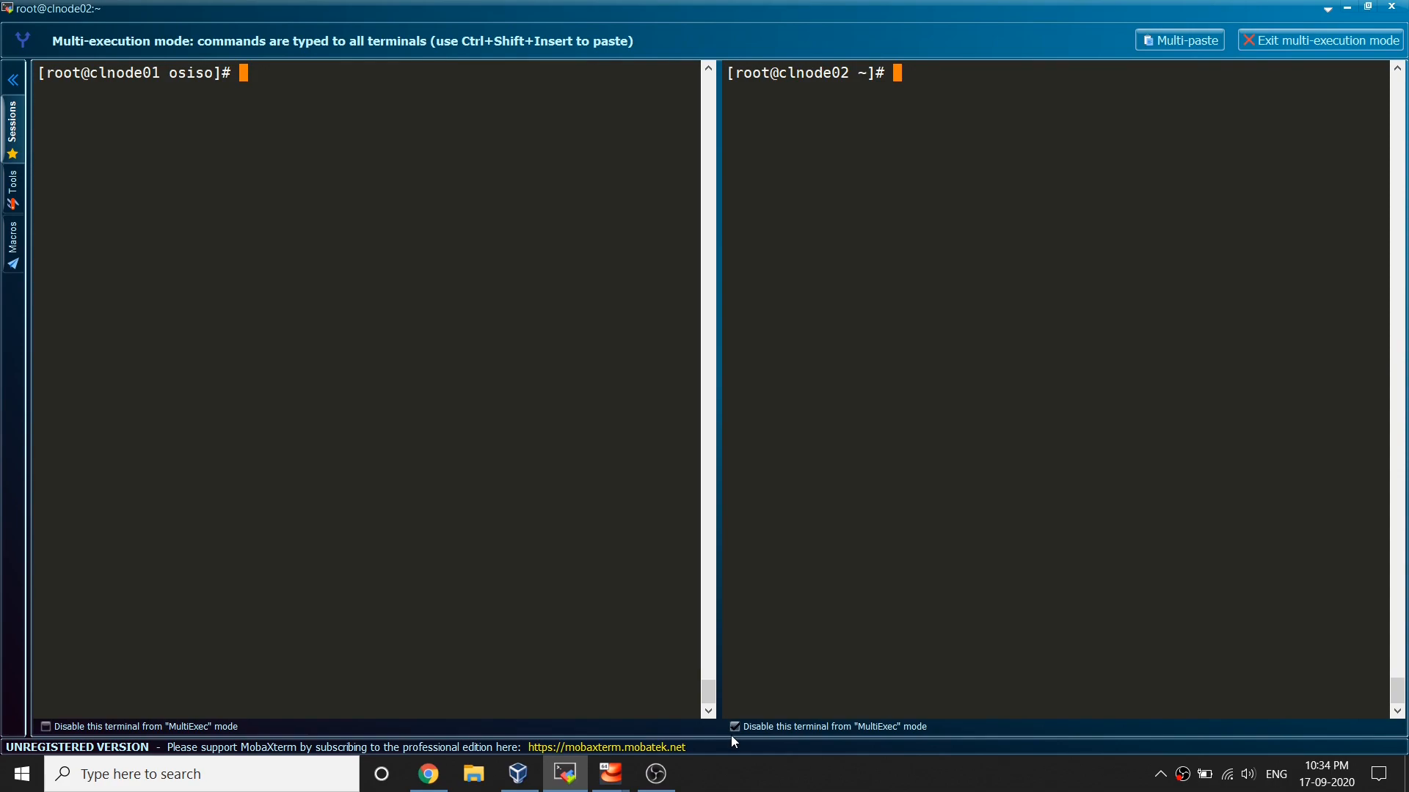
pyautogui.moveTo(427, 167)
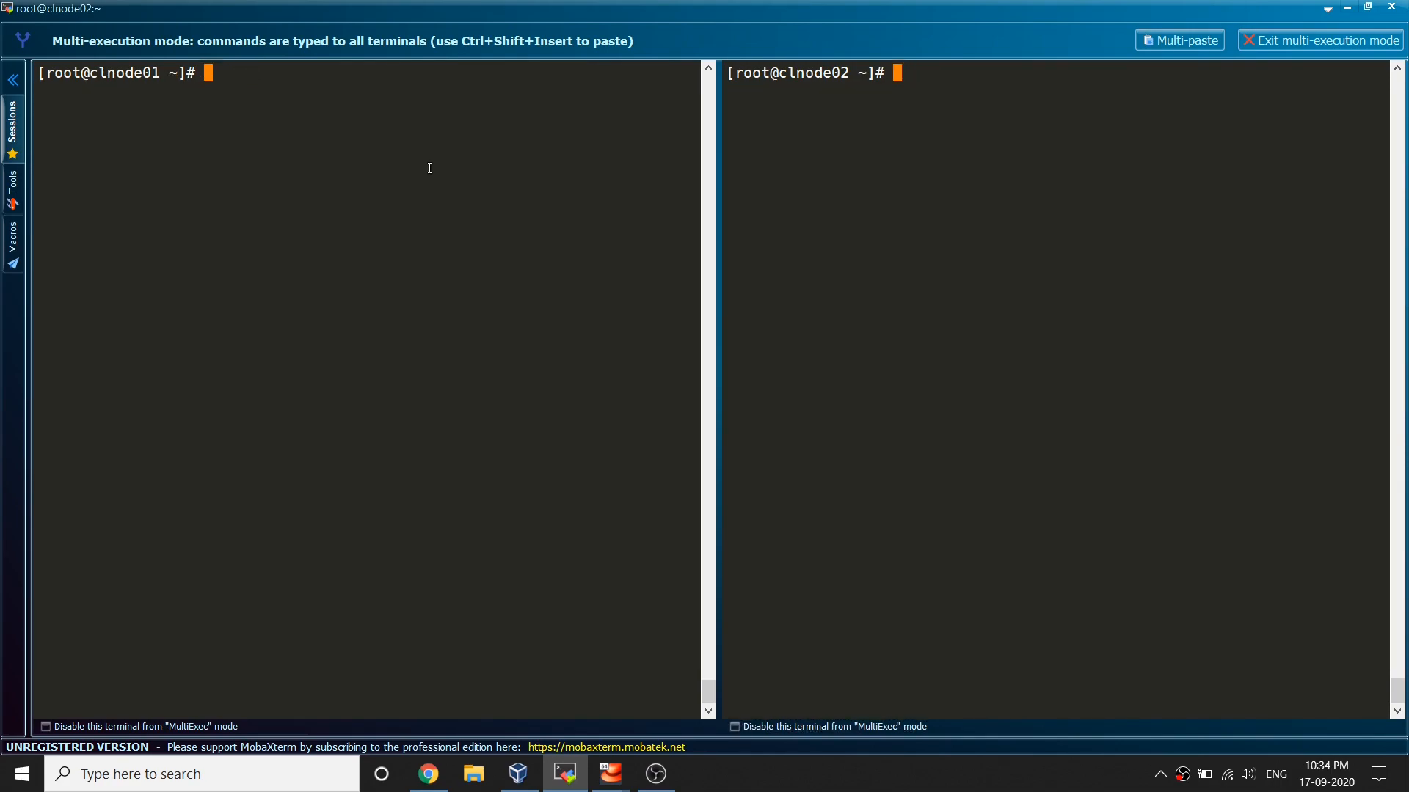
# - Run yum repolist on clnode01 and clnode02 at once, listing application and OS repositories
pyautogui.press('Return')
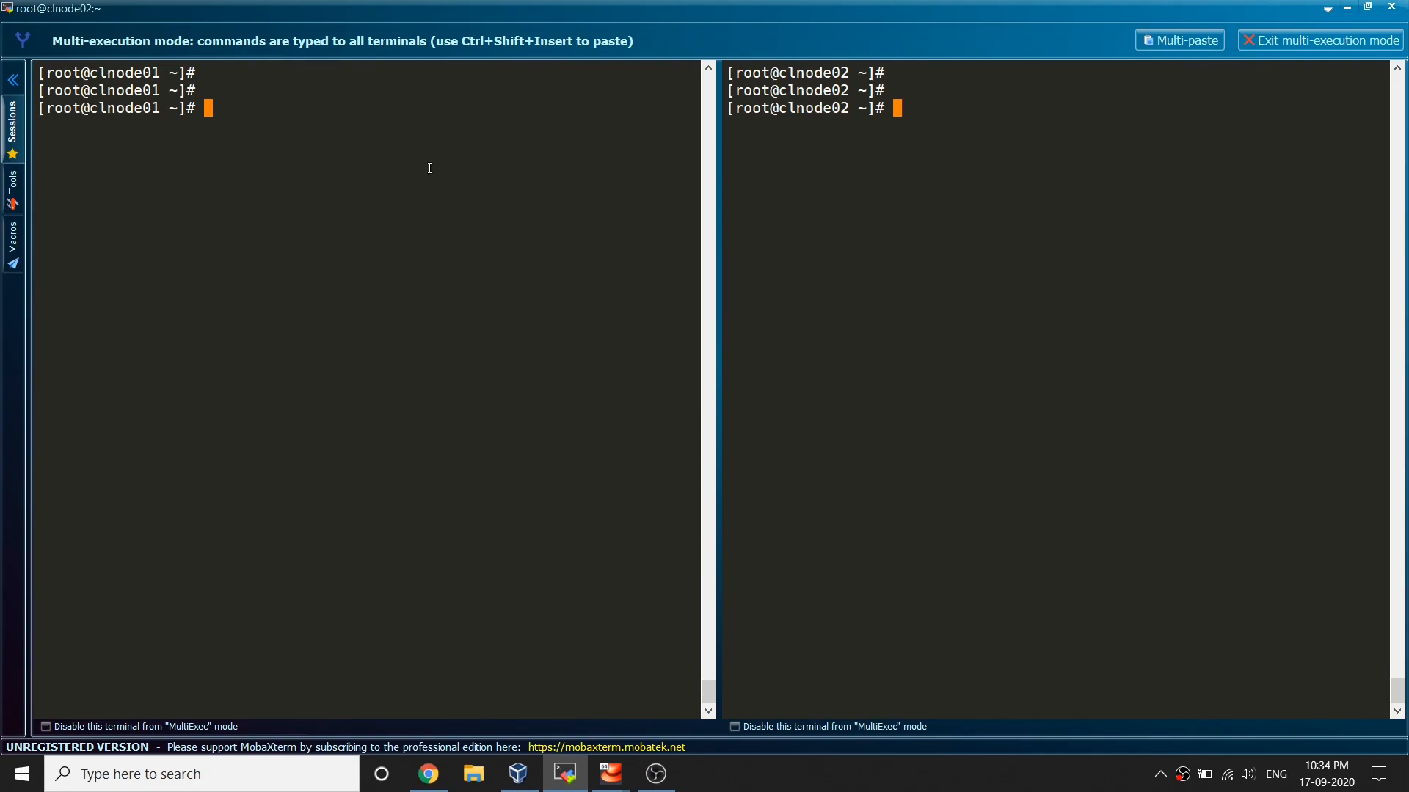
pyautogui.write('yum repolist')
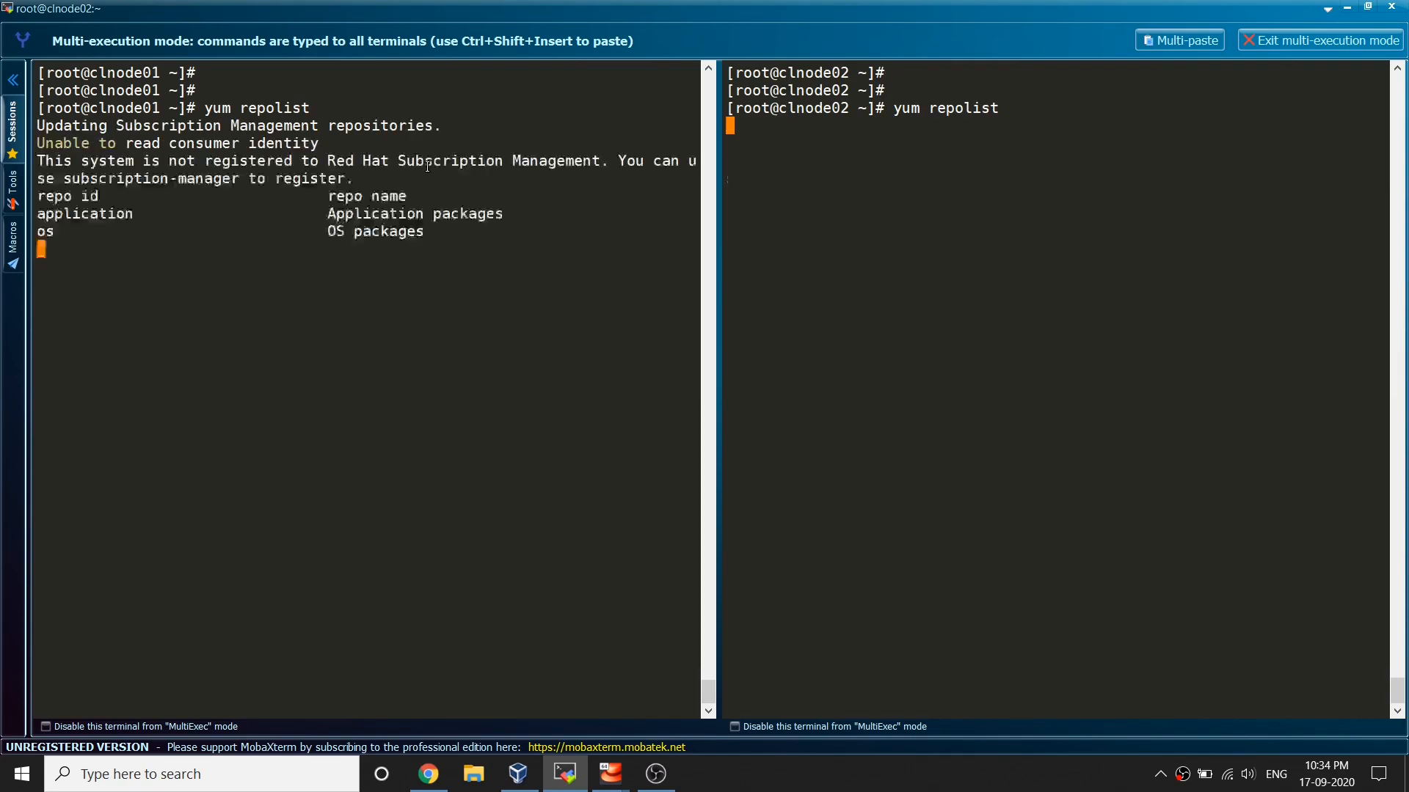
pyautogui.press('Return')
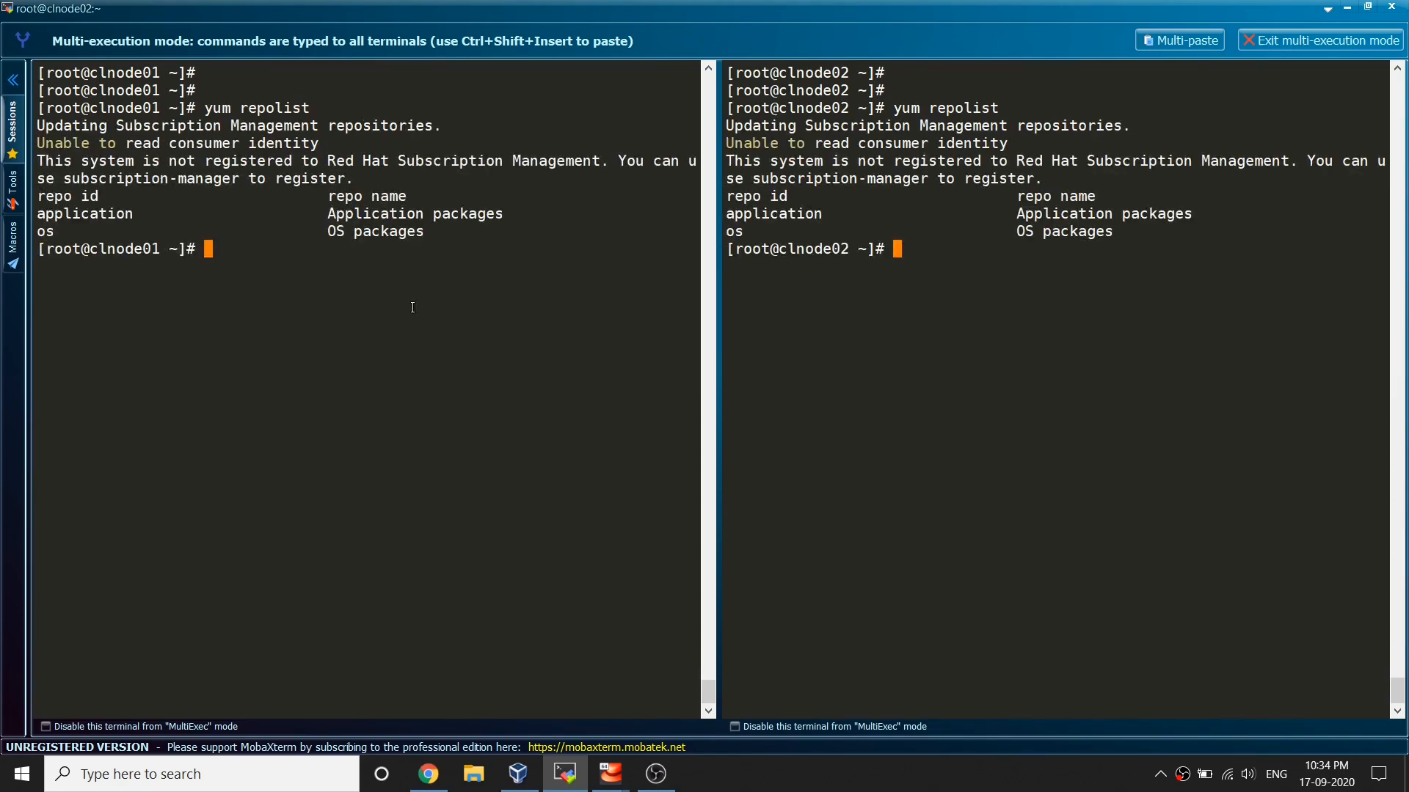
pyautogui.moveTo(547, 524)
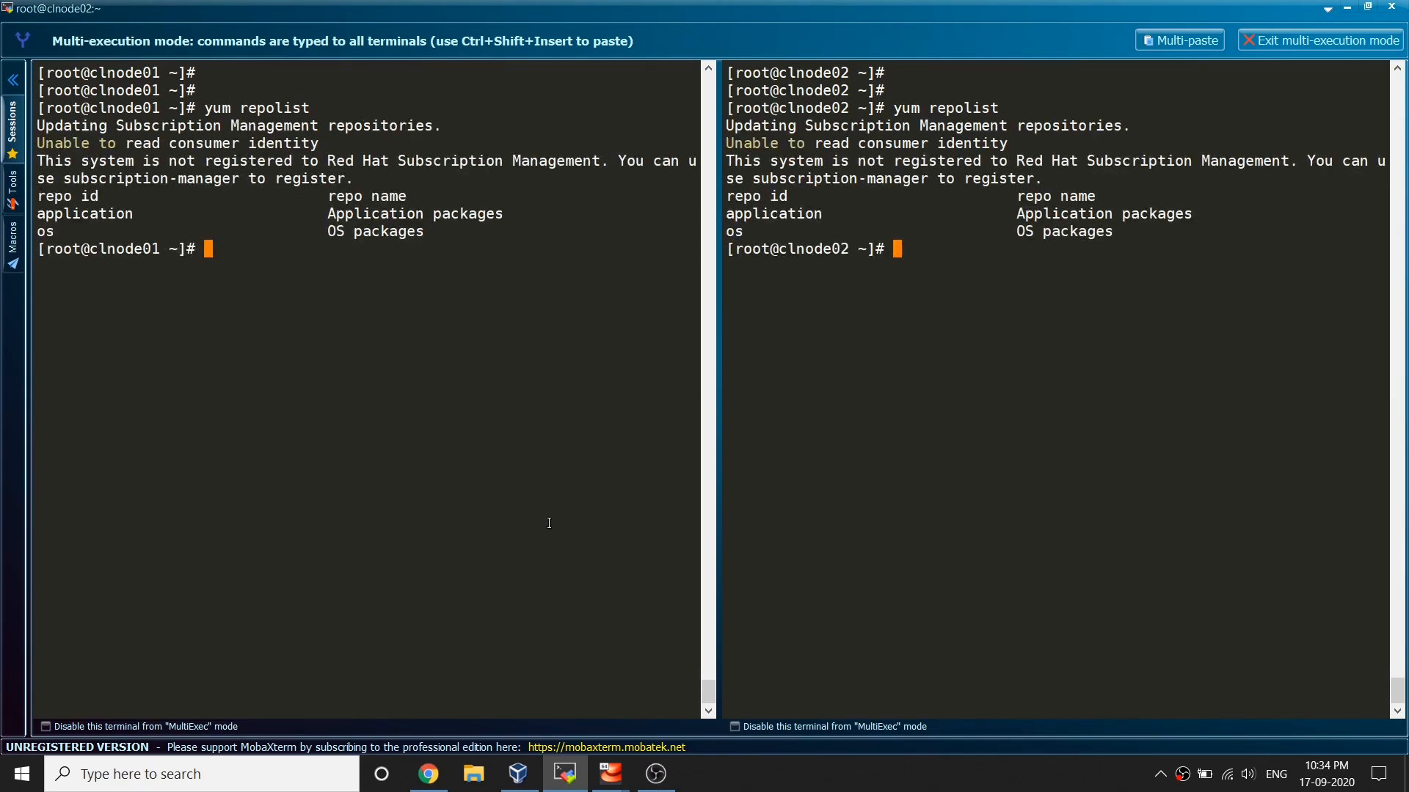
pyautogui.moveTo(813, 581)
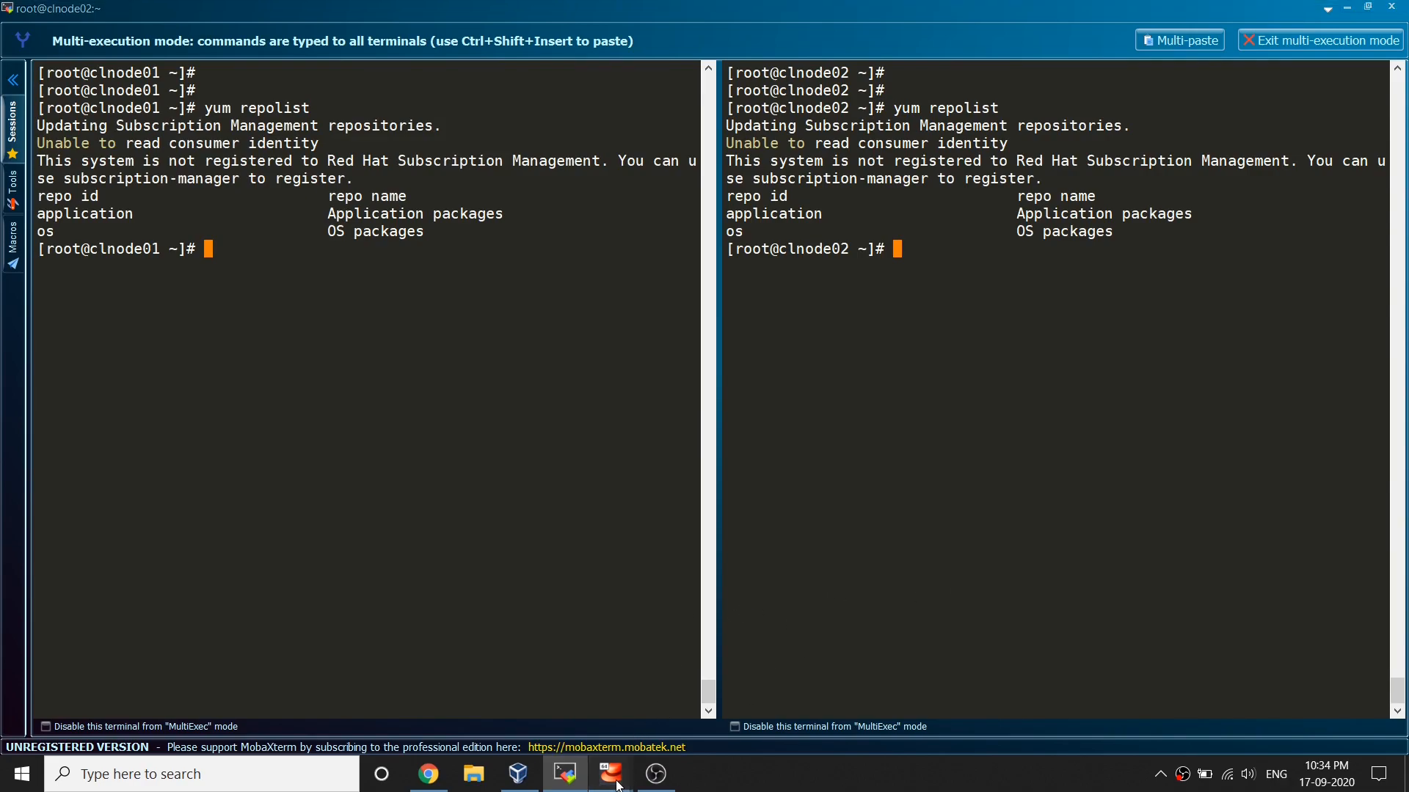
# - Check the optical drive disc image choices in clnode01's VM window, then clnode02's, returning to MobaXterm
pyautogui.click(611, 773)
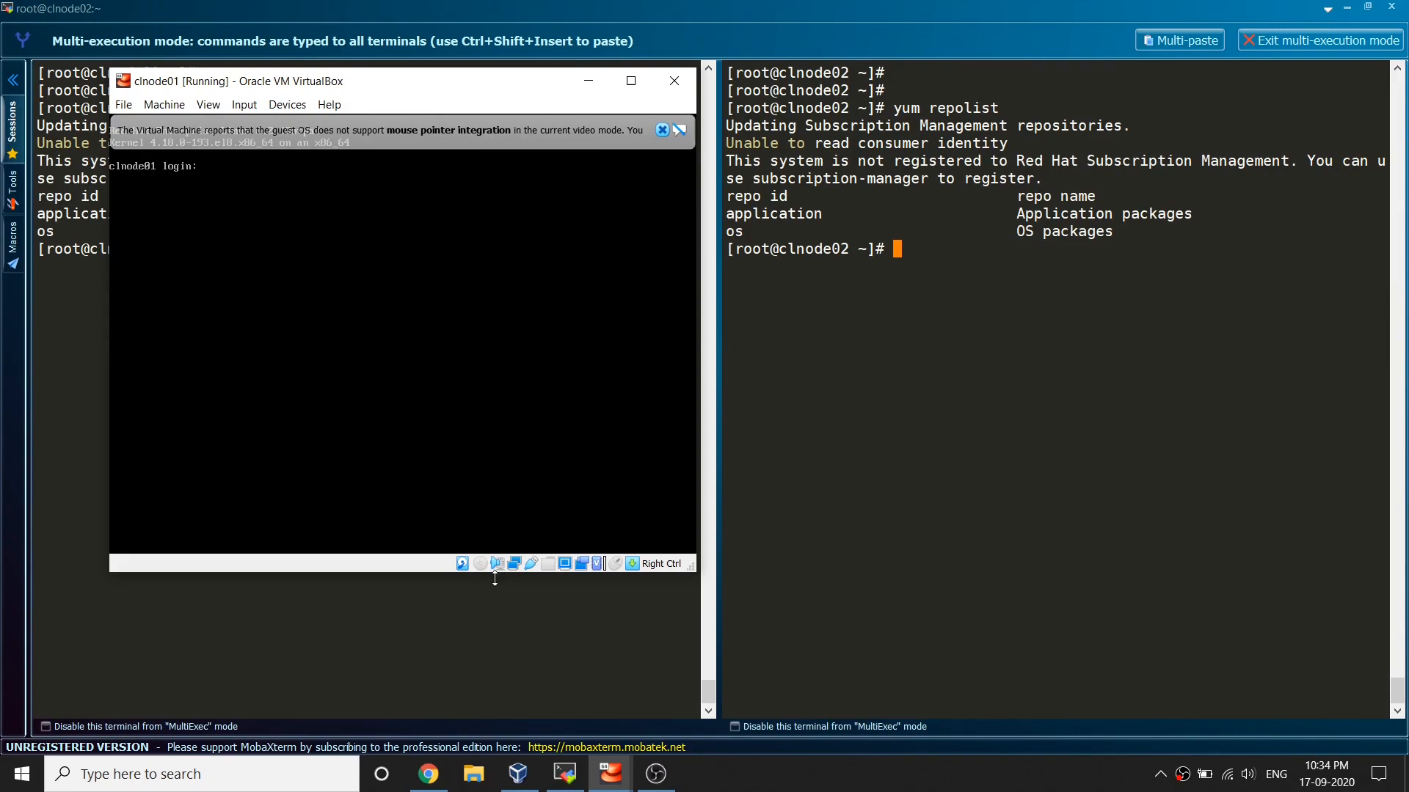
pyautogui.click(461, 563)
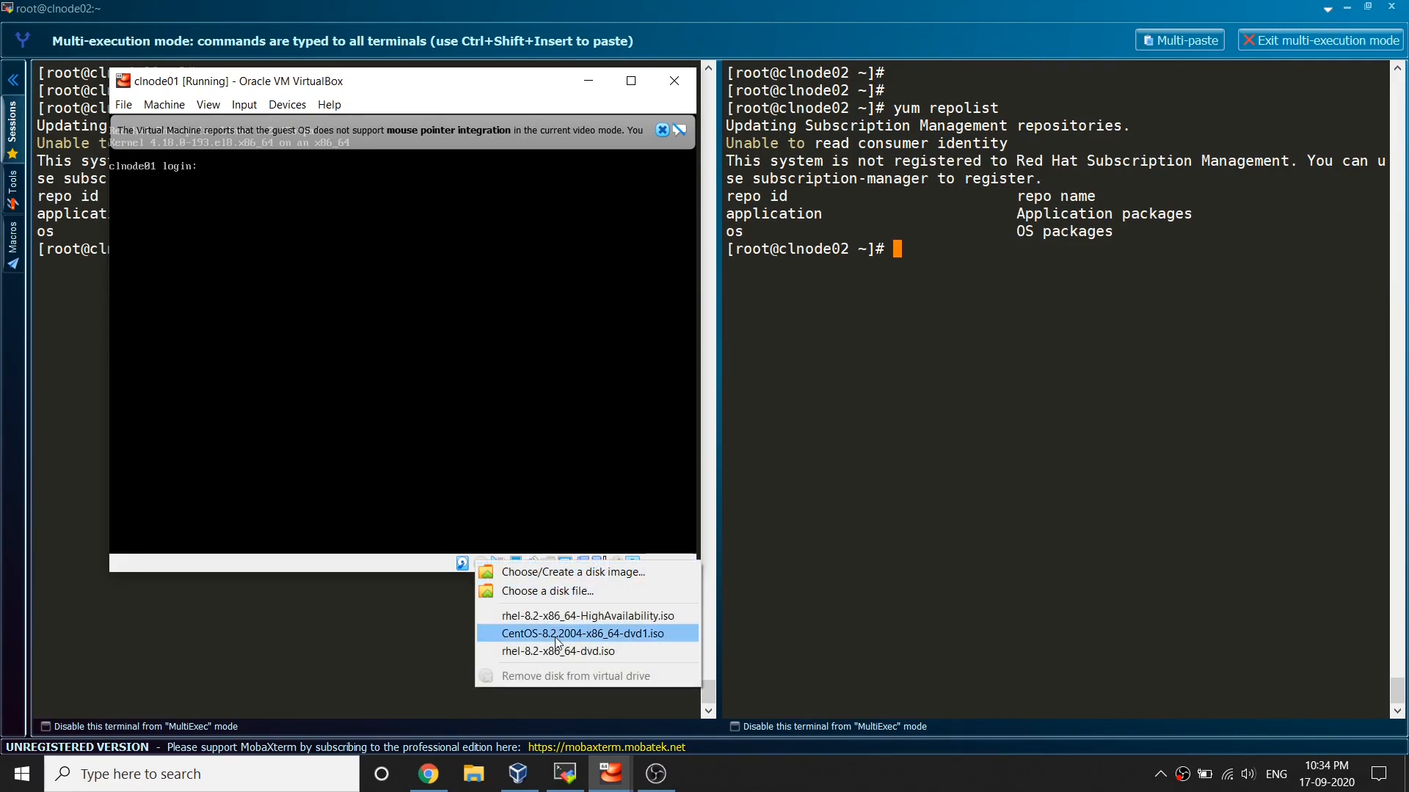
pyautogui.moveTo(587, 614)
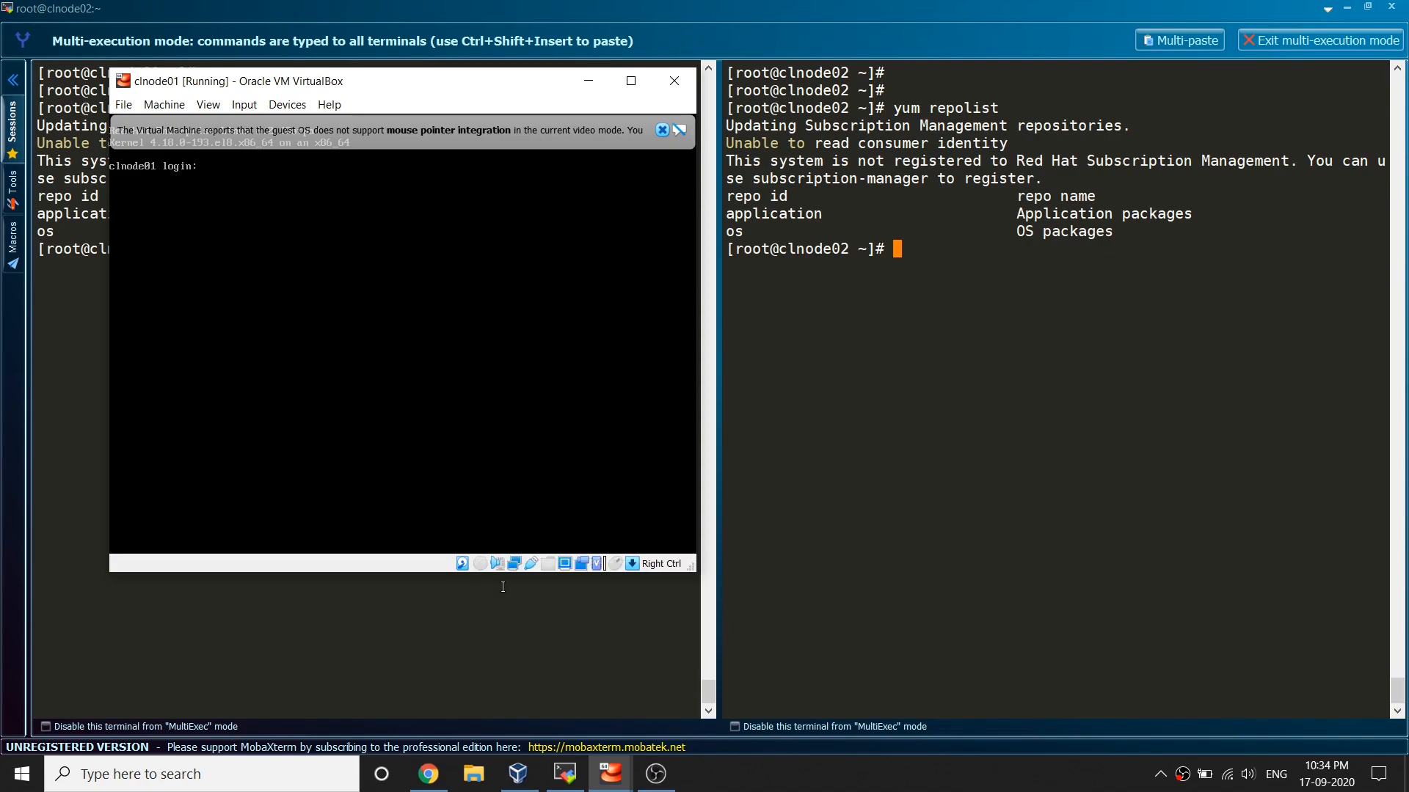
pyautogui.click(673, 81)
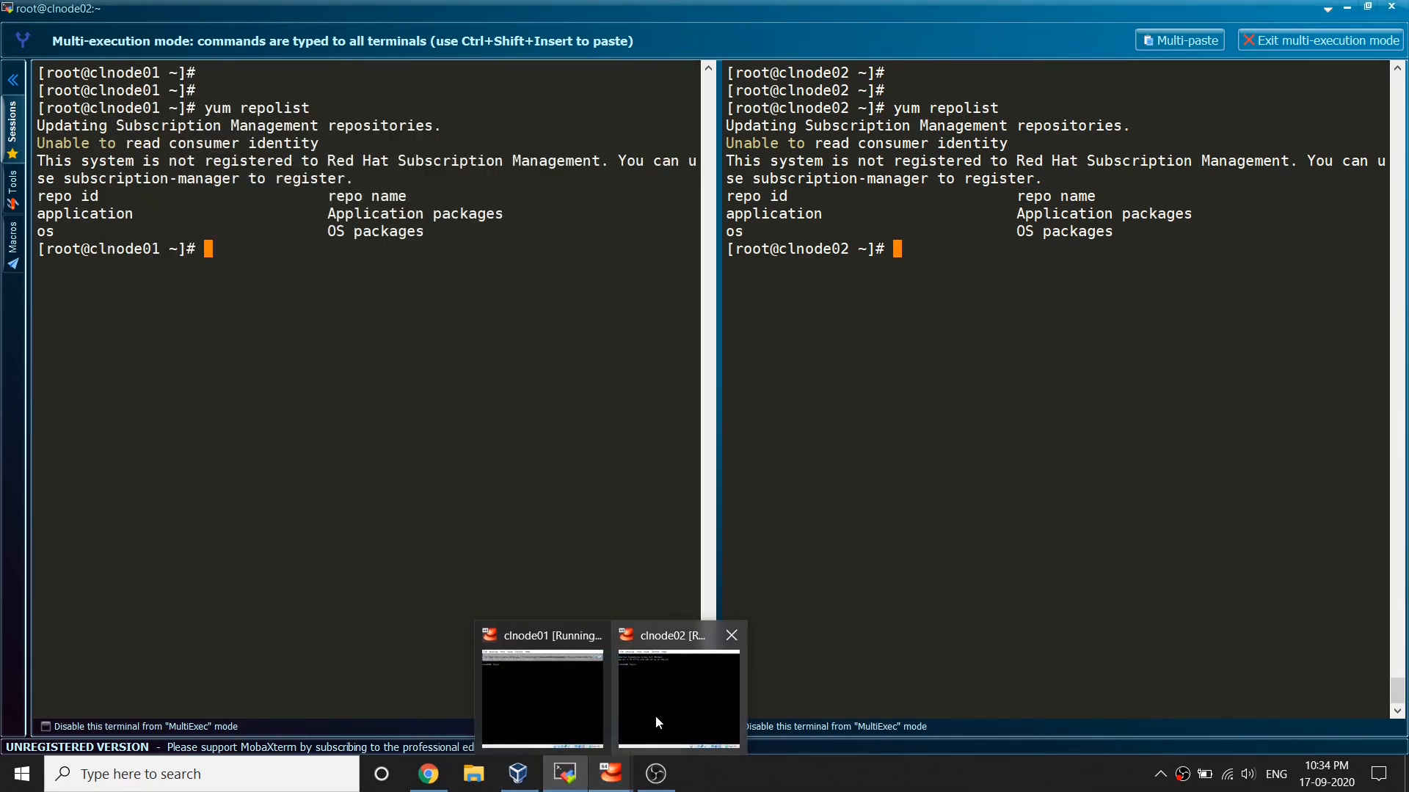
pyautogui.click(677, 695)
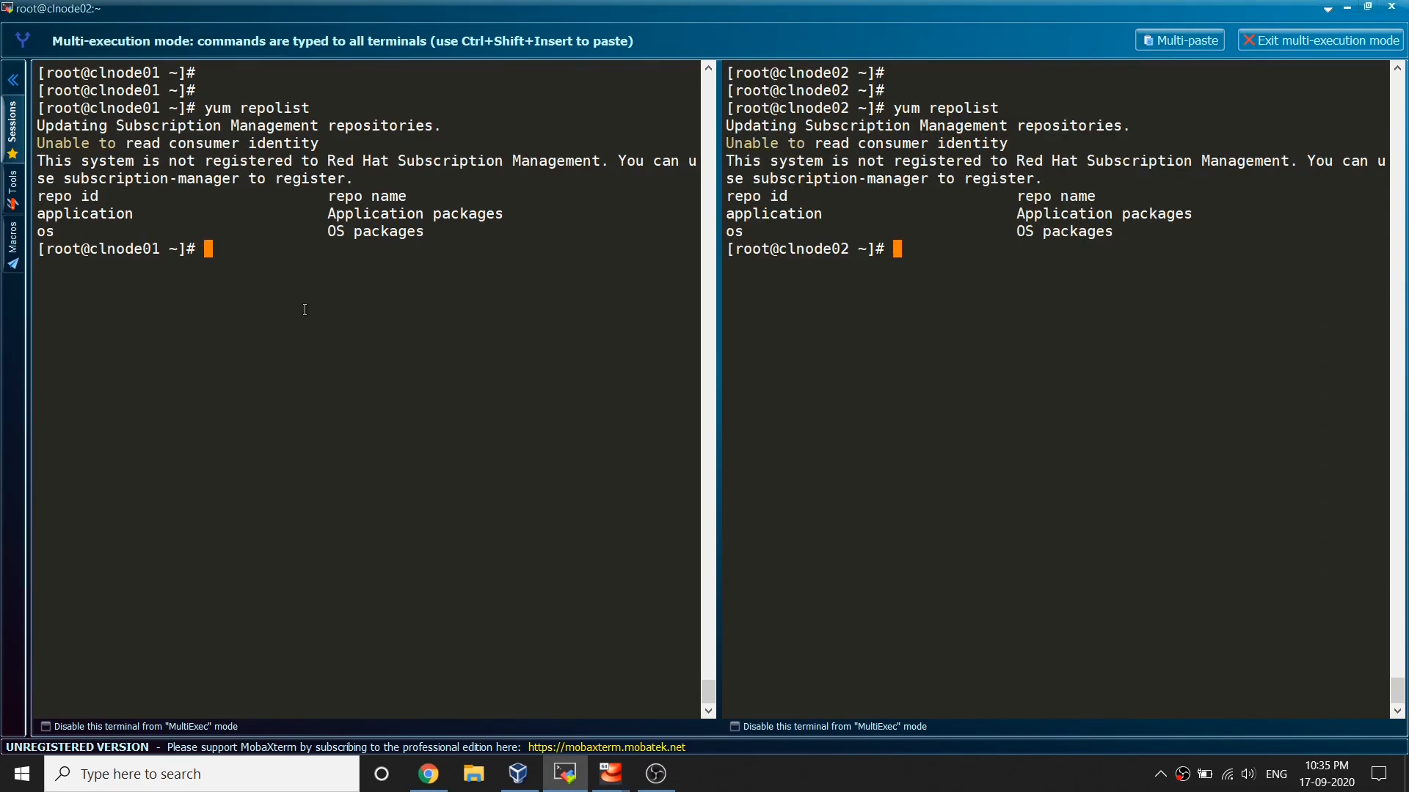
# - Mount /dev/cdrom at /mnt on both nodes and list the disc contents
pyautogui.write('mount /dev/')
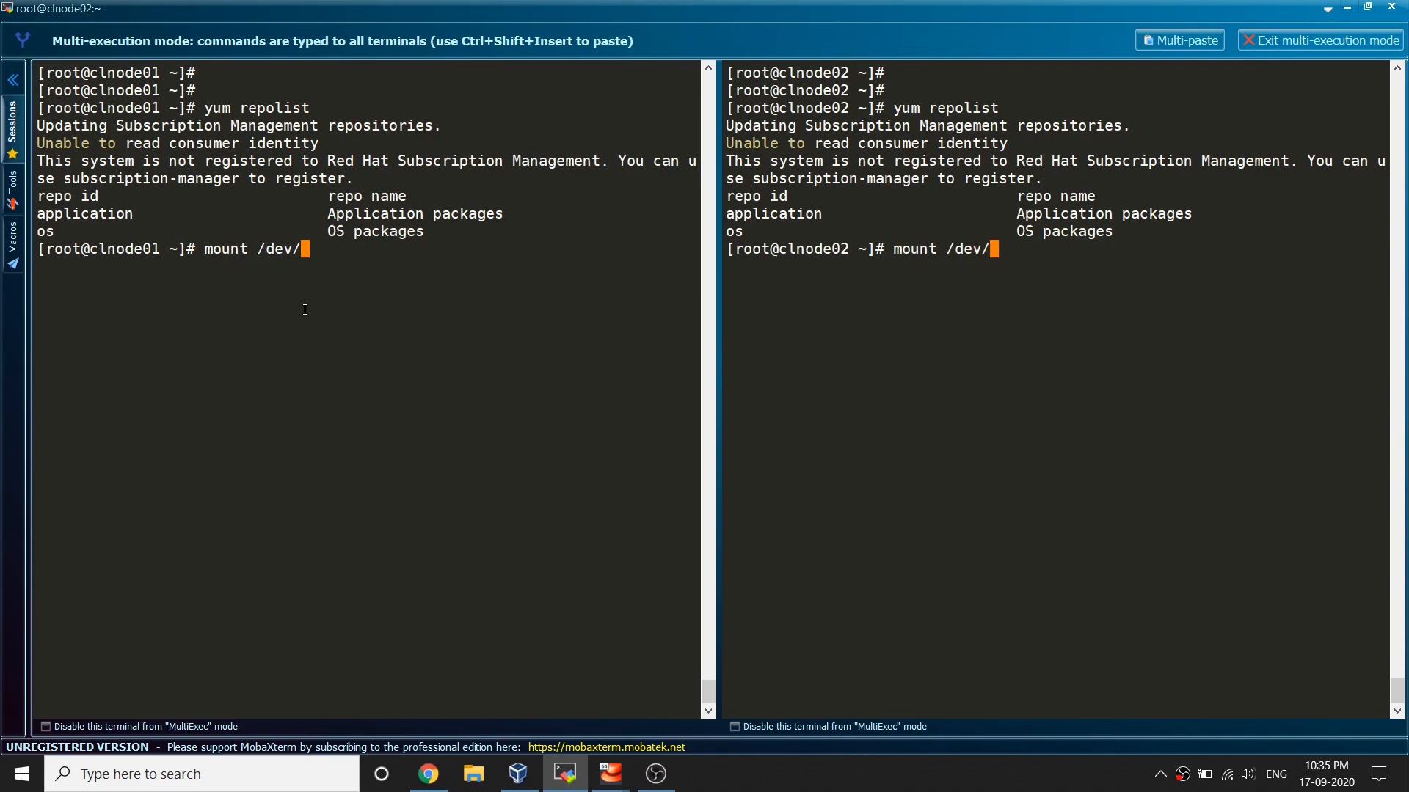
pyautogui.write('cdrom /')
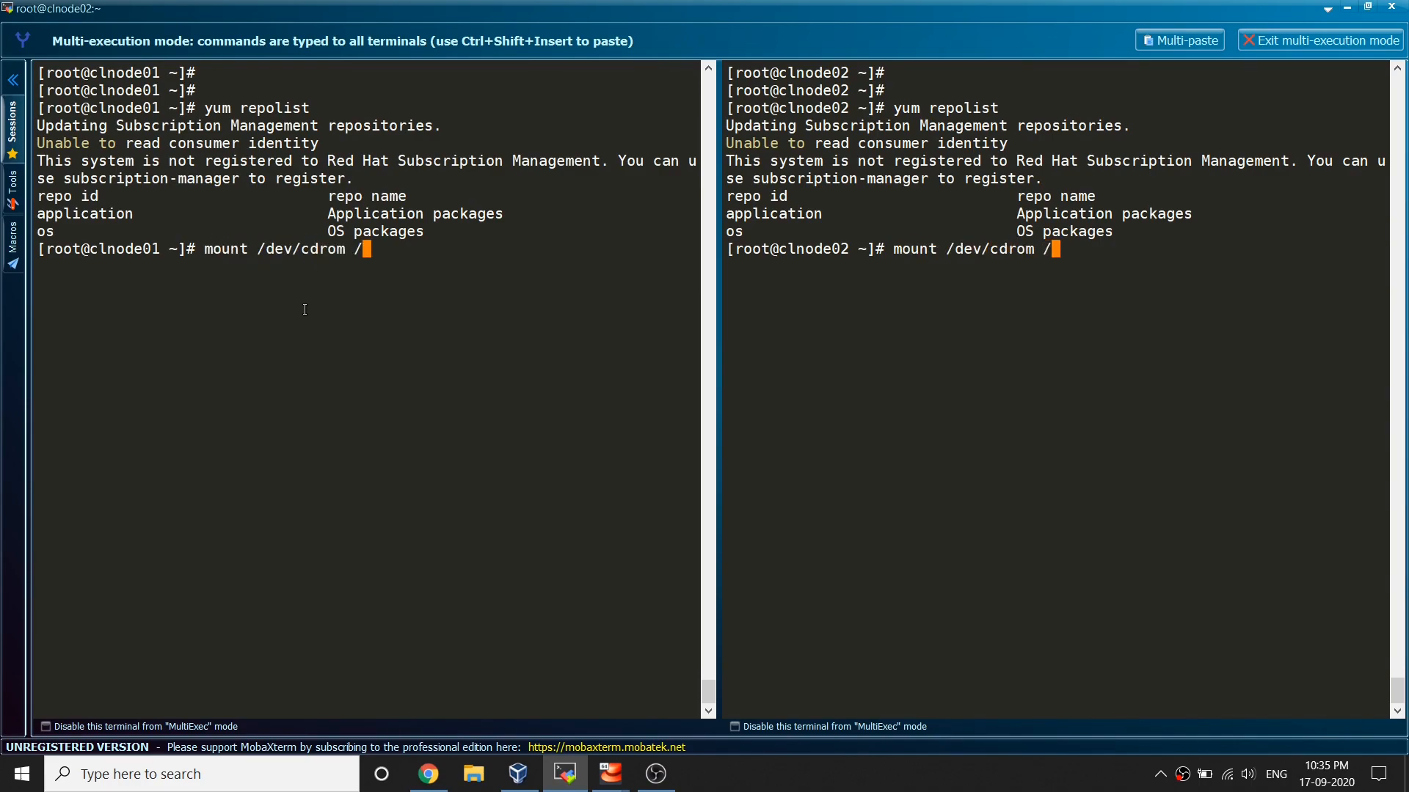
pyautogui.press('Return')
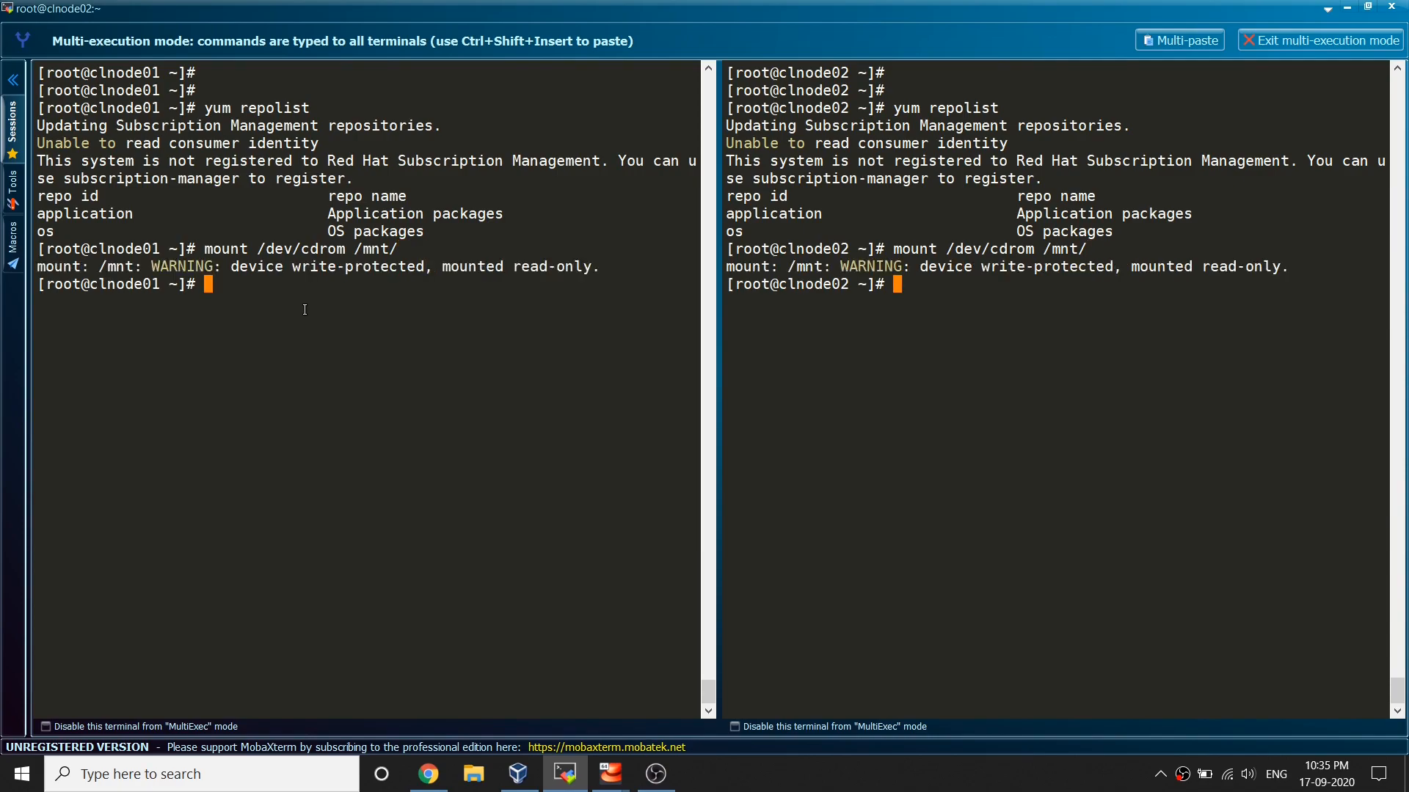
pyautogui.write('cd /mnt/')
pyautogui.write('l')
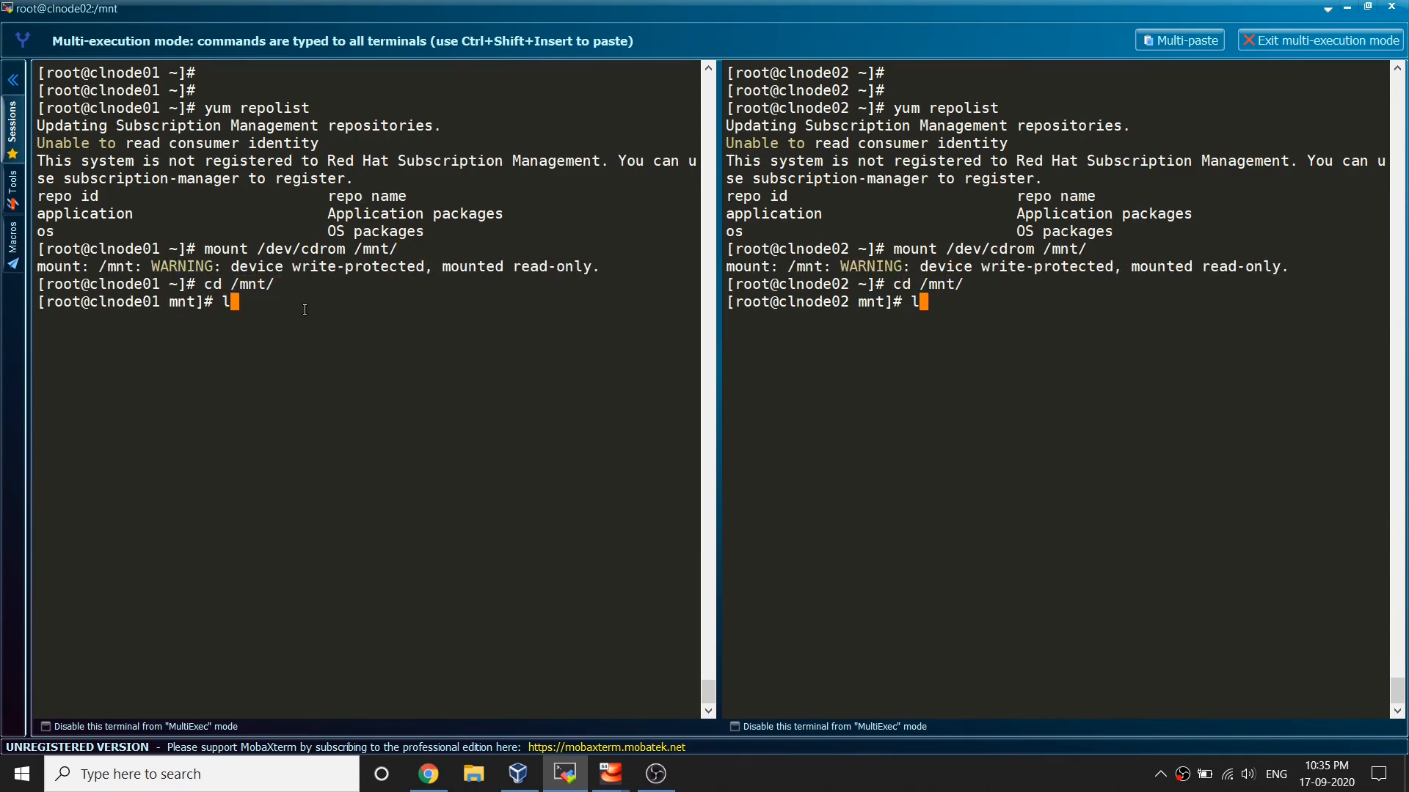
pyautogui.press('Return')
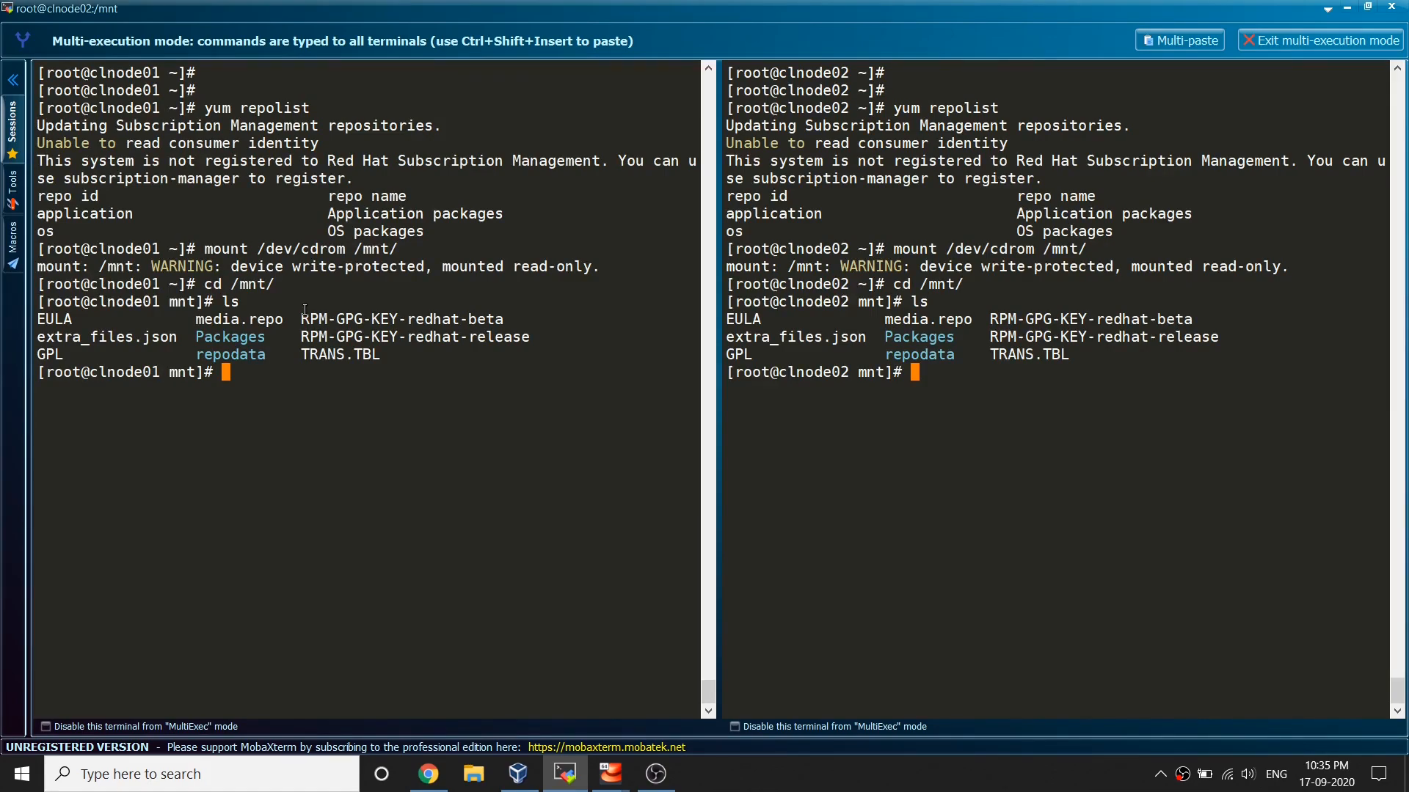
# - Create the /highavailability directory on both nodes
pyautogui.write('mkdir /')
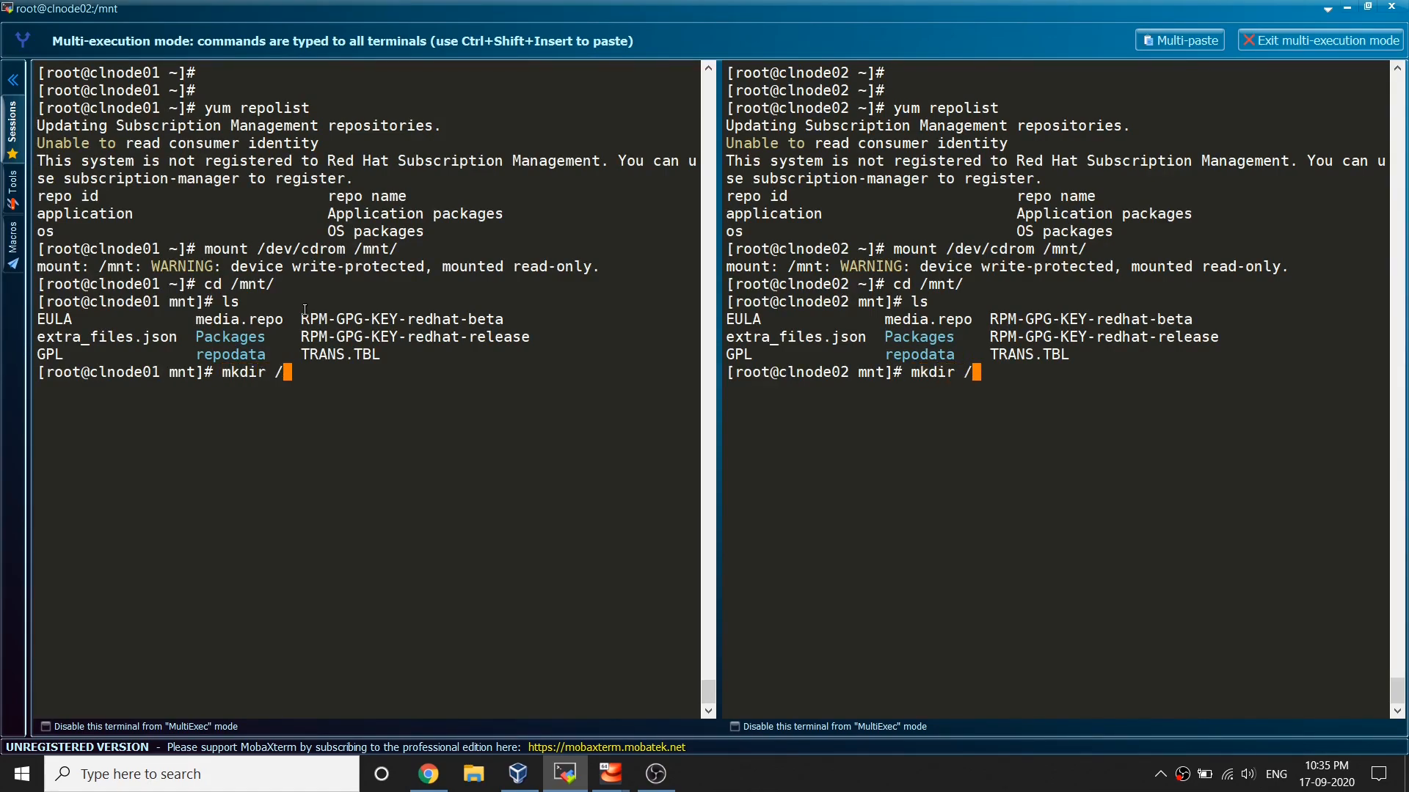
pyautogui.write('hi')
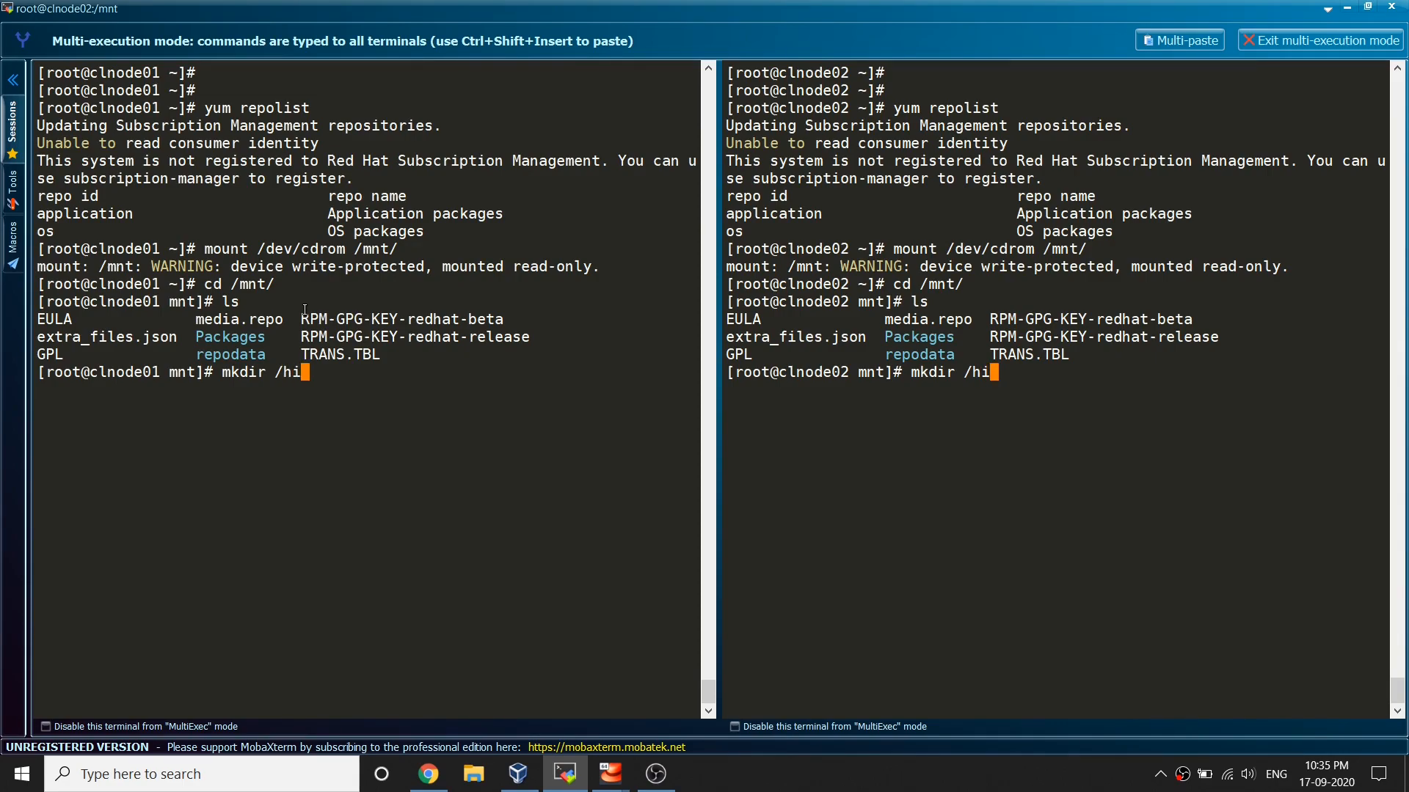
pyautogui.write('havail')
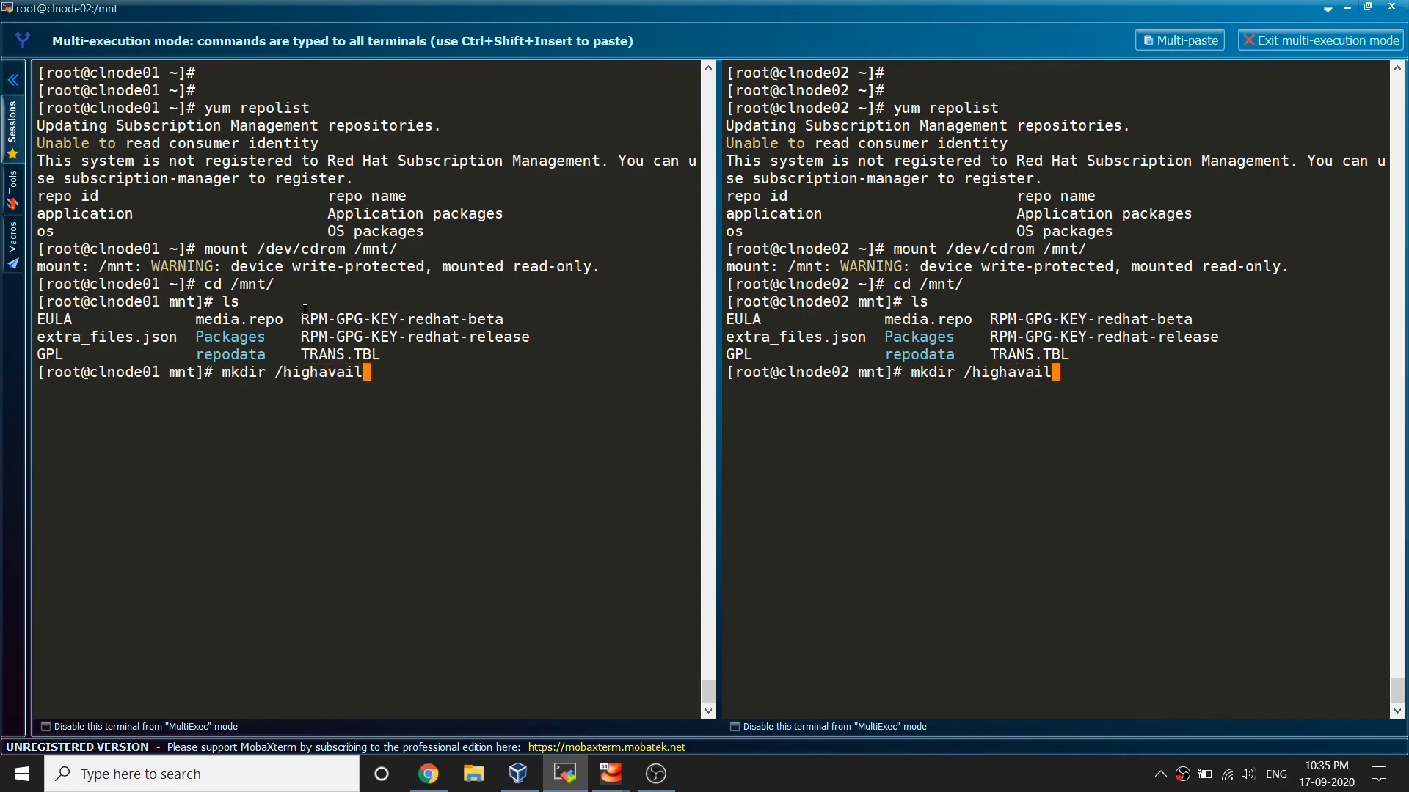
pyautogui.write('bility')
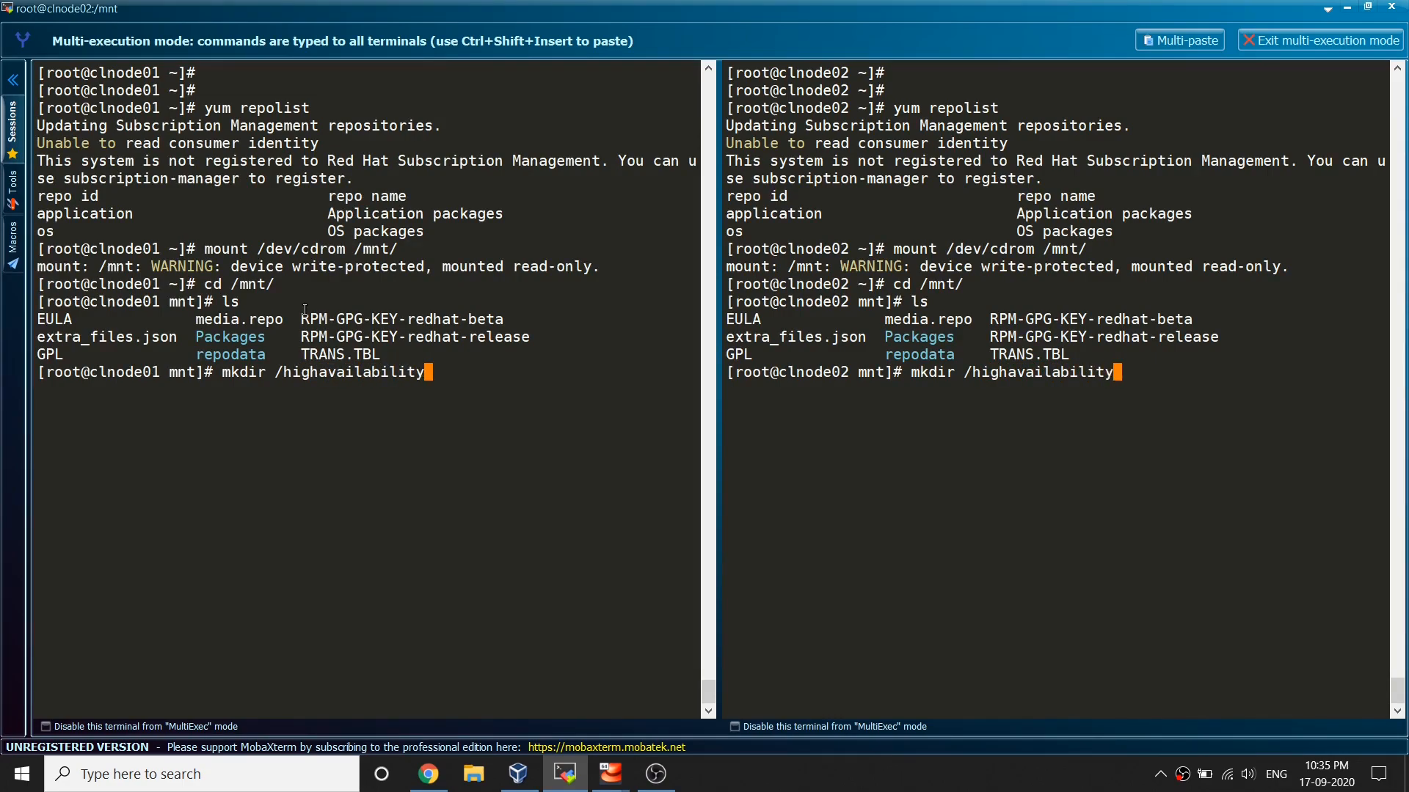
pyautogui.press('Return')
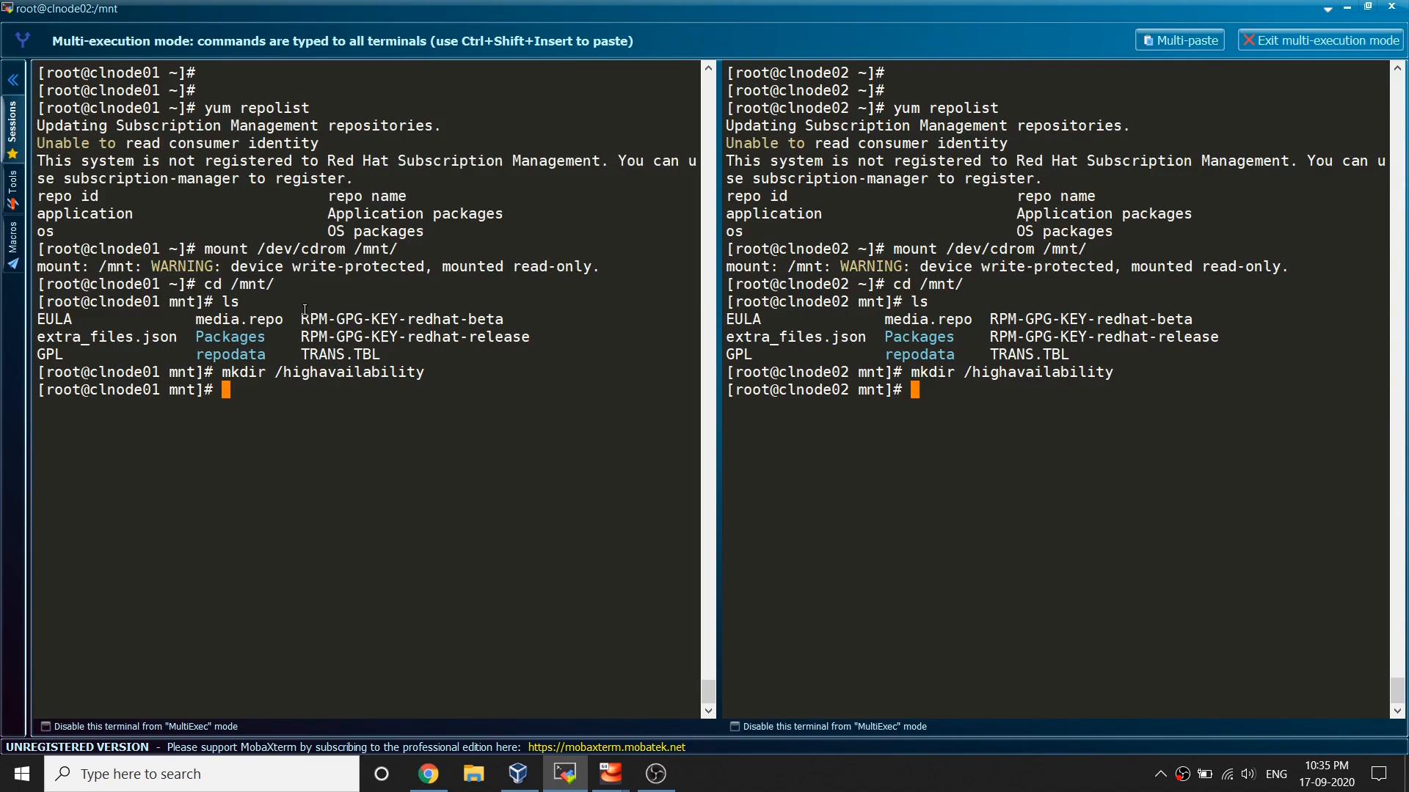
# - Copy Packages/* into /highavailability with cp -pr and list the copied RPMs there
pyautogui.doubleClick(229, 336)
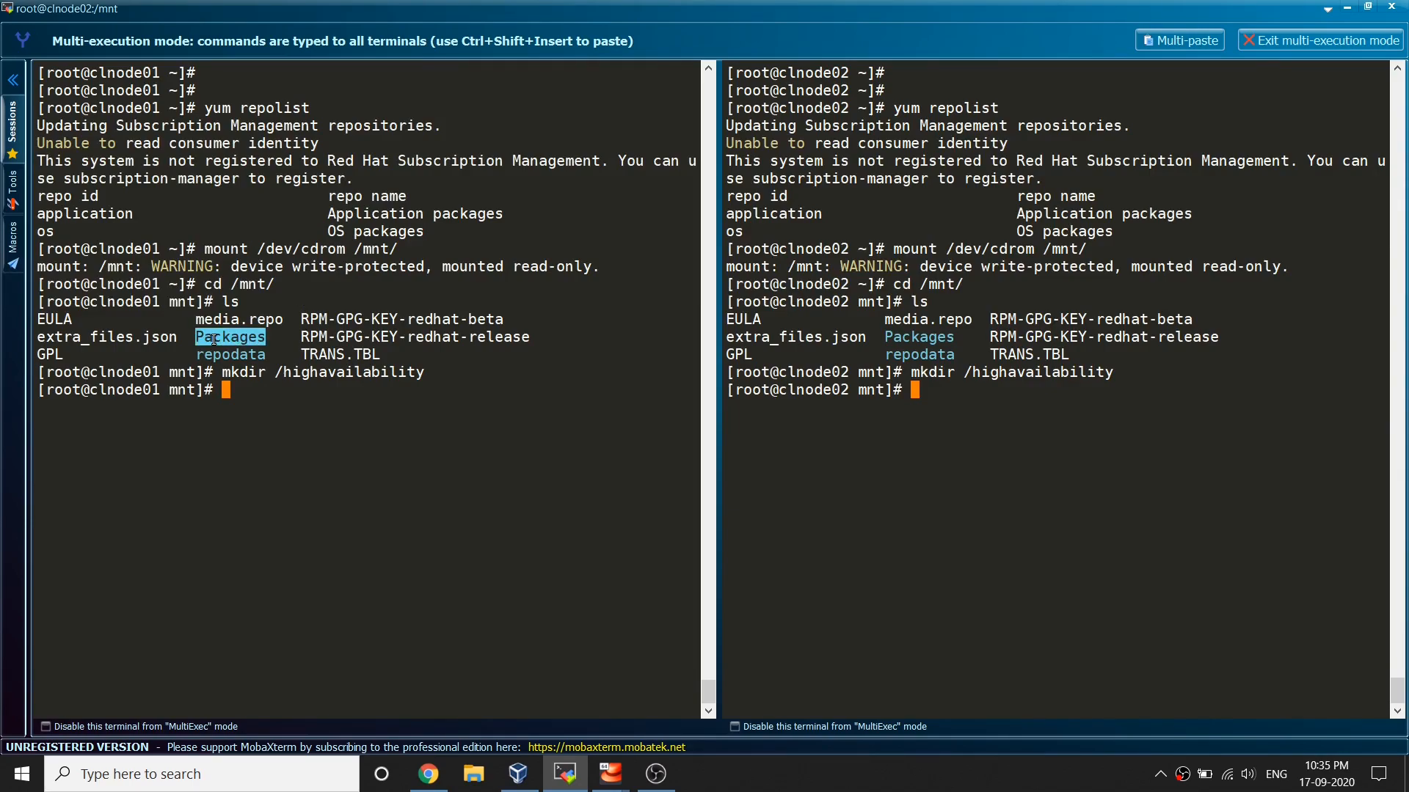
pyautogui.write('c')
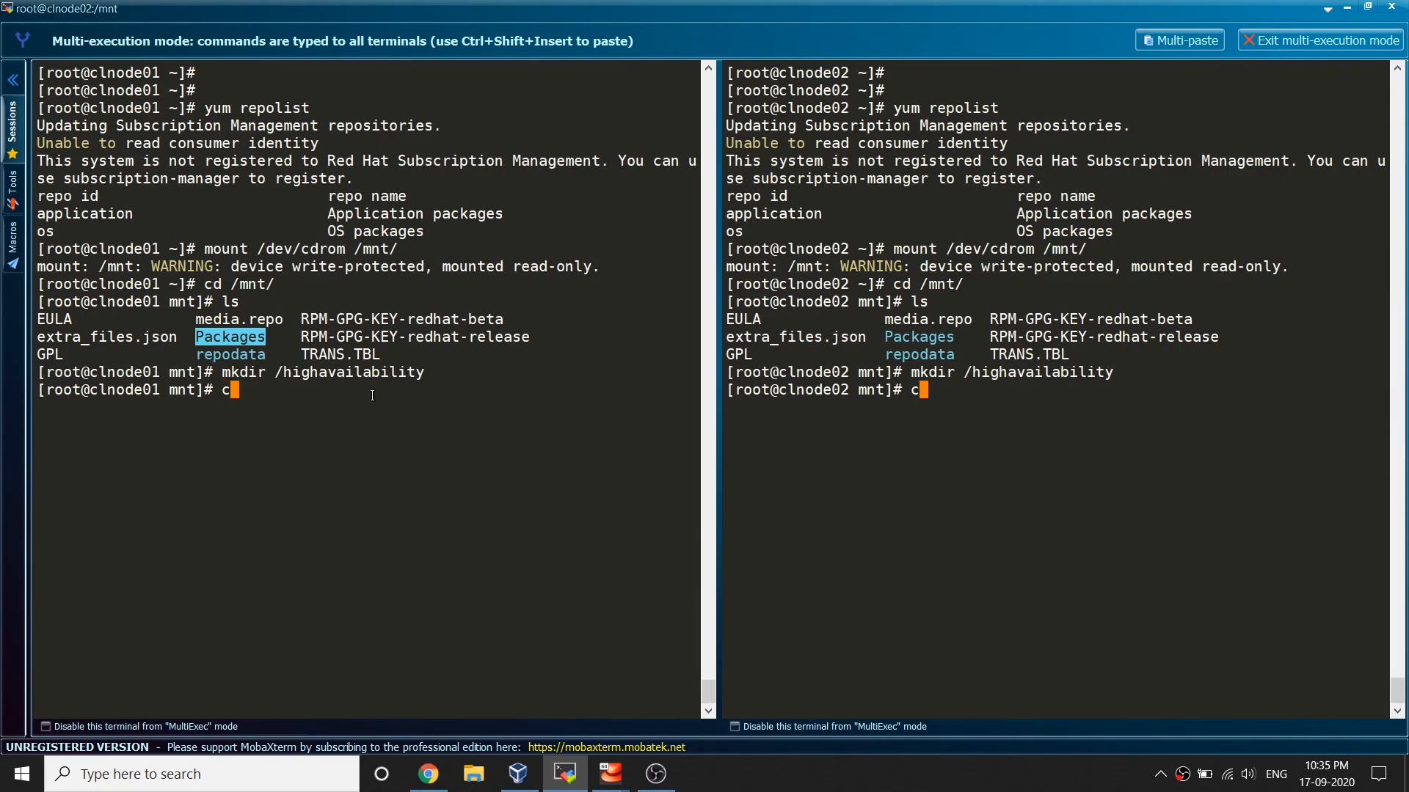
pyautogui.write('p')
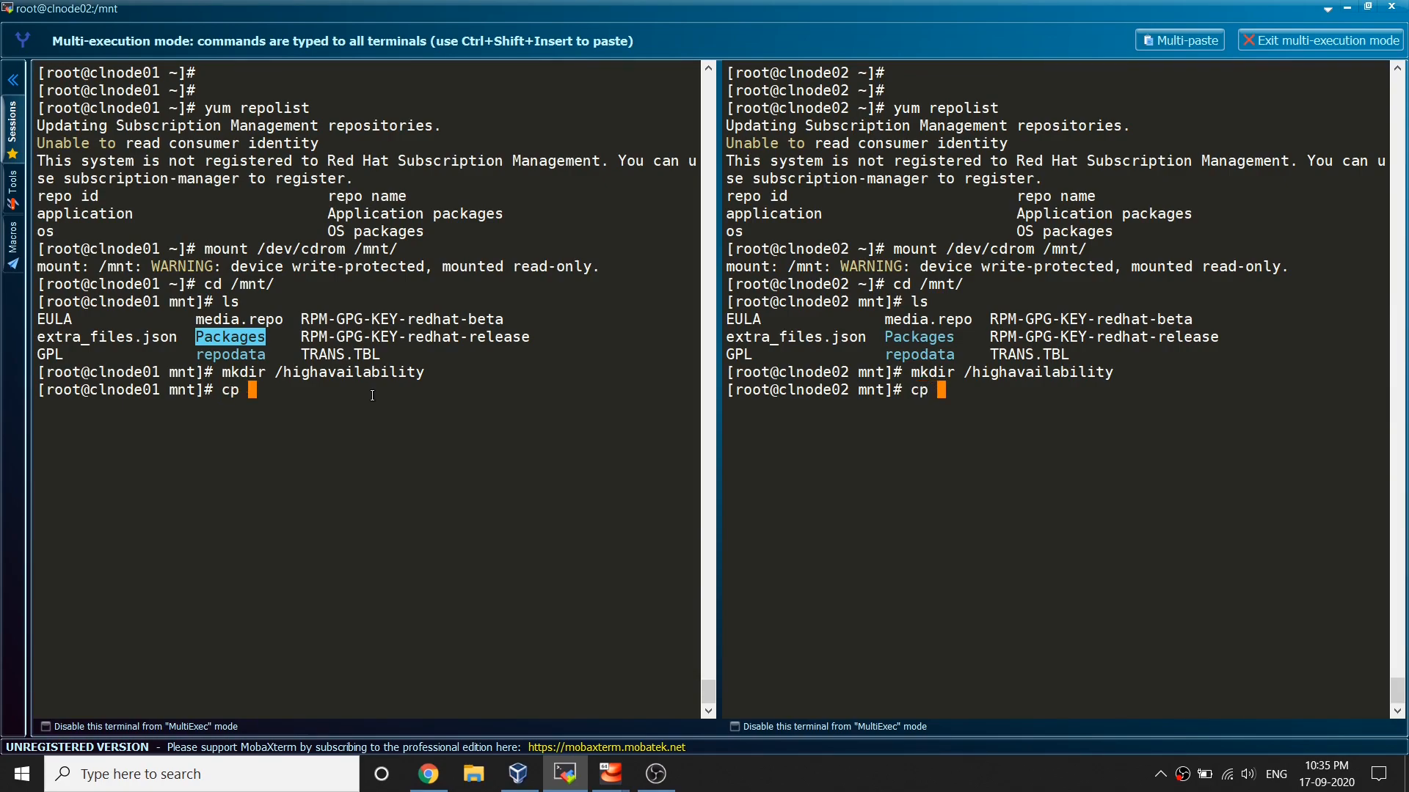
pyautogui.write('p')
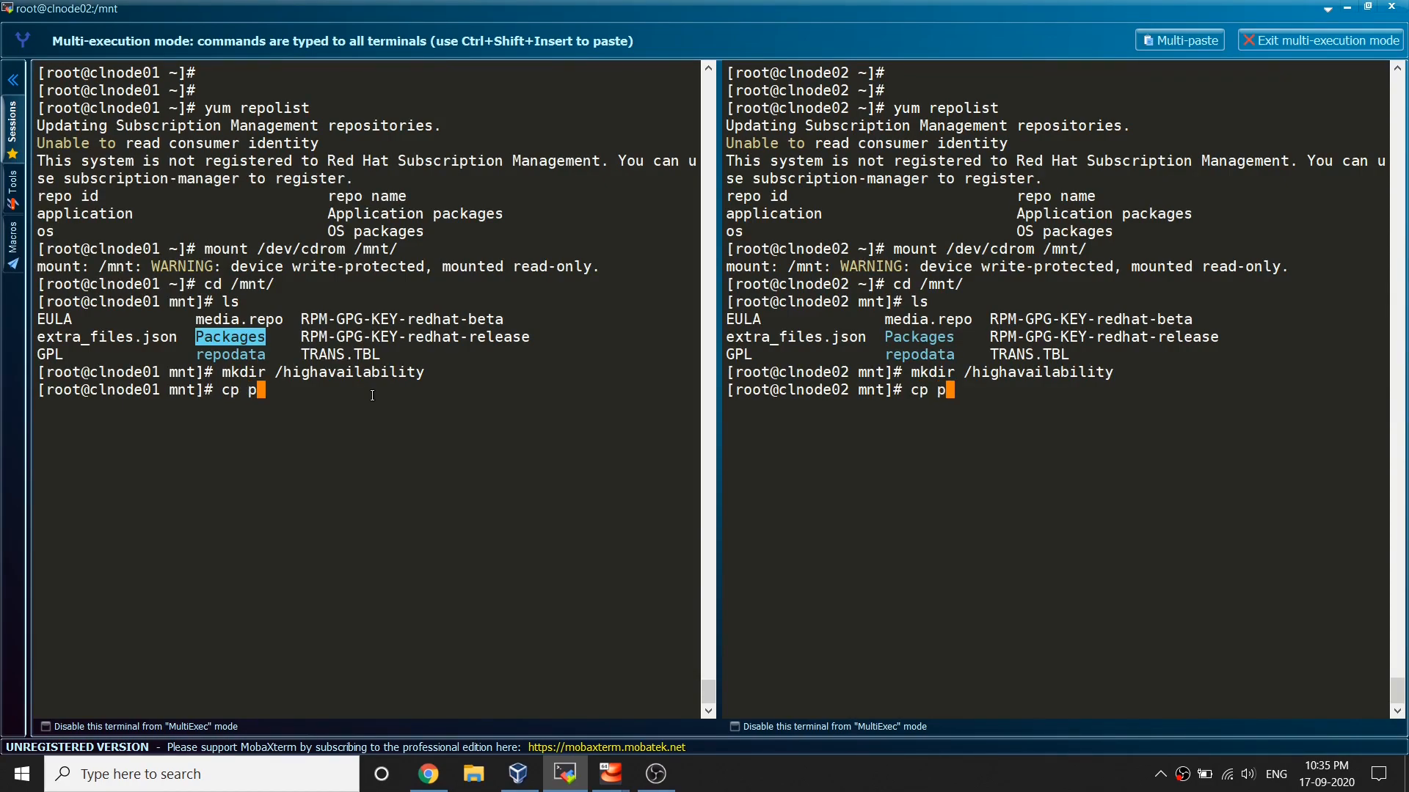
pyautogui.write('-r')
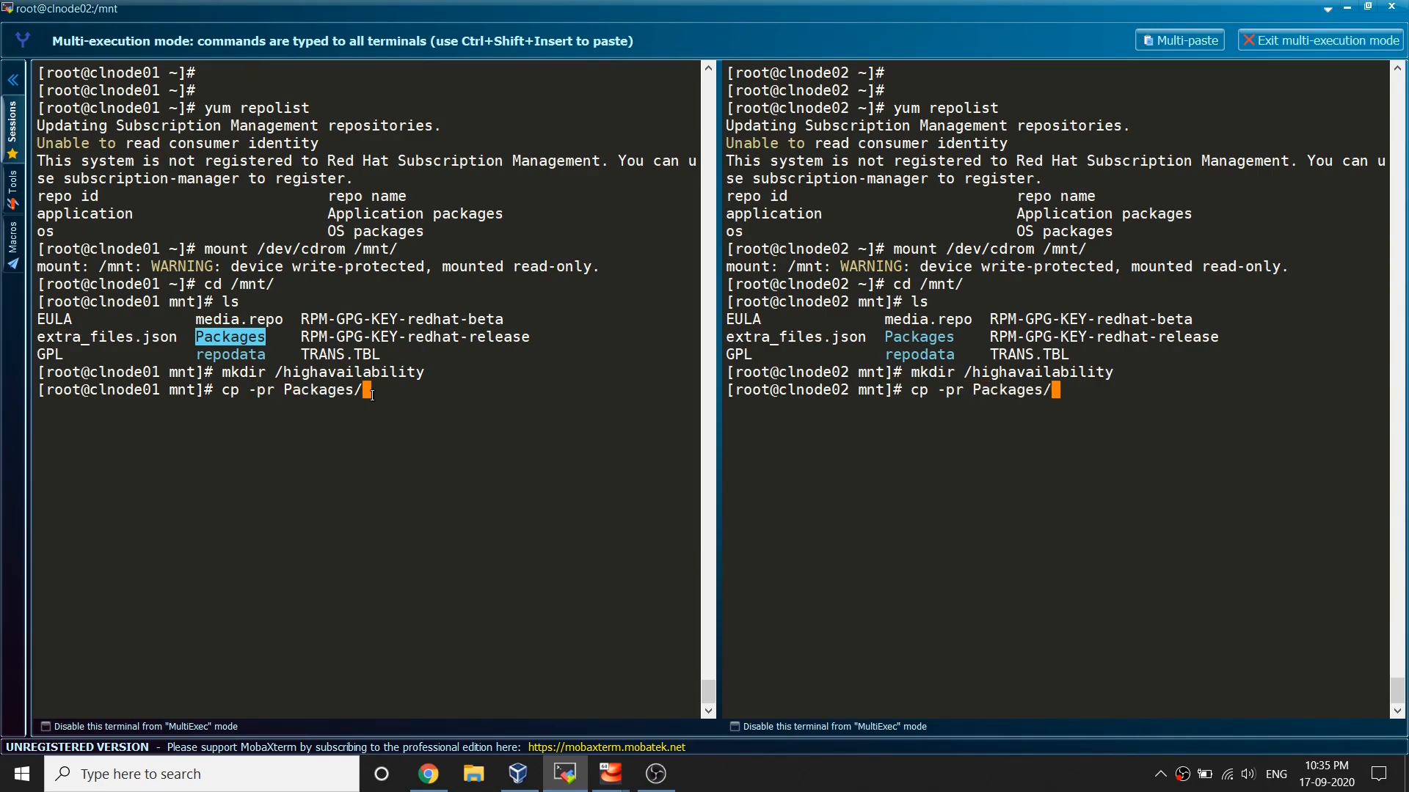
pyautogui.write('* /highavailability/')
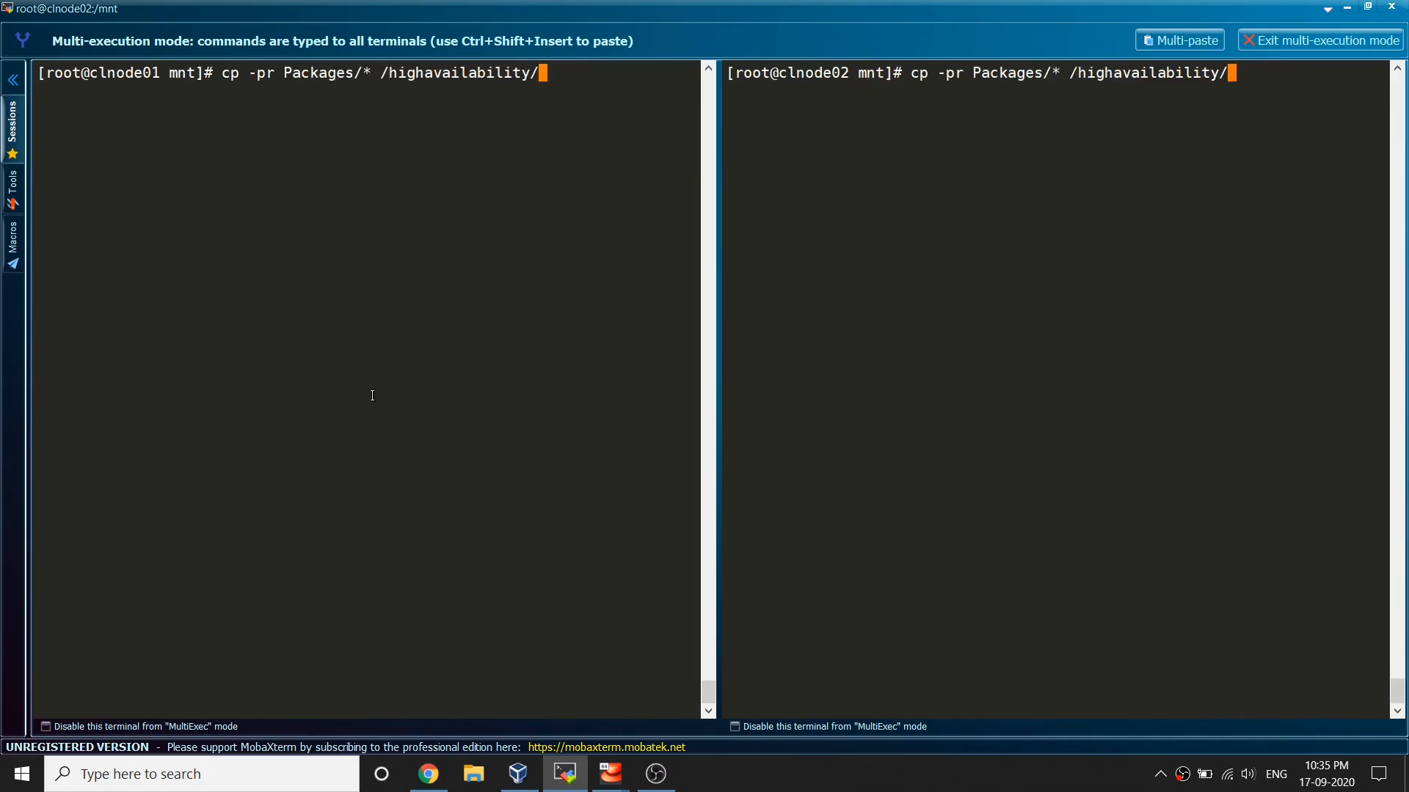
pyautogui.press('Return')
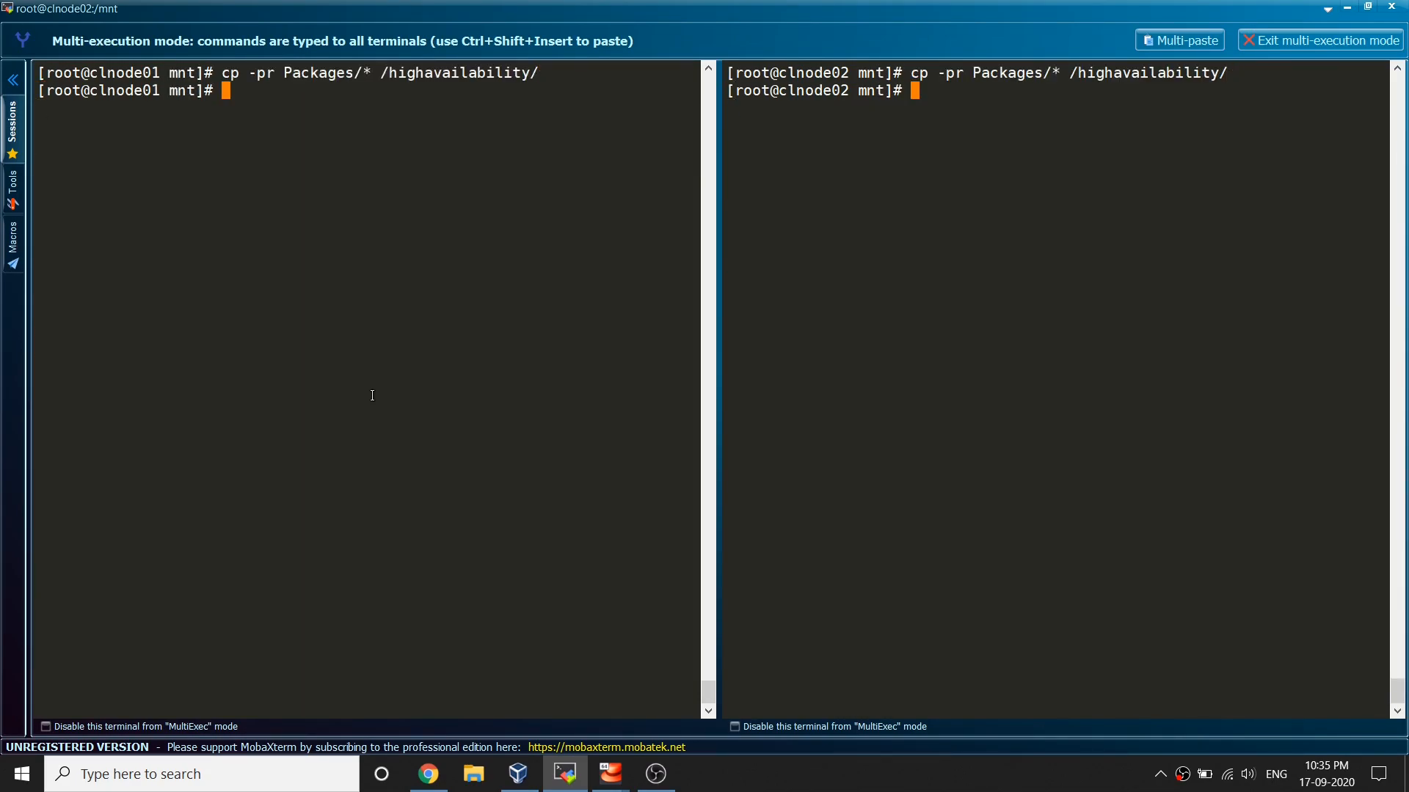
pyautogui.write('cd')
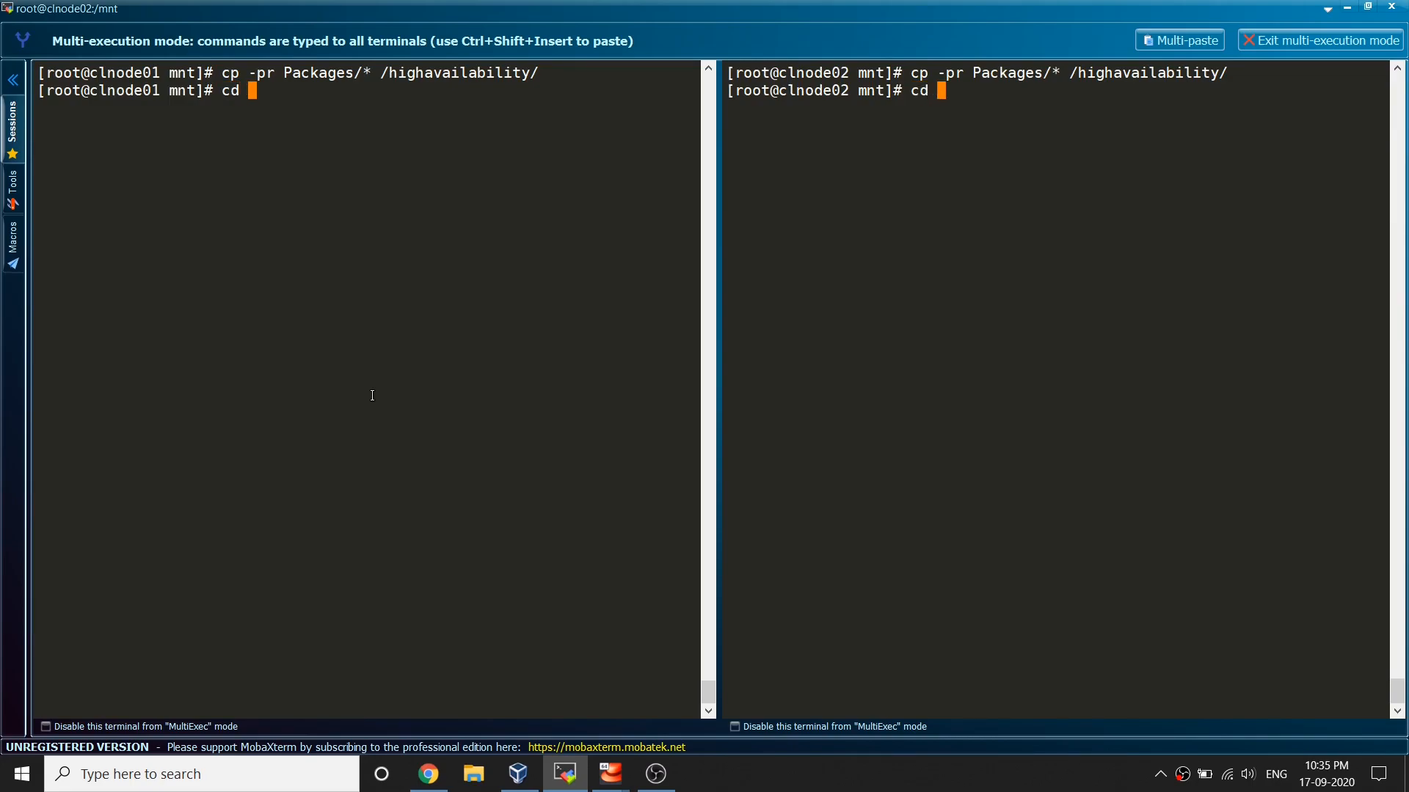
pyautogui.write('highavailability/')
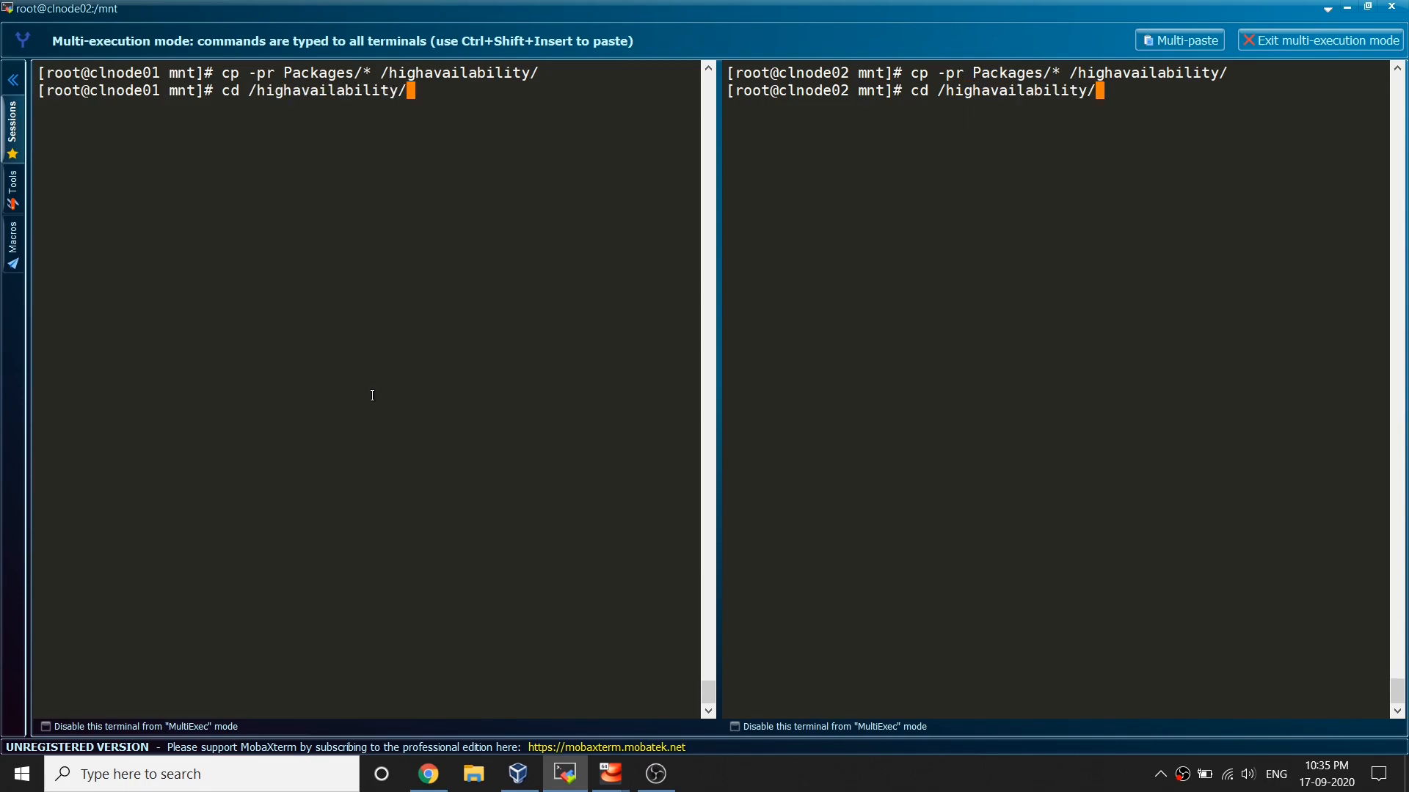
pyautogui.press('Return')
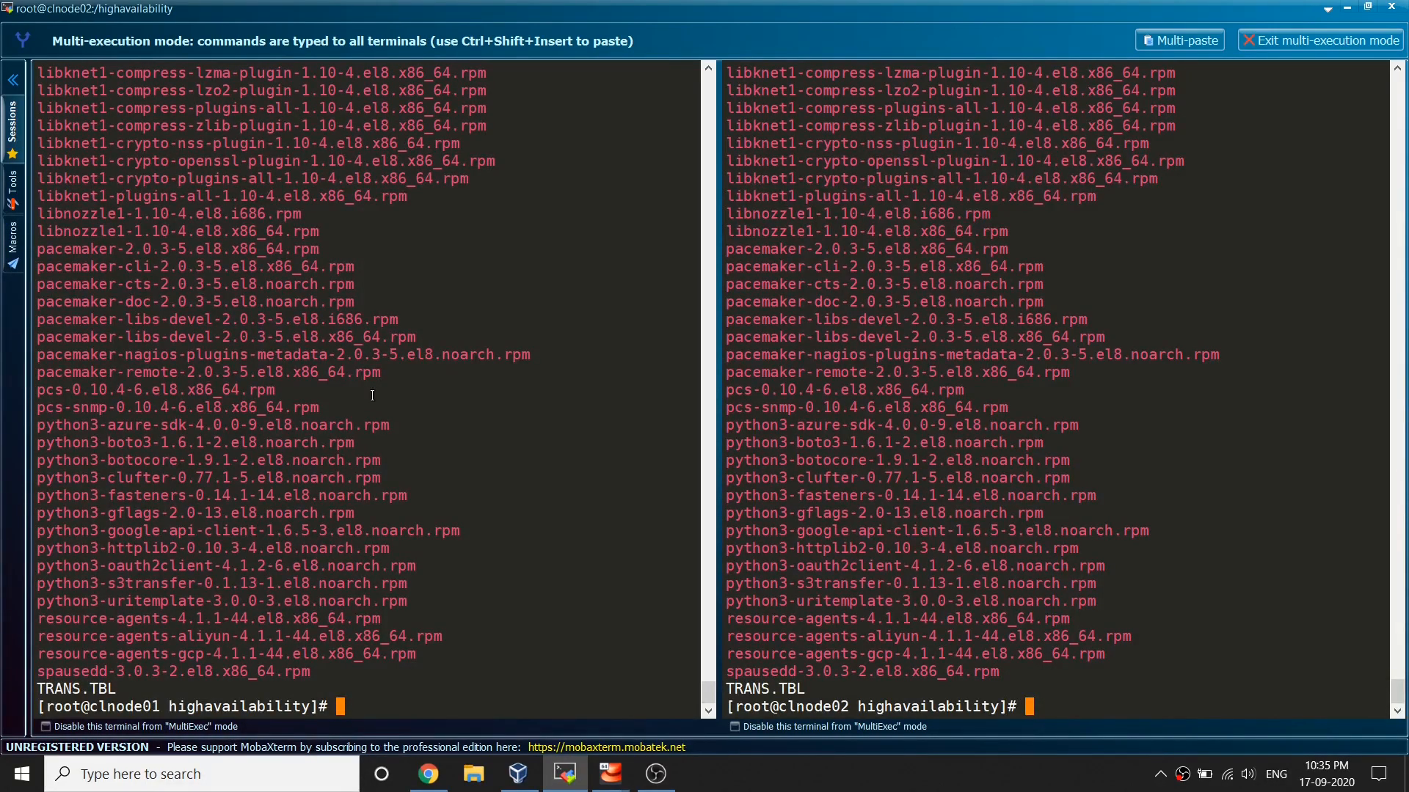
# - Remove the unwanted item with rm -rf, then unmount /mnt on both nodes
pyautogui.write('rm -rf')
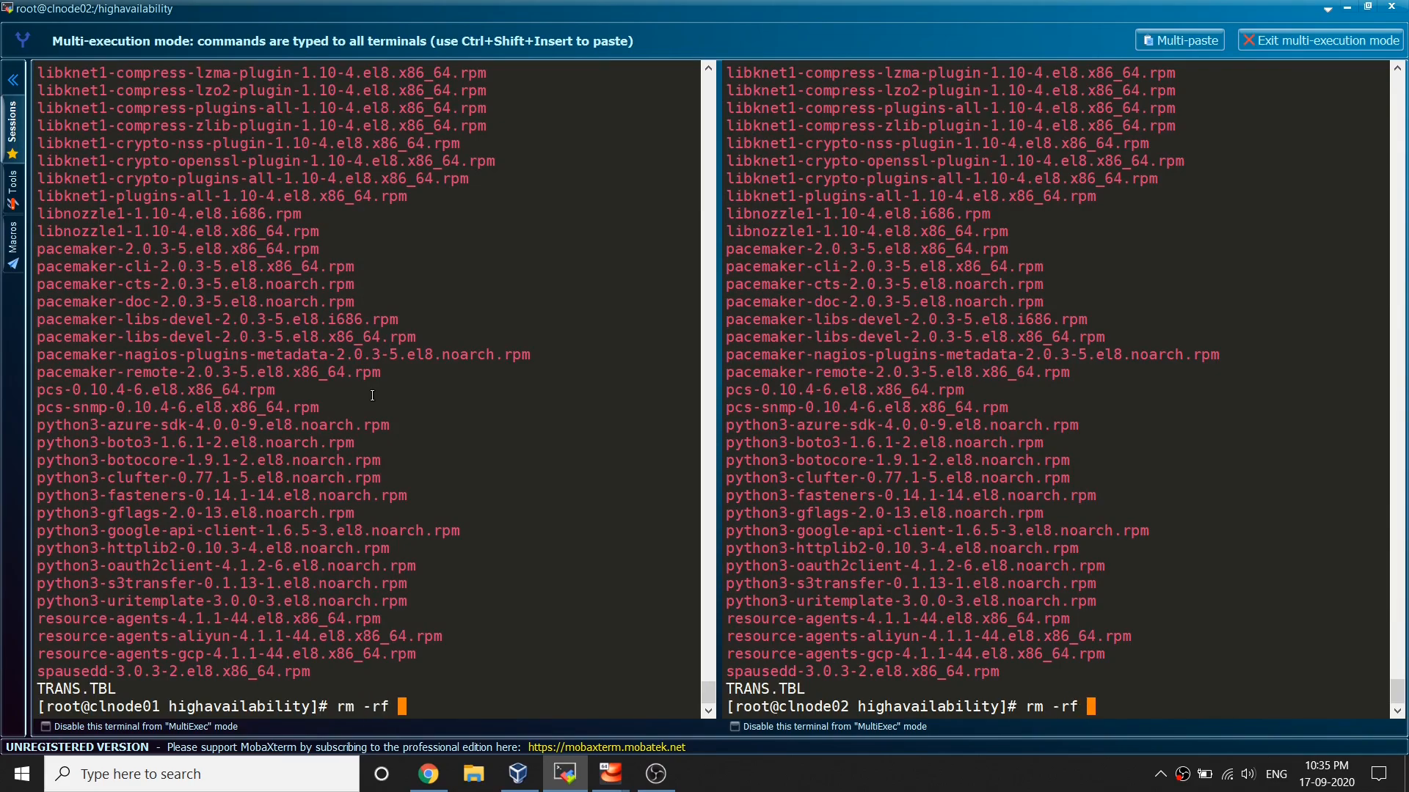
pyautogui.write('cd')
pyautogui.press('Return')
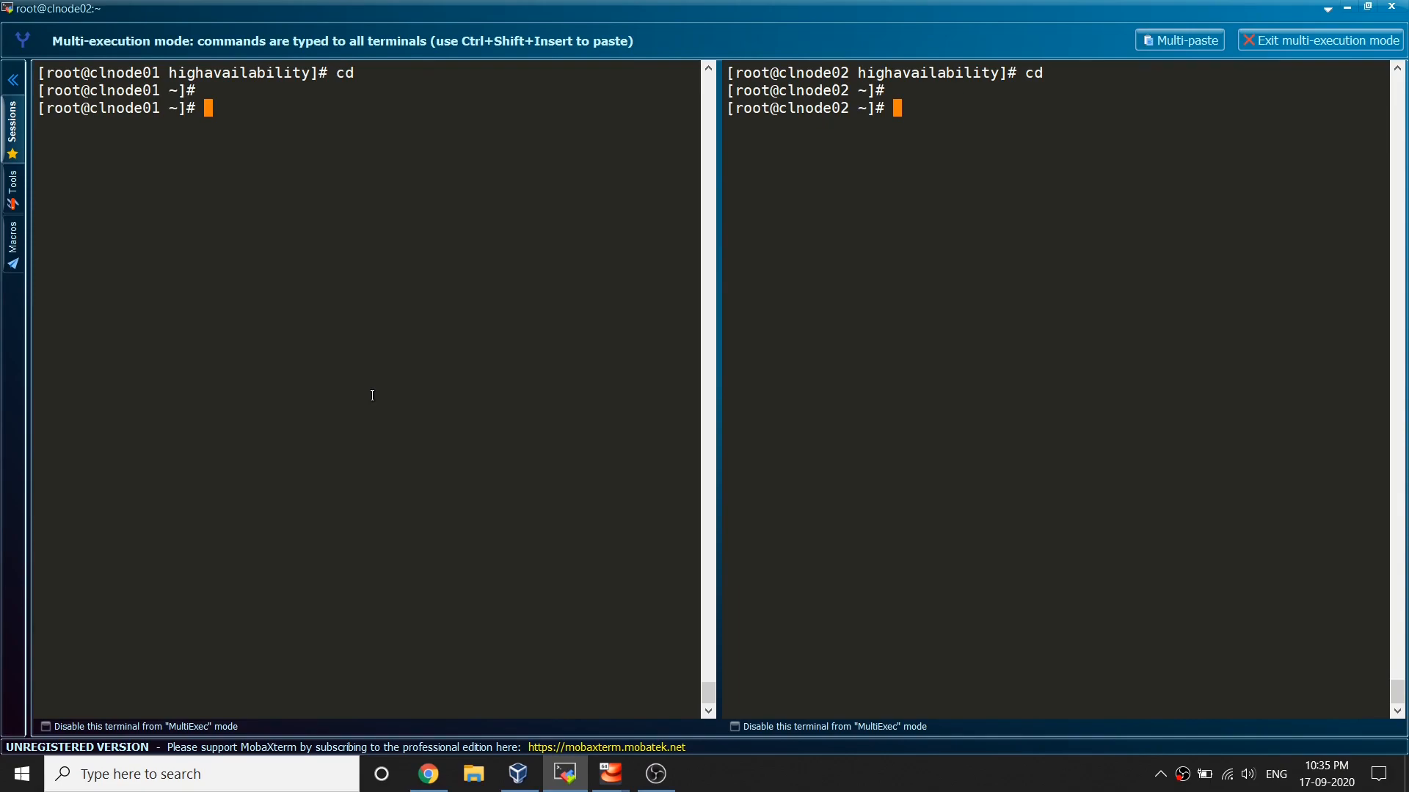
pyautogui.write('umount /m')
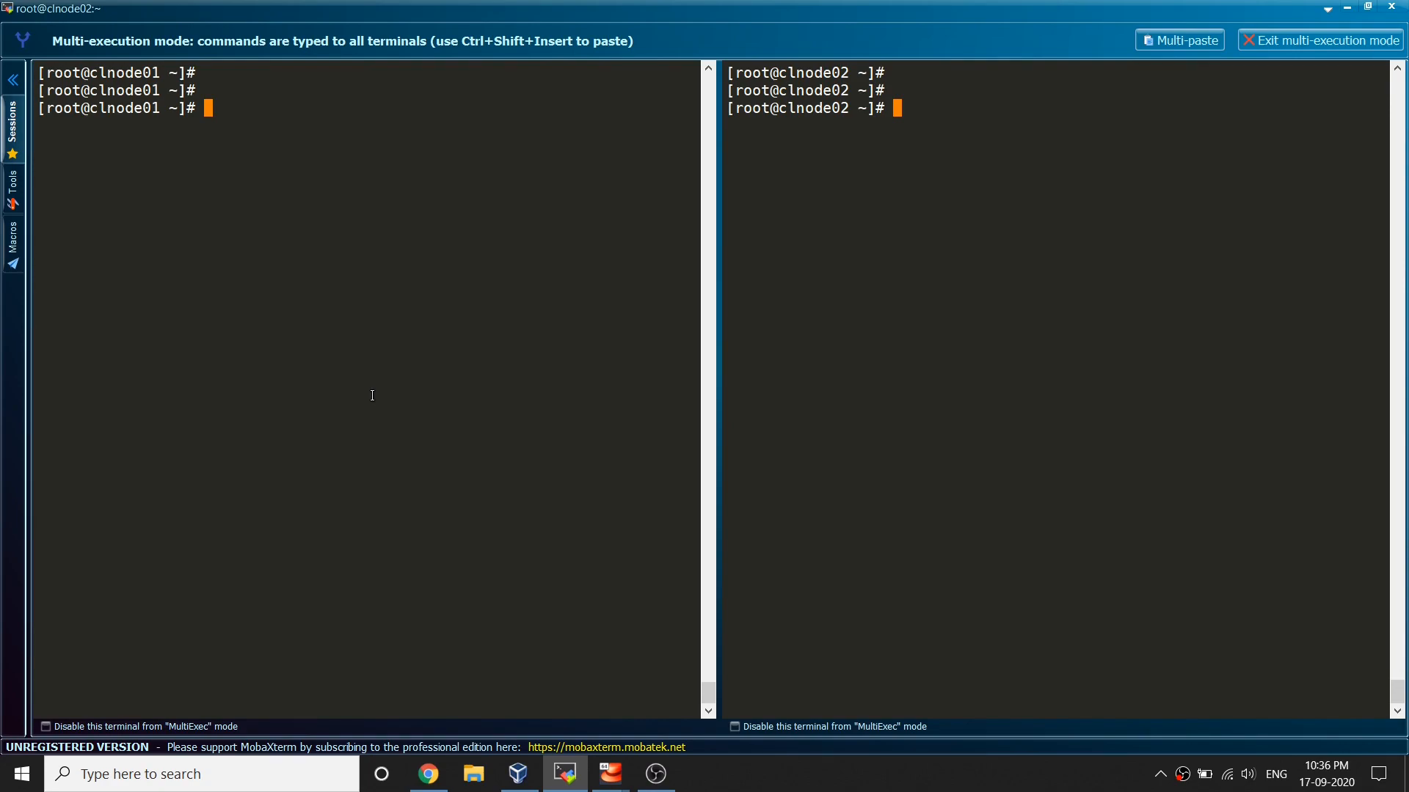
pyautogui.press('Return')
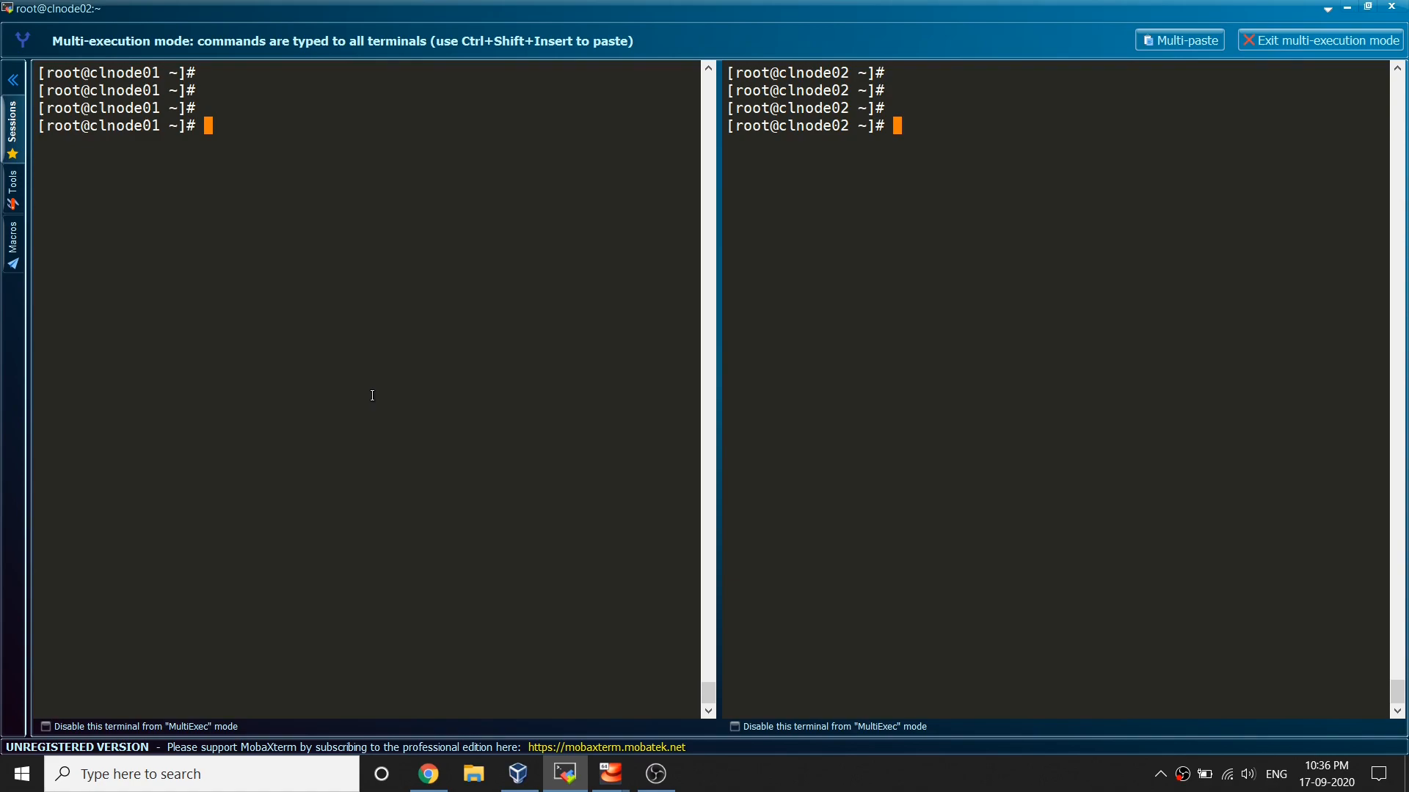
# - Edit /etc/yum.repos.d/ha.repo with an [ha] section and baseurl=file:///highavailability
pyautogui.write('vi /etc/')
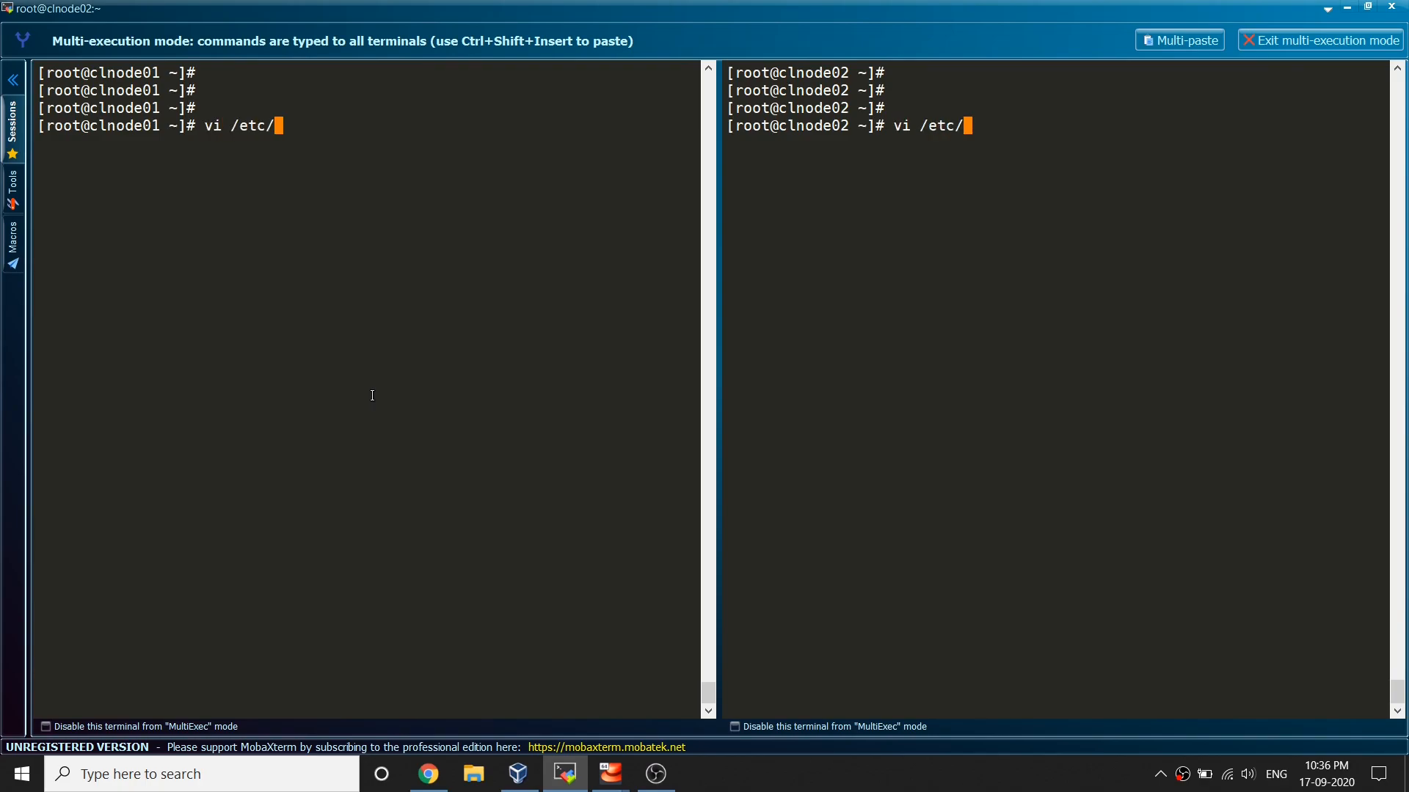
pyautogui.write('yum.repos.d/')
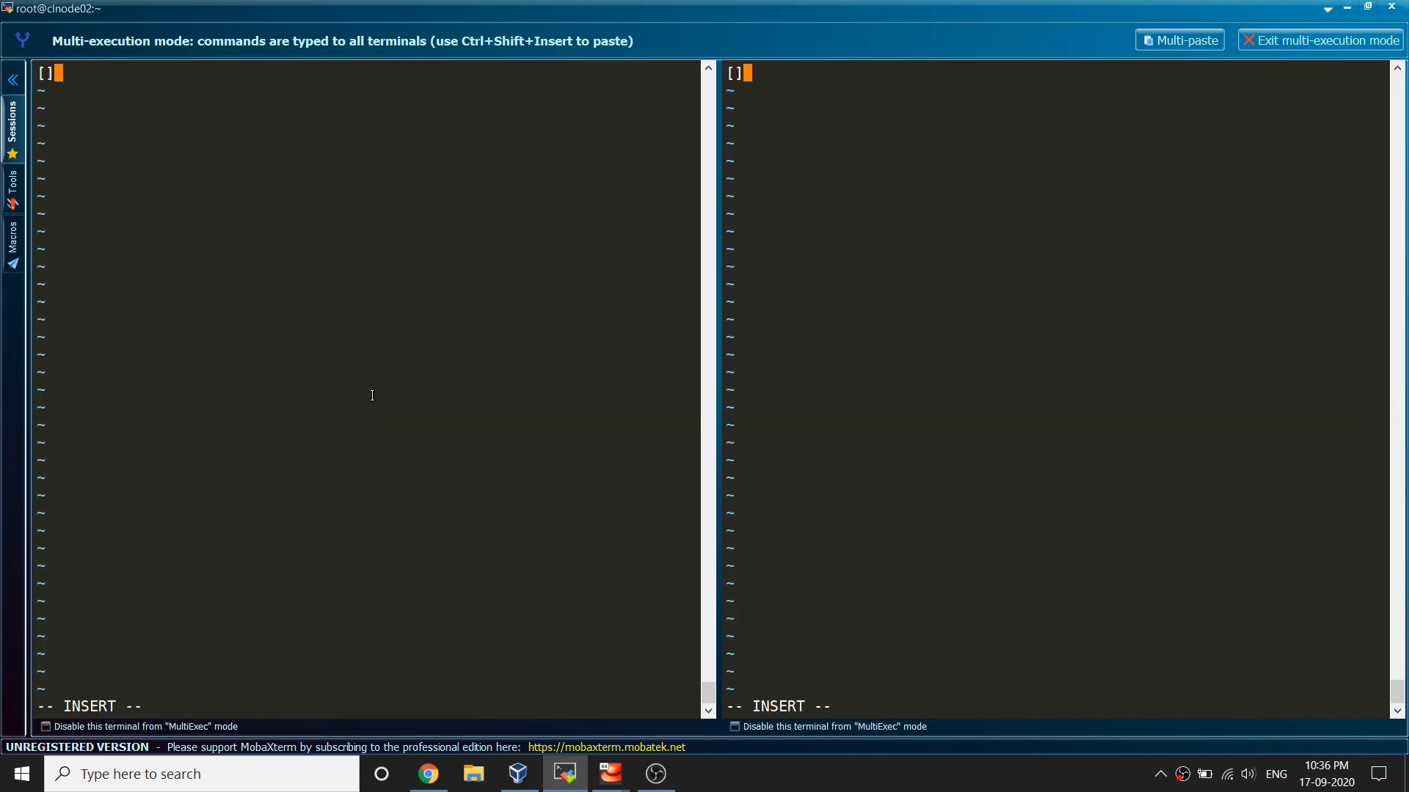
pyautogui.write('ha')
pyautogui.write('name')
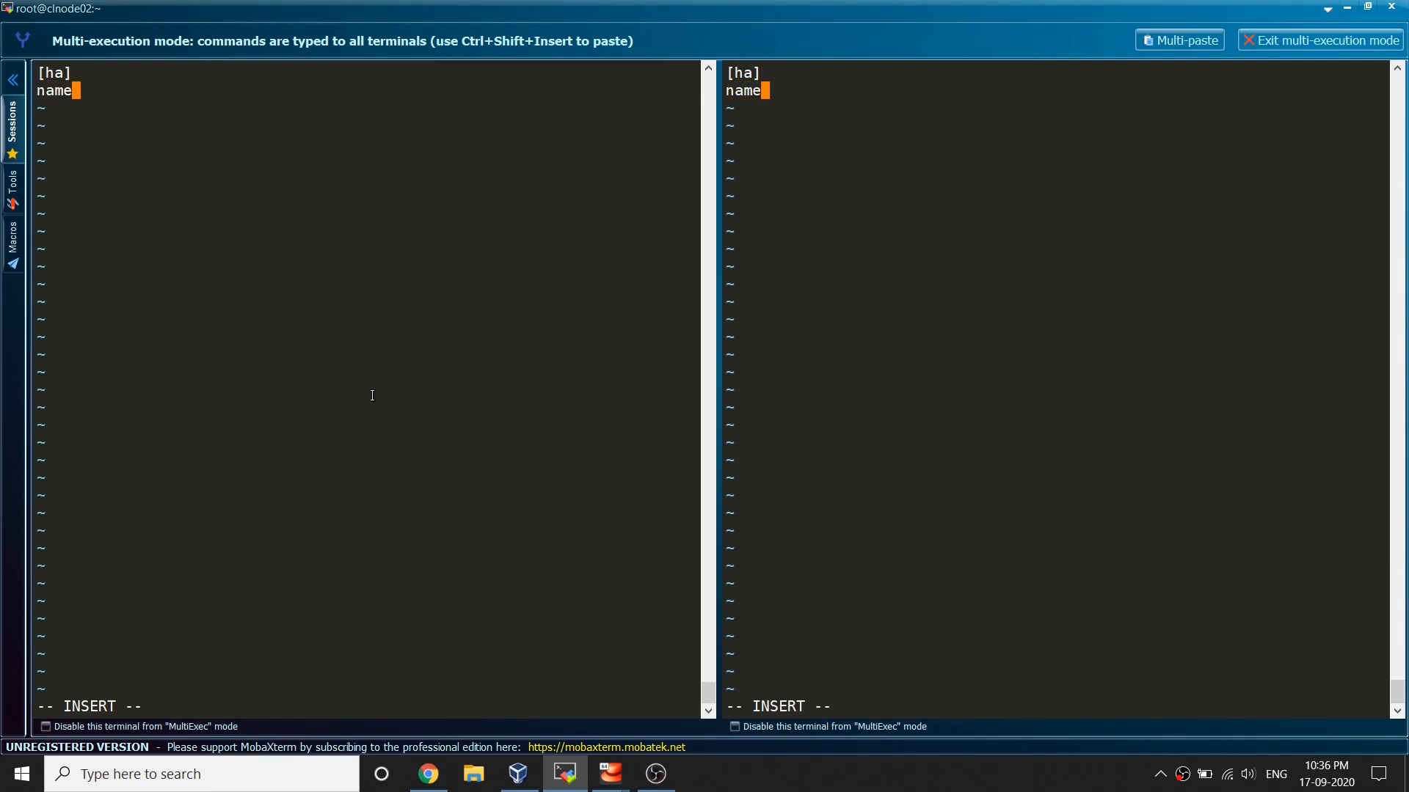
pyautogui.write('ha packages')
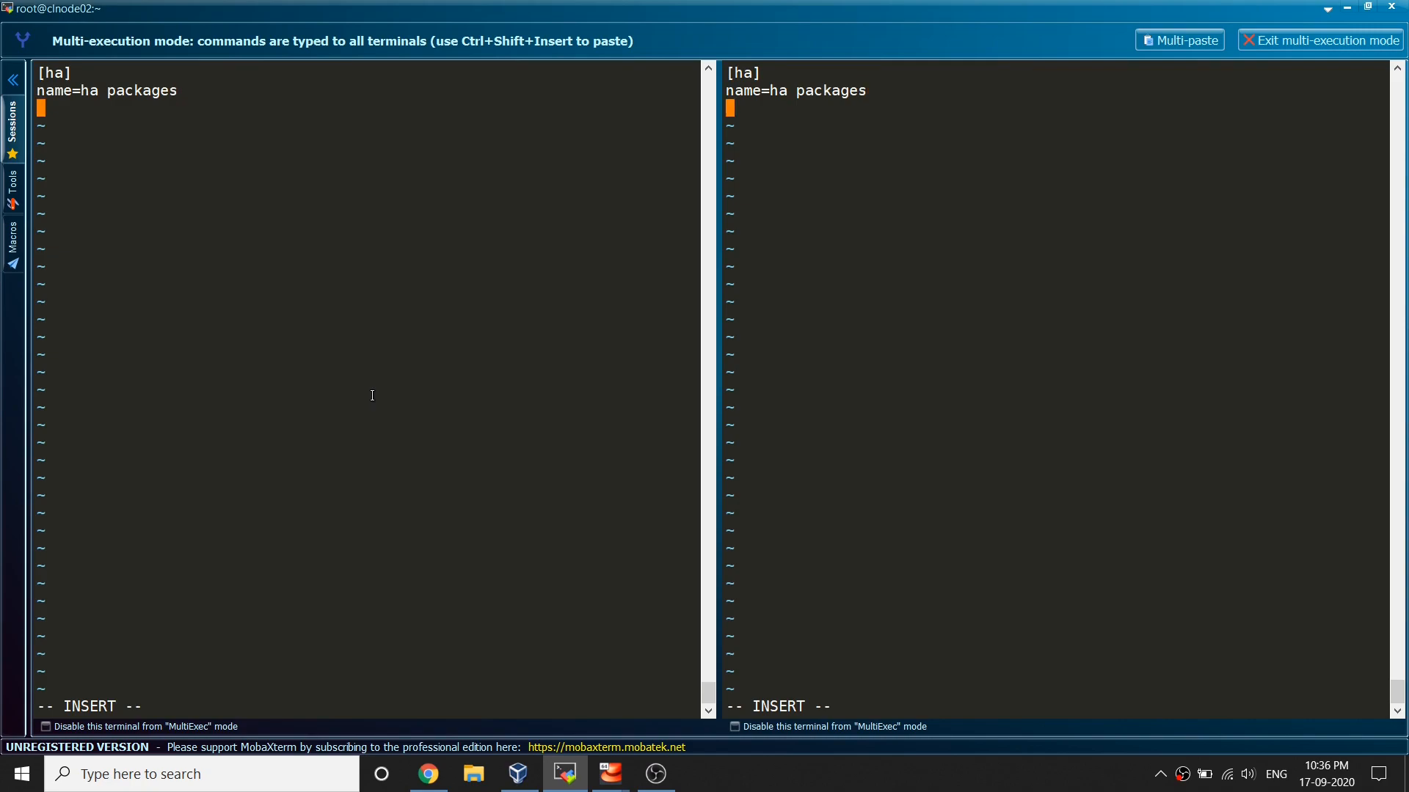
pyautogui.write('bas')
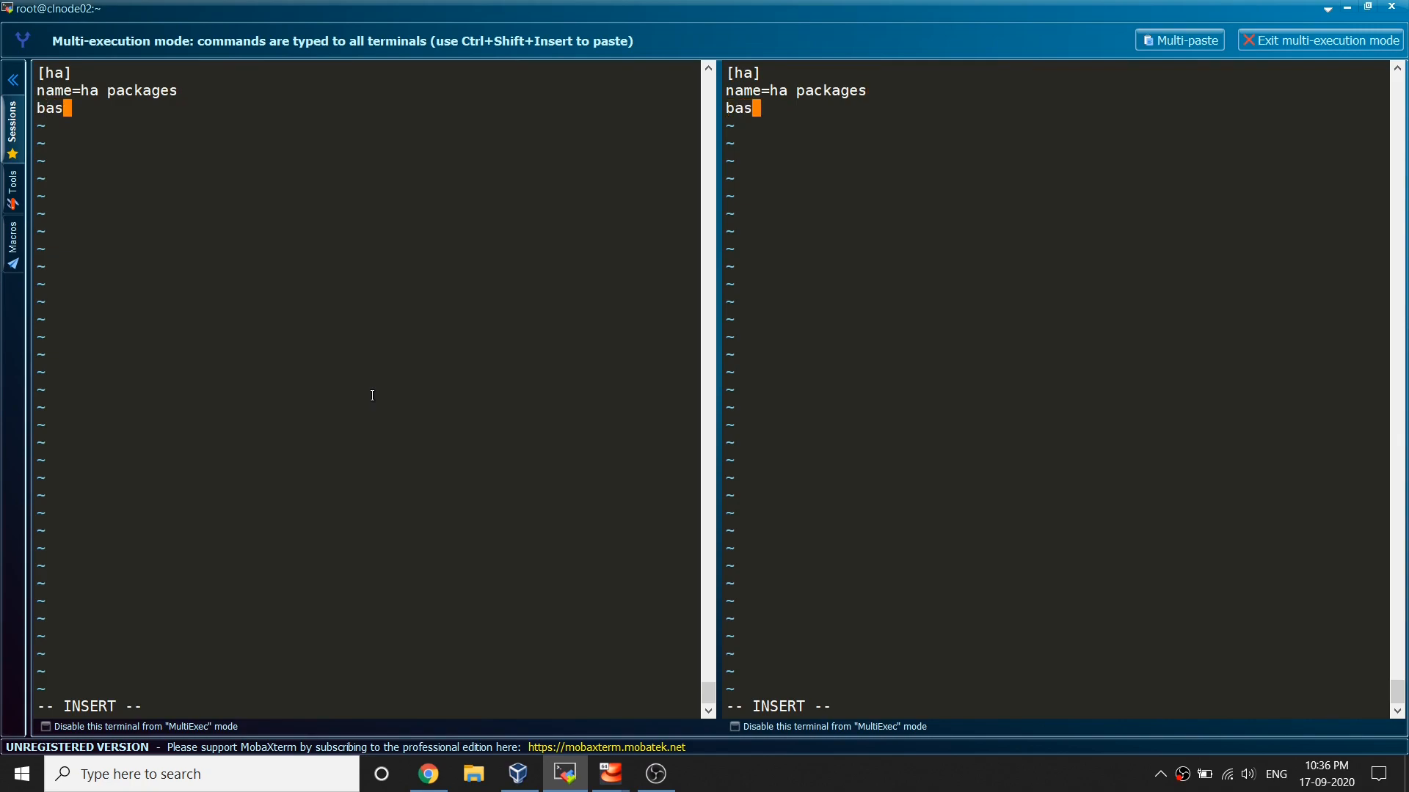
pyautogui.write('eurl=')
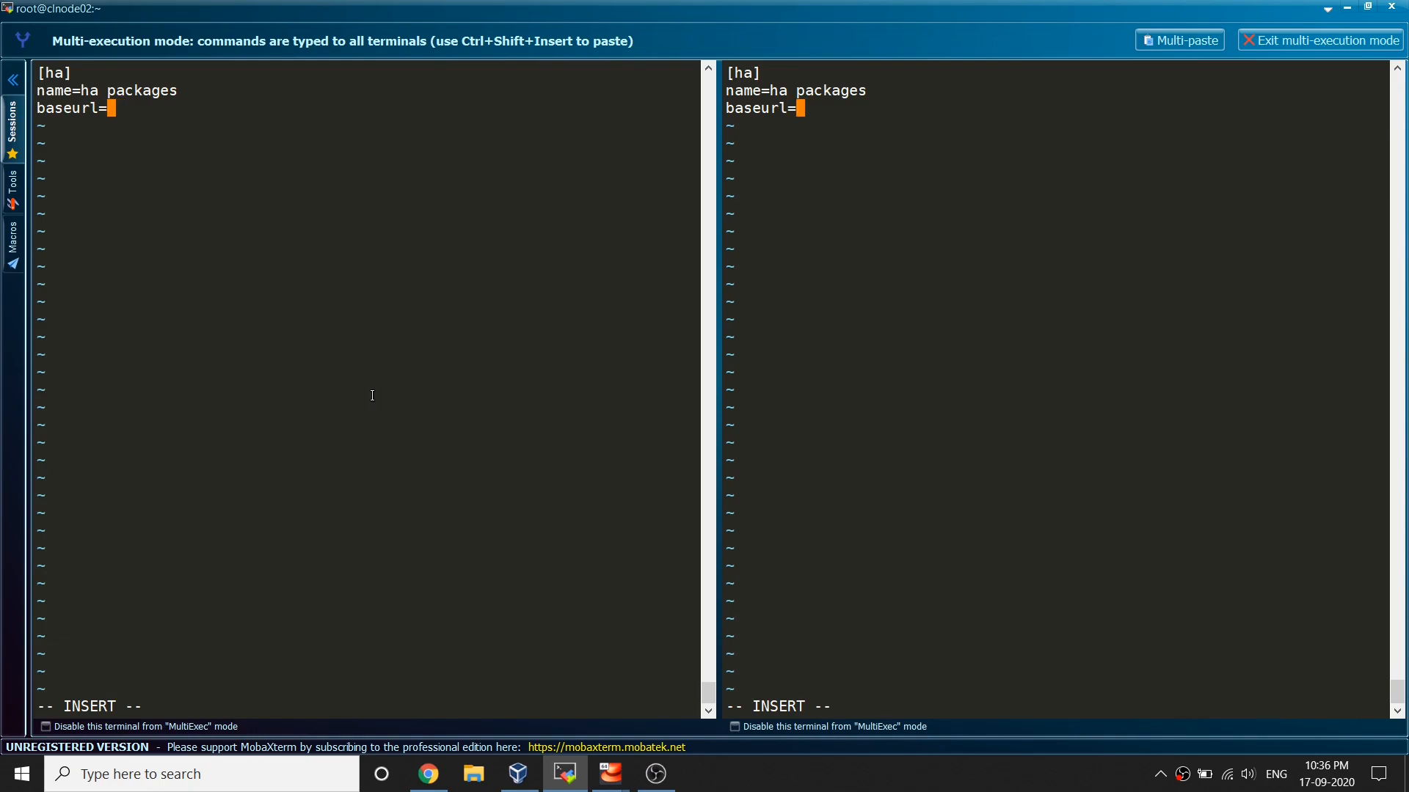
pyautogui.write('file:///')
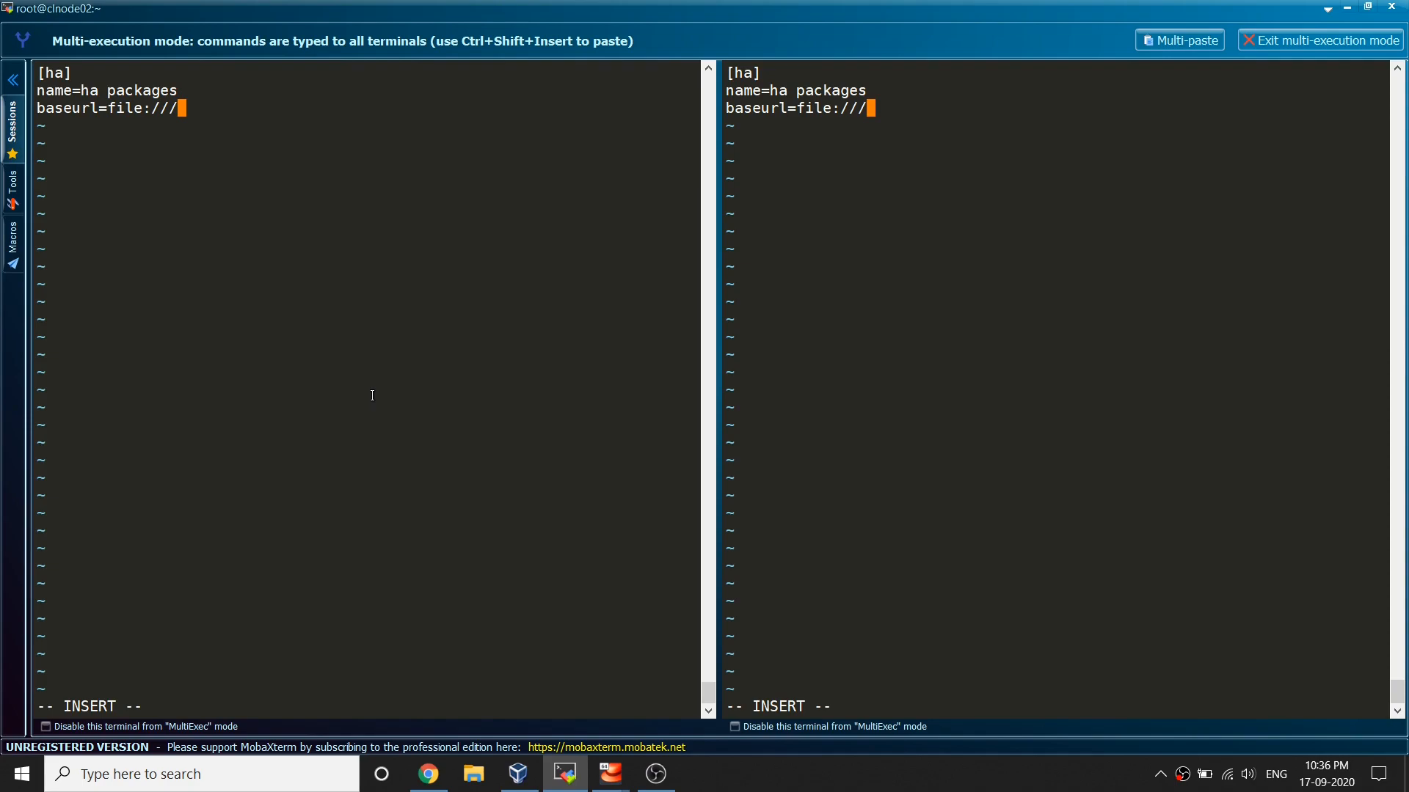
pyautogui.write('hig')
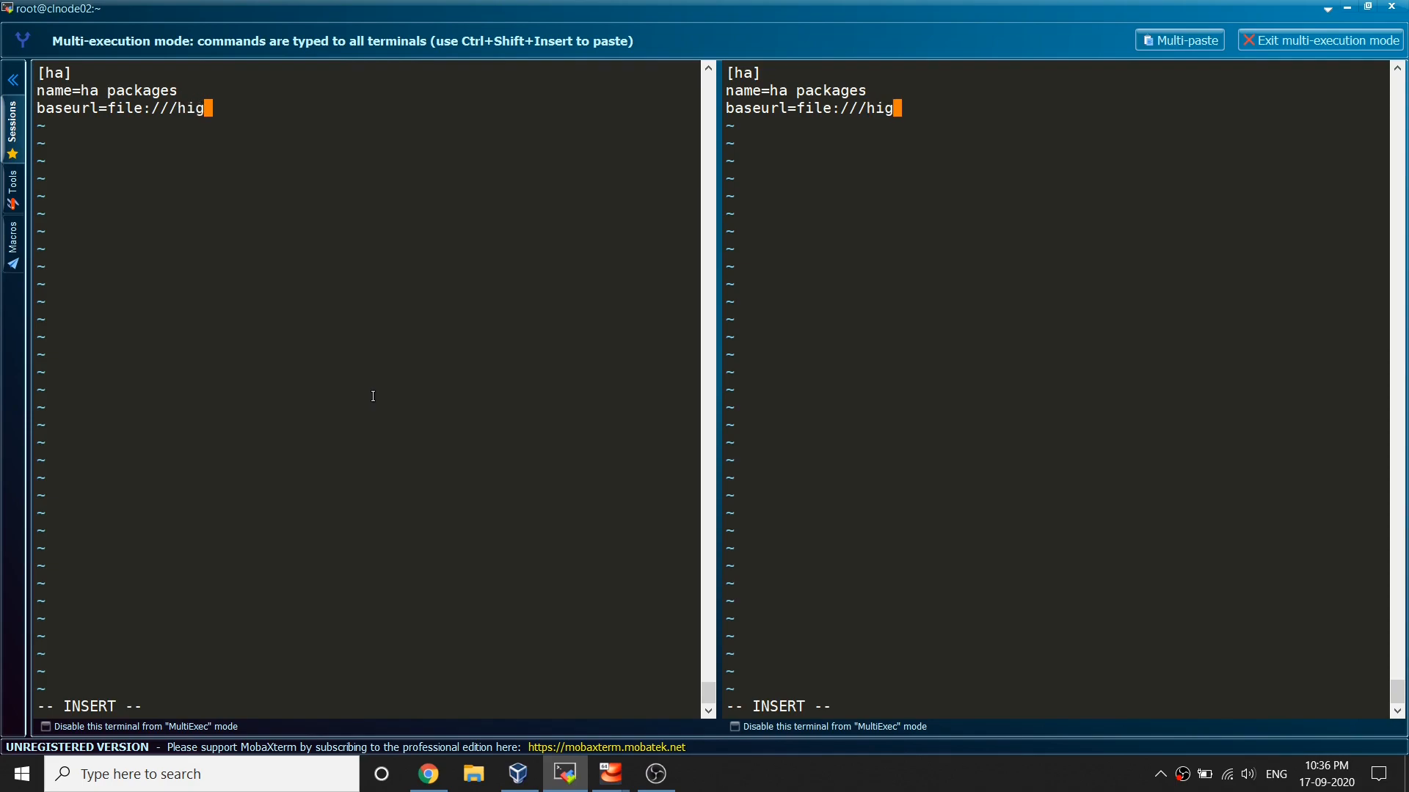
pyautogui.write('havai')
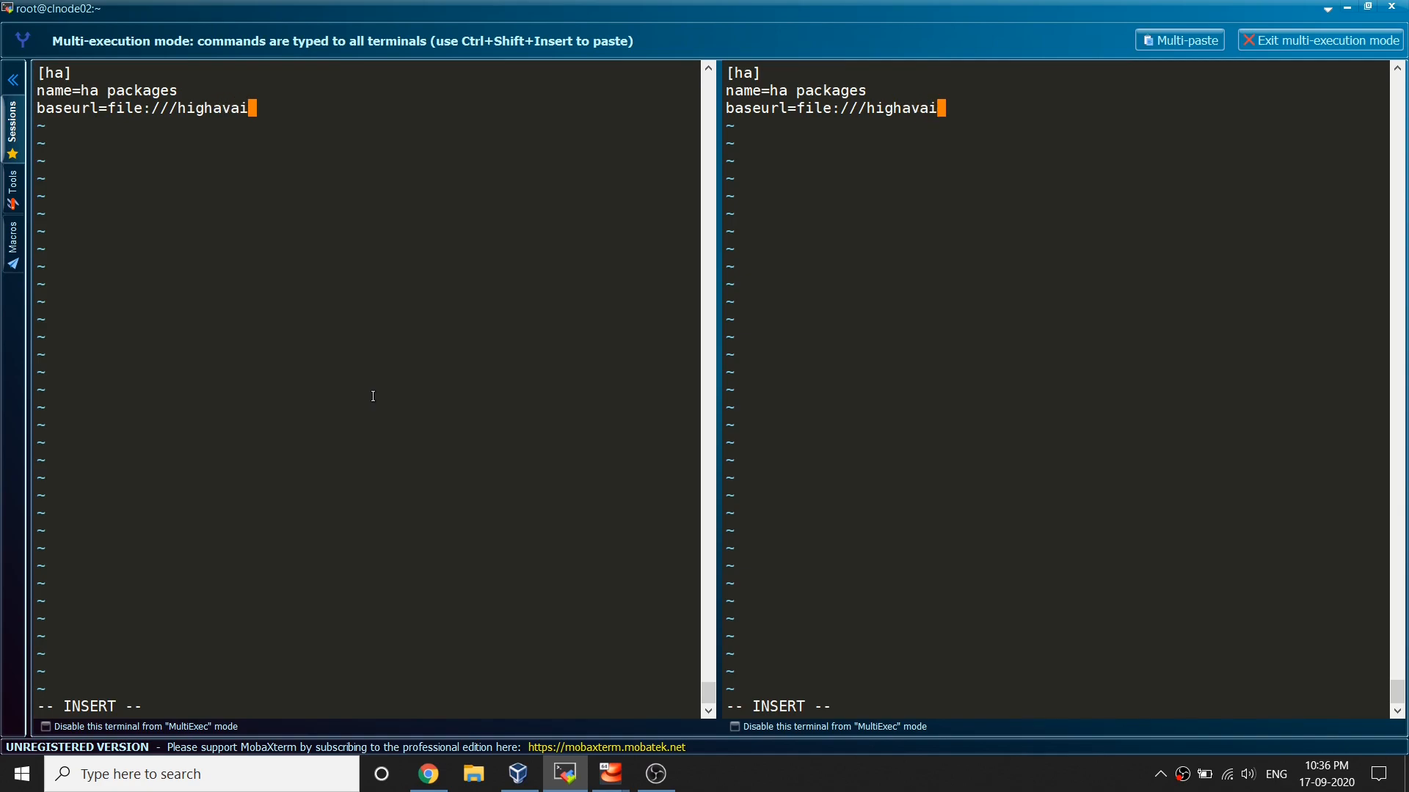
pyautogui.write('lability')
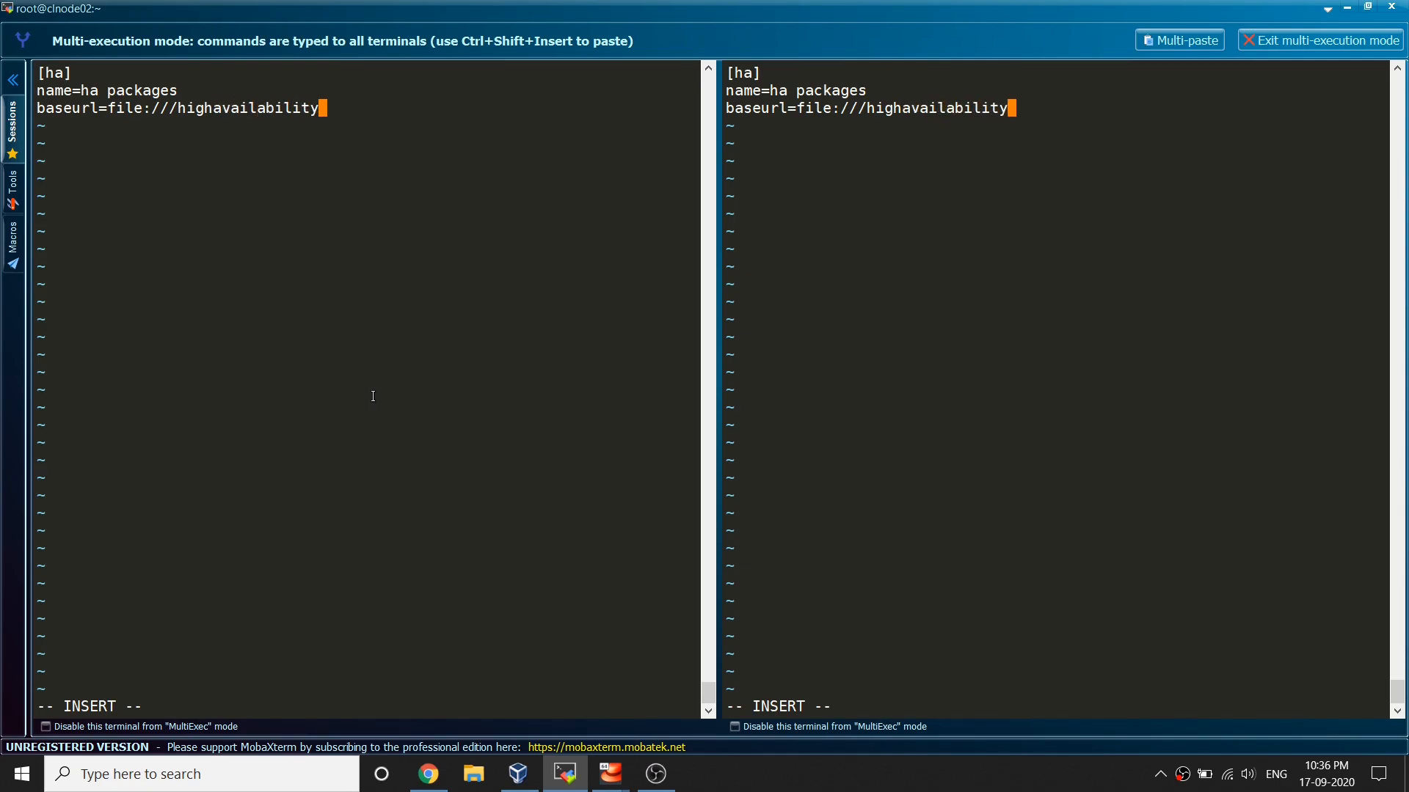
pyautogui.press('Return')
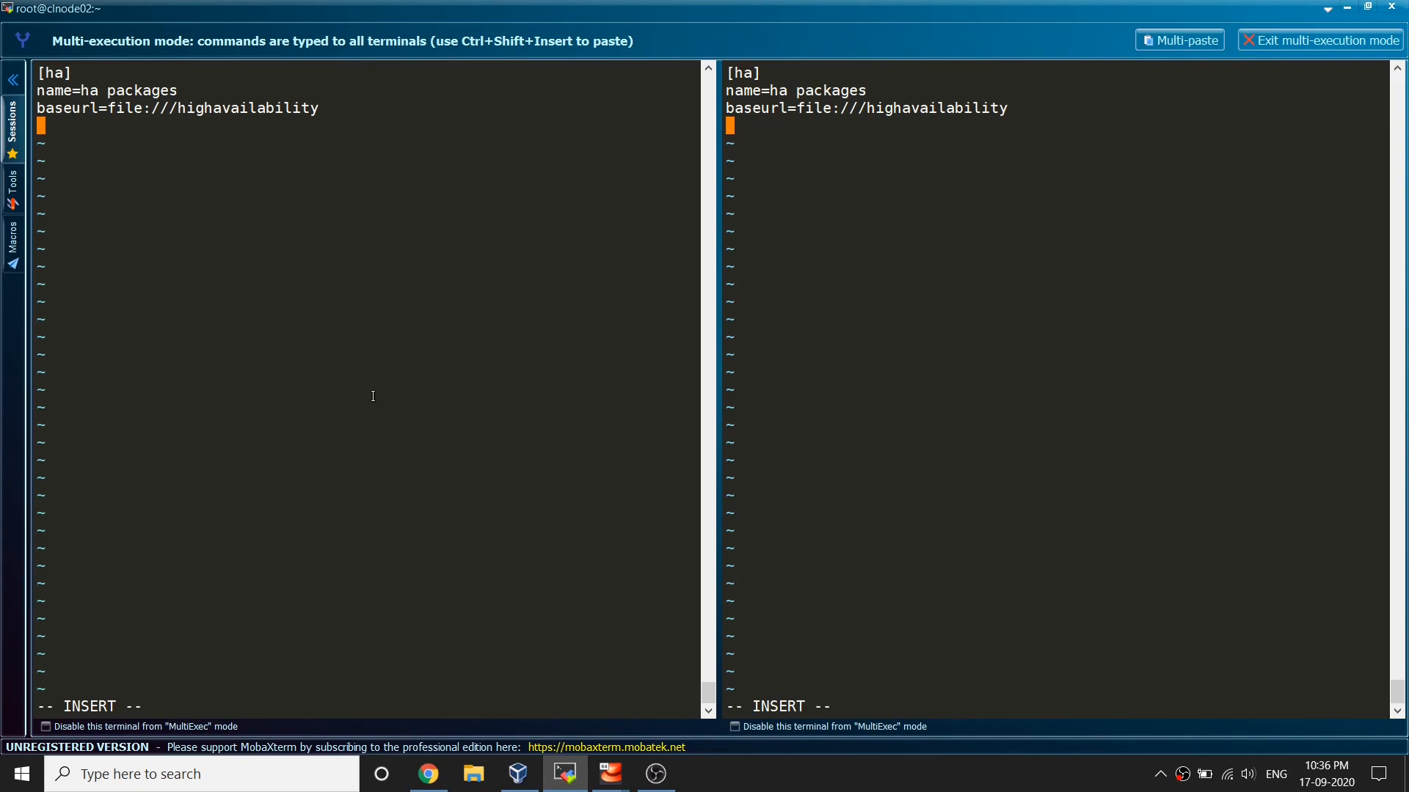
# - Add gpgcheck=0 and enabled=0, then save ha.repo on both nodes
pyautogui.write('gpgcheck=0')
pyautogui.write('enable')
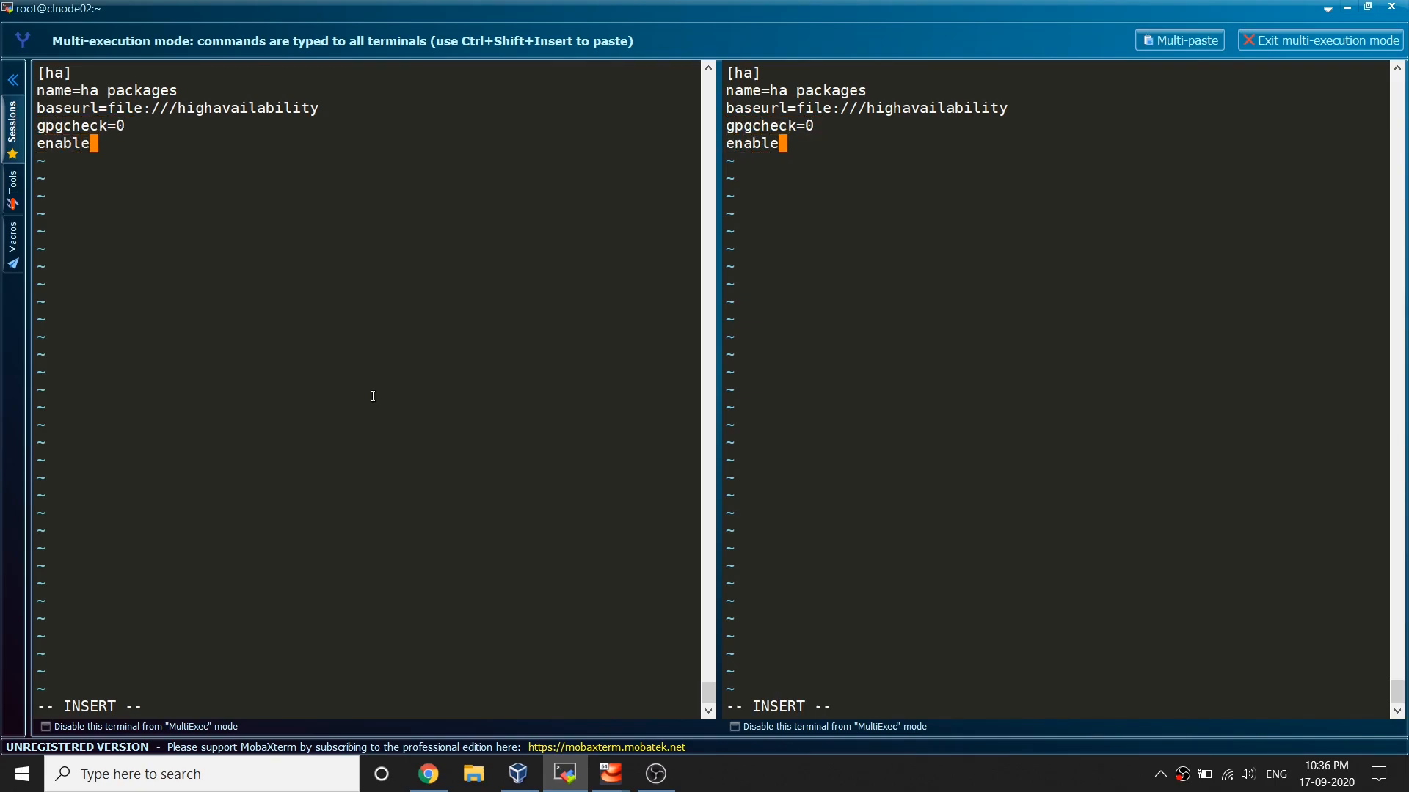
pyautogui.write('d=')
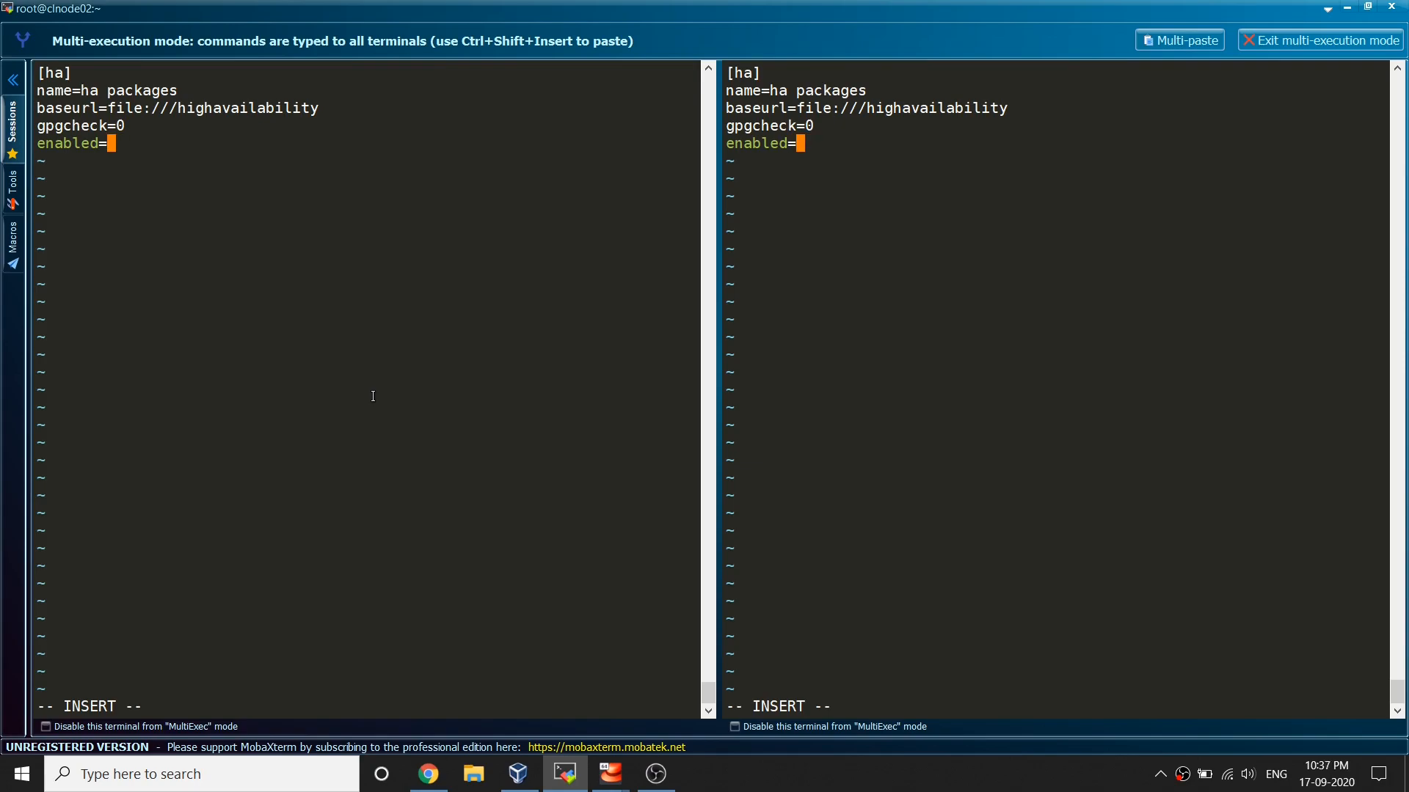
pyautogui.write('0')
pyautogui.click(366, 708)
pyautogui.write(':x')
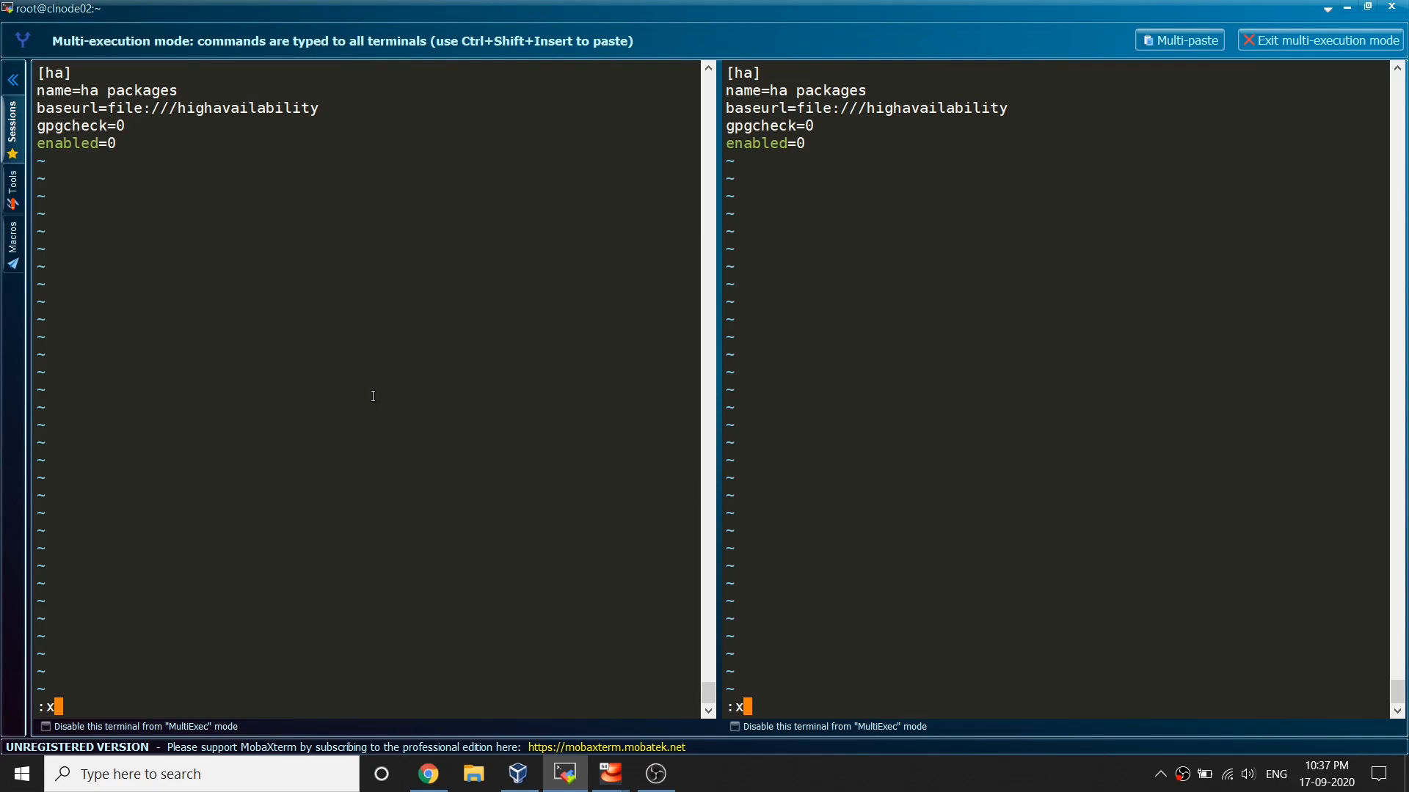
pyautogui.press('Return')
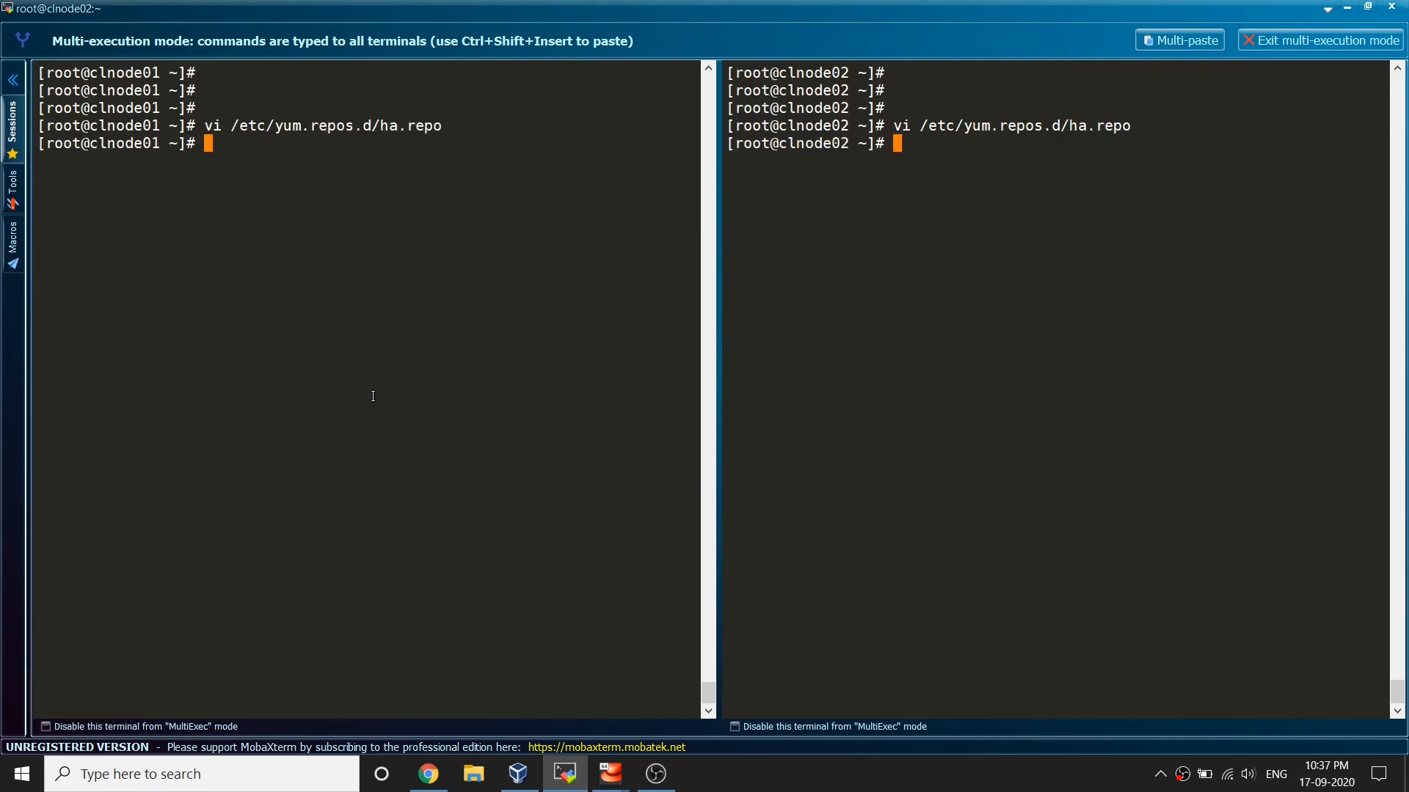
# - Run yum install createrepo on both nodes; it reports createrepo_c already installed
pyautogui.write('yum')
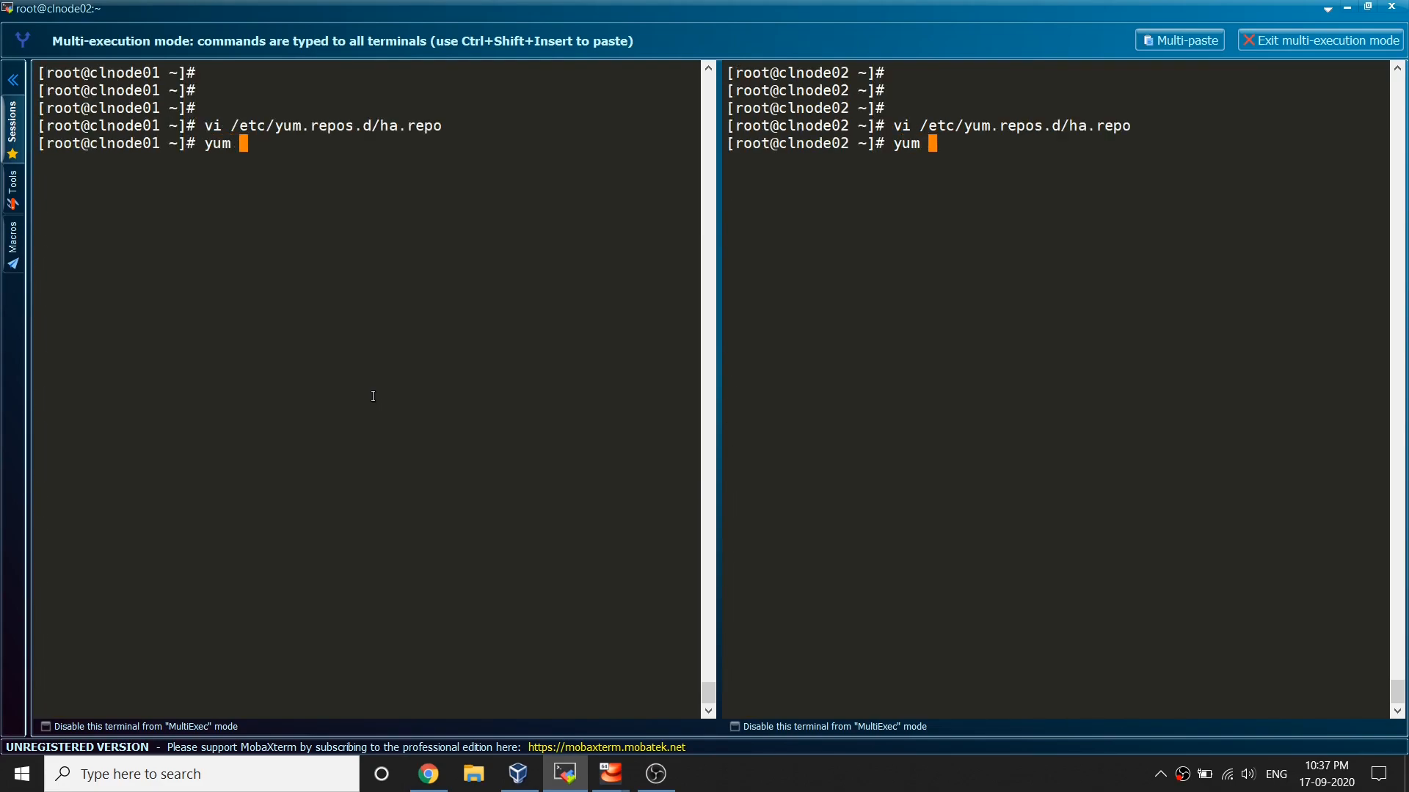
pyautogui.write('install')
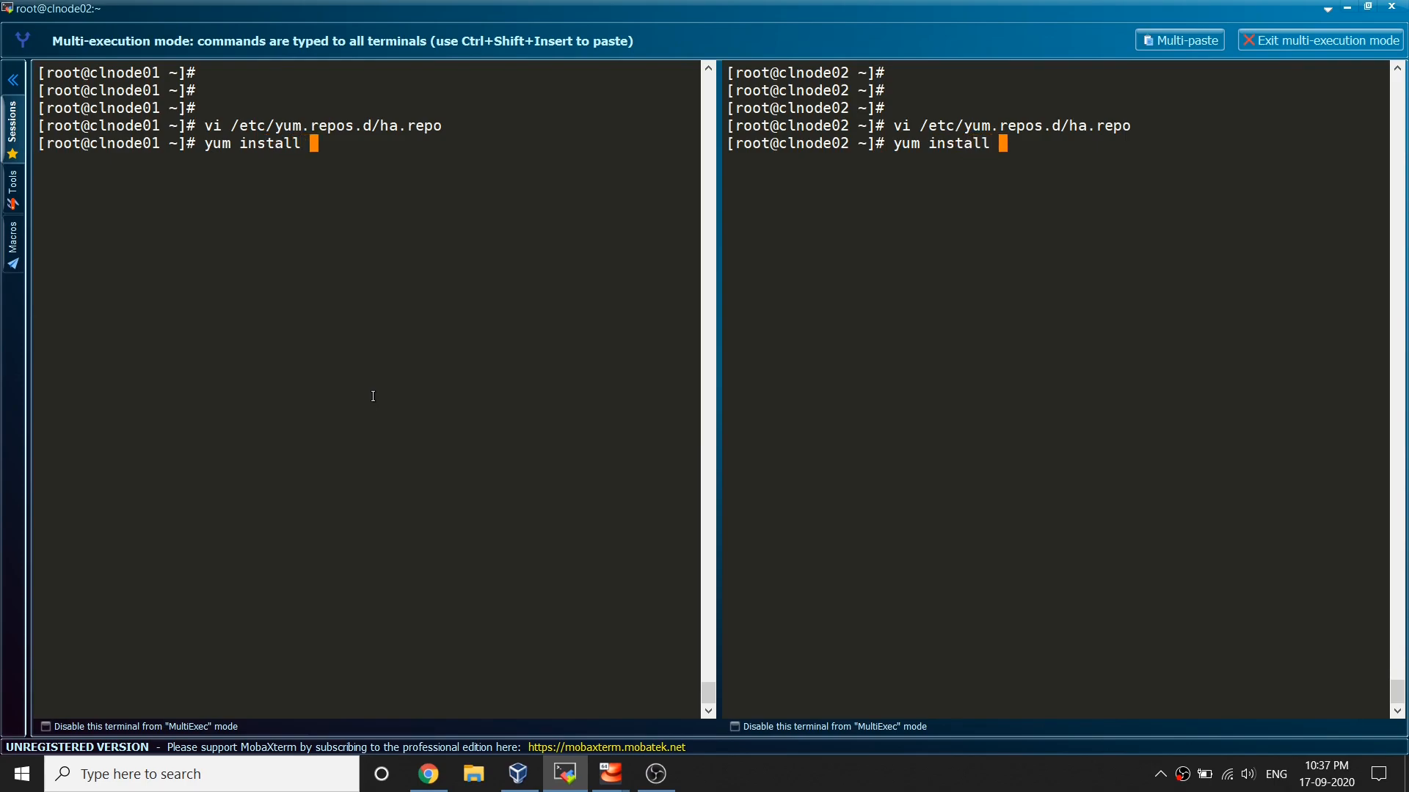
pyautogui.write('createrep')
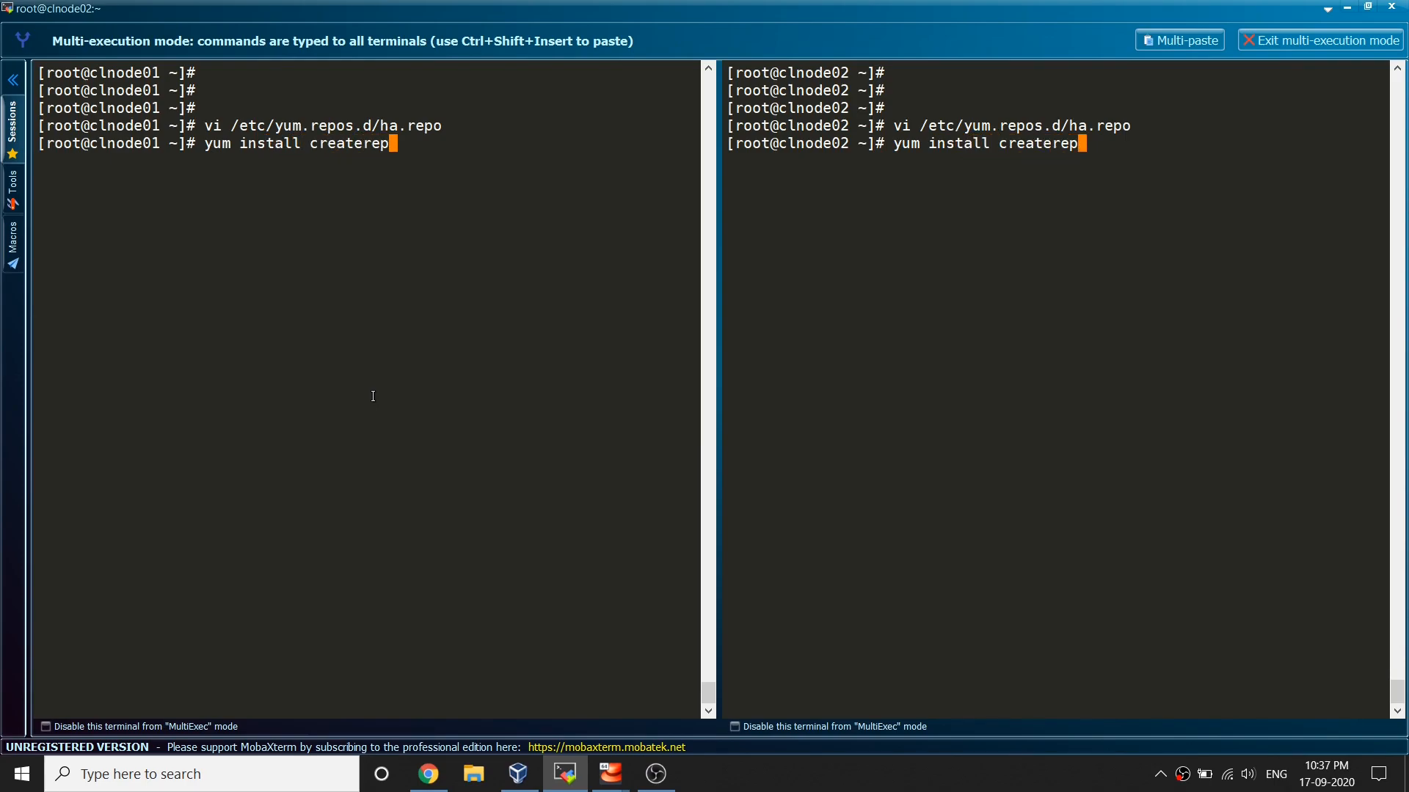
pyautogui.press('Return')
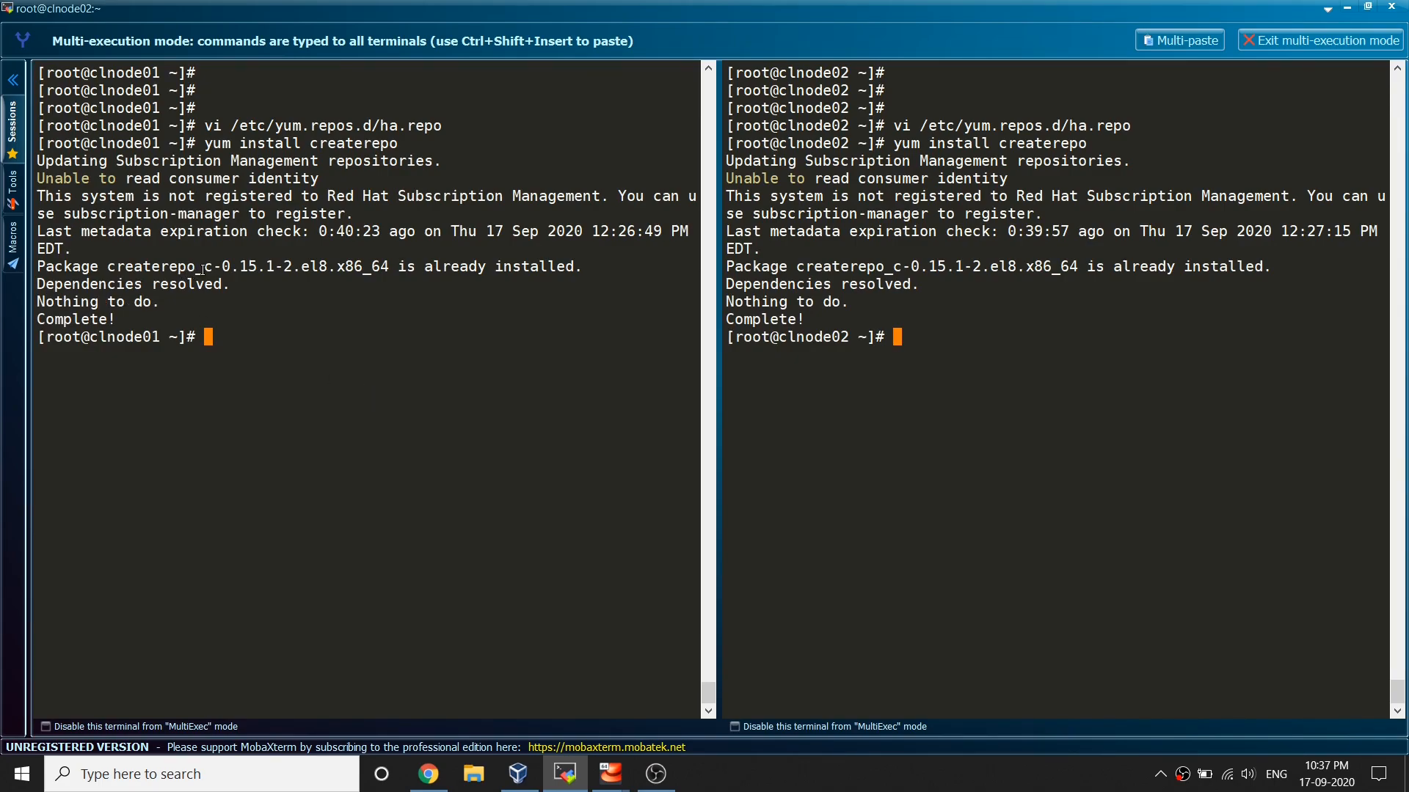
# - Clear the screen and reopen /etc/yum.repos.d/ha.repo in vi
pyautogui.doubleClick(246, 266)
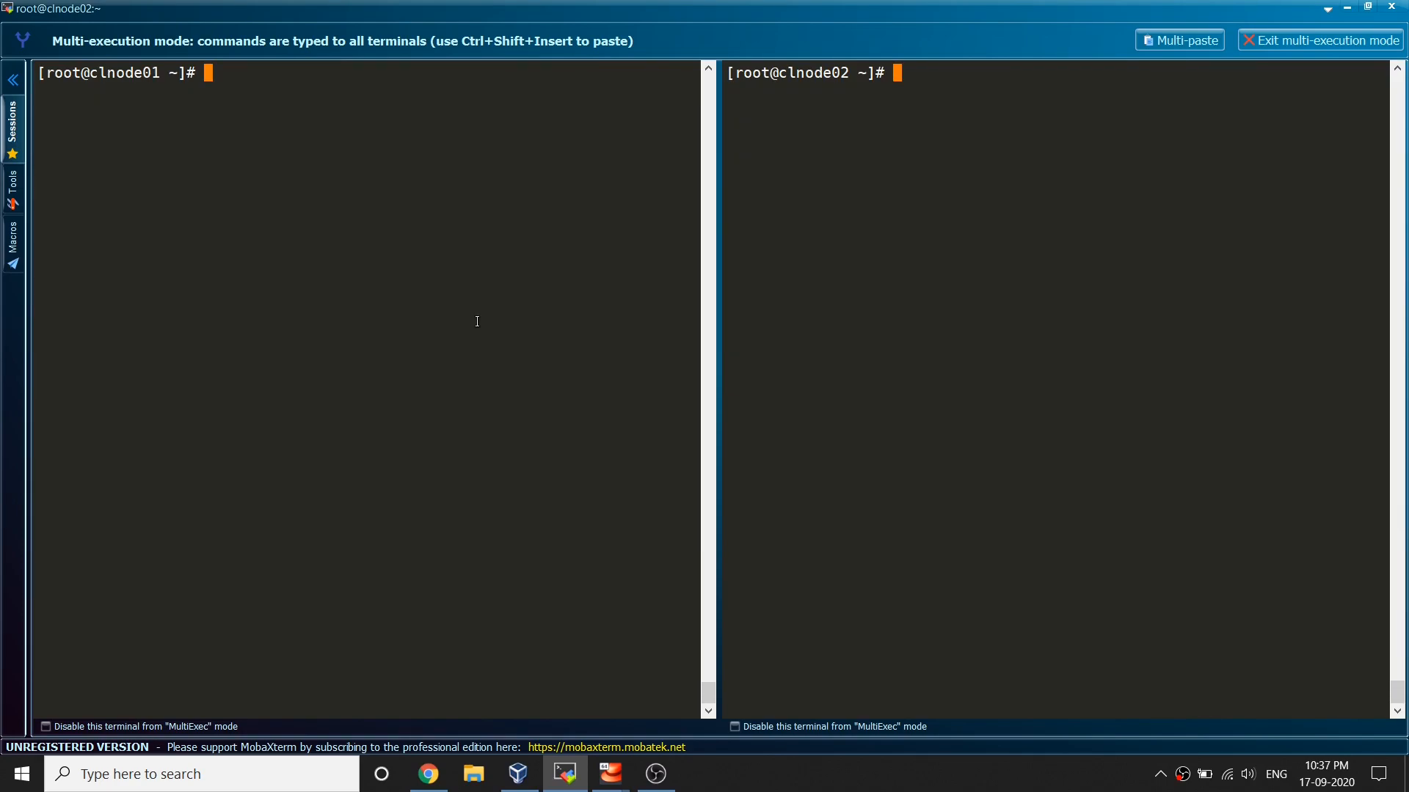
pyautogui.write('vi /etc/yum.repos.d/ha.repo')
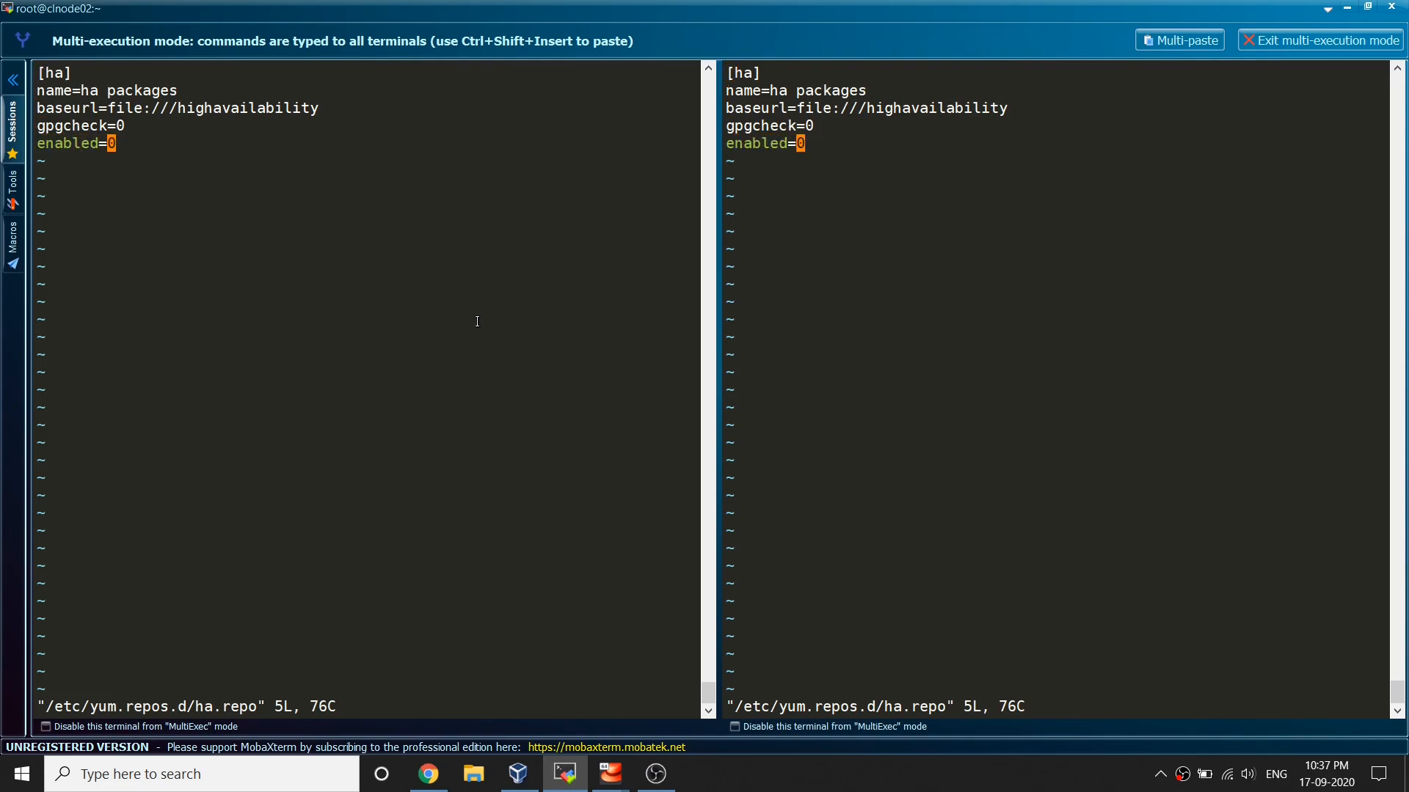
pyautogui.write('1')
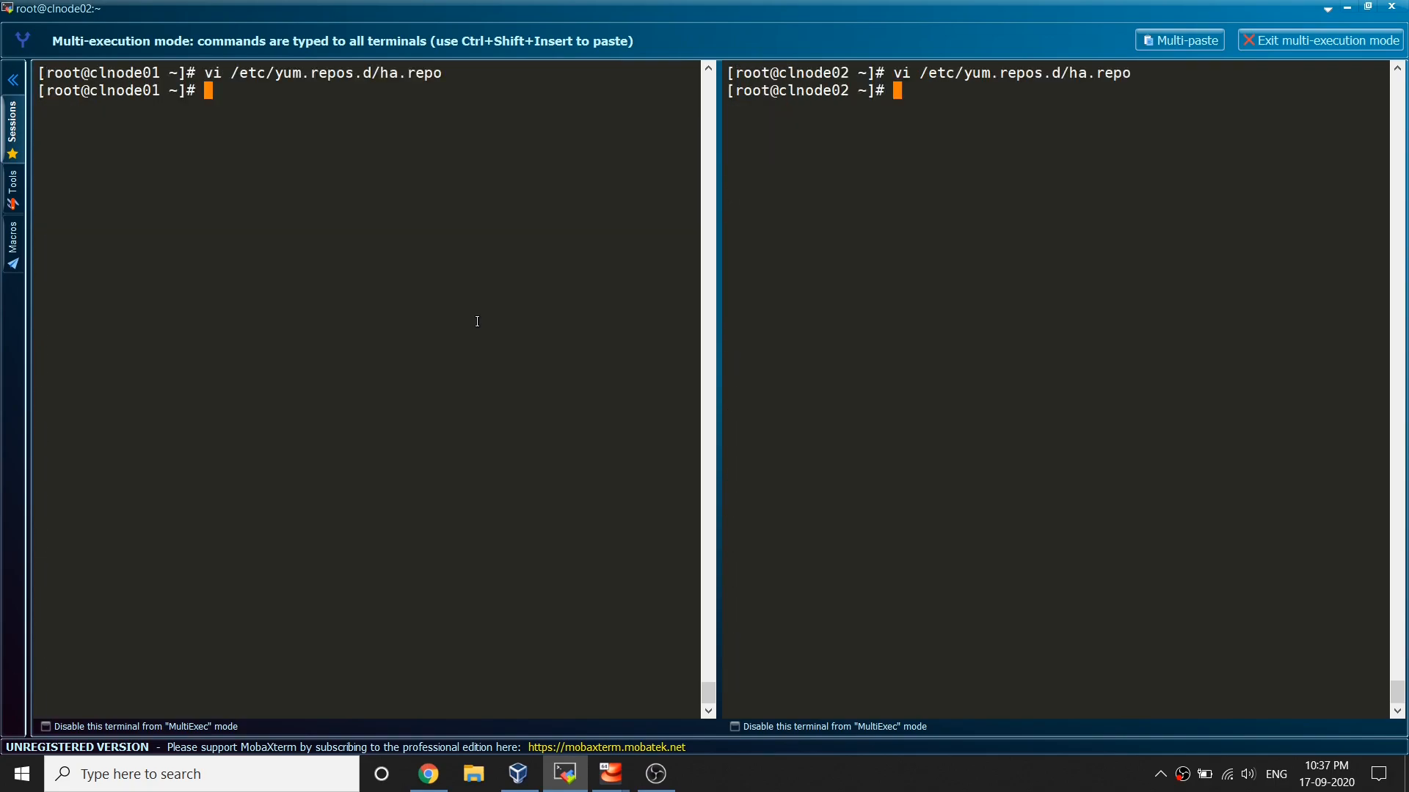
# - Run createrepo -v /highavailability/ on both nodes, generating repodata for 60 packages
pyautogui.write('createre')
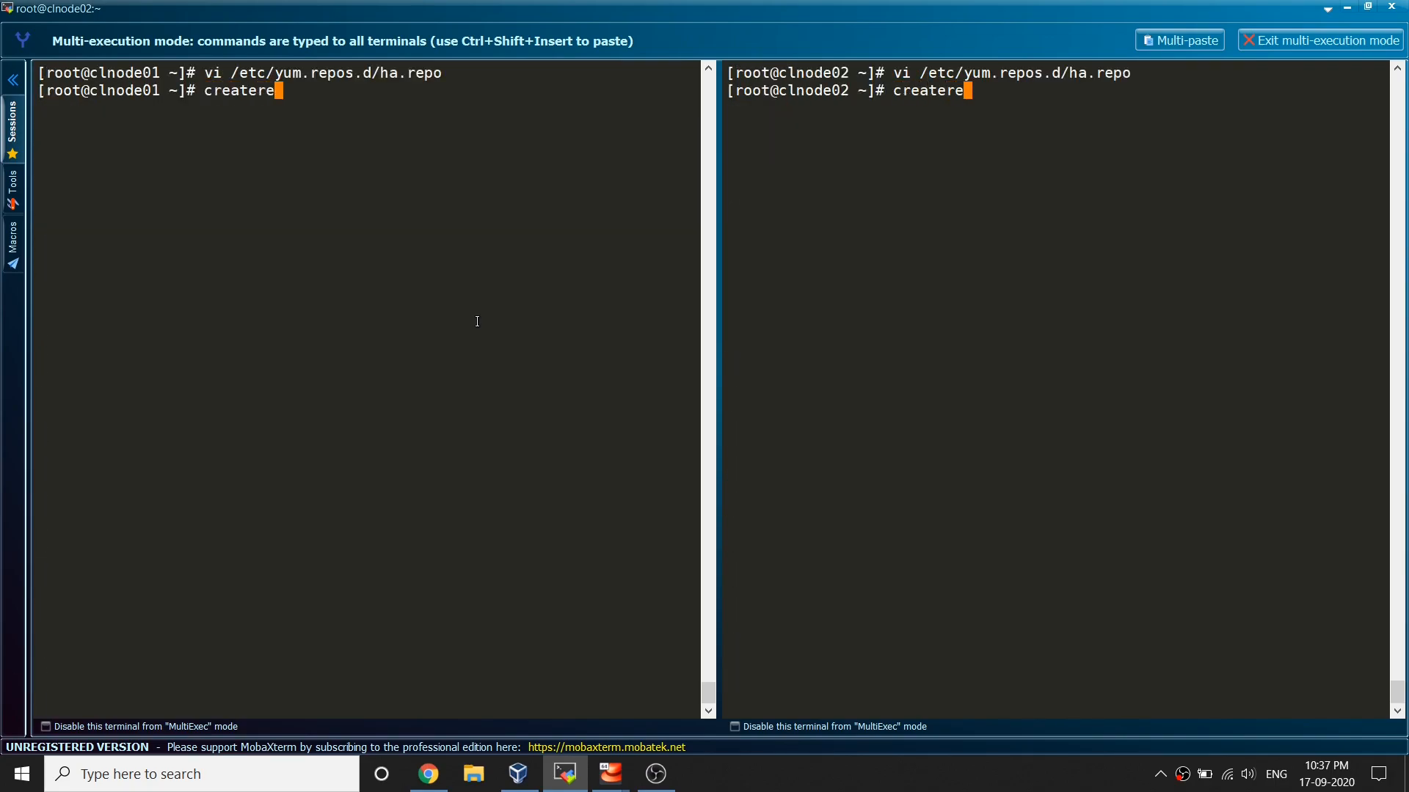
pyautogui.write('po -v')
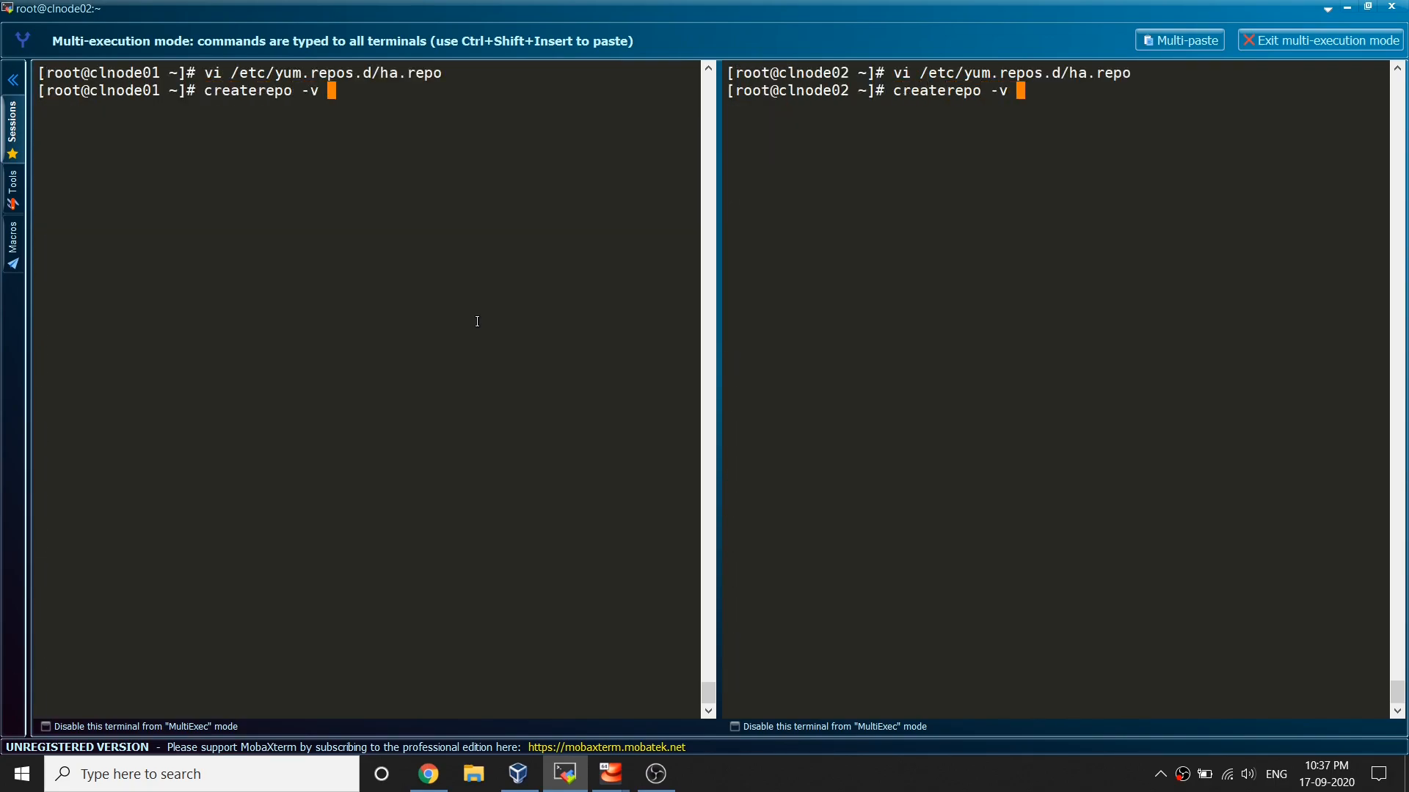
pyautogui.write('/')
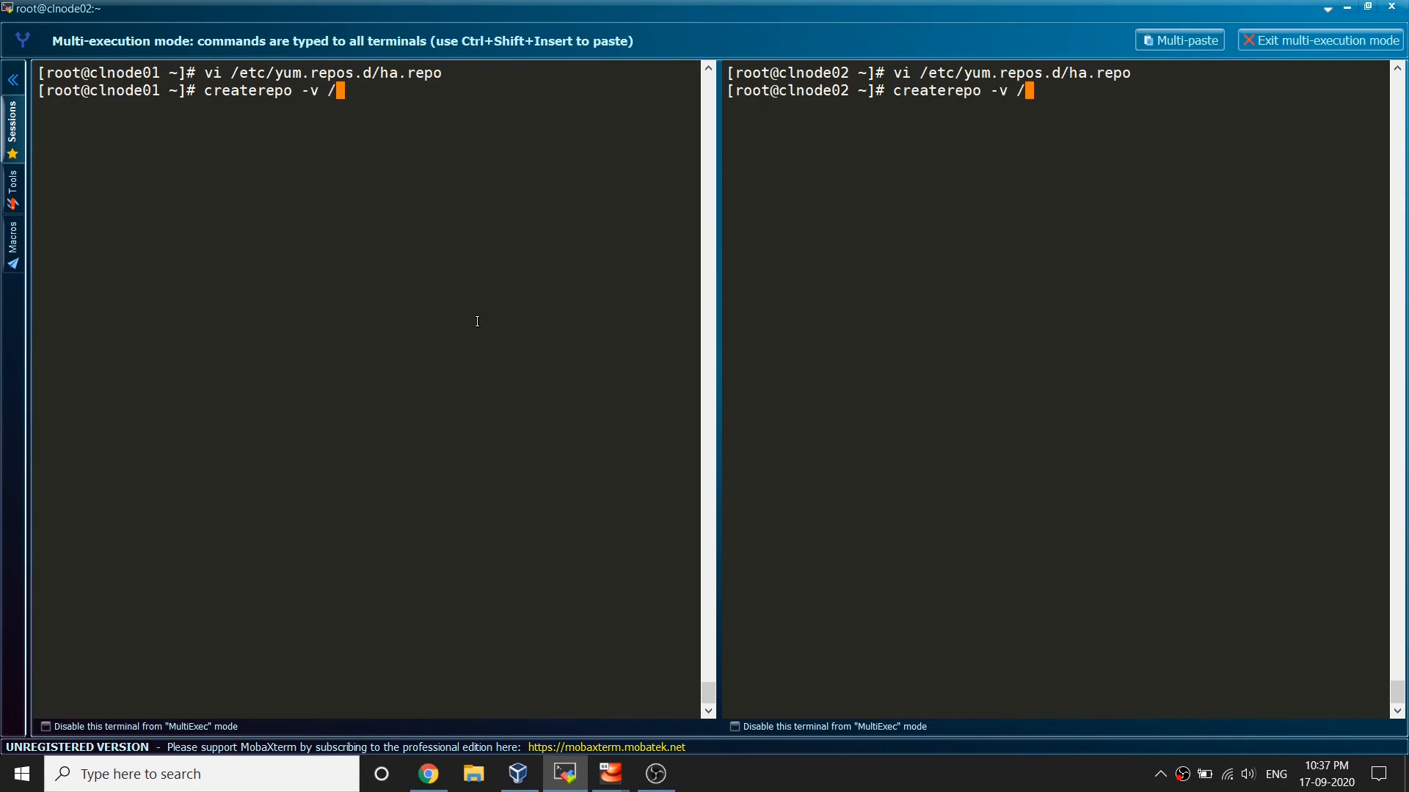
pyautogui.press('Return')
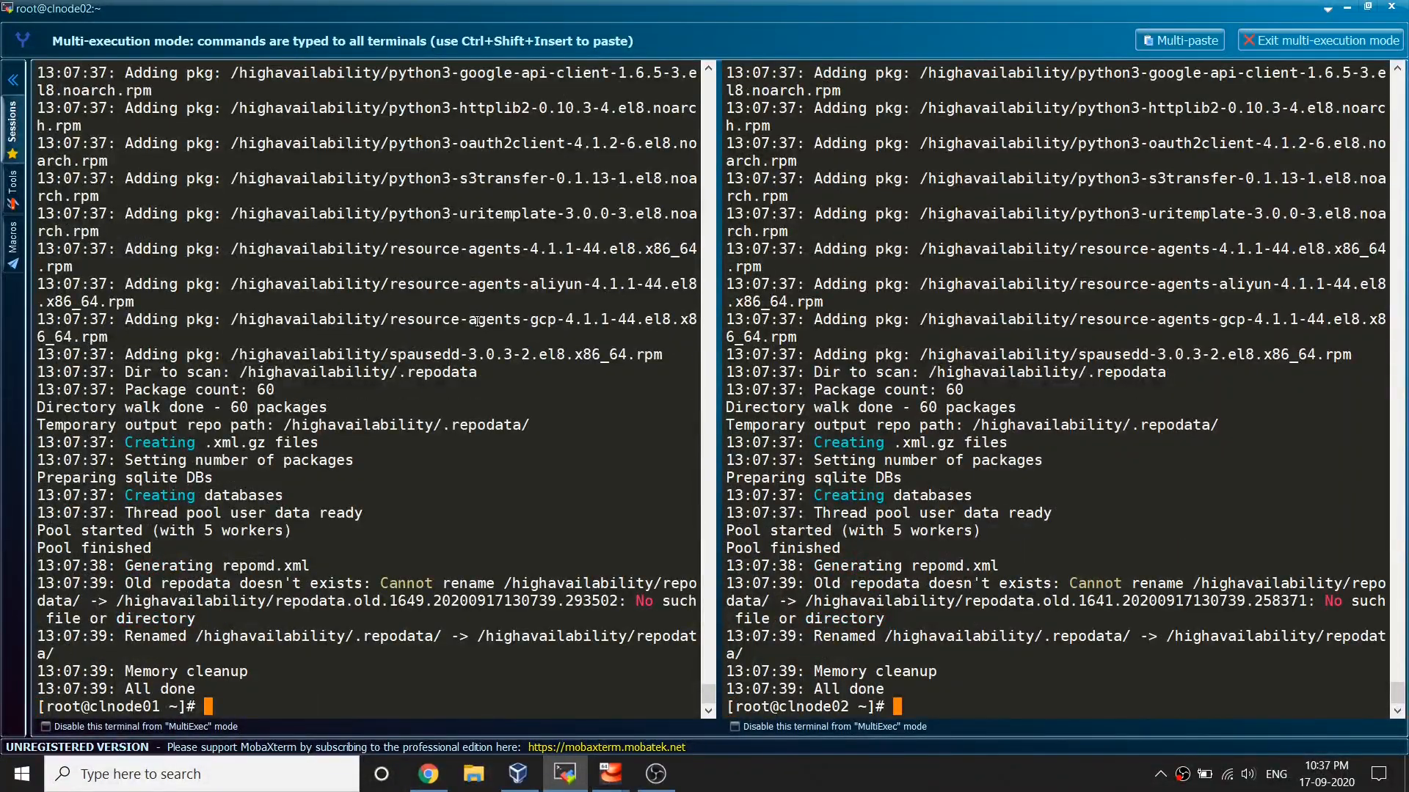
pyautogui.moveTo(406, 414)
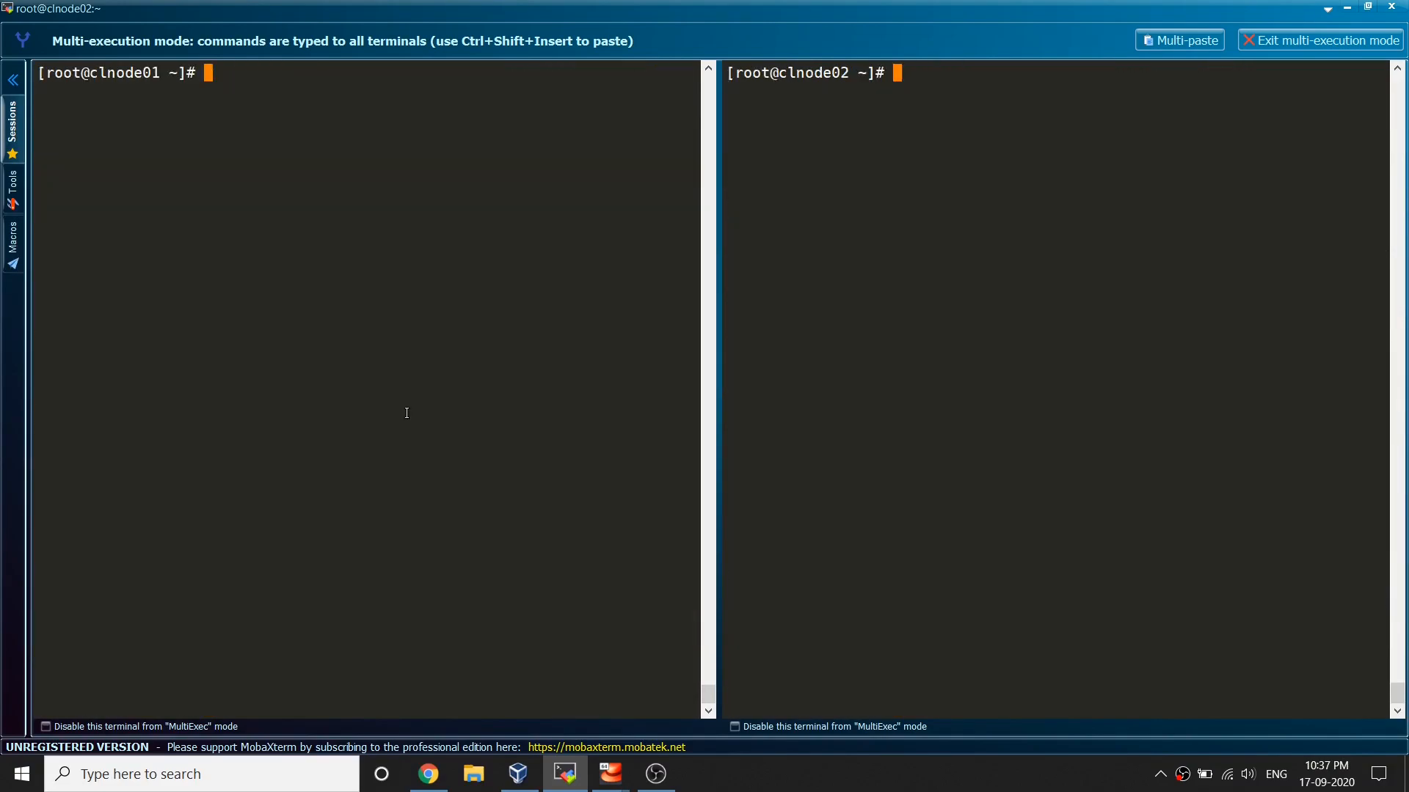
pyautogui.write('yum re')
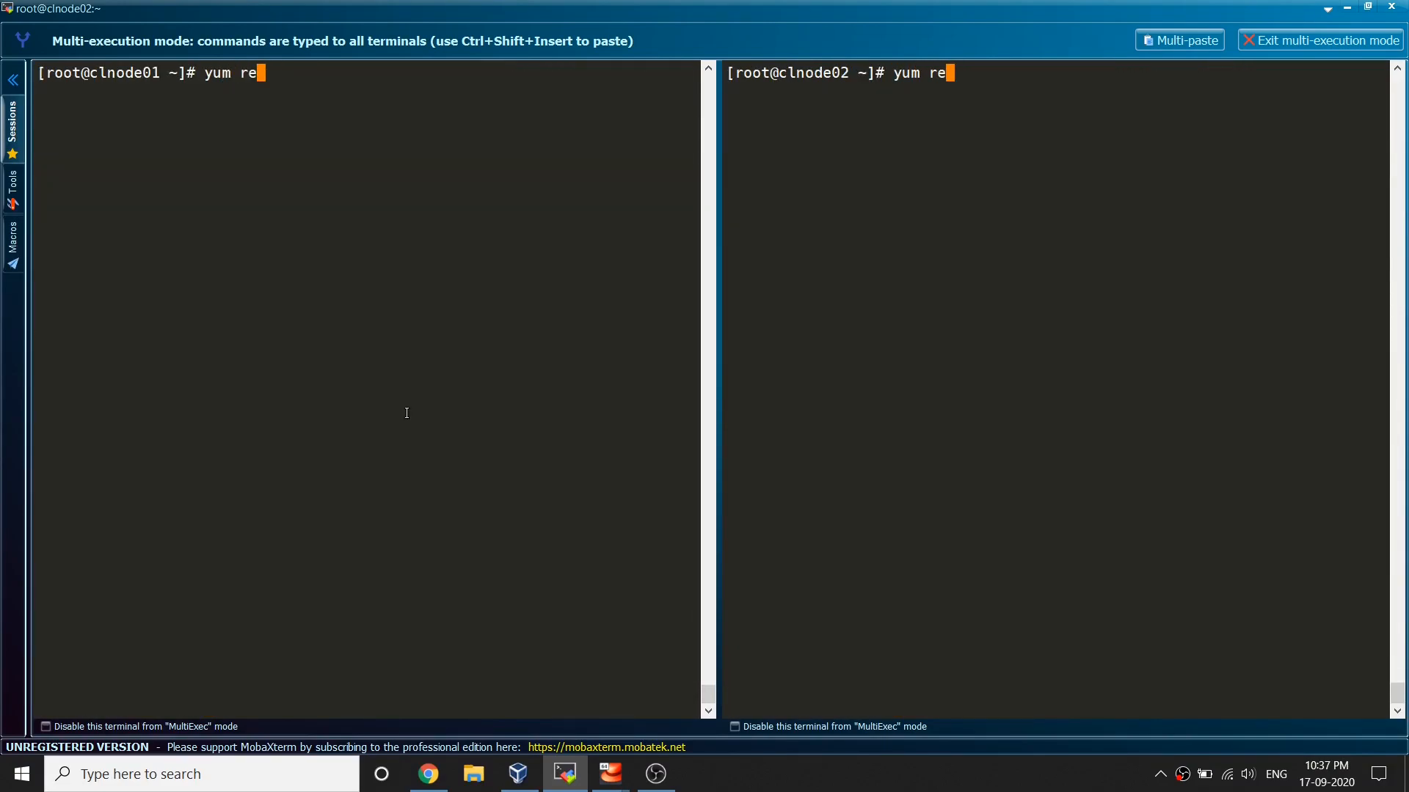
pyautogui.press('Return')
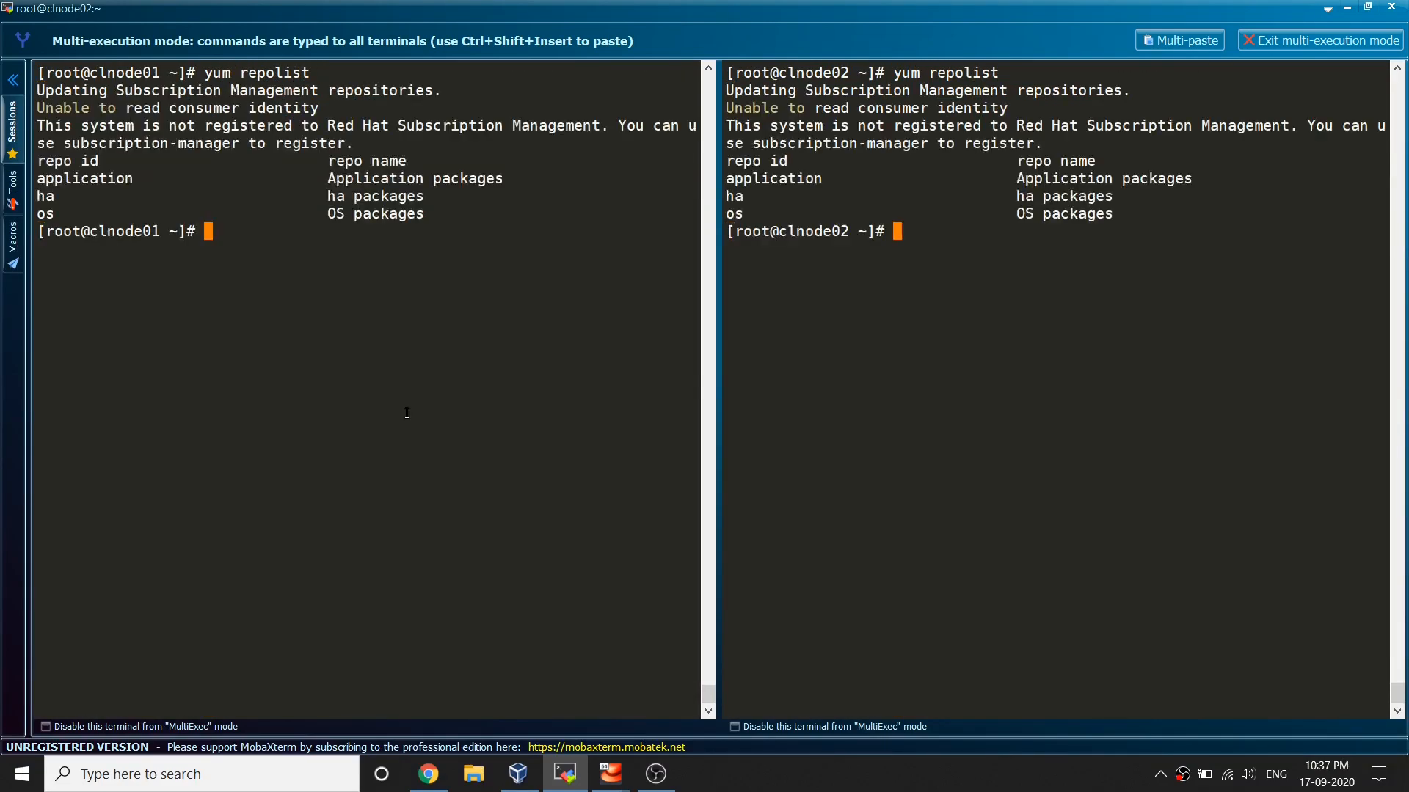
pyautogui.press('Return')
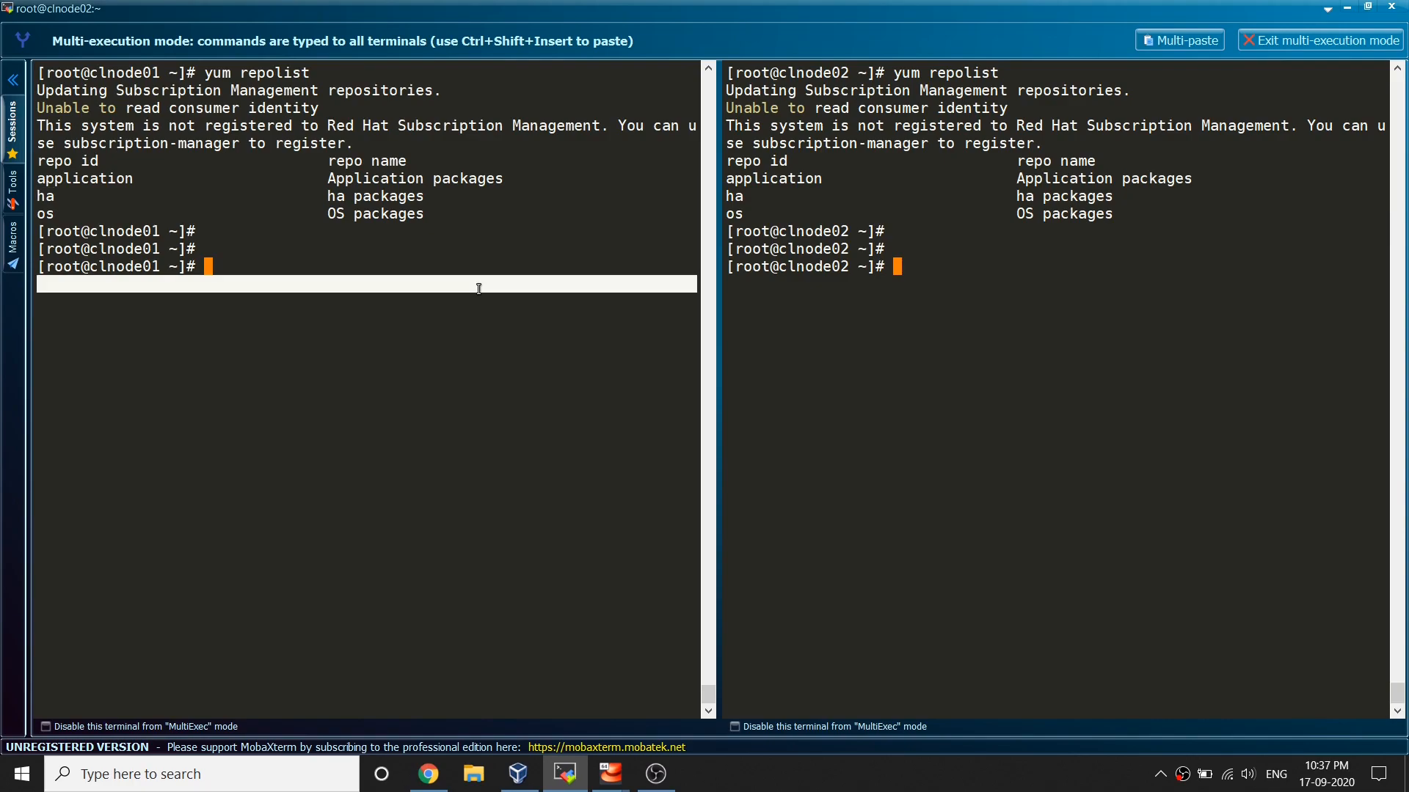
pyautogui.press('Return')
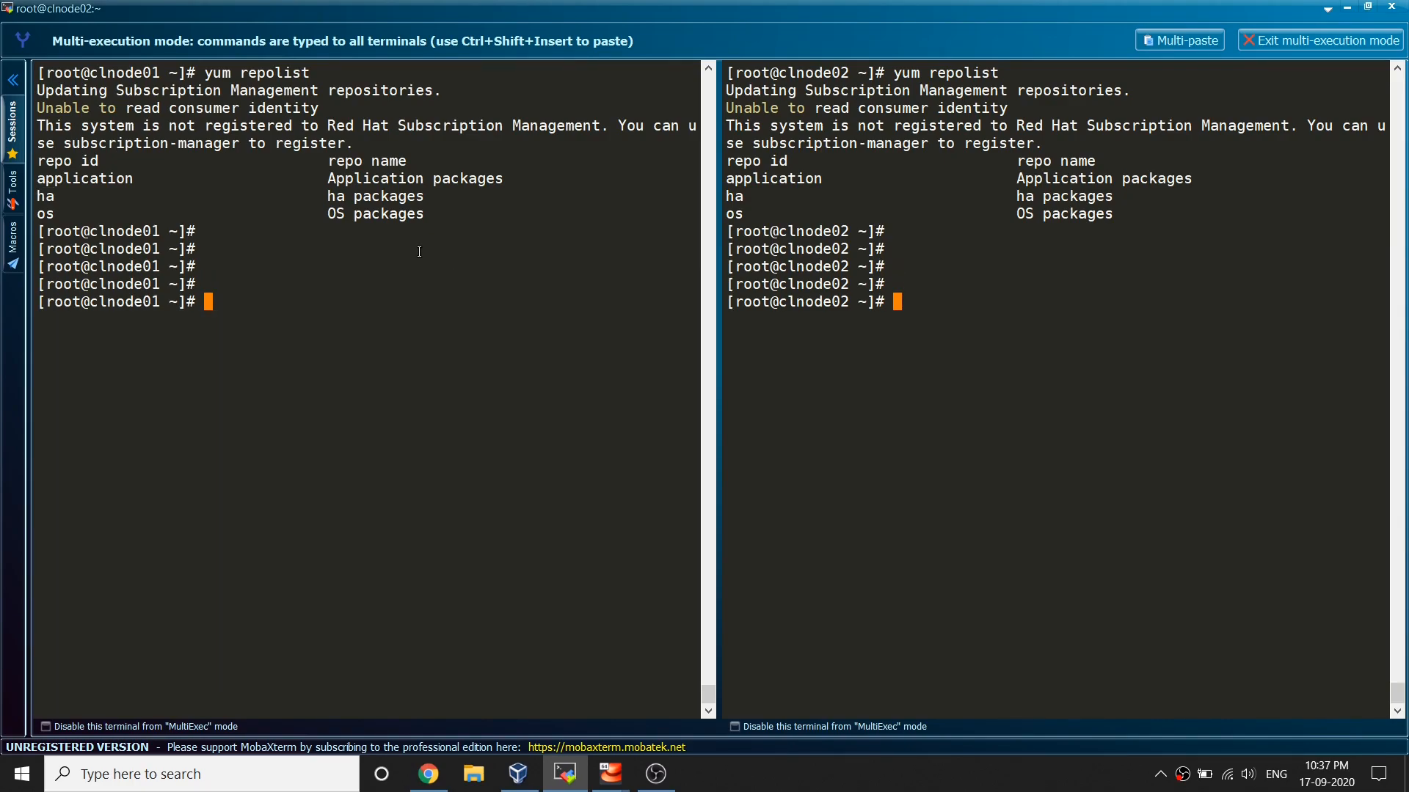
pyautogui.press('Return')
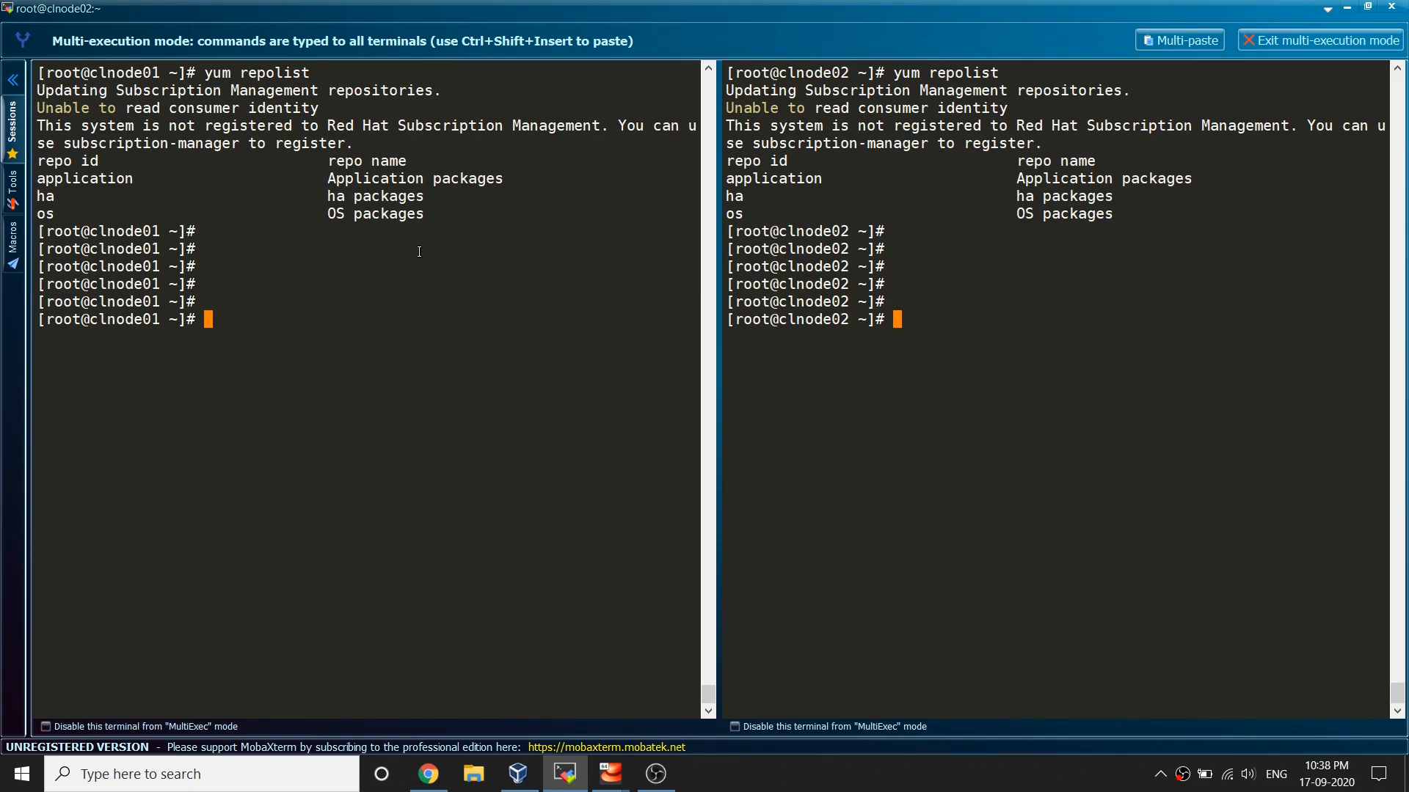
# - Run 'yum pcs pacemaker fence-agents pcp-zeroconf' on both nodes; it fails with 'No such command: pcs'
pyautogui.write('yum pcs')
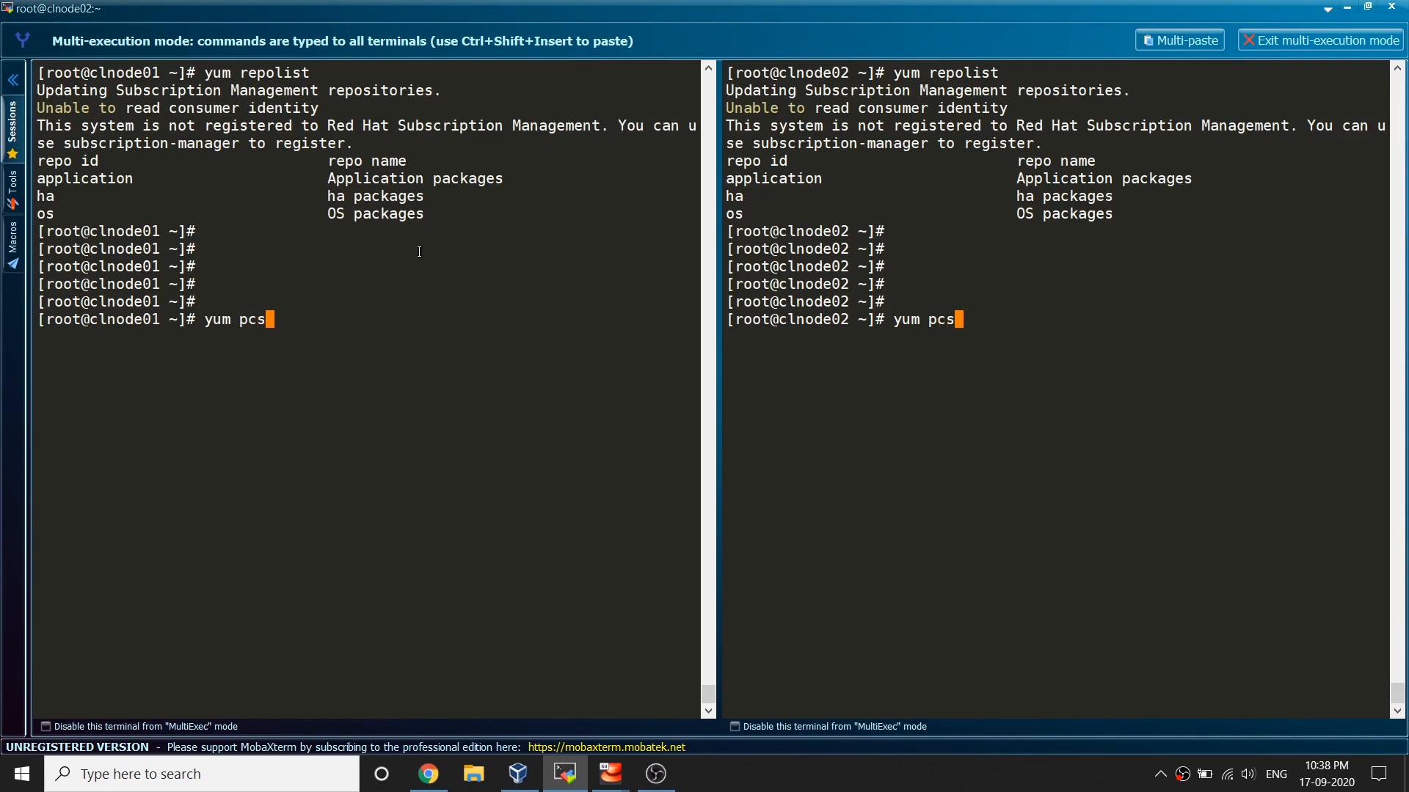
pyautogui.write('pacemak')
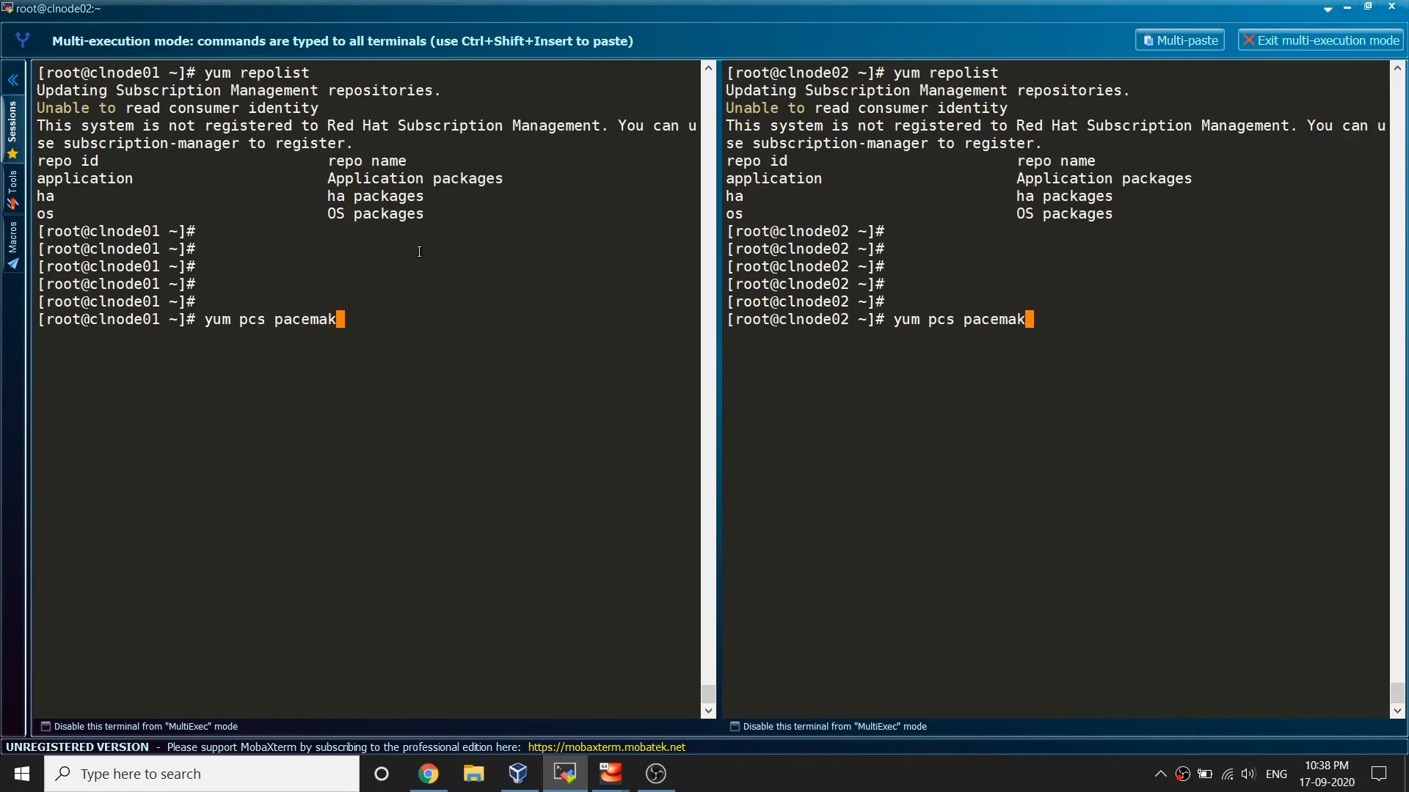
pyautogui.write('er fen')
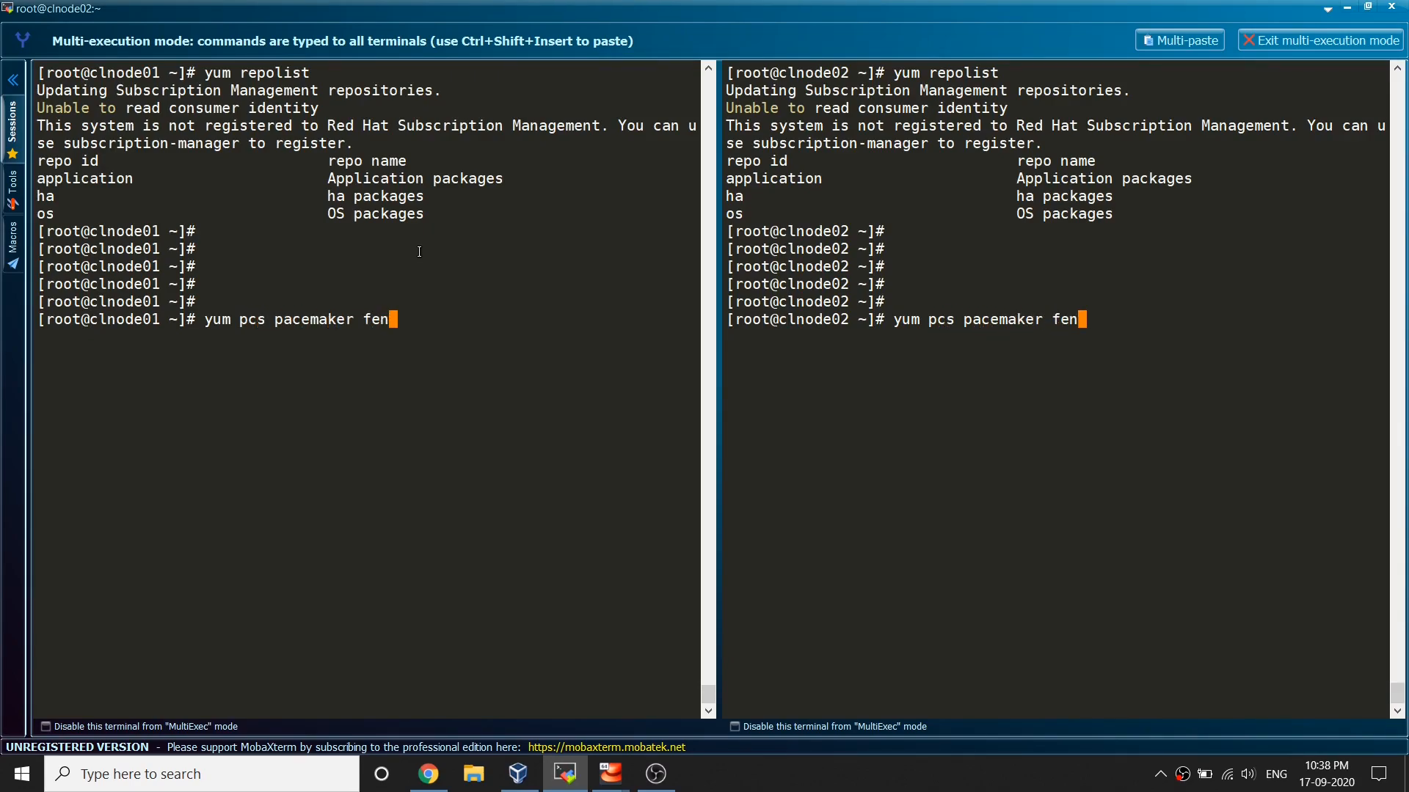
pyautogui.write('ce-ag')
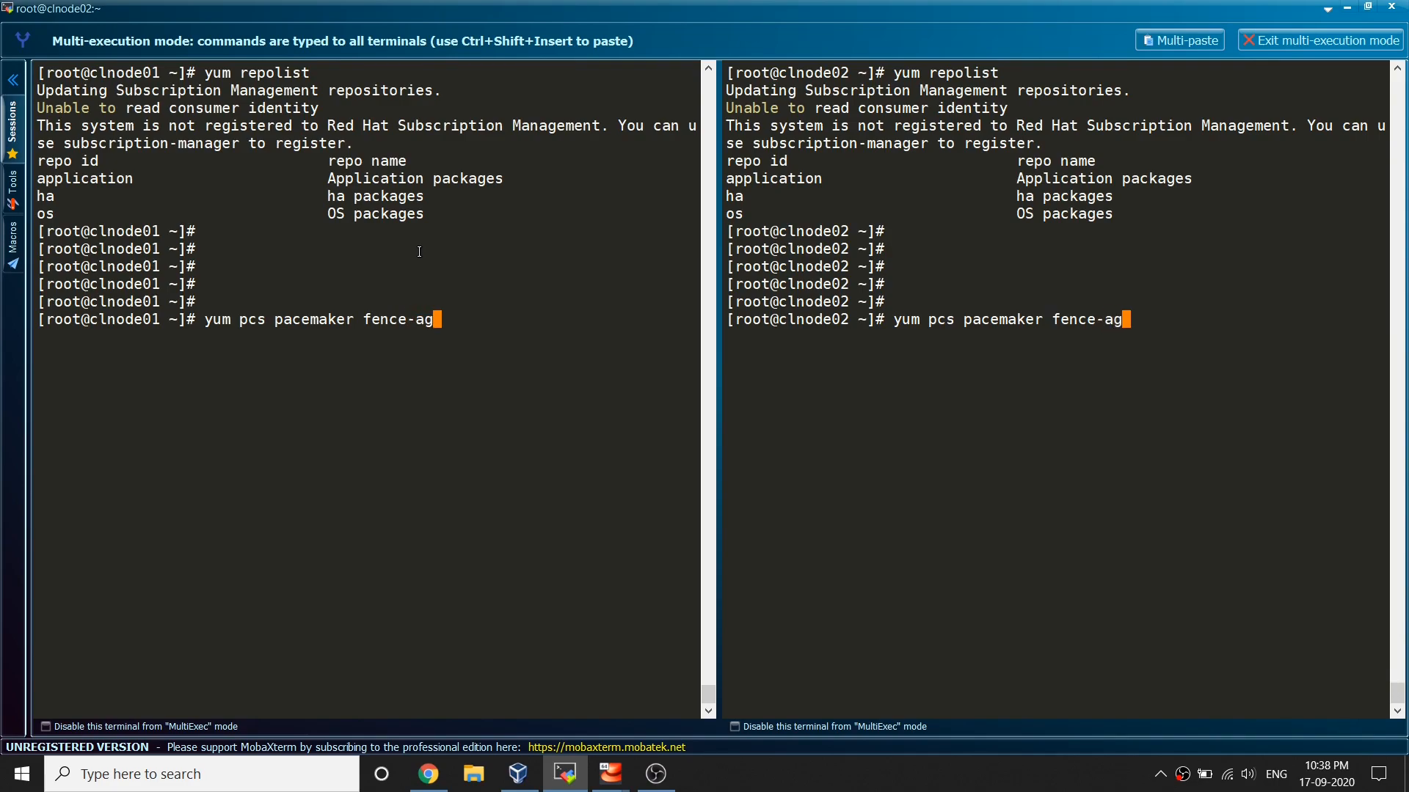
pyautogui.write('ents')
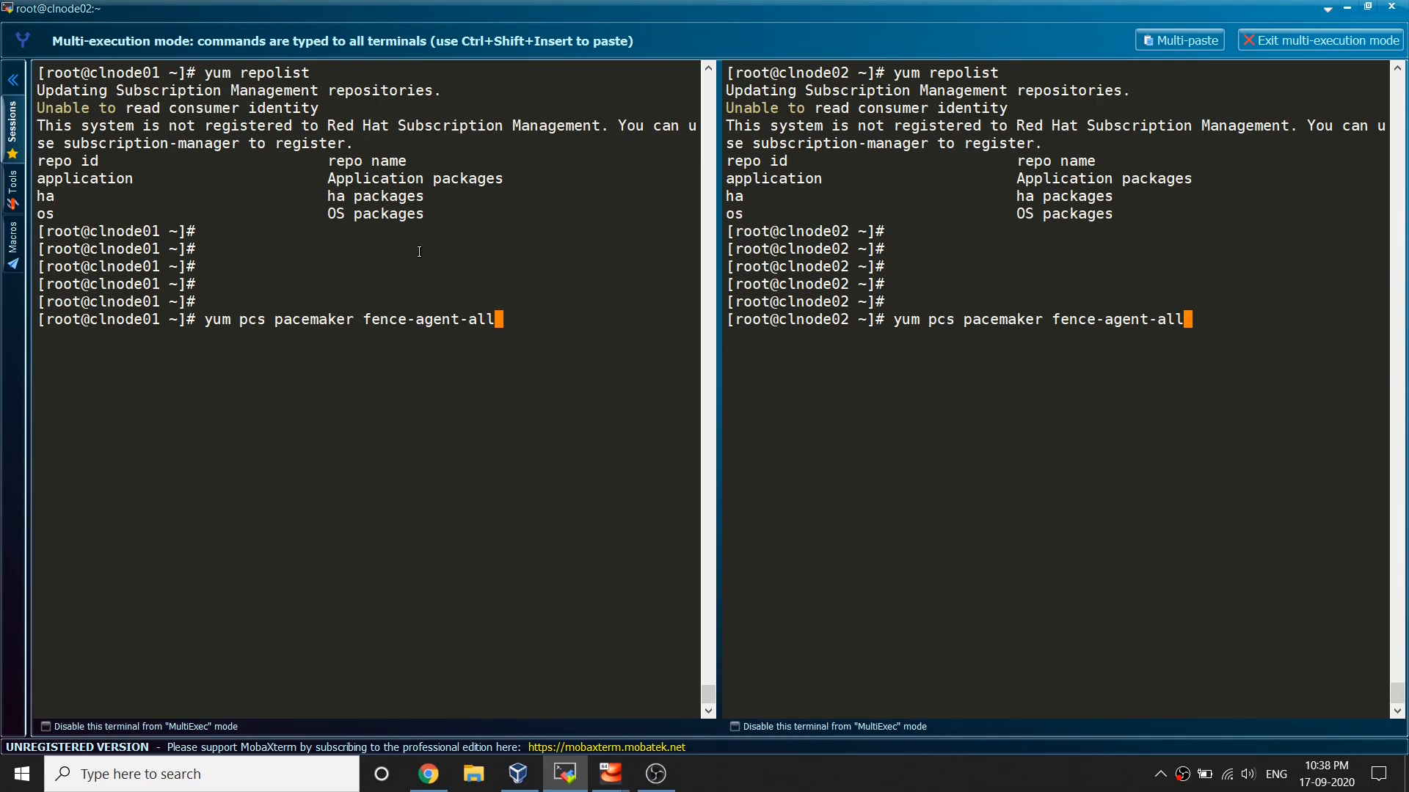
pyautogui.write('pcp')
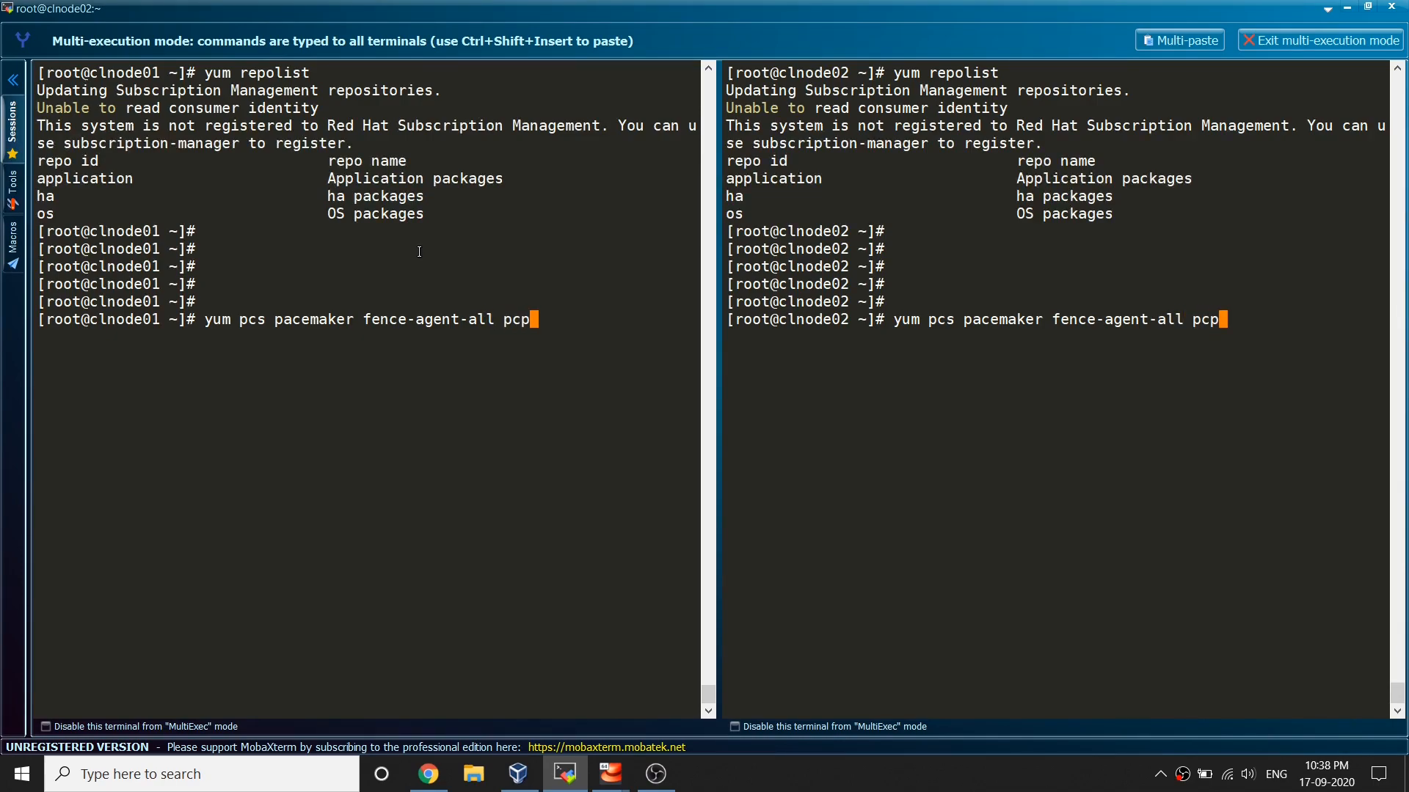
pyautogui.write('ze')
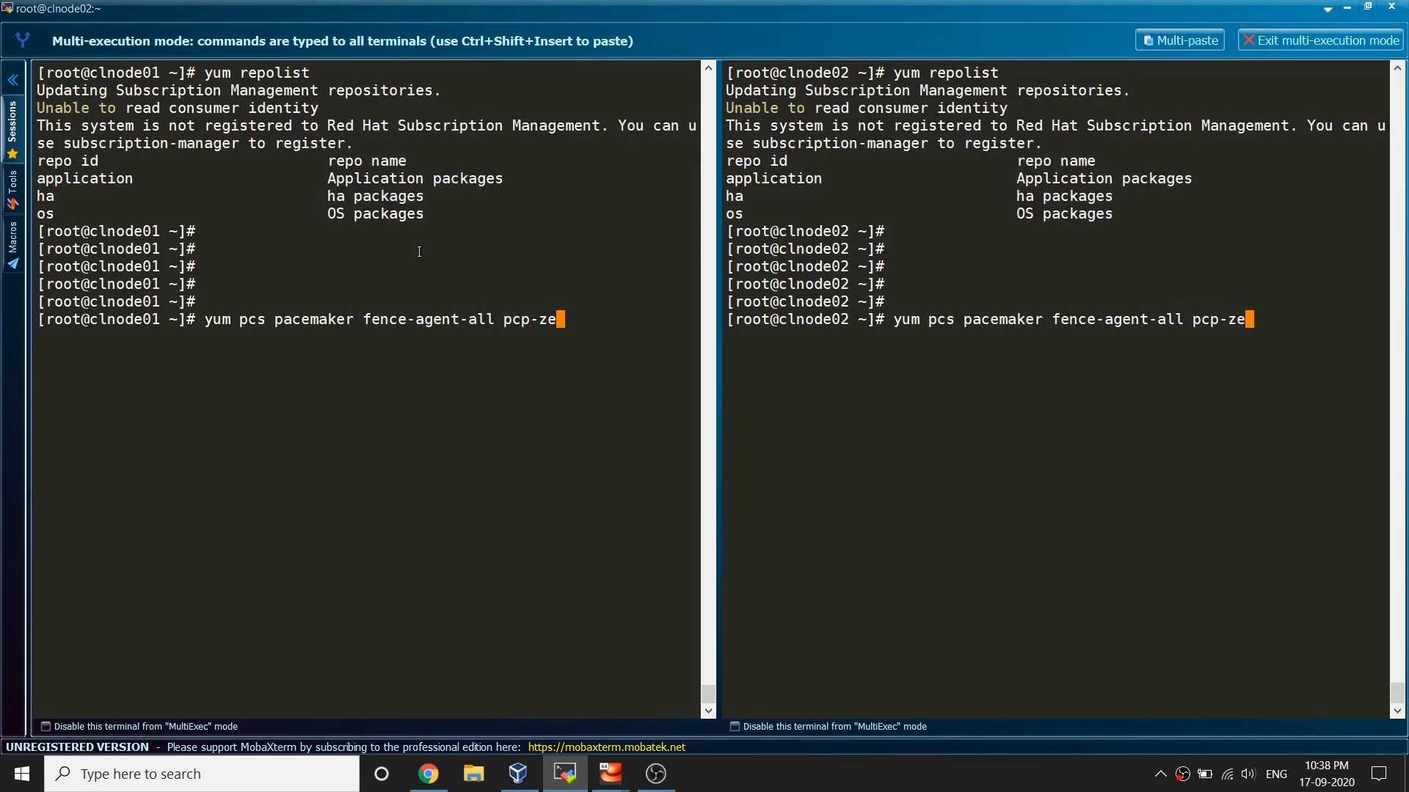
pyautogui.write('roconf')
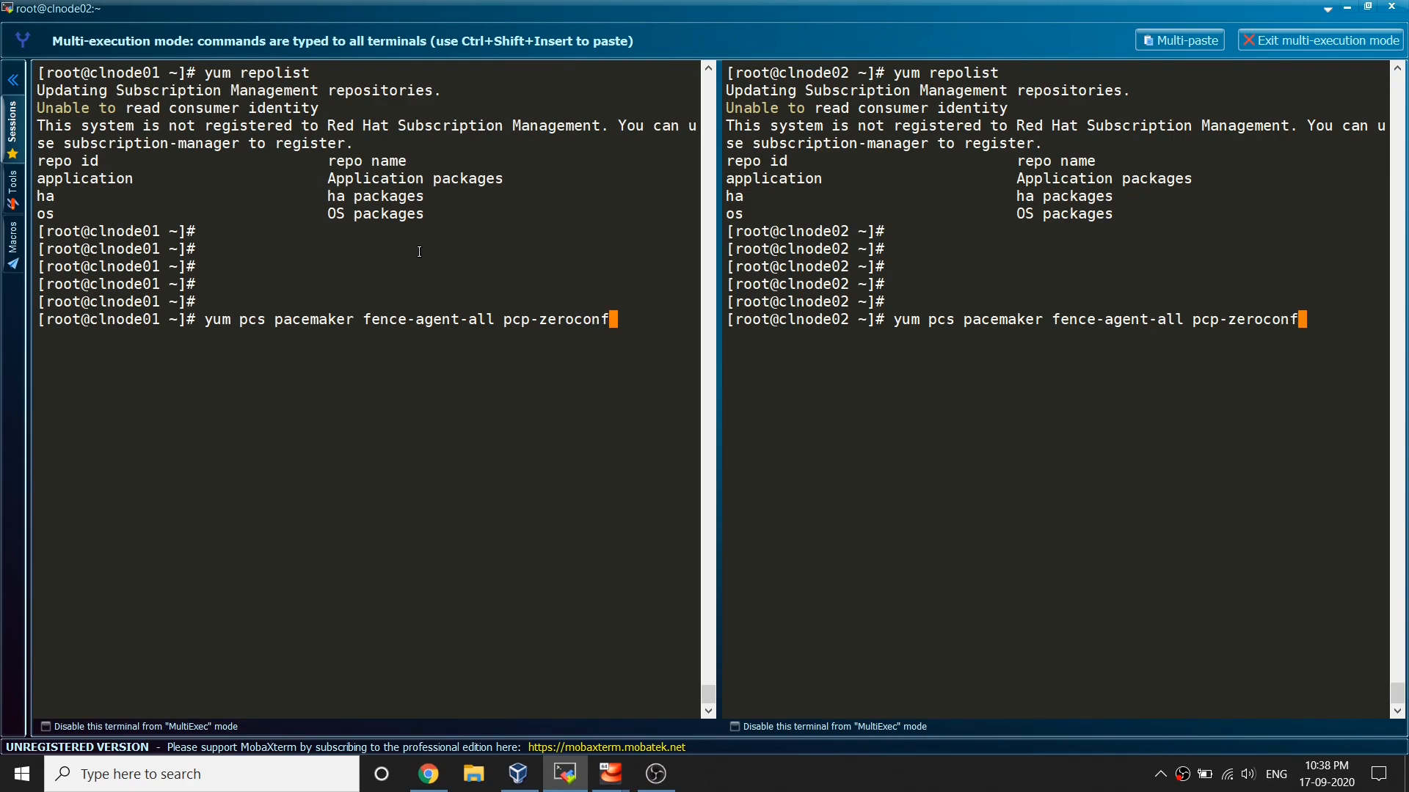
pyautogui.press('Return')
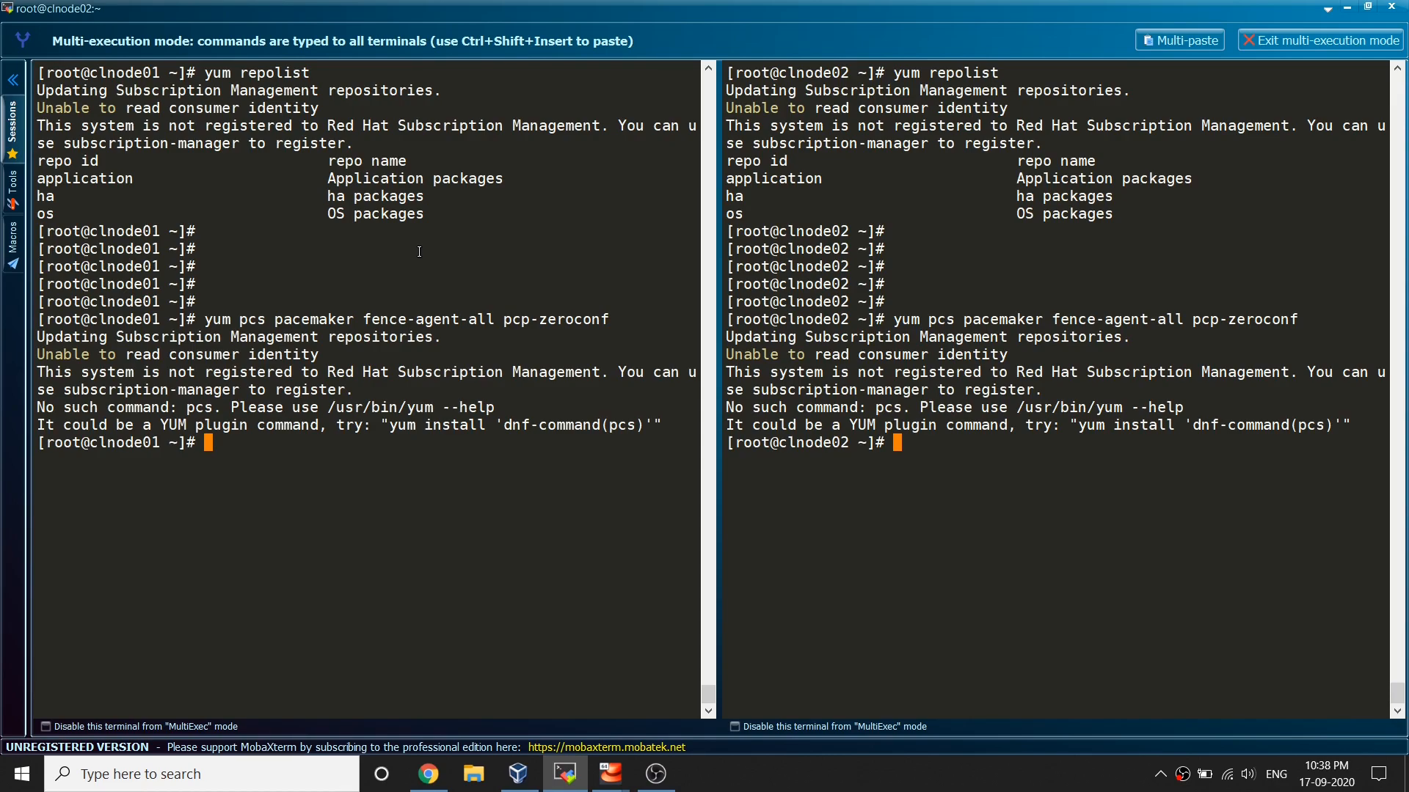
# - Recall 'yum pcs pacemaker fence-agent-all pcp-zeroconf' on the cleared terminals
pyautogui.write('yum pcs pacemaker fence-agent-all pcp-zeroconf')
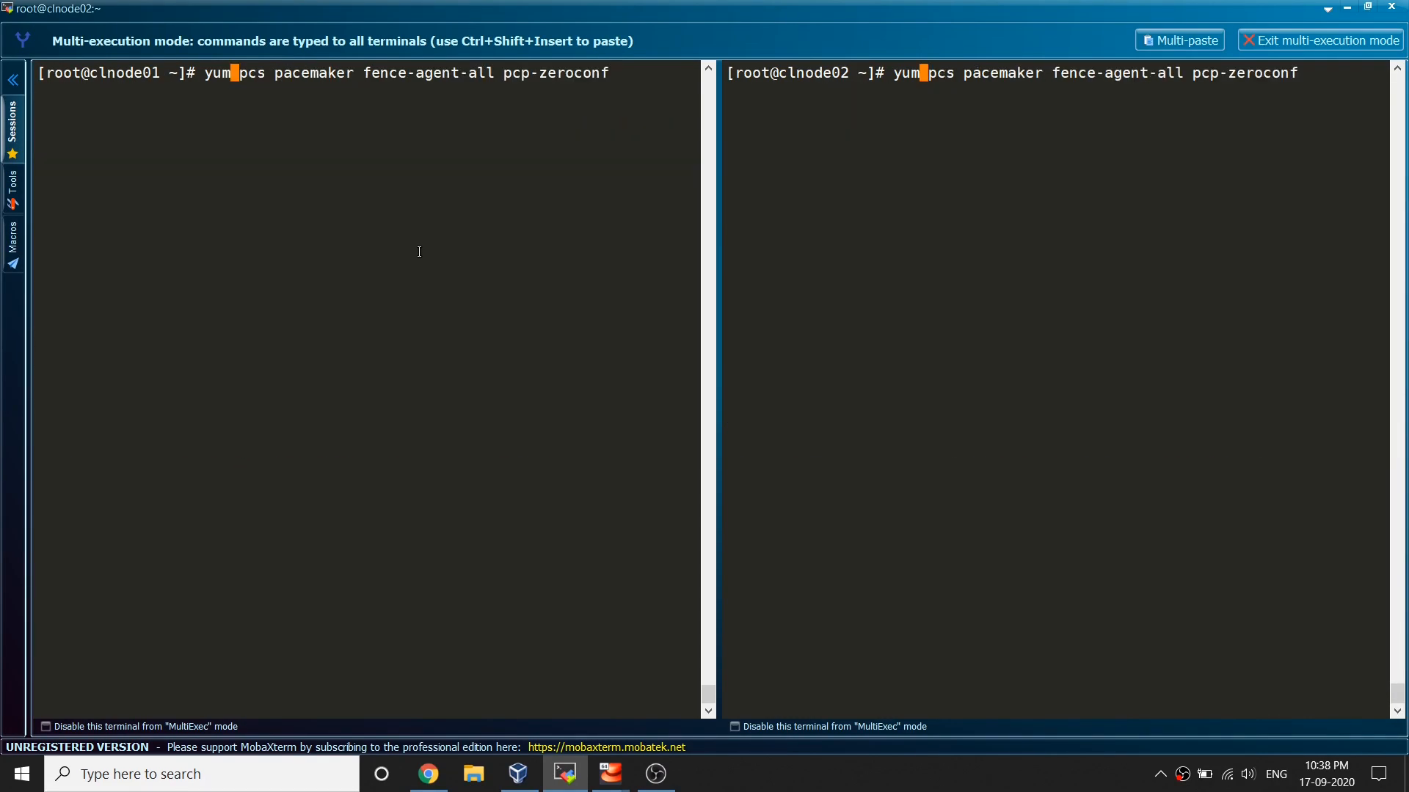
# - Run yum install pcs pacemaker fence-agents-all pcp-zeroconf, resolving 164 packages awaiting confirmation
pyautogui.write('install')
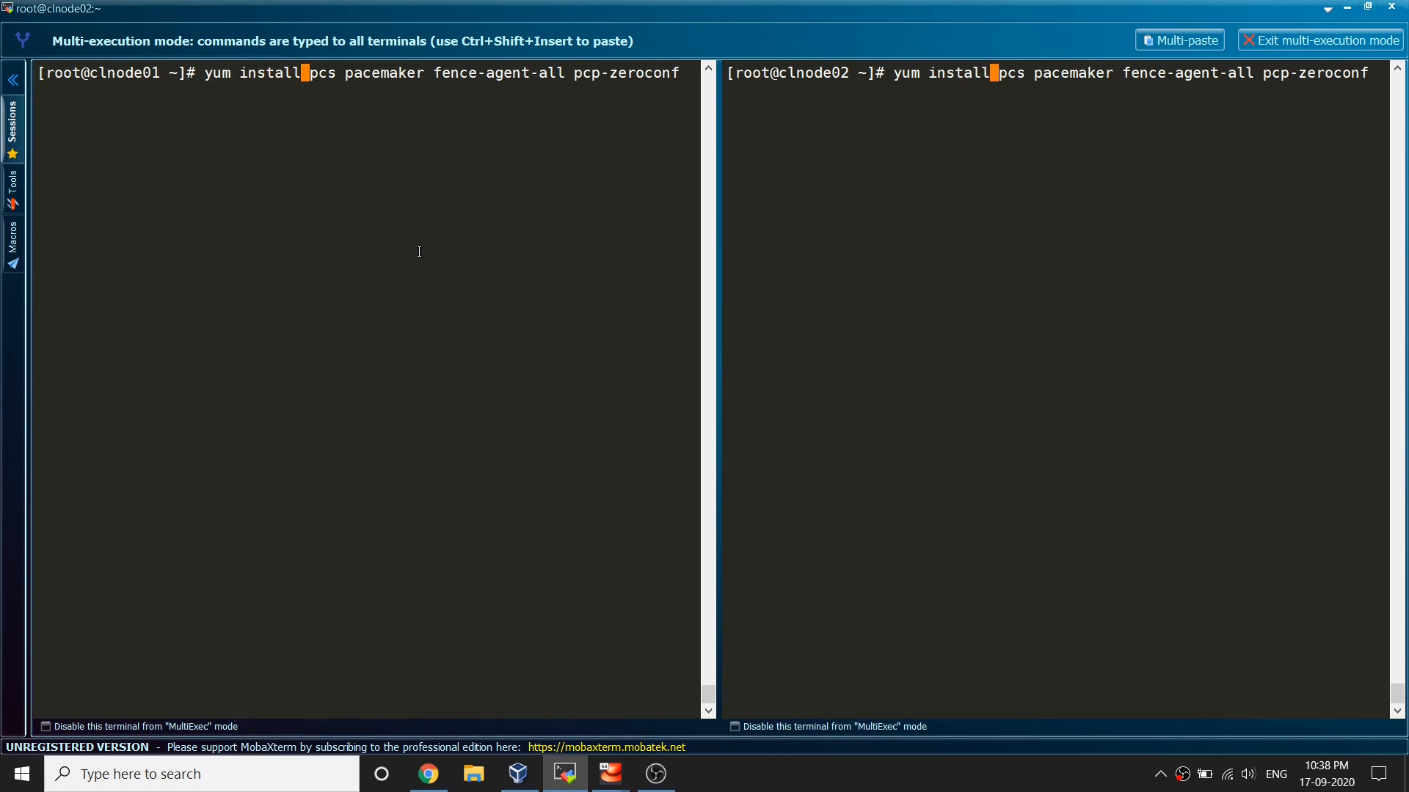
pyautogui.press('Return')
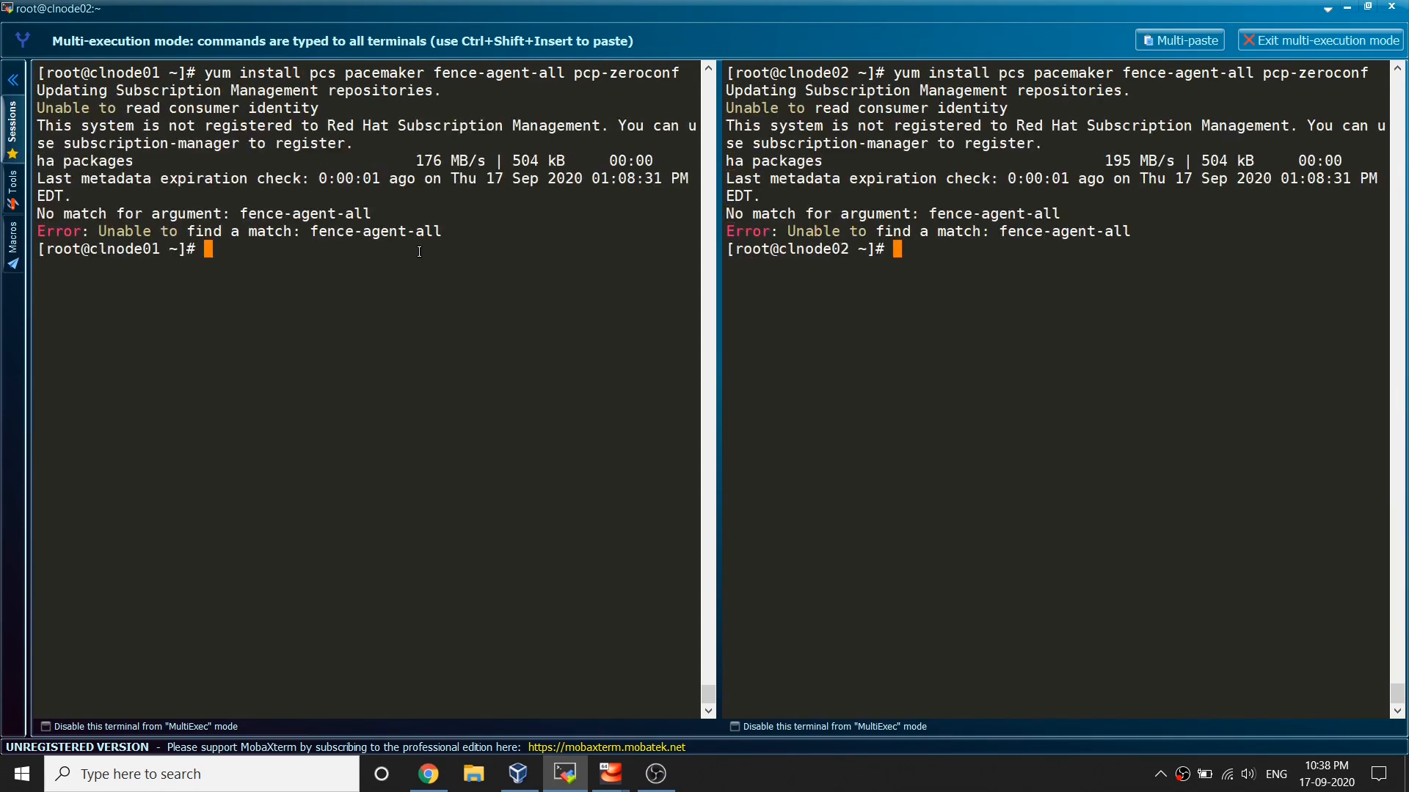
pyautogui.write('yum install pcs pacemaker fence-agent-all pcp-zeroconf')
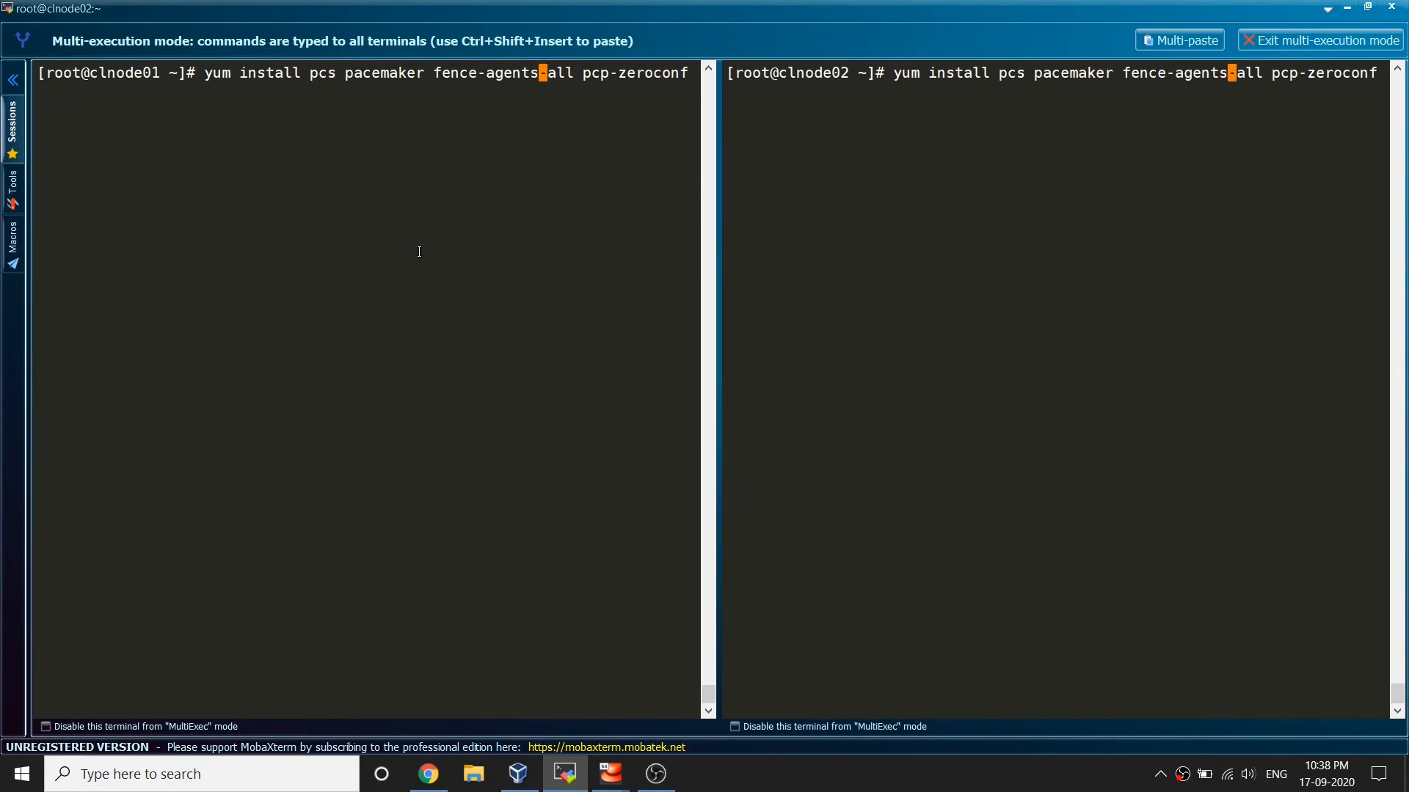
pyautogui.press('Return')
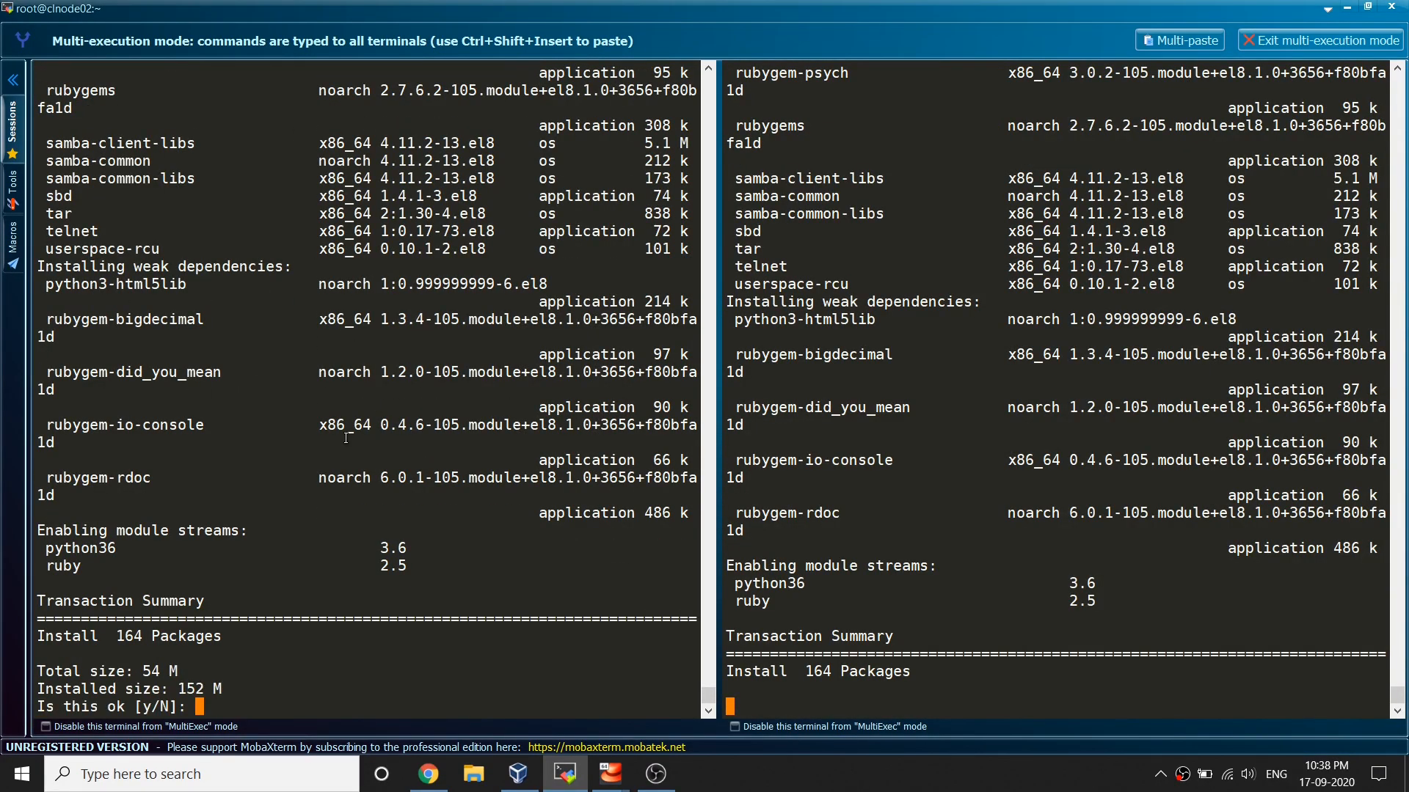
# - Review the 164-package transaction summary and answer n to abort the install
pyautogui.scroll(3)
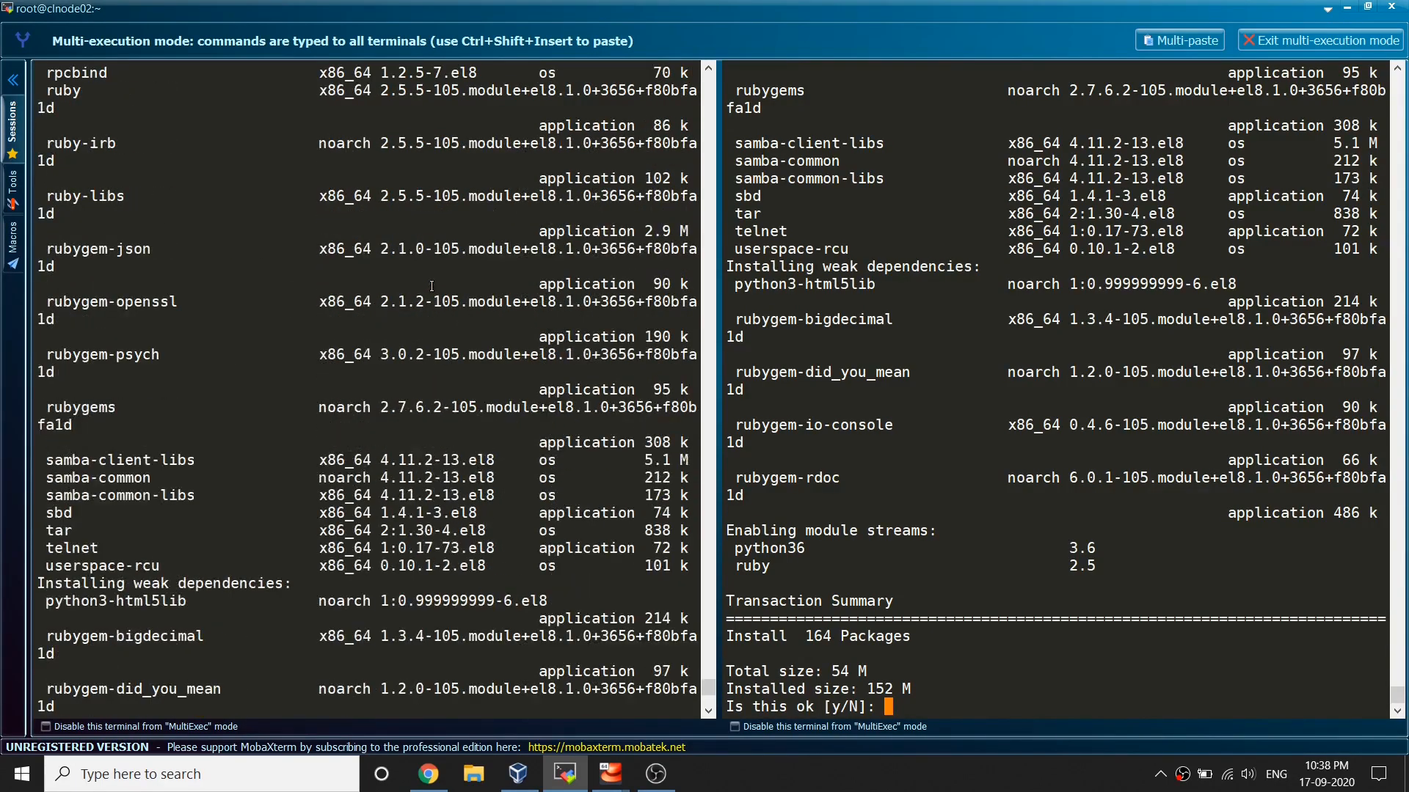
pyautogui.scroll(3)
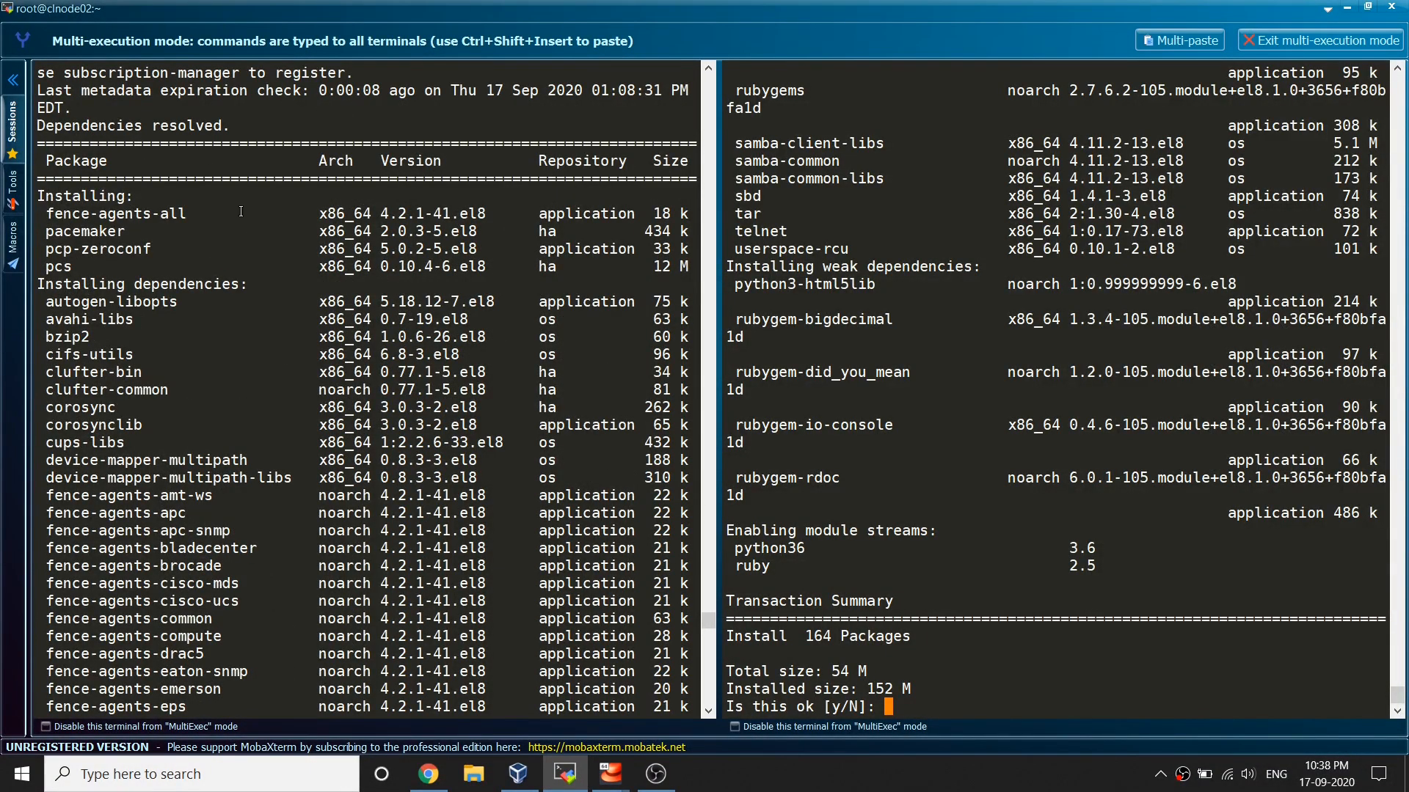
pyautogui.scroll(-3)
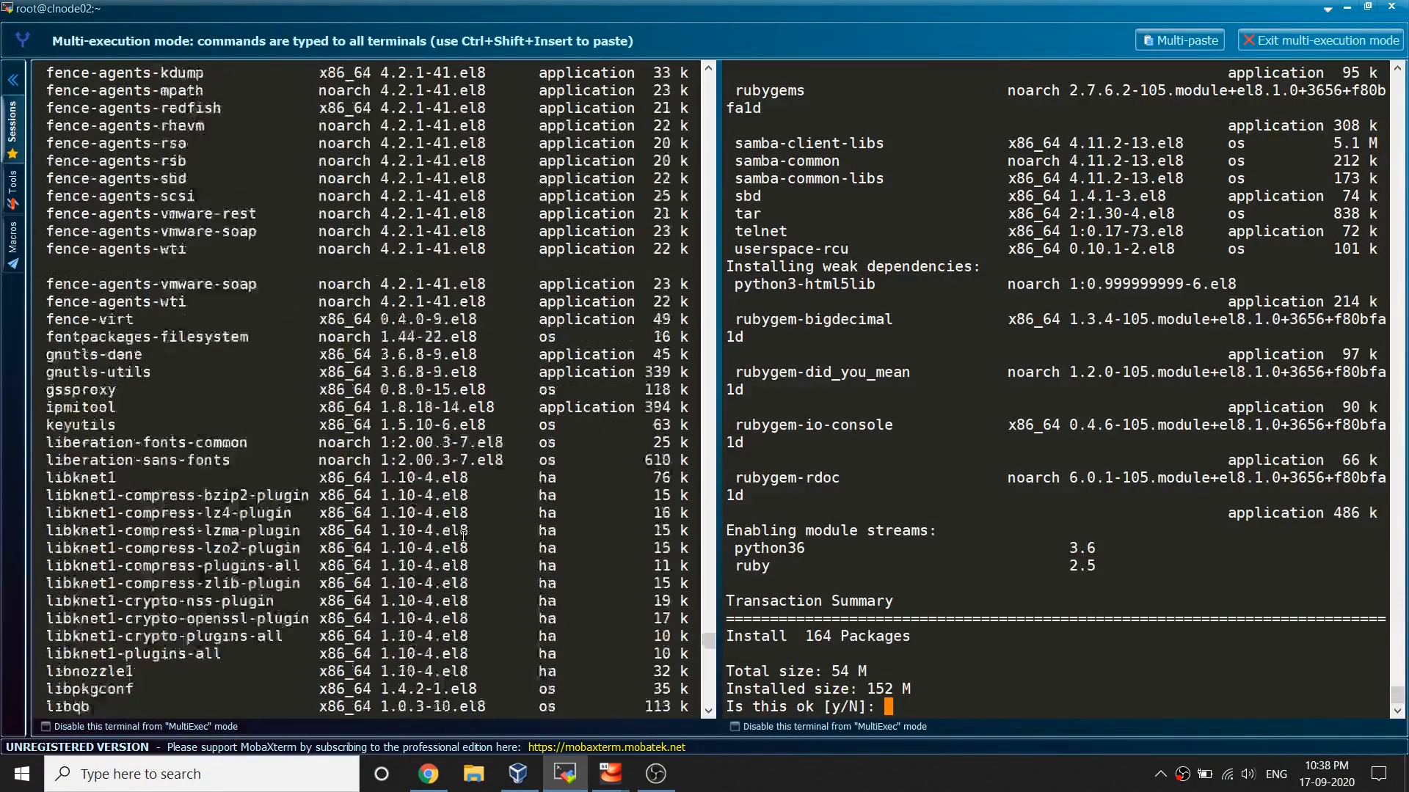
pyautogui.write('n')
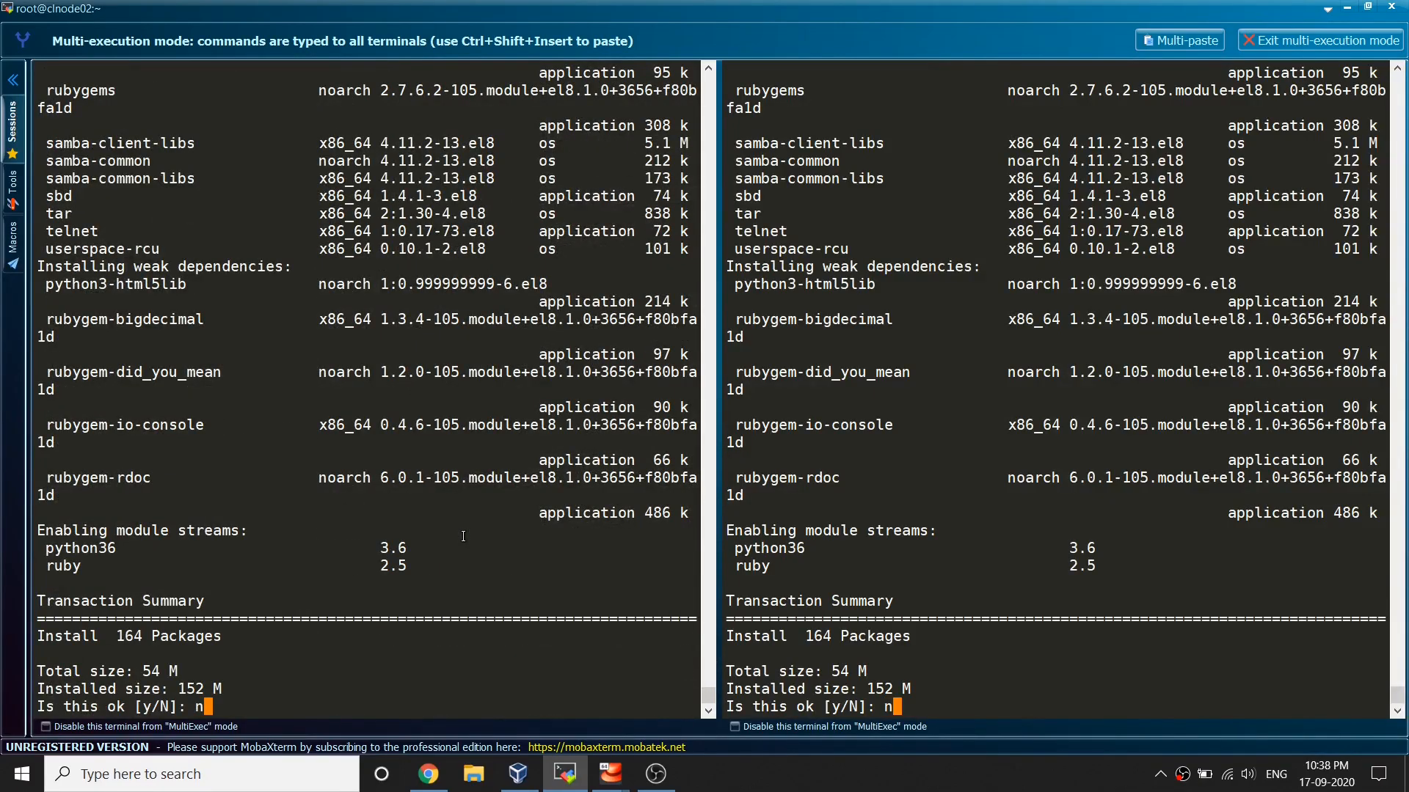
pyautogui.press('Return')
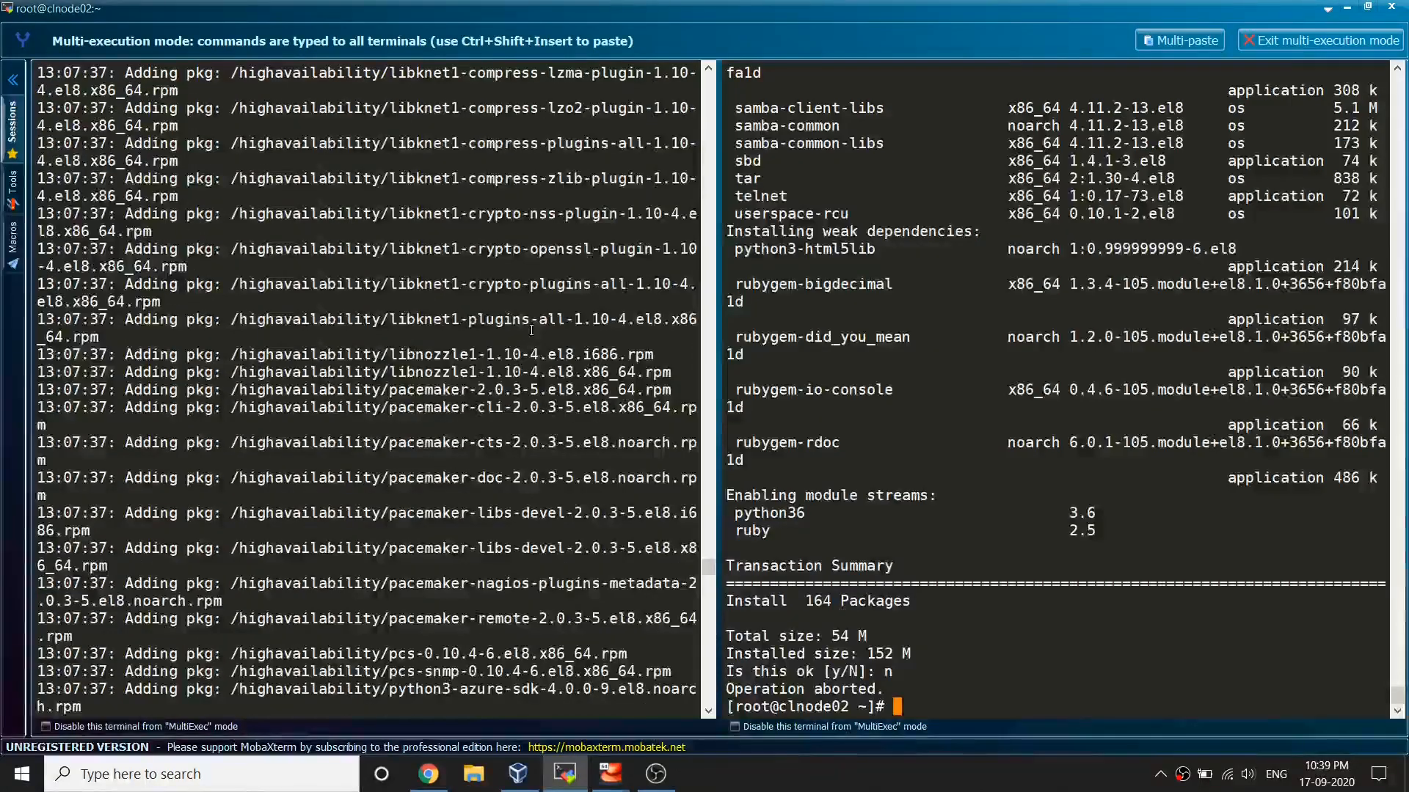
# - Scroll back through the terminal history before clearing both node terminals
pyautogui.scroll(3)
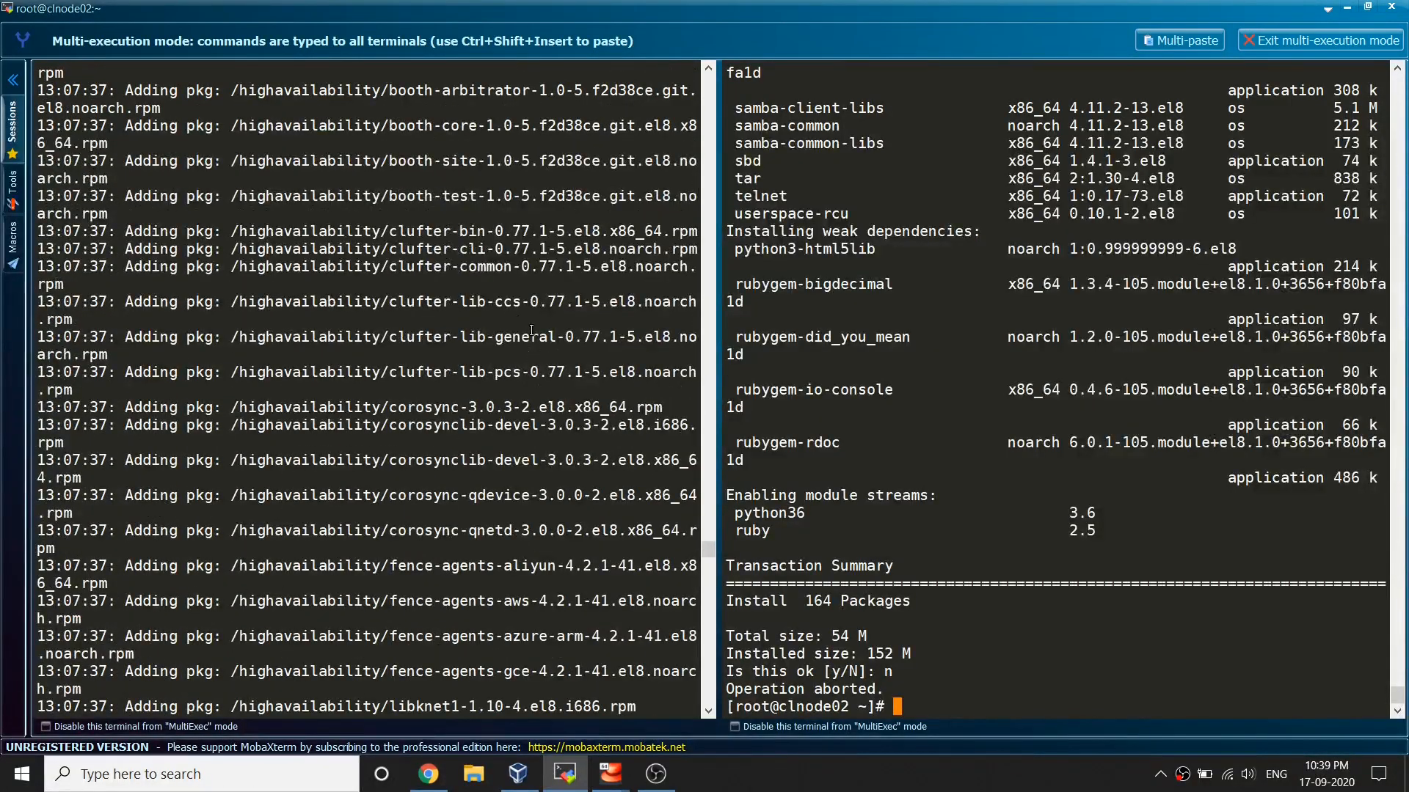
pyautogui.scroll(3)
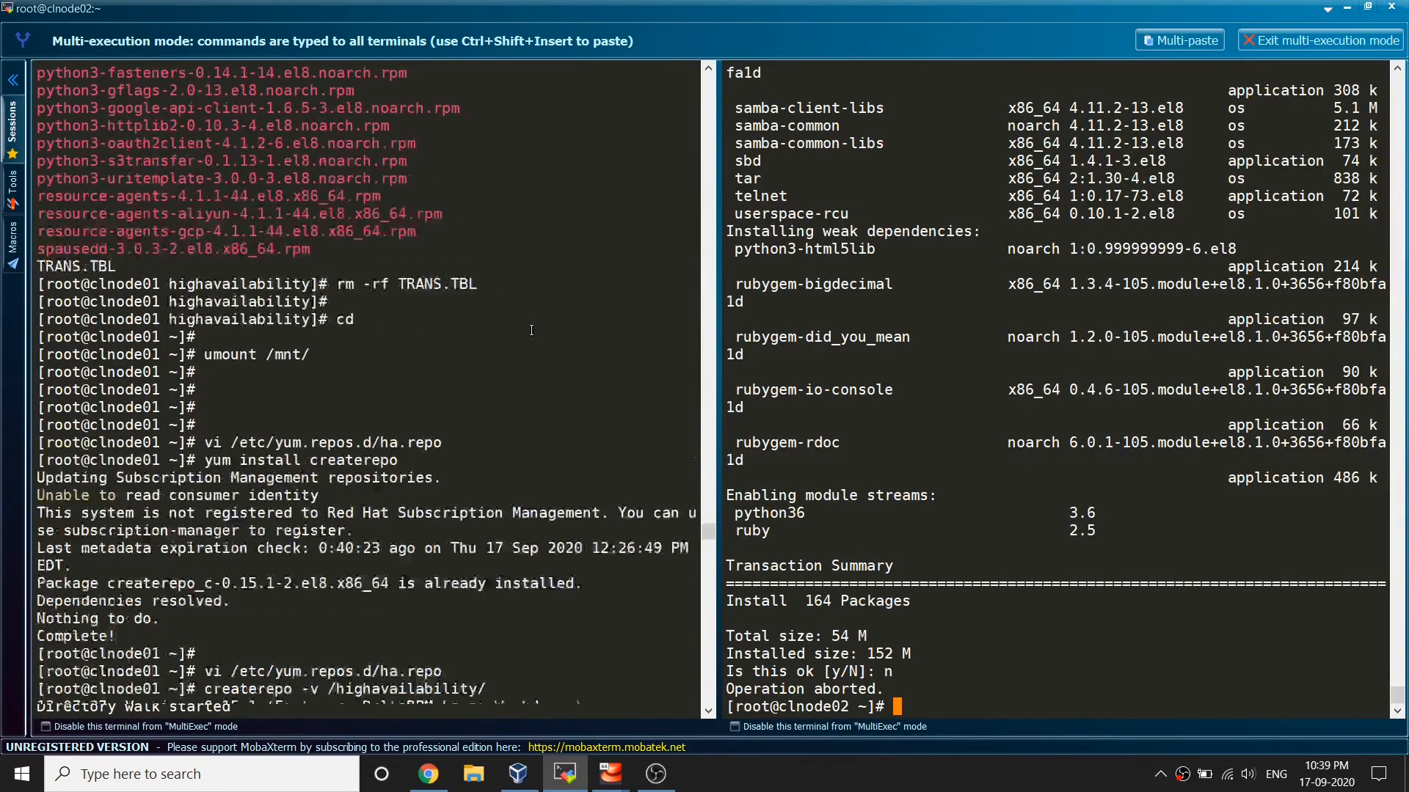
pyautogui.scroll(3)
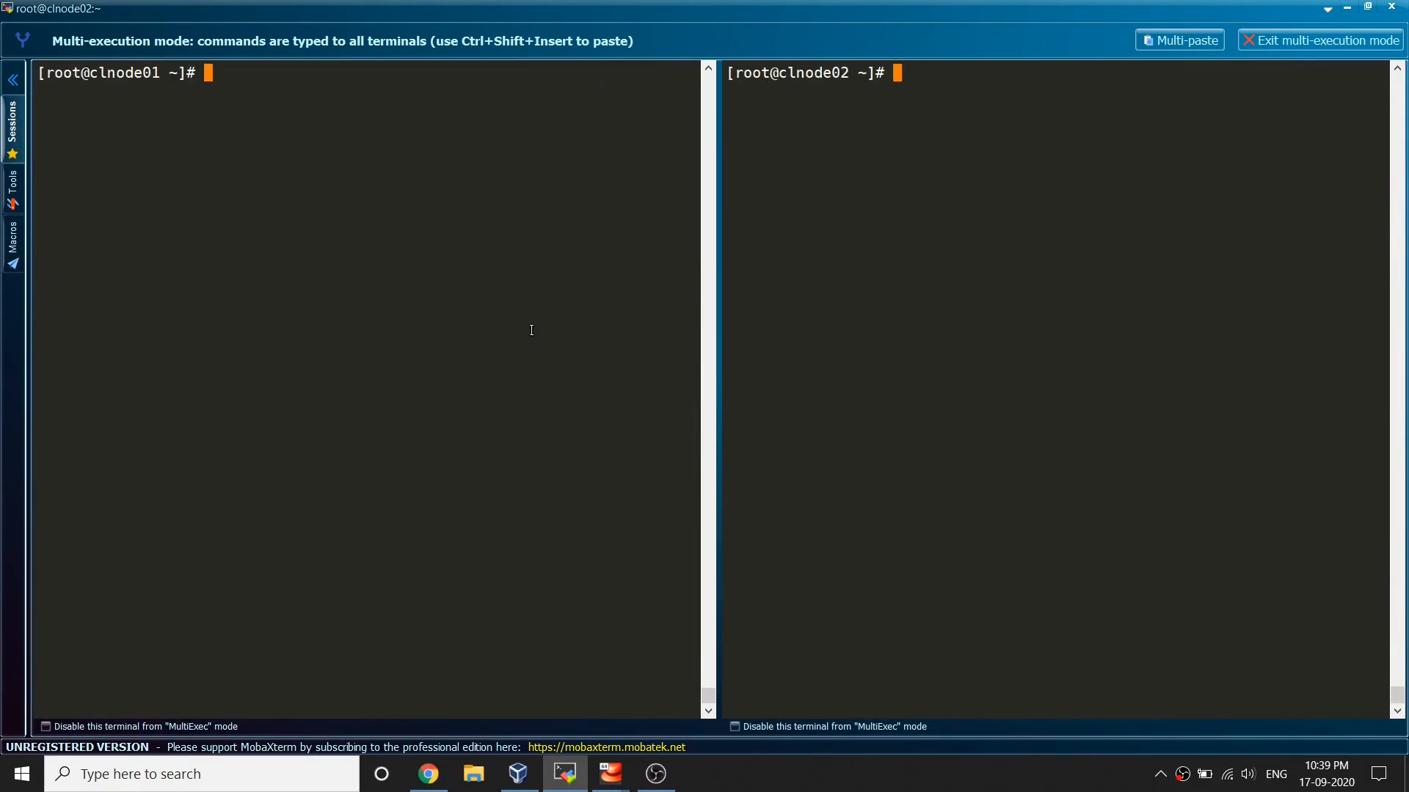
pyautogui.moveTo(511, 289)
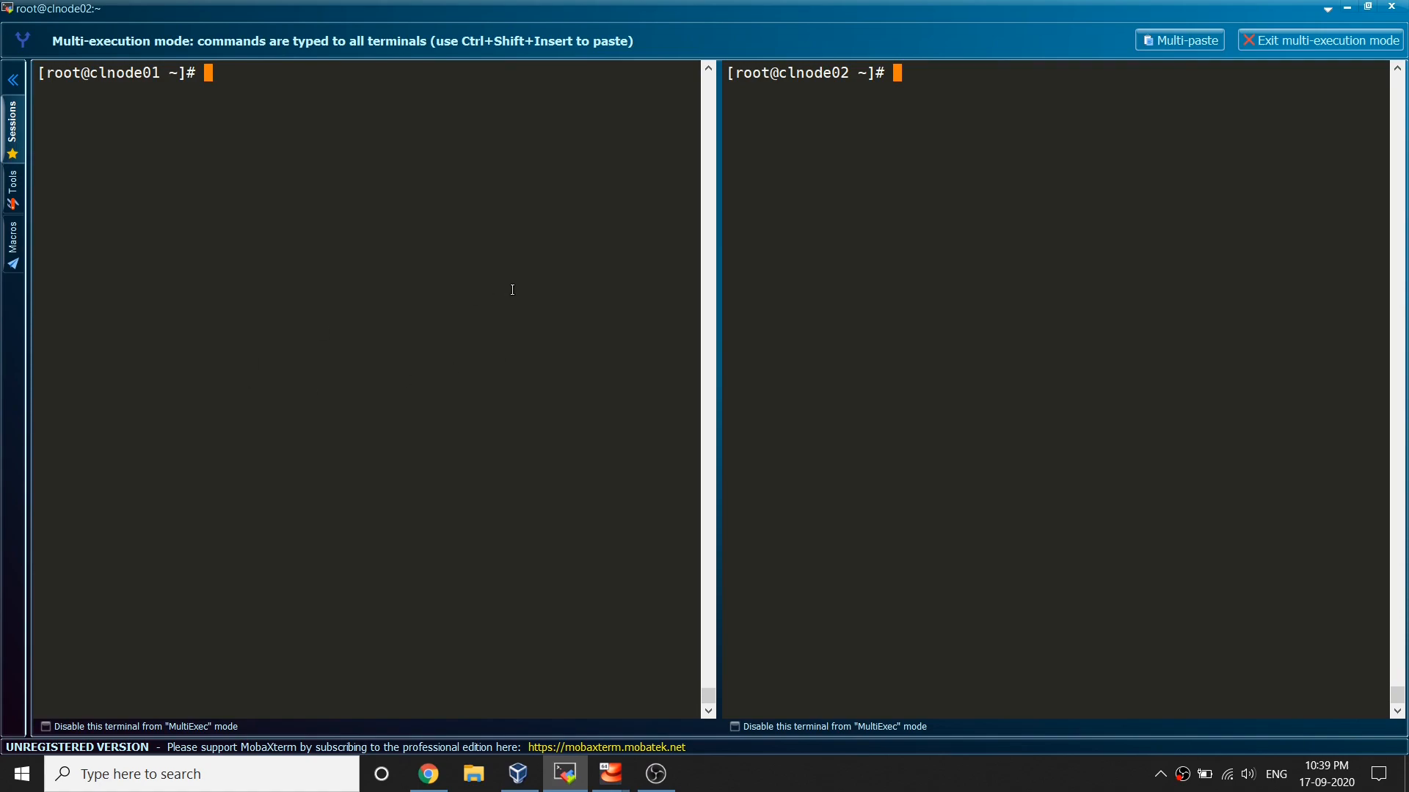
pyautogui.moveTo(426, 274)
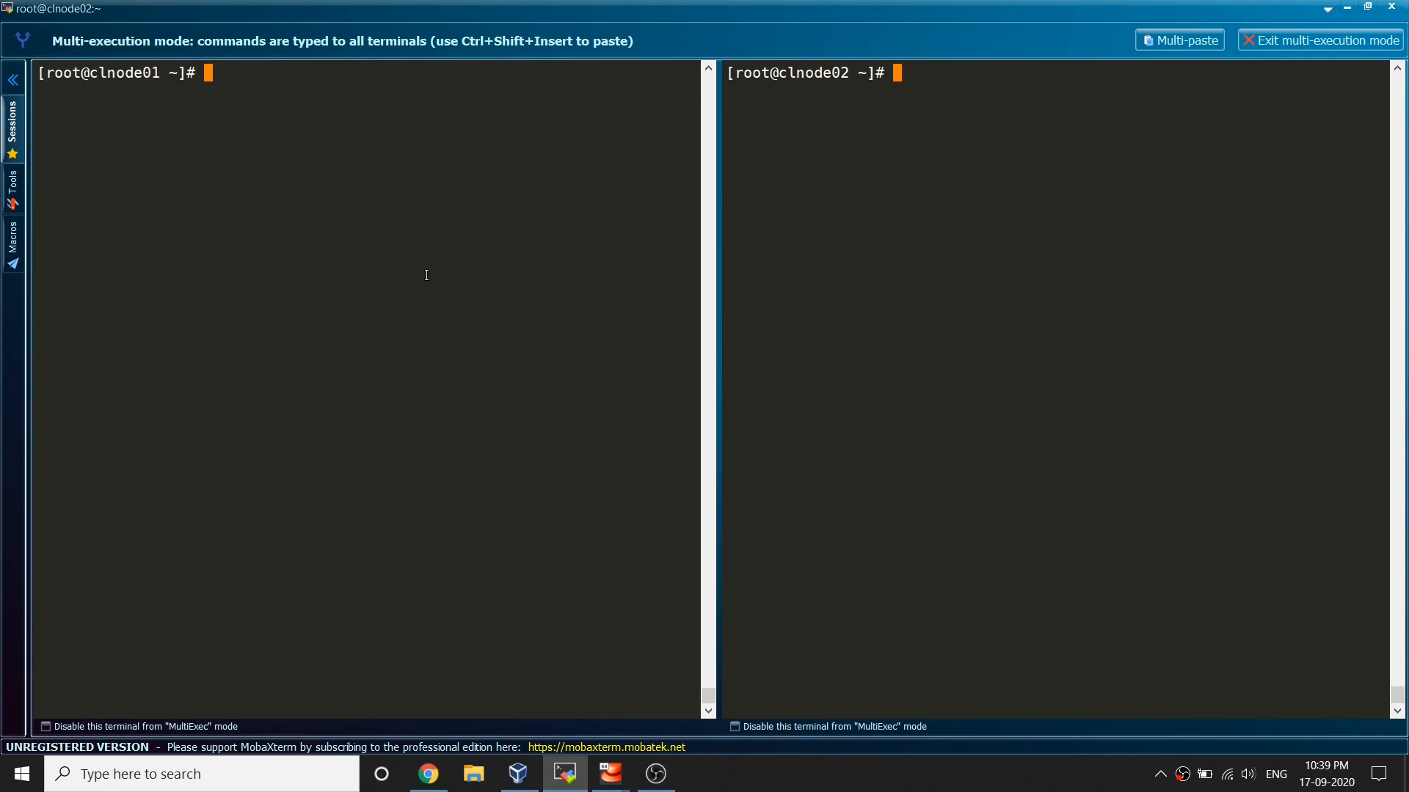
pyautogui.press('Return')
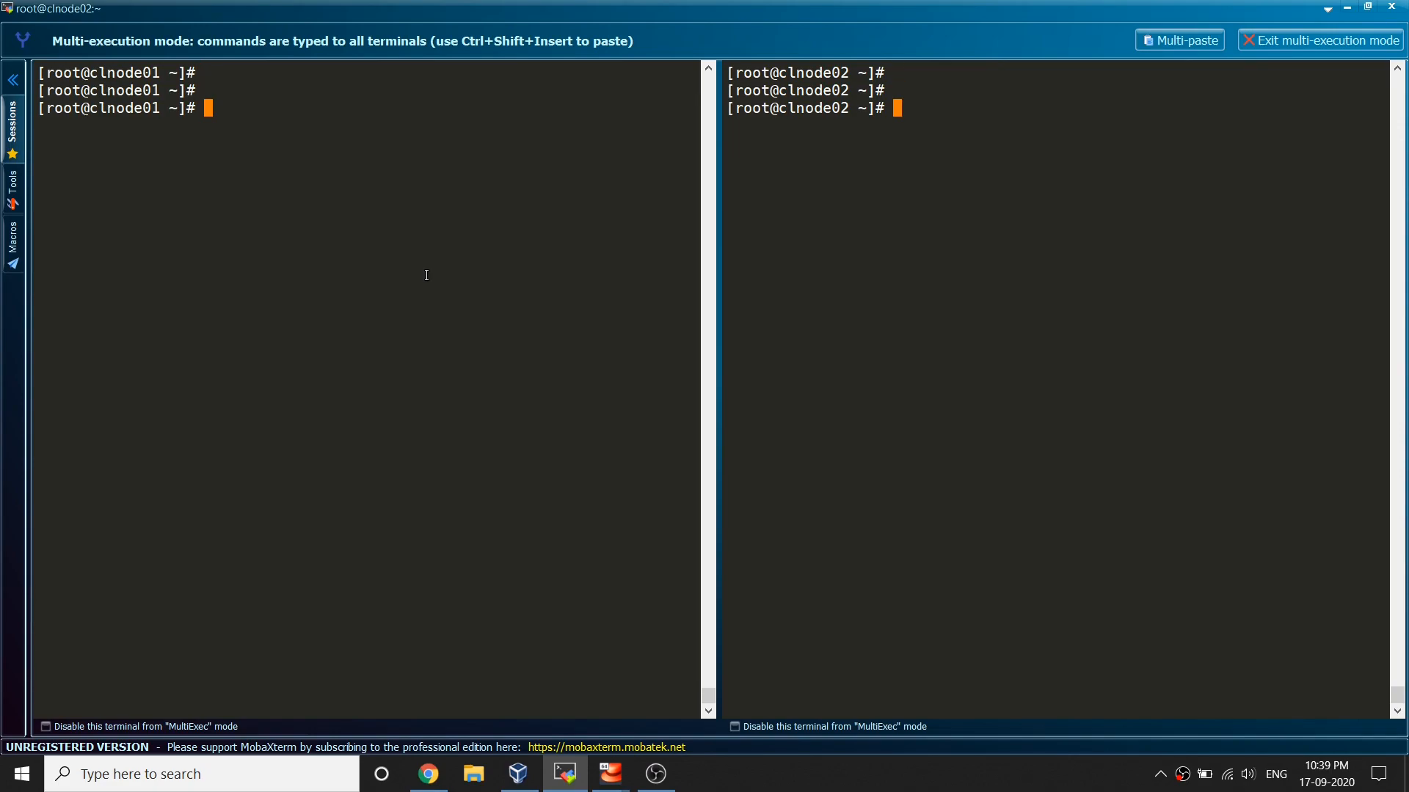